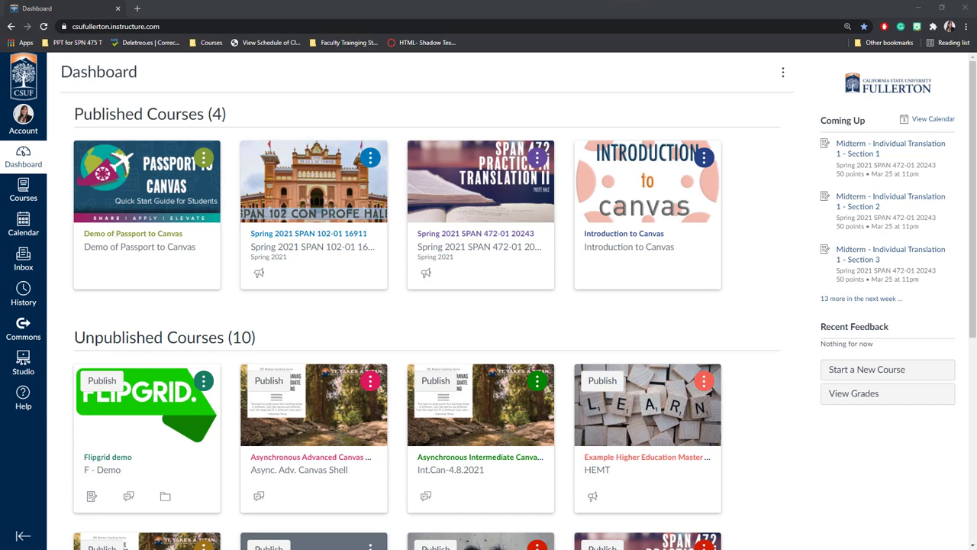
mouse_move(322, 260)
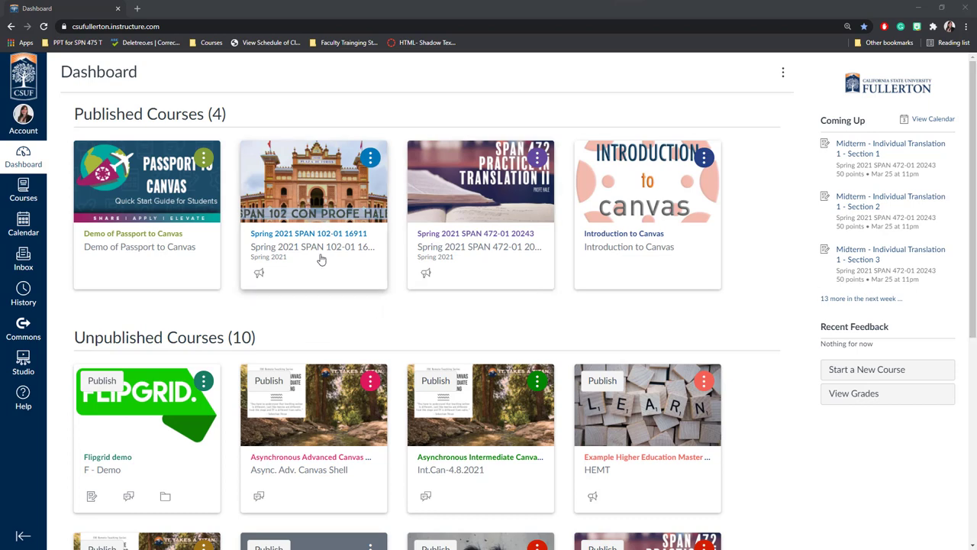
- Open Spring 2021 SPAN 102 Modules and expand the ¡Bienvenidos a SPAN 102! module
click(307, 233)
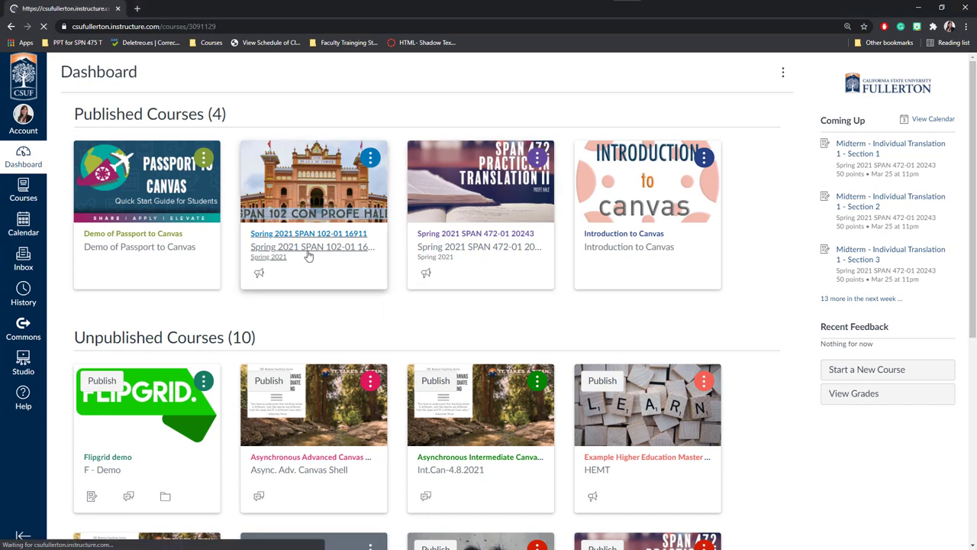
click(304, 234)
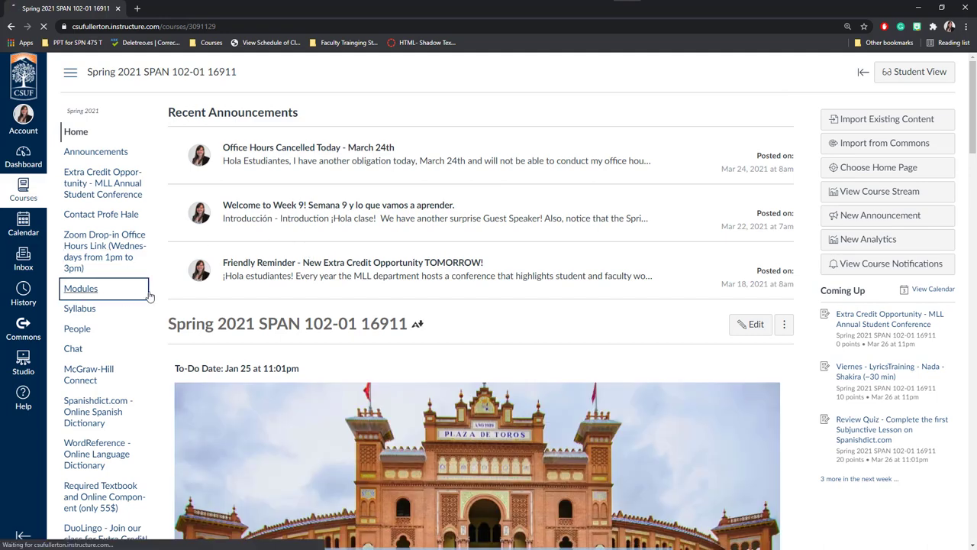
click(81, 288)
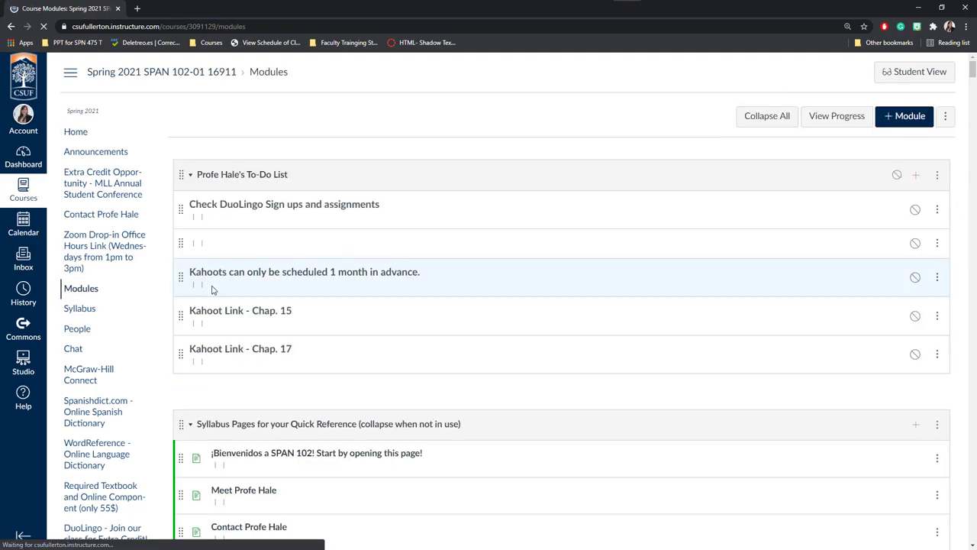
scroll(down, 3)
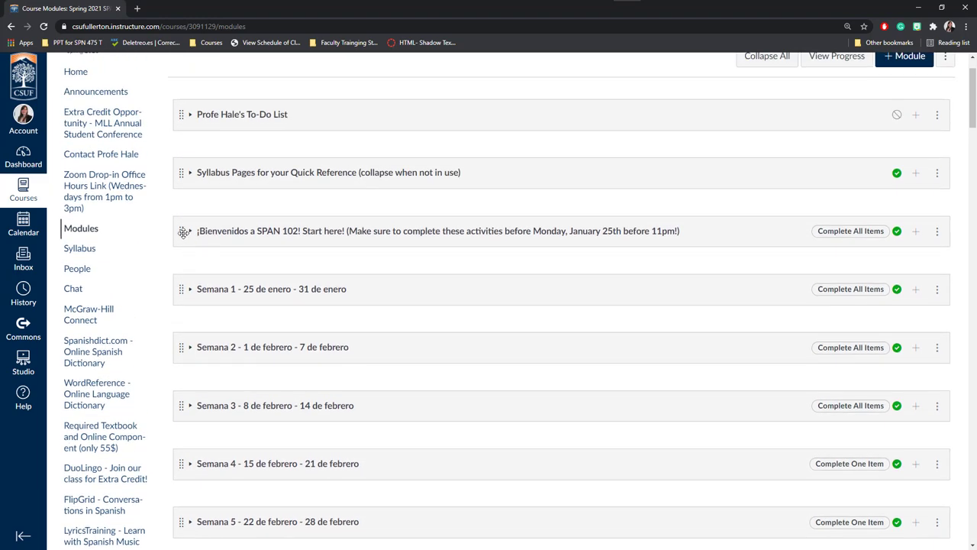
click(190, 230)
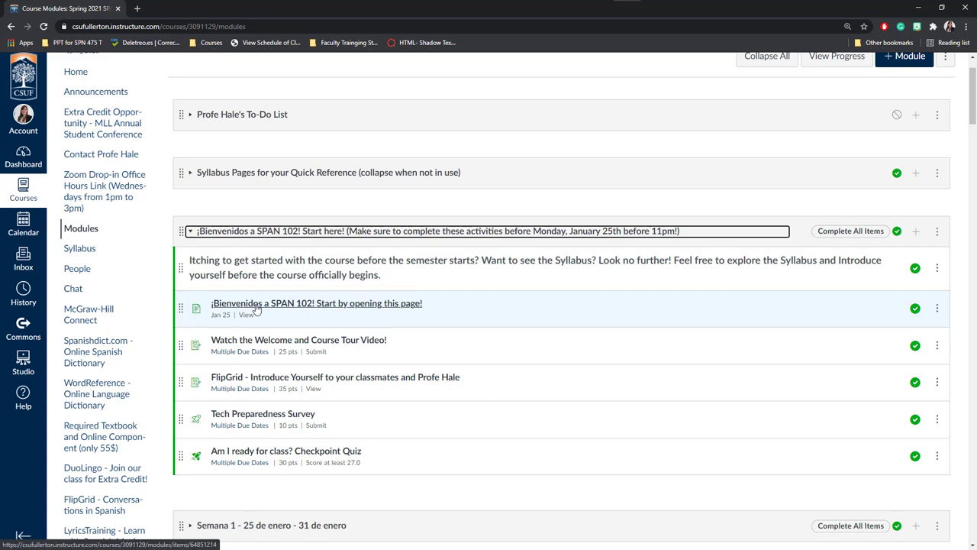
mouse_move(261, 305)
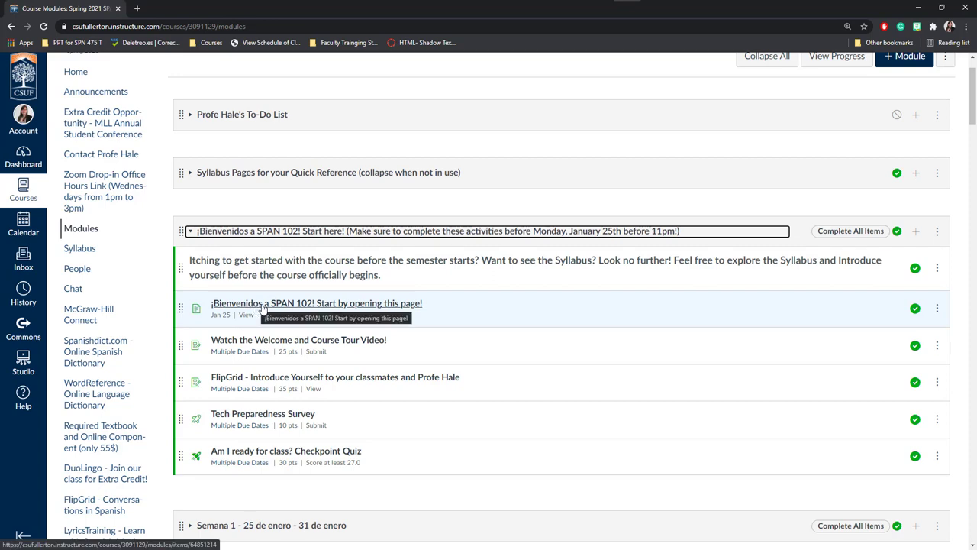
- Open '¡Bienvenidos a SPAN 102! Start by opening this page!' and scroll through its syllabus sections
click(317, 303)
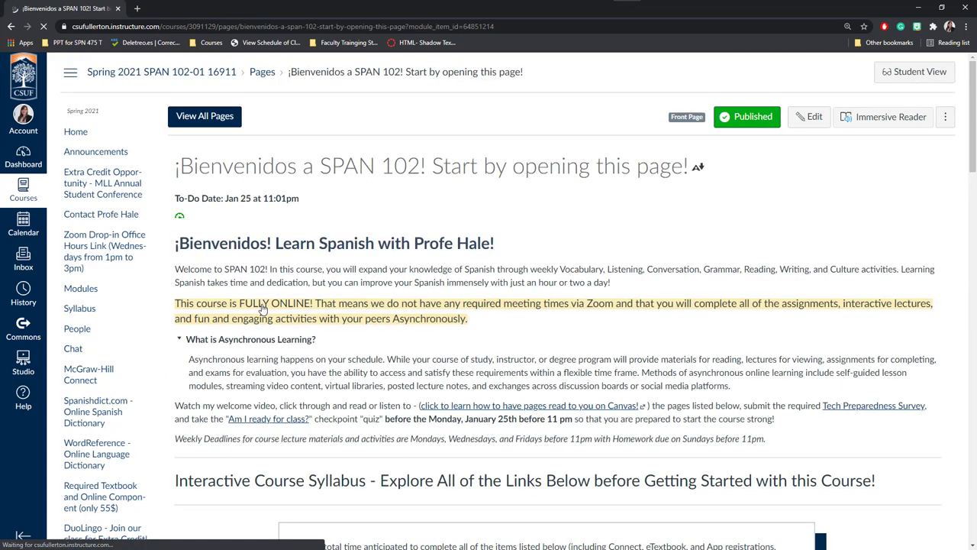
scroll(down, 3)
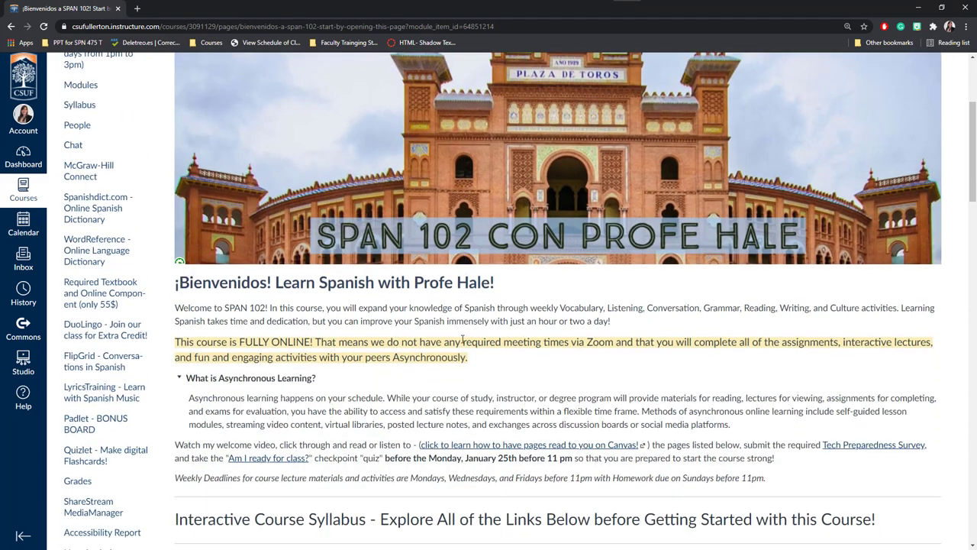
scroll(down, 3)
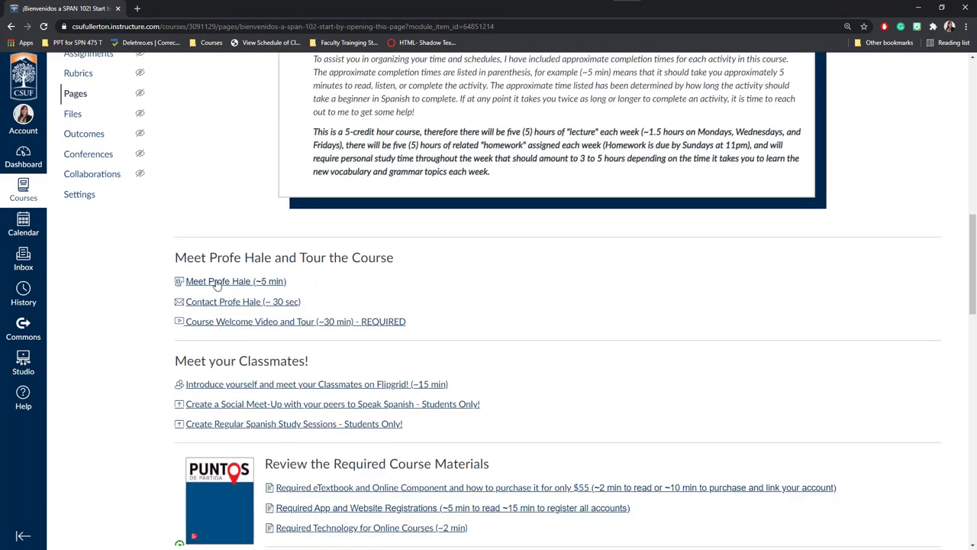
scroll(down, 3)
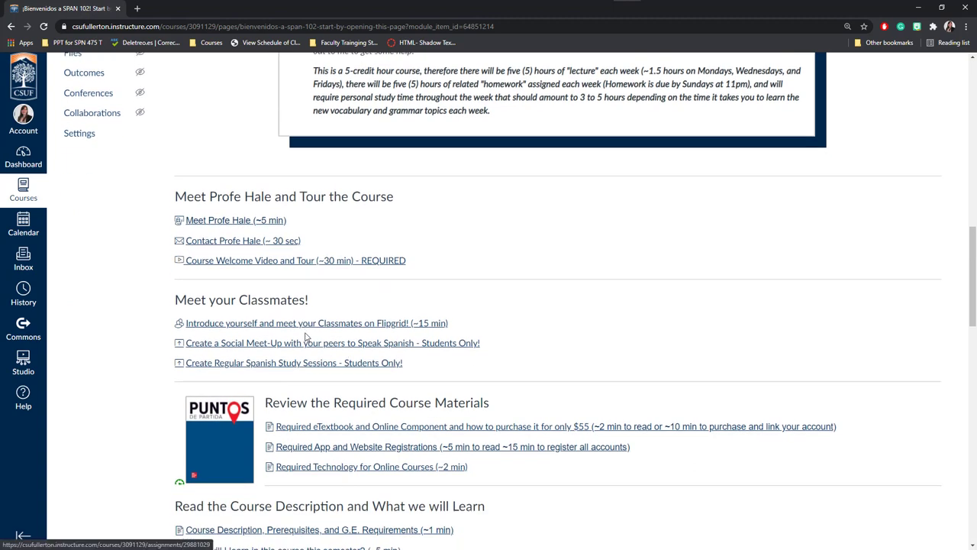
scroll(down, 3)
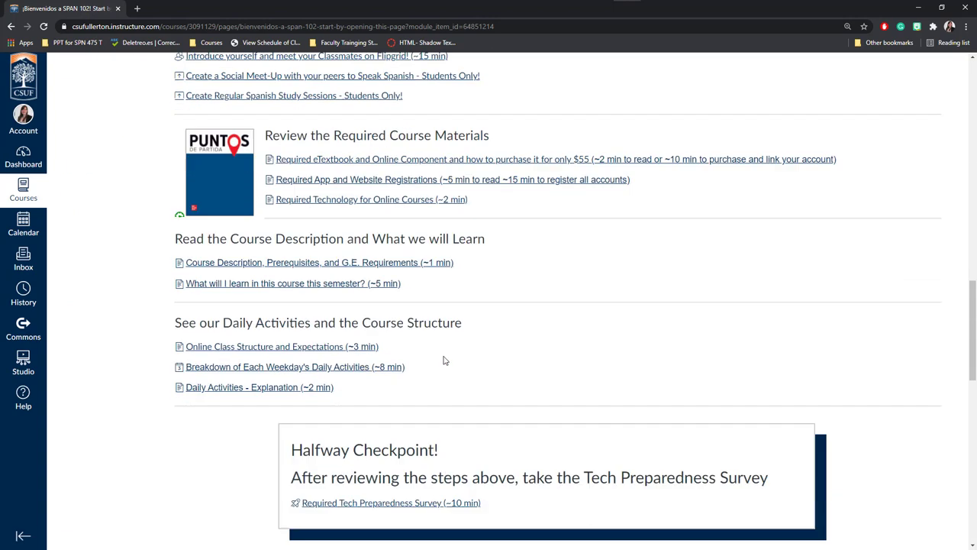
scroll(down, 3)
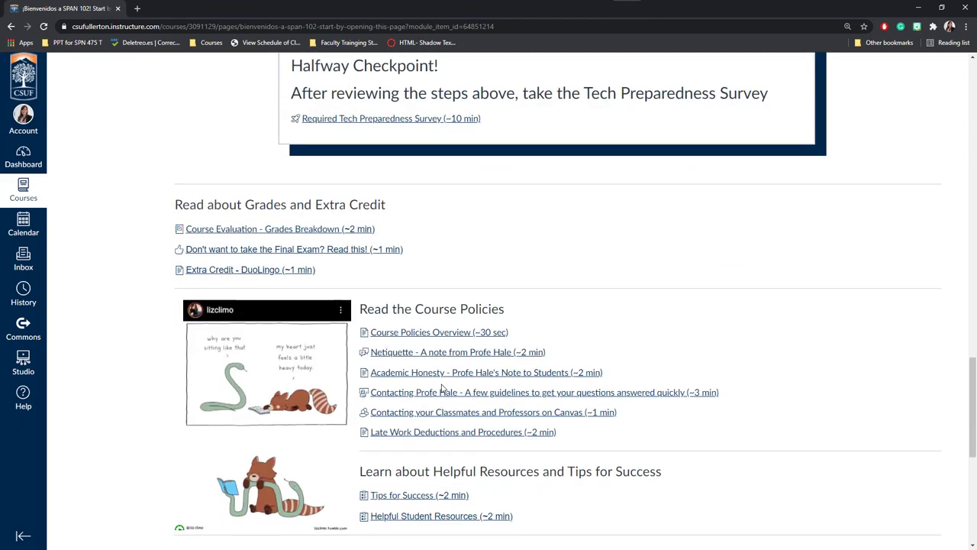
scroll(down, 3)
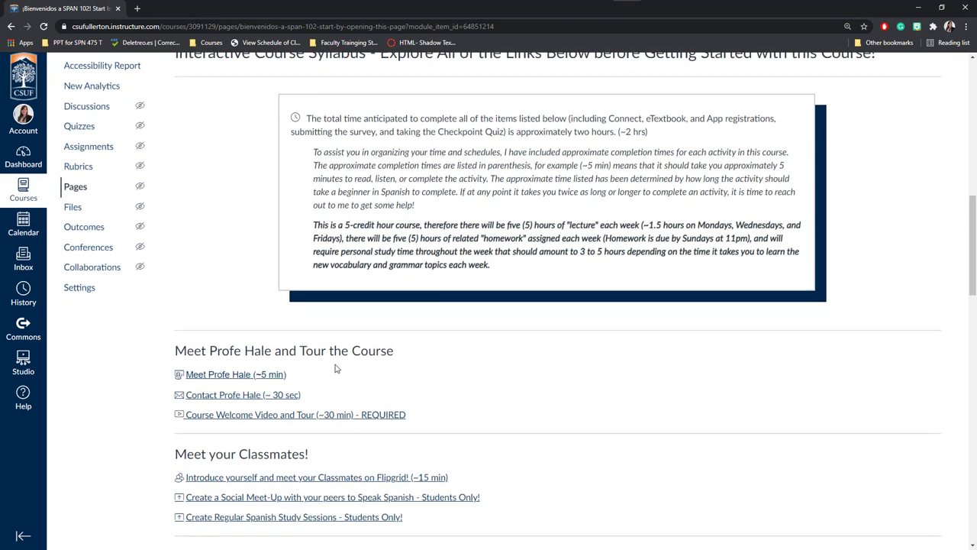
mouse_move(218, 378)
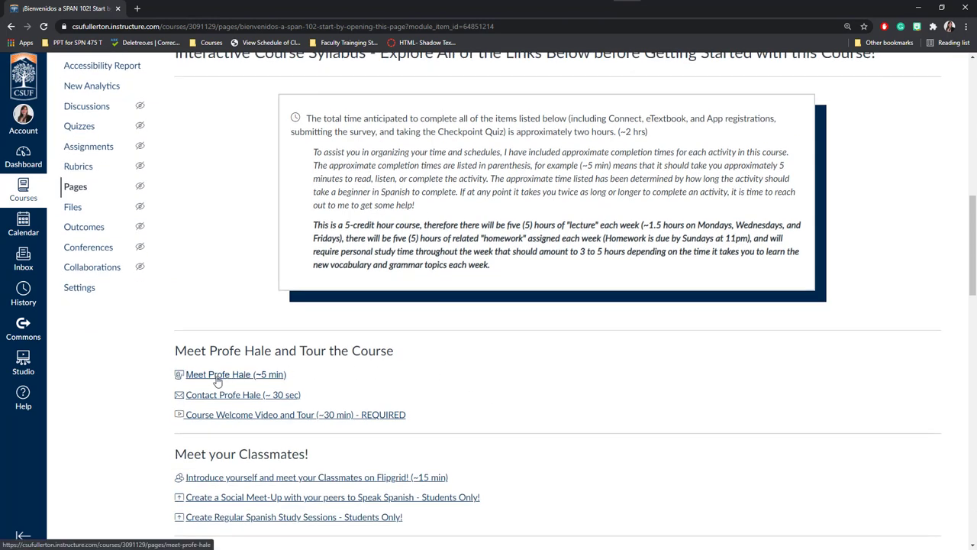
- Browse the 'Meet Profe Hale' page, then go back to the course Modules
click(219, 374)
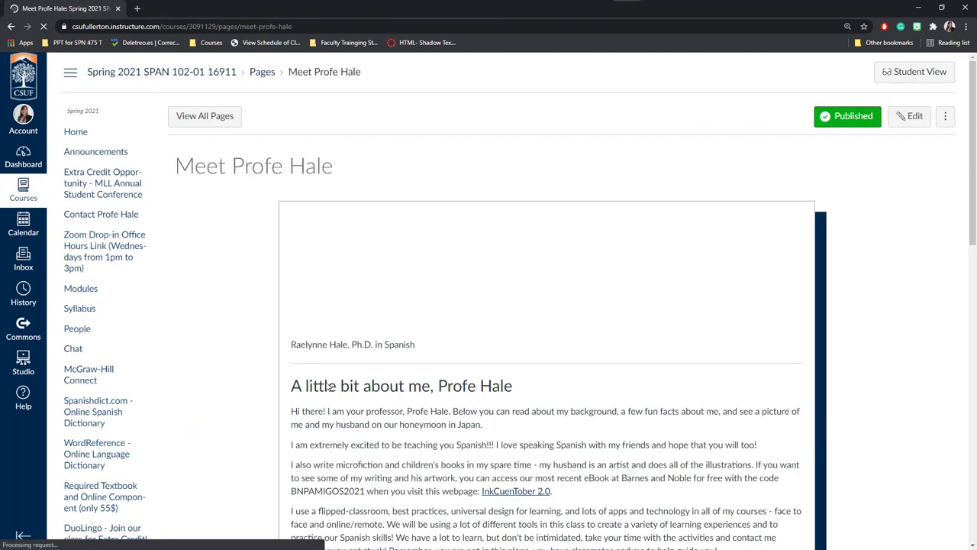
scroll(down, 3)
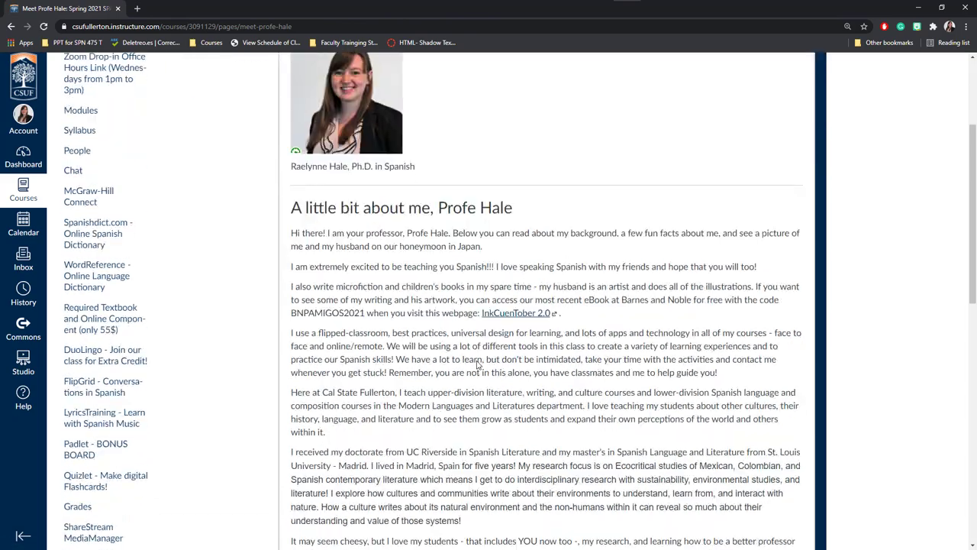
scroll(down, 3)
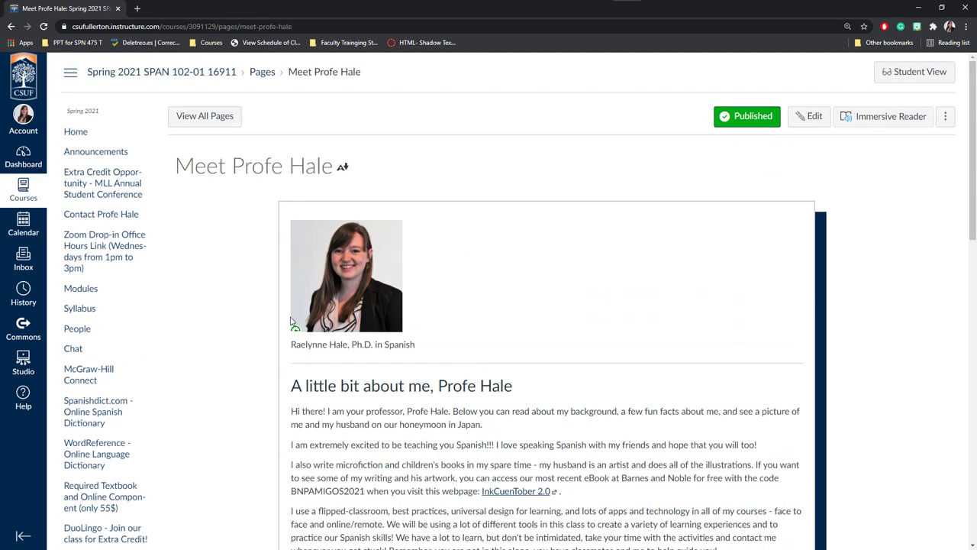
click(80, 288)
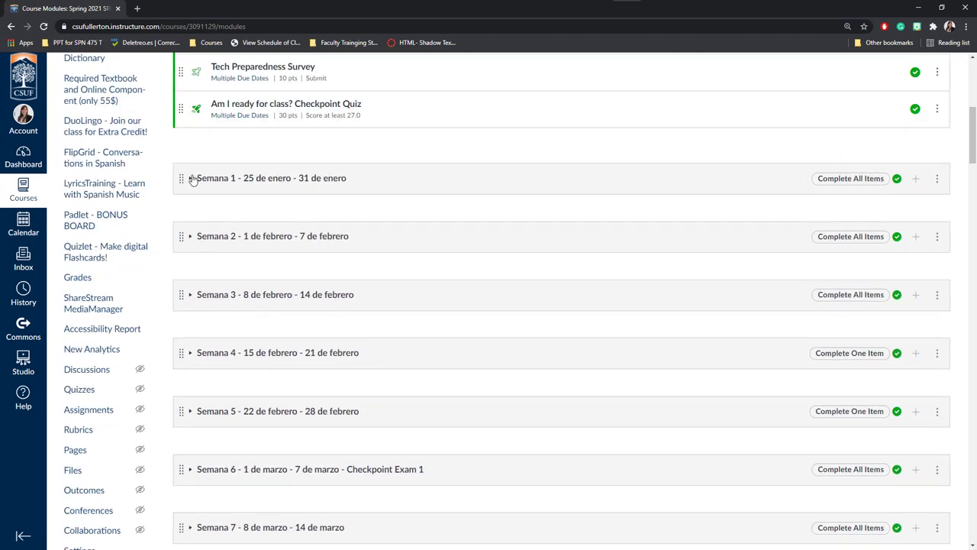
- Expand the Semana 1 module and view its weekly activities page
click(189, 177)
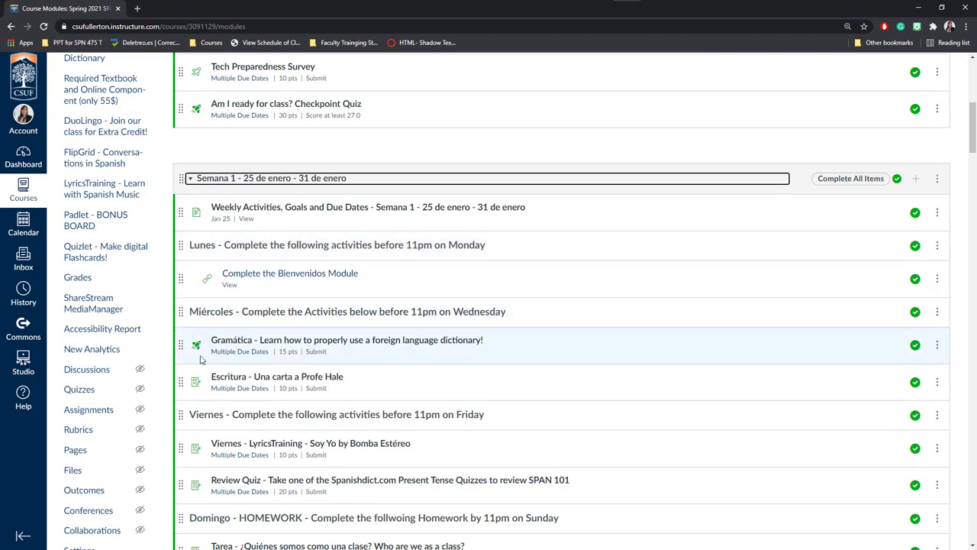
scroll(down, 3)
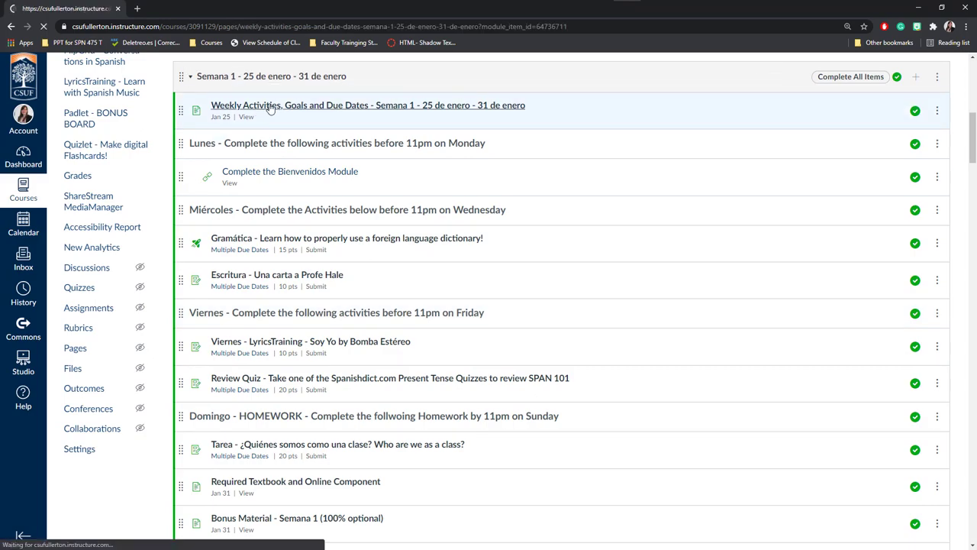
click(367, 104)
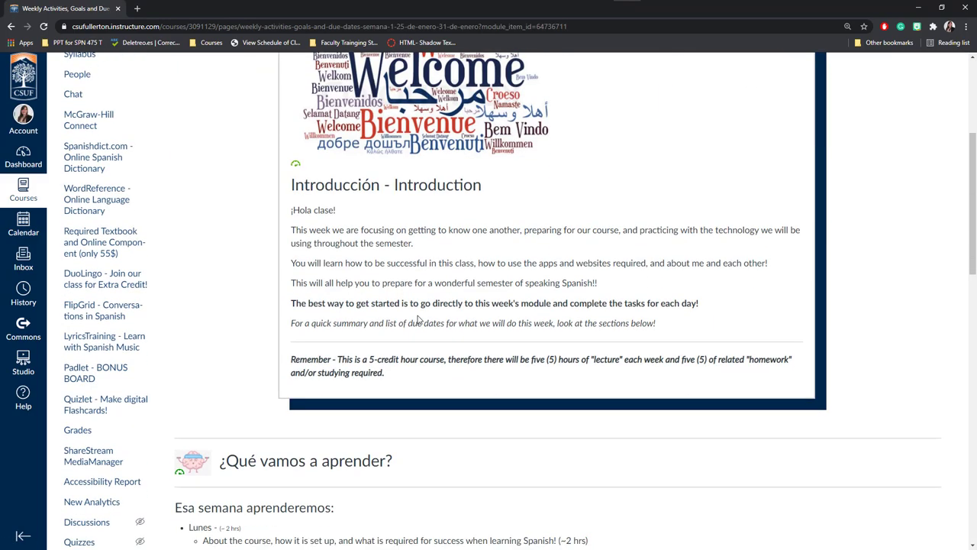
scroll(down, 3)
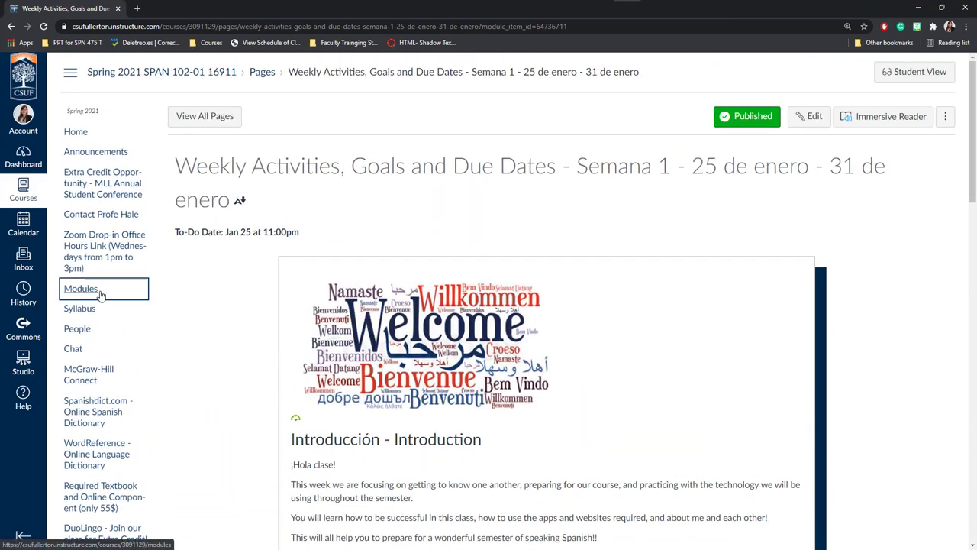
- Return to Modules and expand the Semana 2 module to list its activities
click(80, 288)
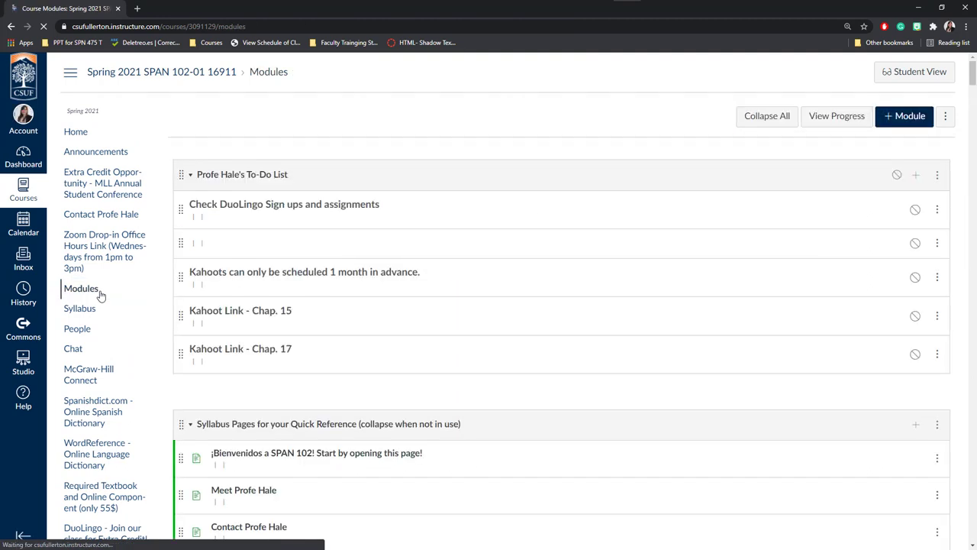
scroll(down, 3)
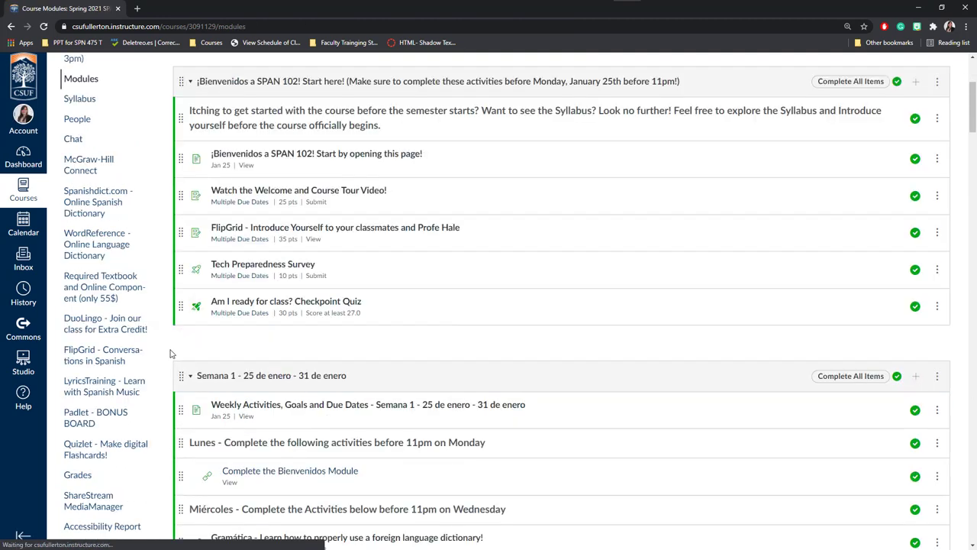
scroll(down, 3)
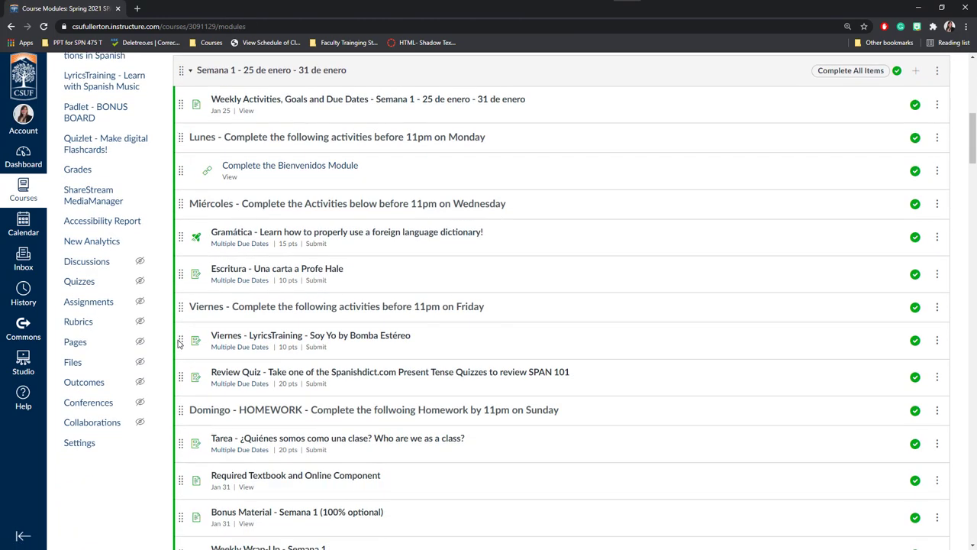
scroll(down, 3)
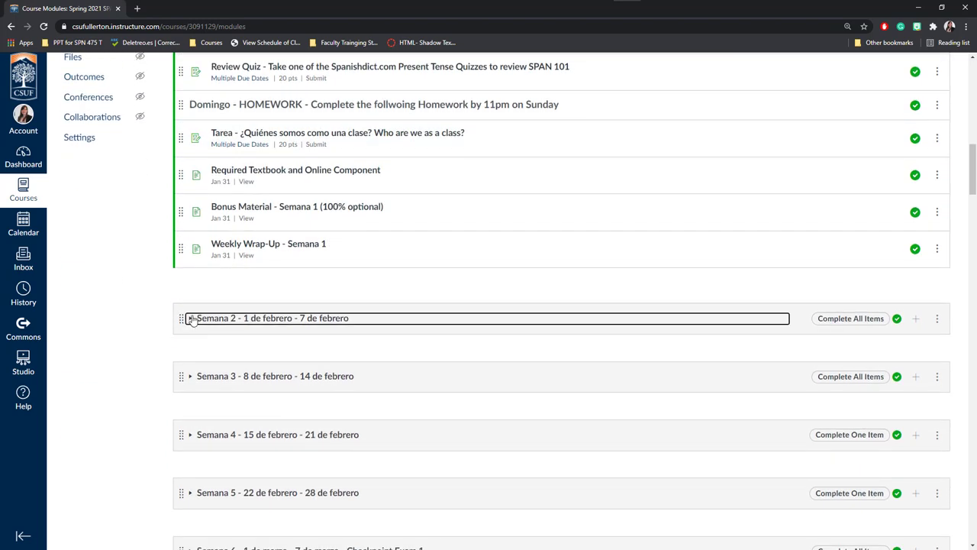
click(191, 318)
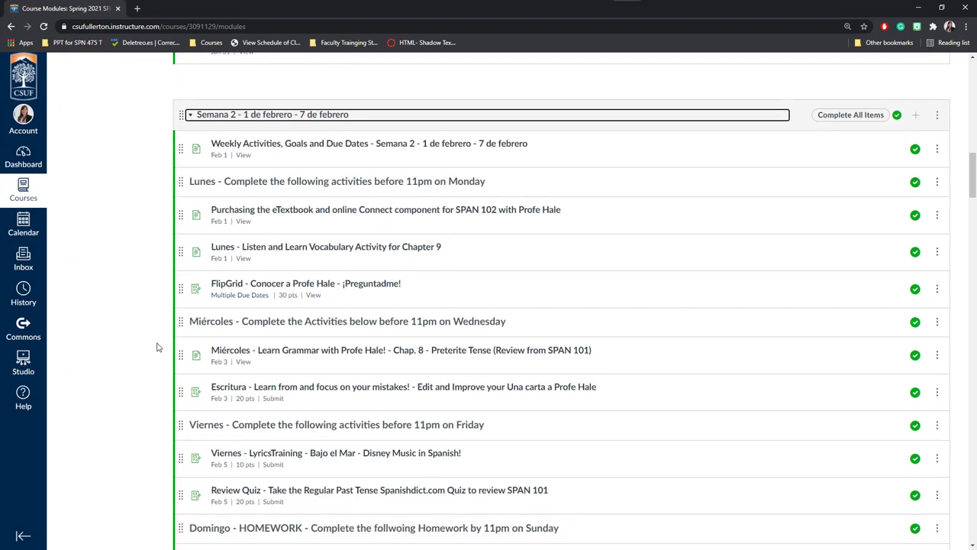
scroll(down, 3)
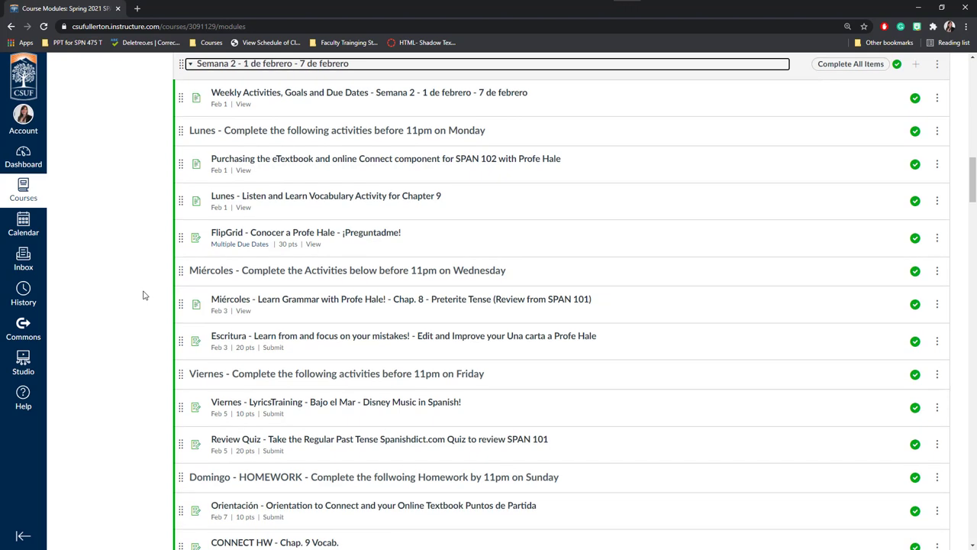
mouse_move(271, 301)
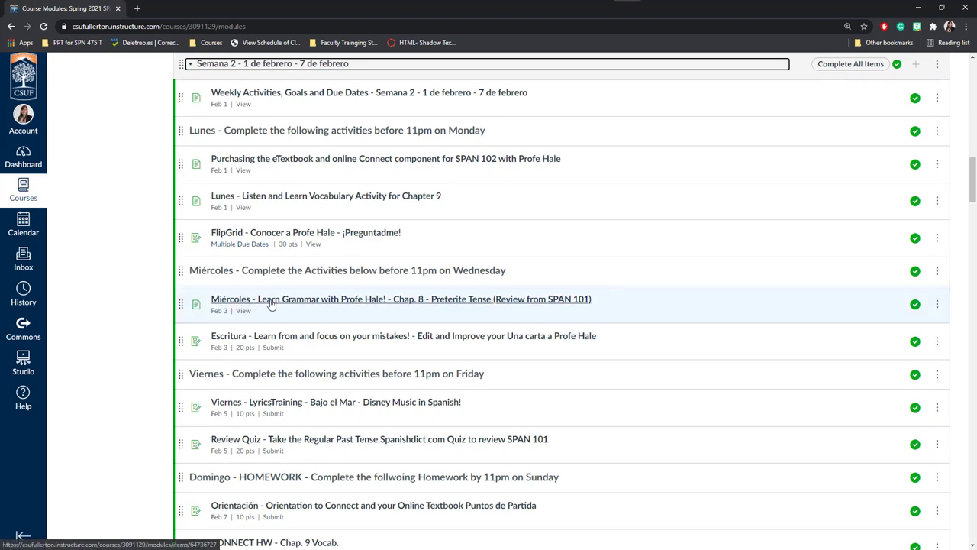
mouse_move(271, 304)
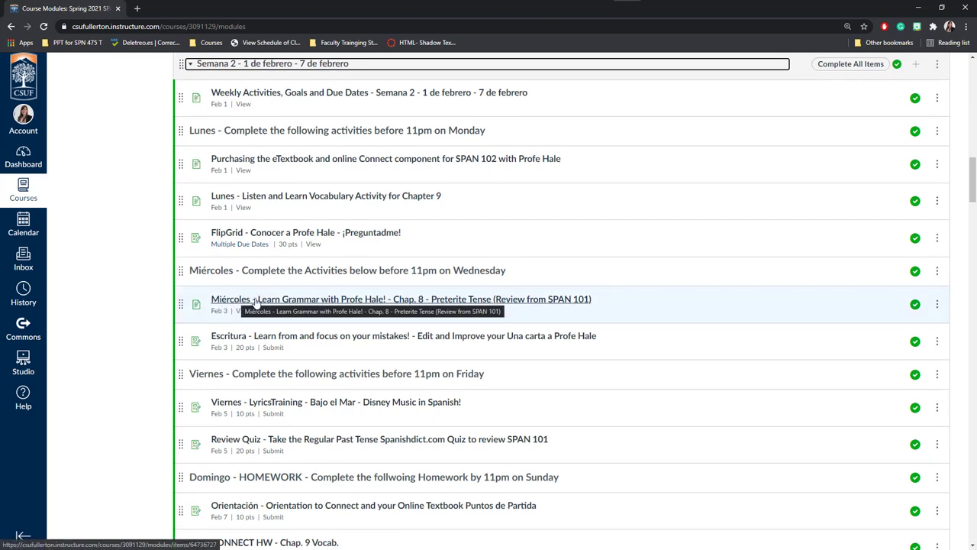
mouse_move(200, 315)
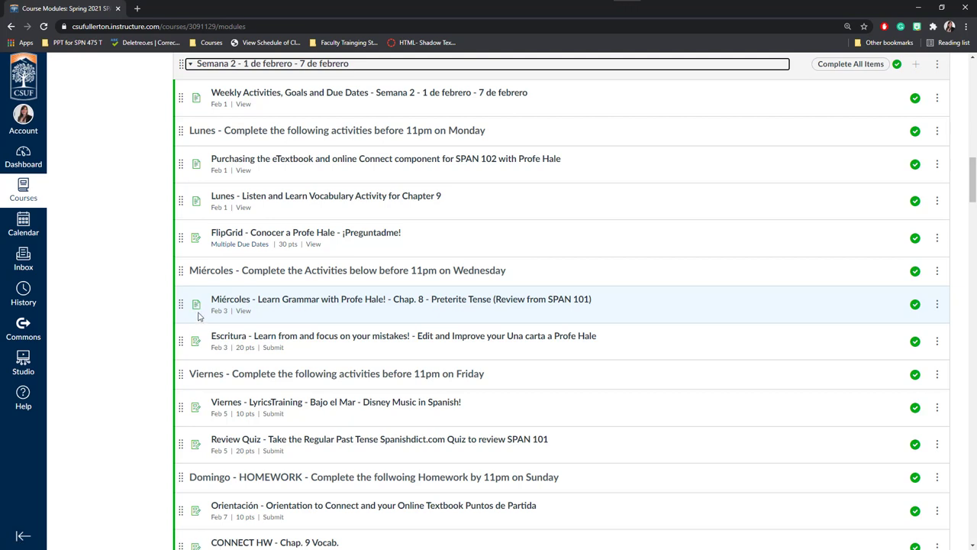
mouse_move(196, 313)
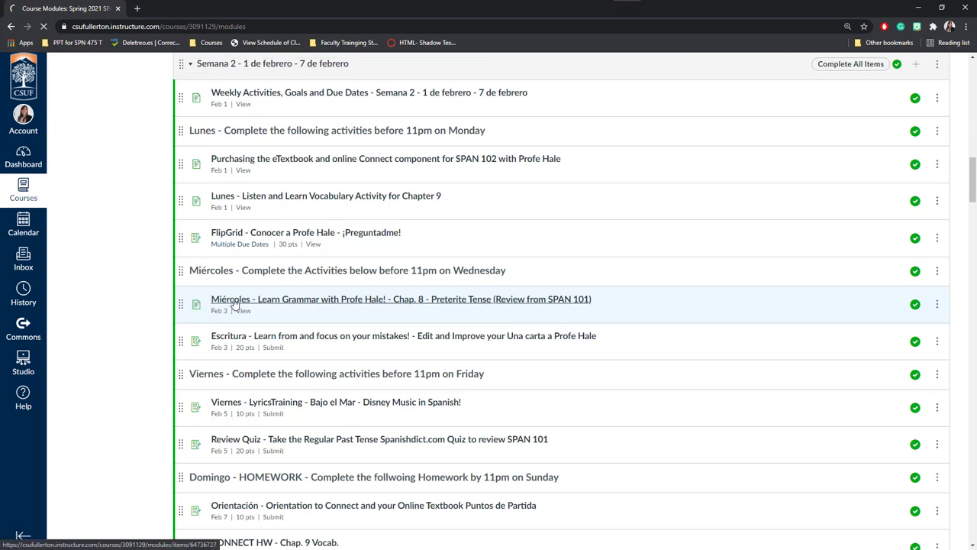
- Open the Miércoles Preterite Tense page and scroll to its YouTube video and PowerPoint link
click(398, 299)
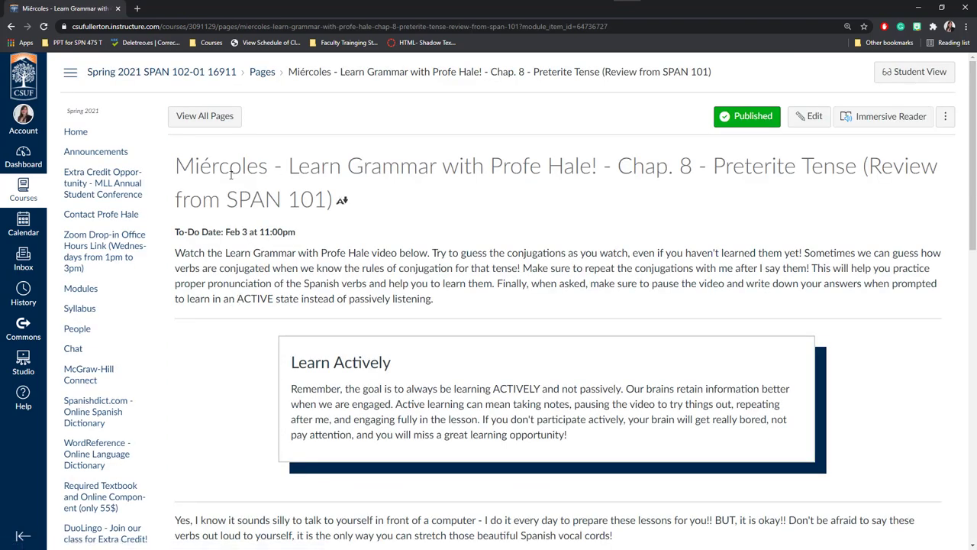
scroll(down, 3)
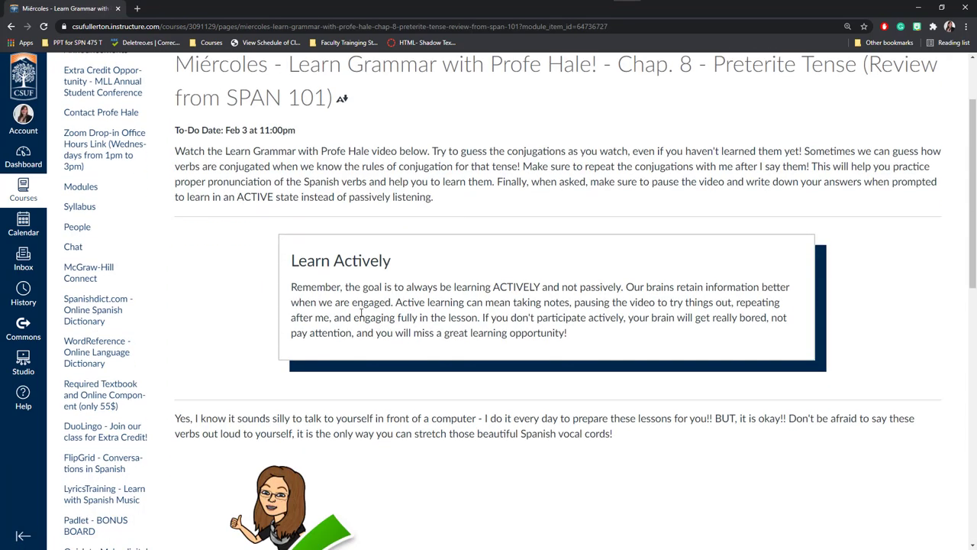
scroll(down, 3)
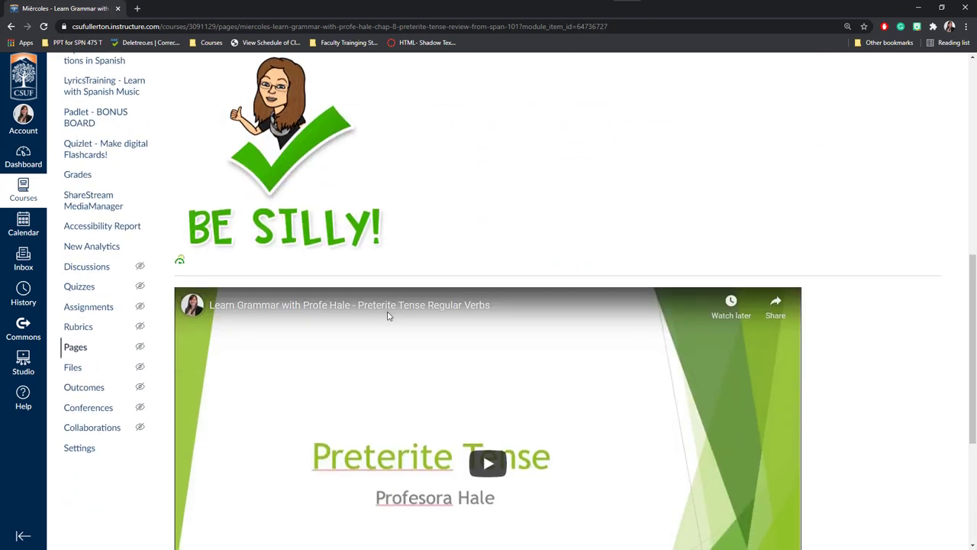
scroll(down, 3)
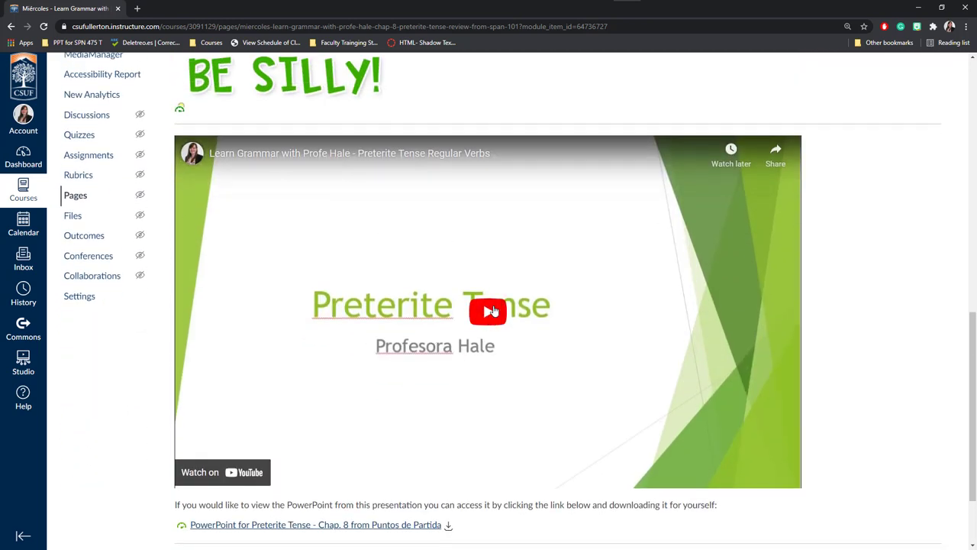
scroll(down, 3)
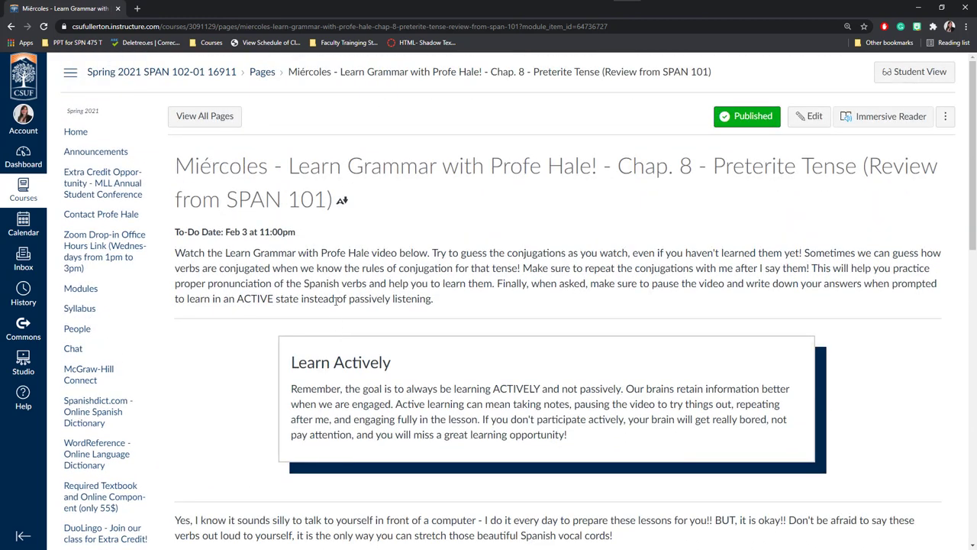
mouse_move(305, 268)
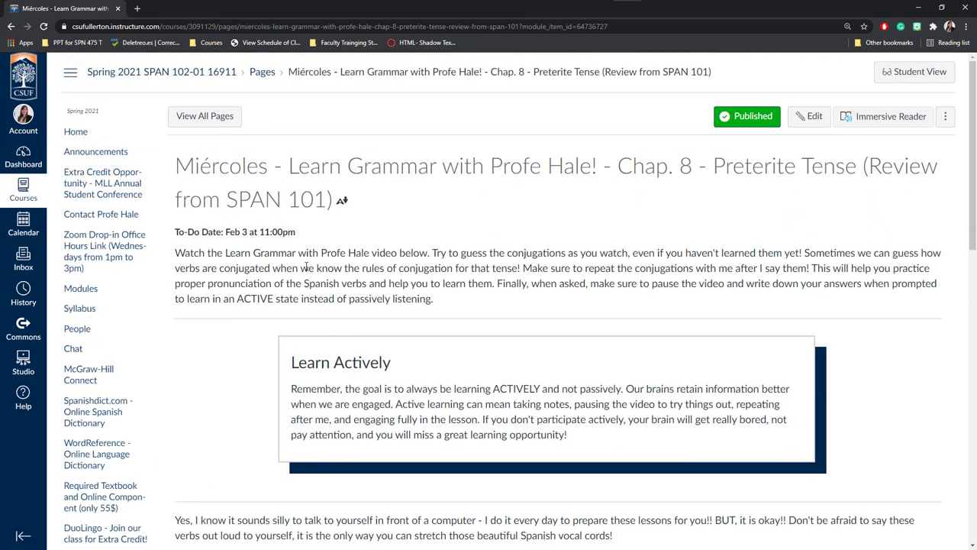
mouse_move(47, 160)
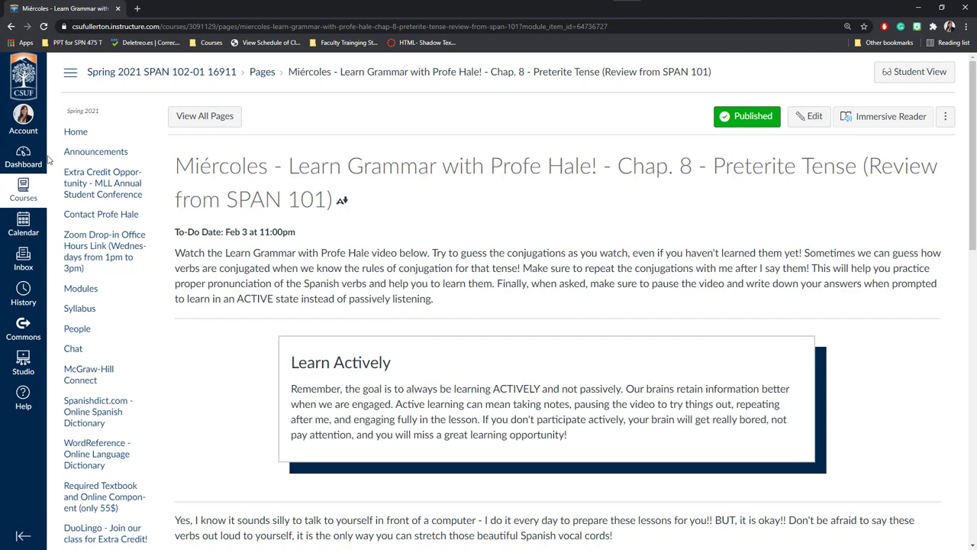
- Go to the Dashboard and open the unpublished Raelynne Hale Sandbox course
click(23, 150)
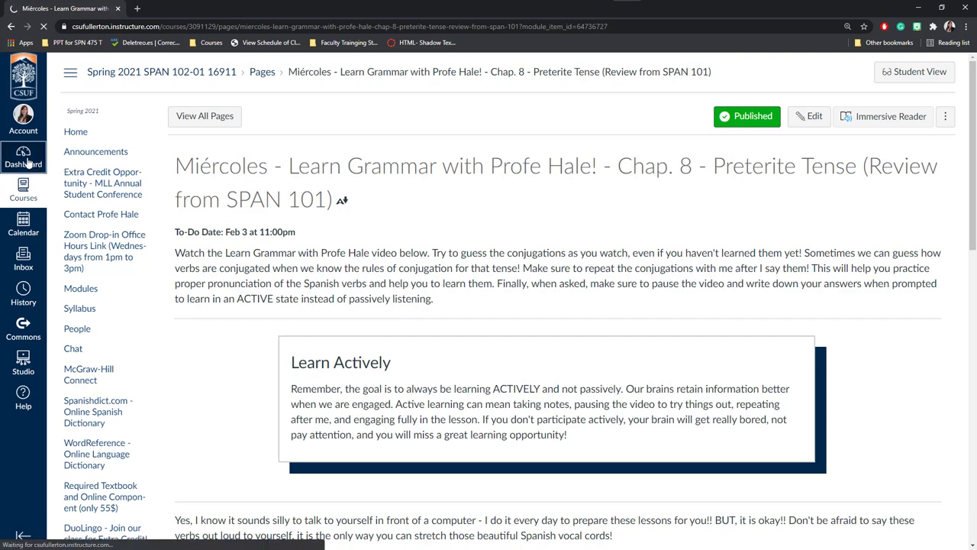
click(23, 156)
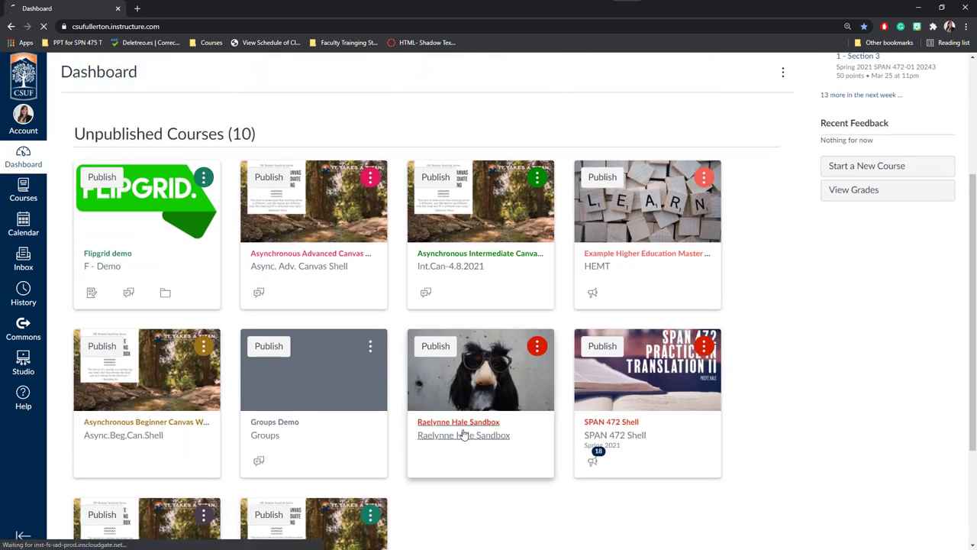
click(458, 422)
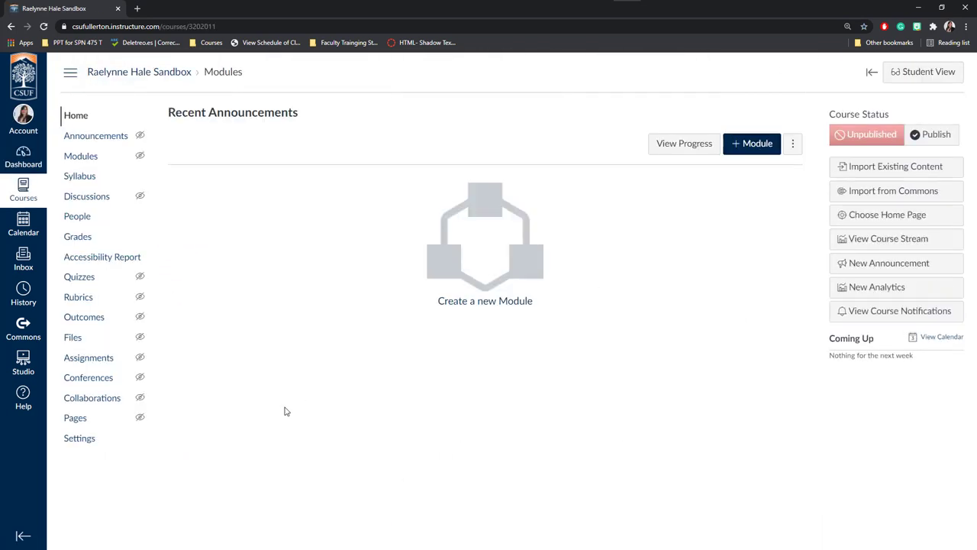
mouse_move(75, 418)
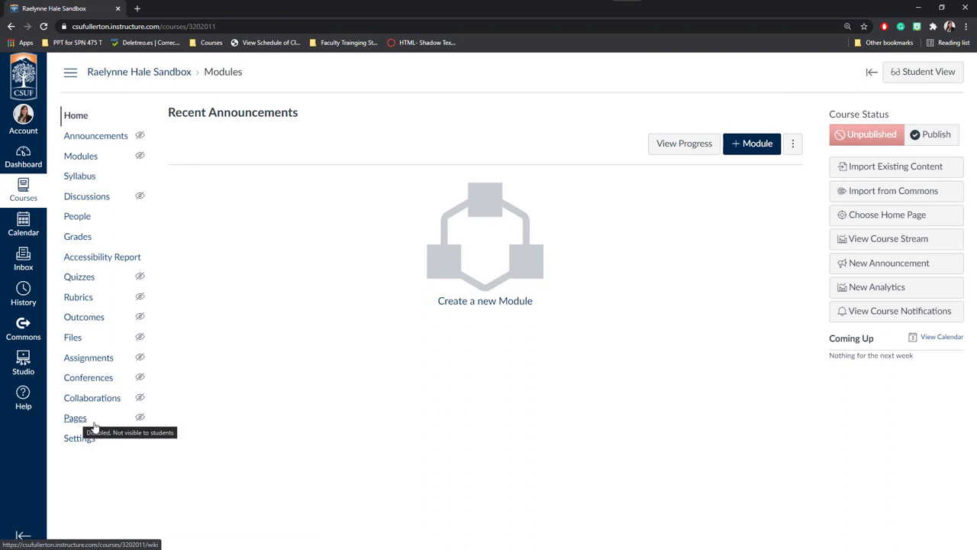
mouse_move(142, 417)
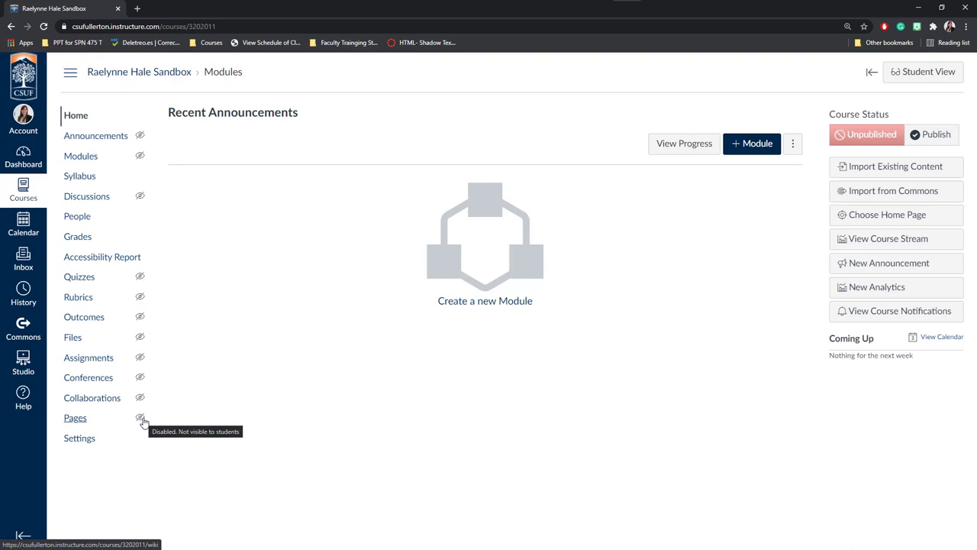
mouse_move(93, 158)
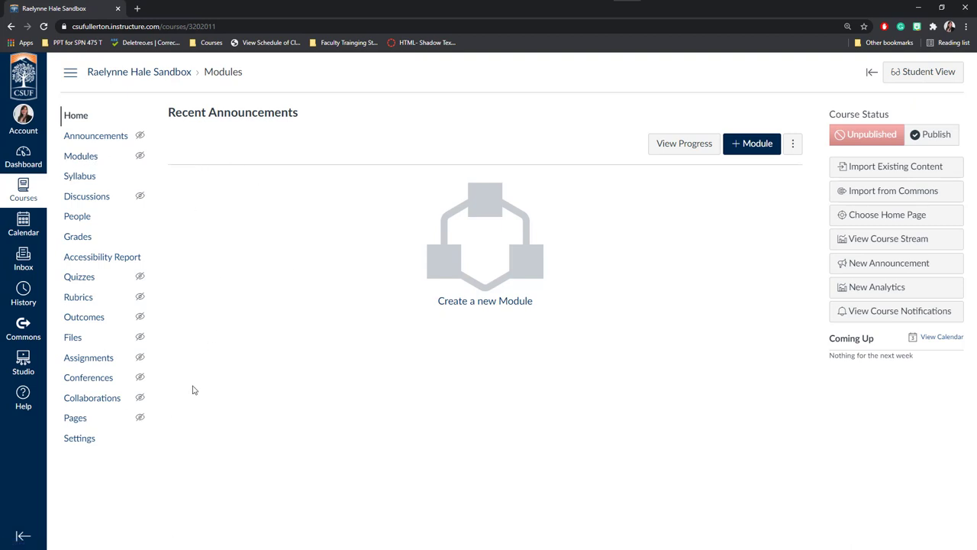
mouse_move(75, 417)
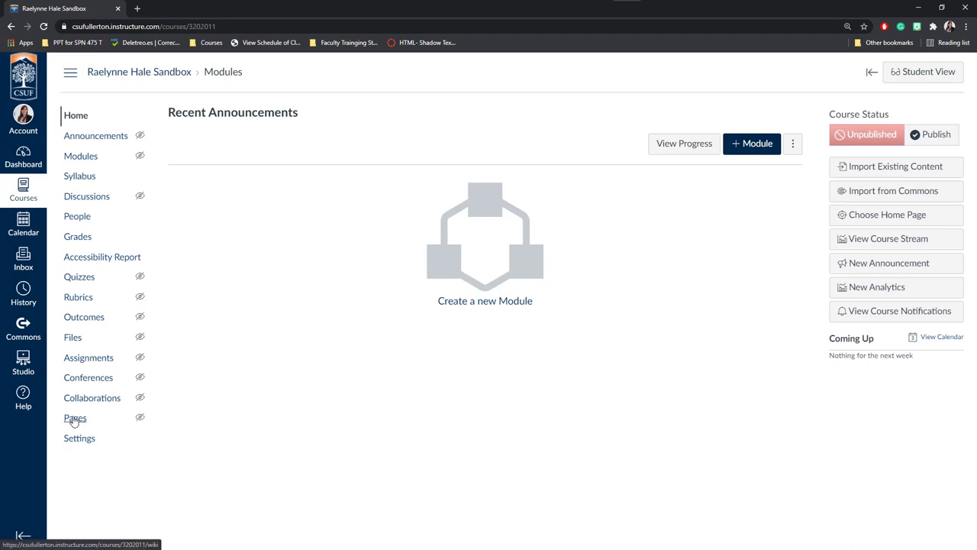
- Show the sandbox course's Pages list containing Rock Examples
click(75, 417)
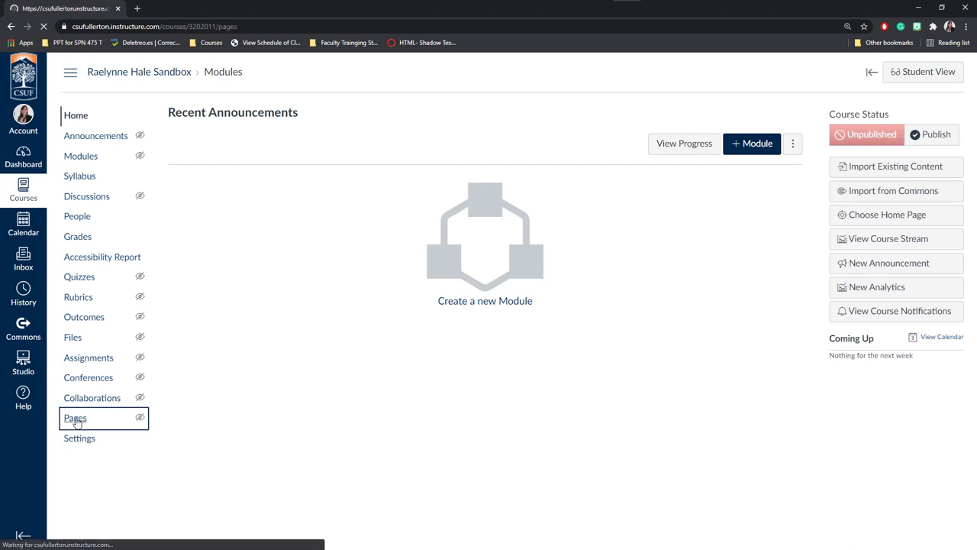
click(75, 418)
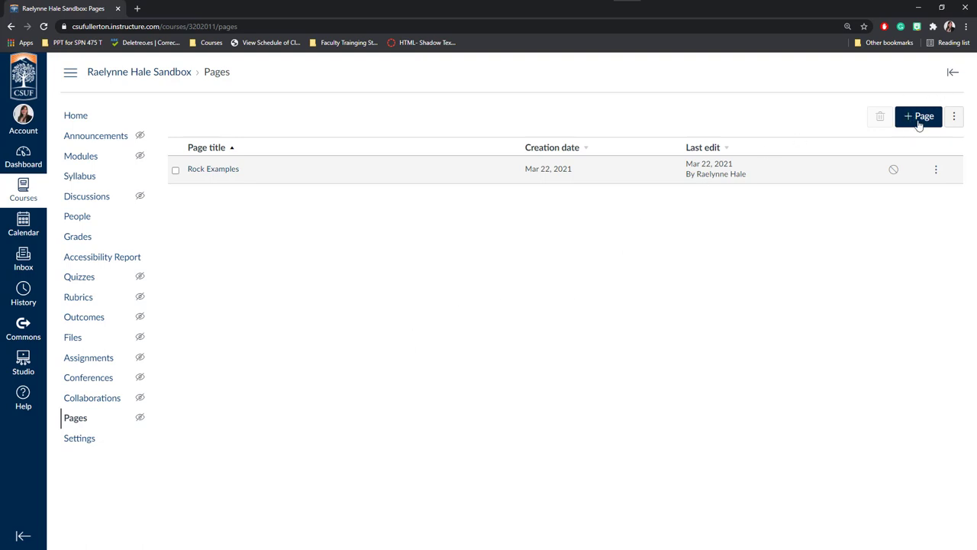
click(919, 115)
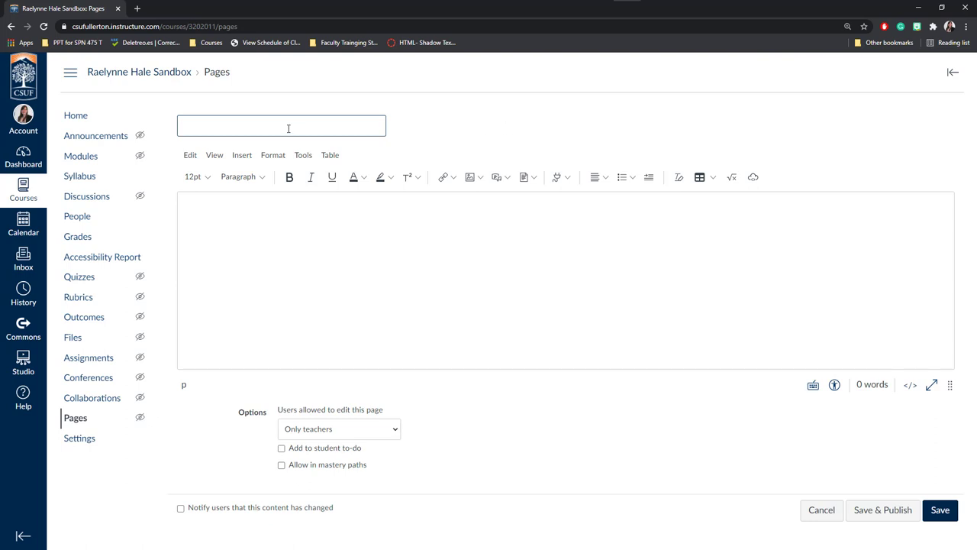
text(Title)
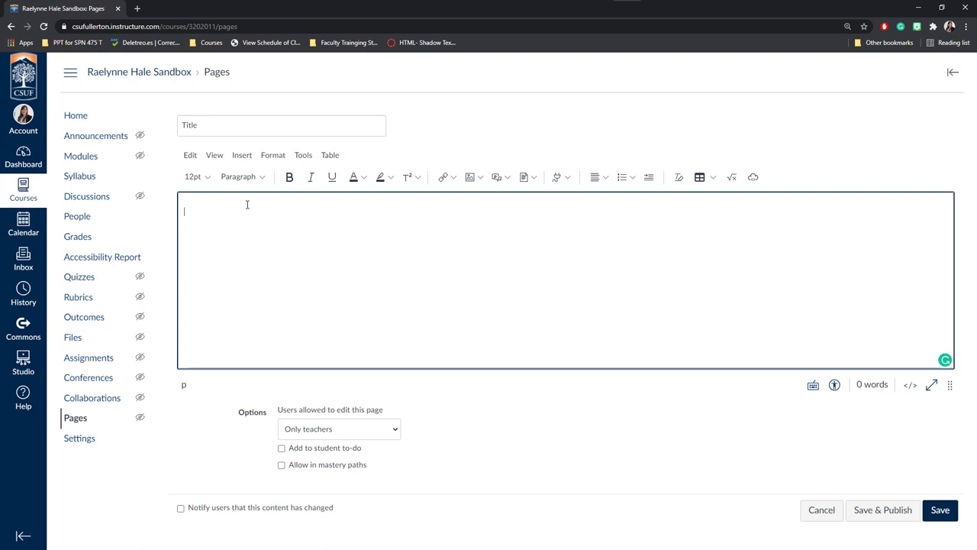
click(189, 154)
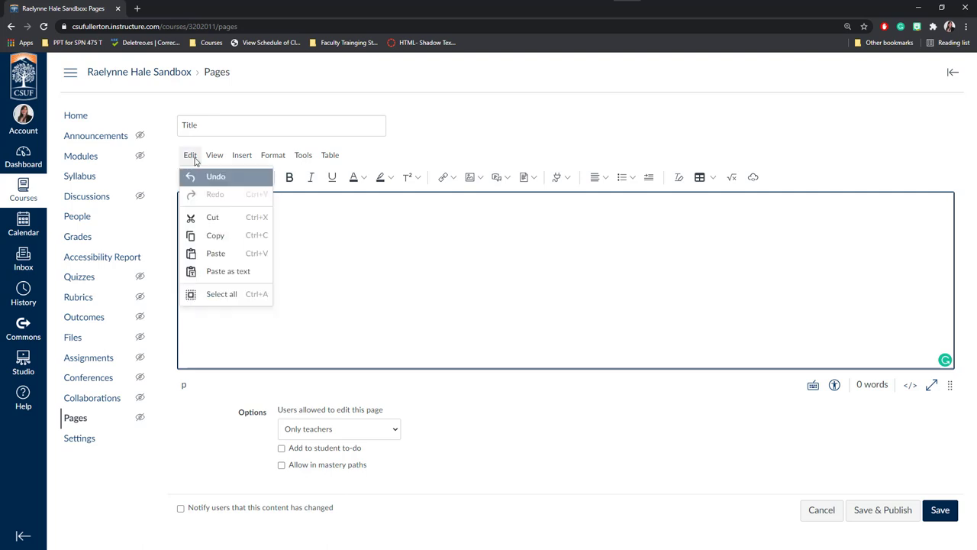
click(215, 154)
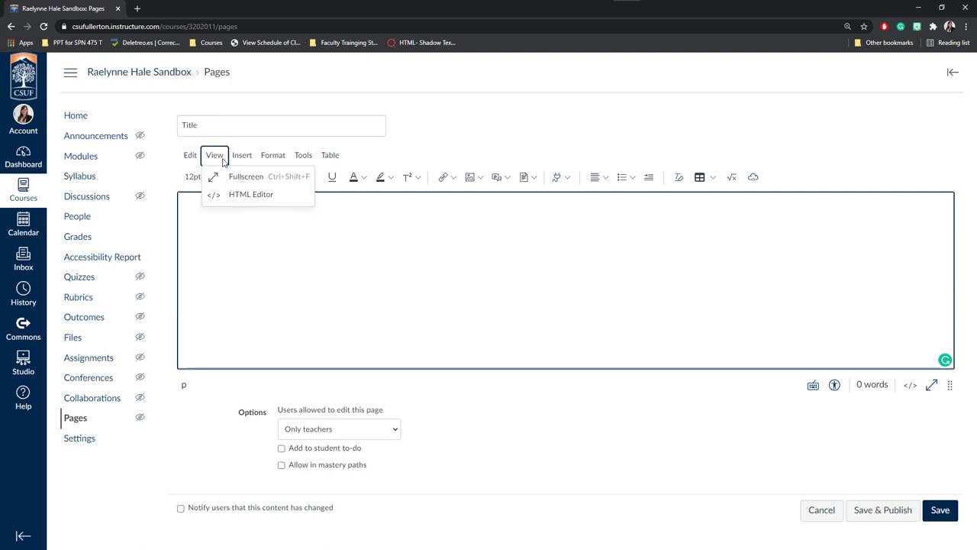
mouse_move(238, 194)
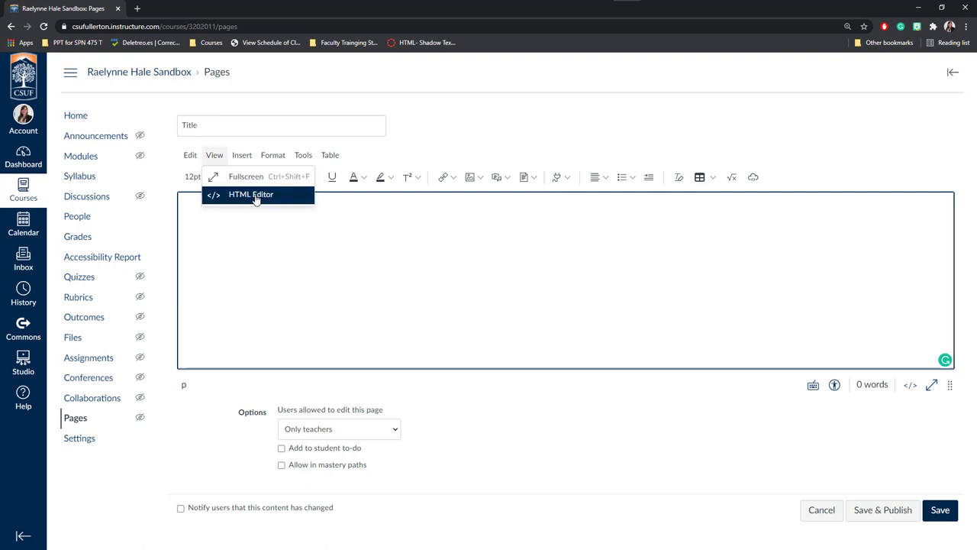
click(241, 154)
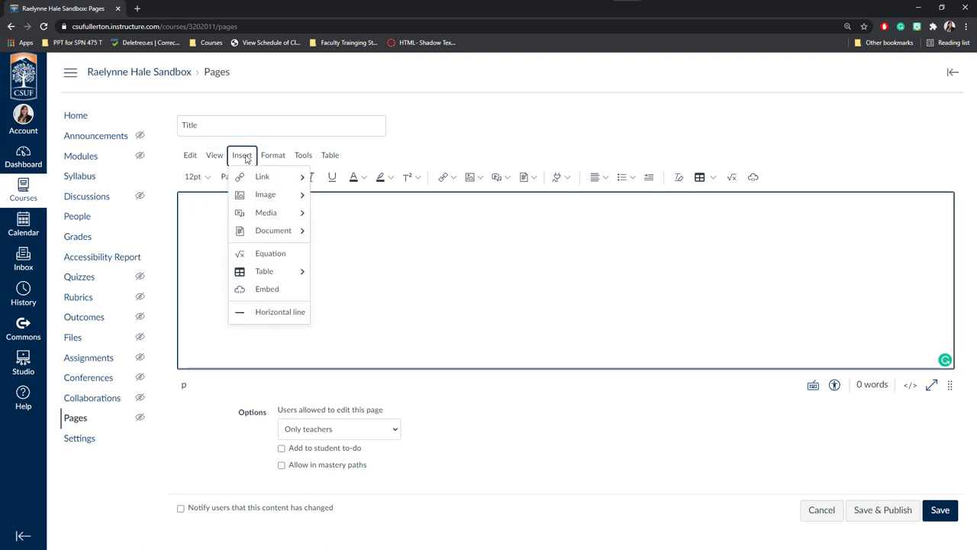
mouse_move(273, 230)
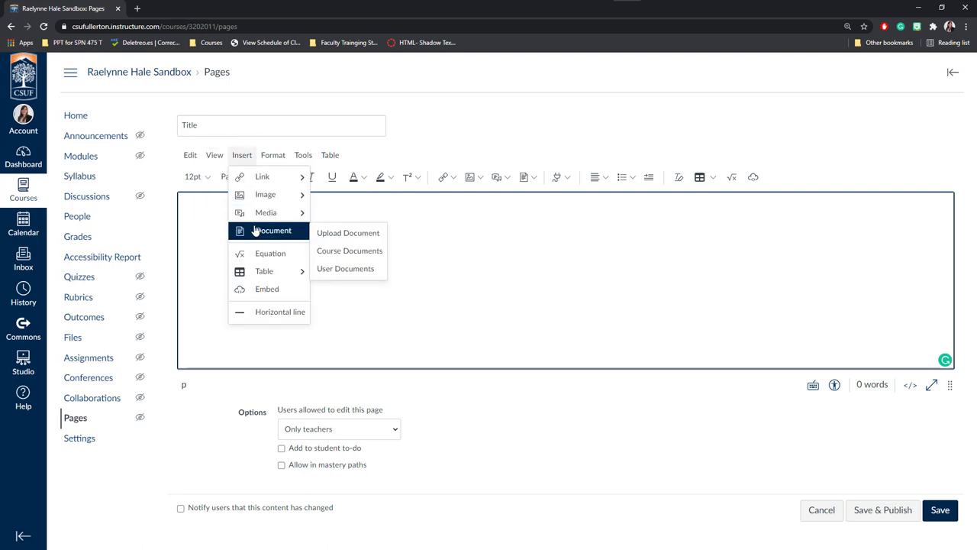
mouse_move(288, 289)
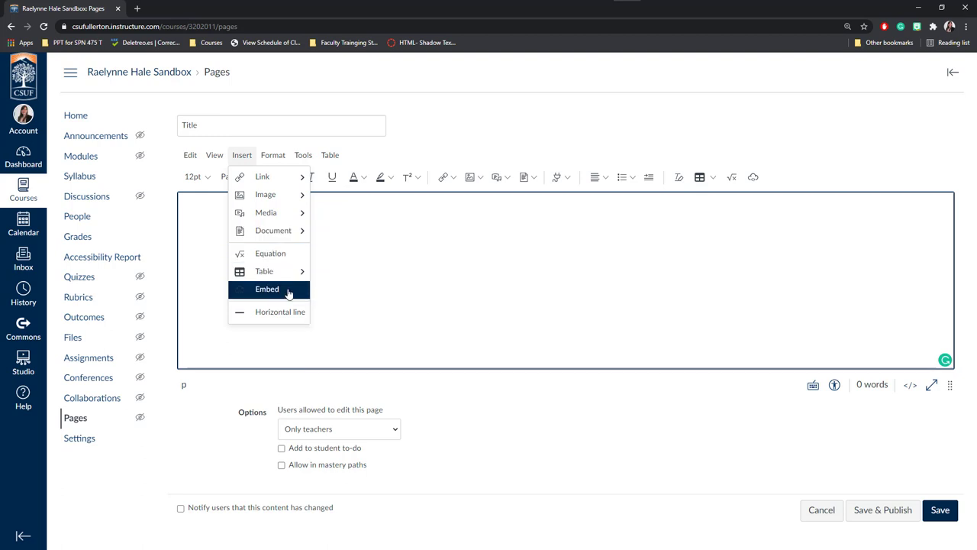
mouse_move(257, 291)
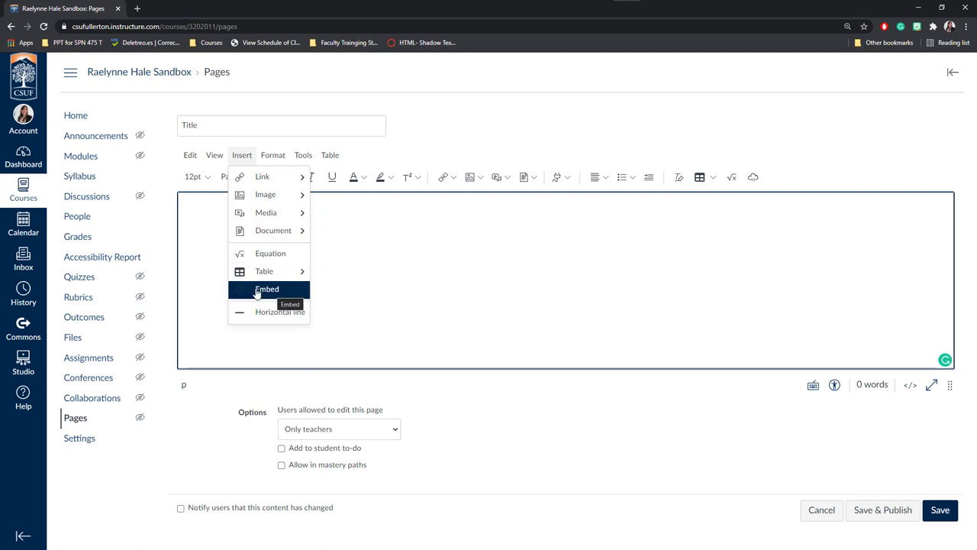
mouse_move(280, 312)
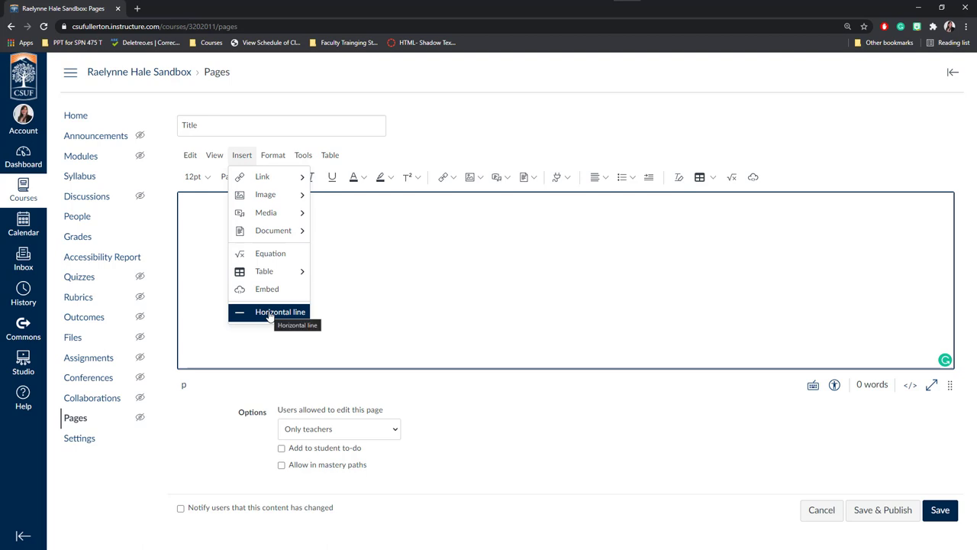
mouse_move(272, 230)
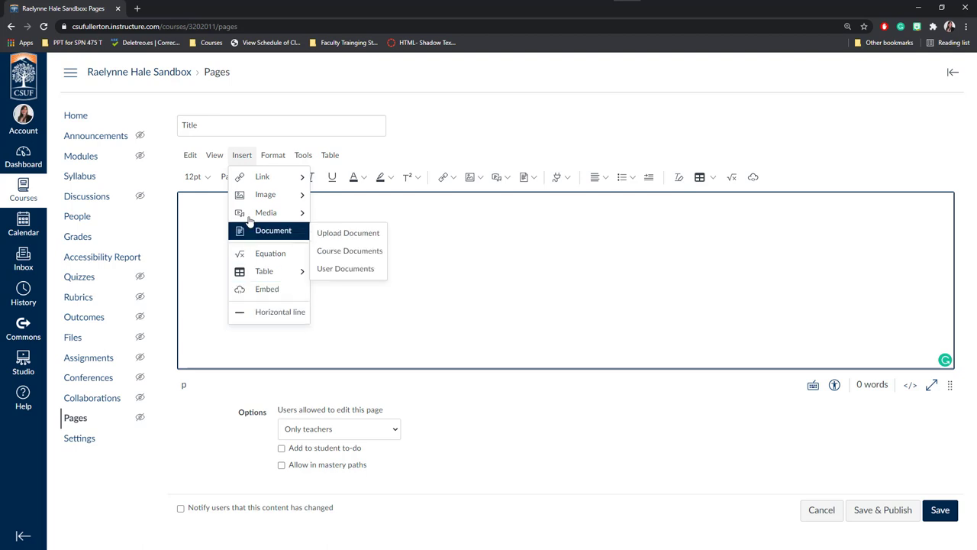
click(273, 154)
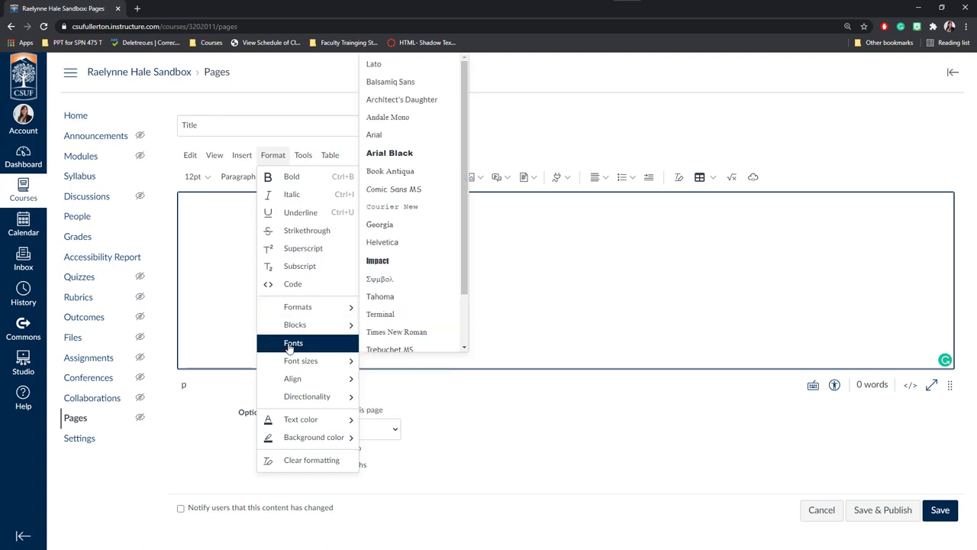
mouse_move(319, 460)
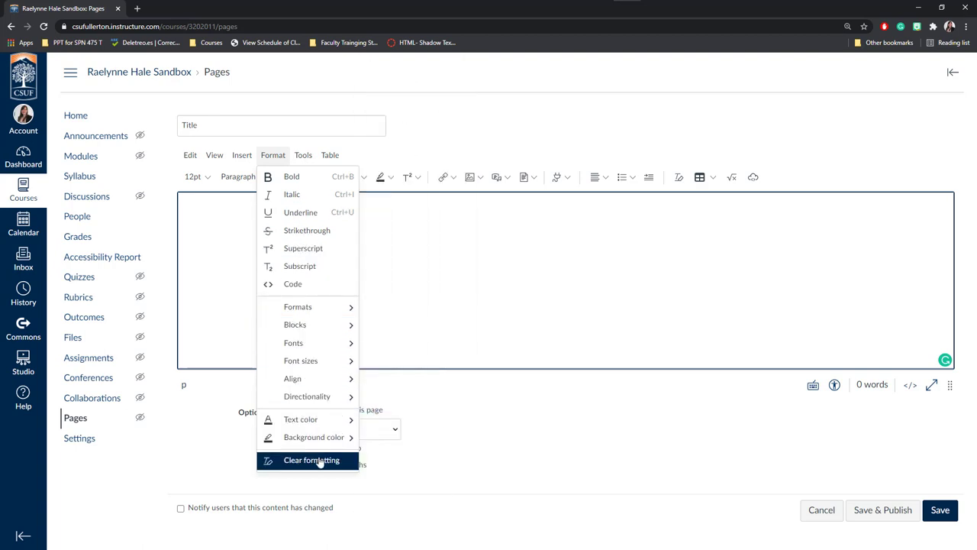
click(303, 154)
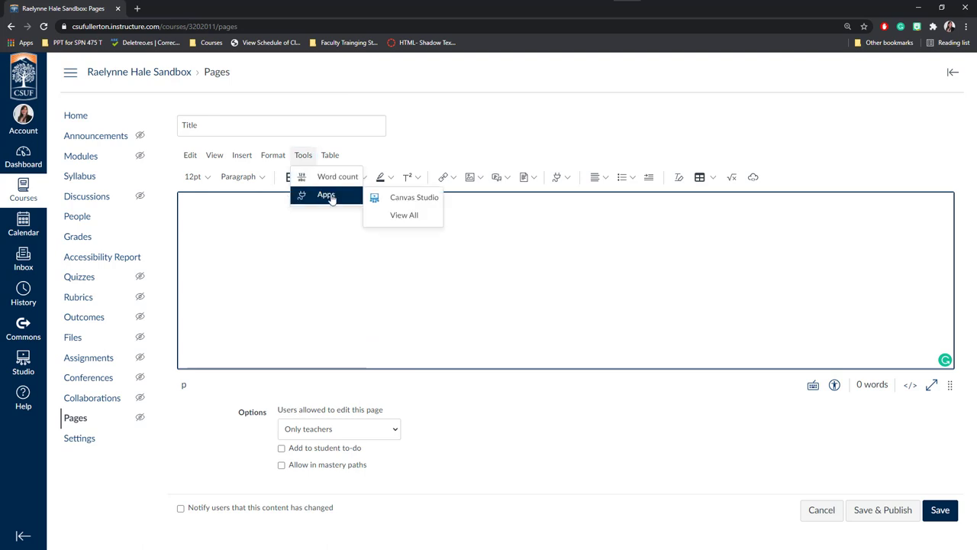
mouse_move(412, 197)
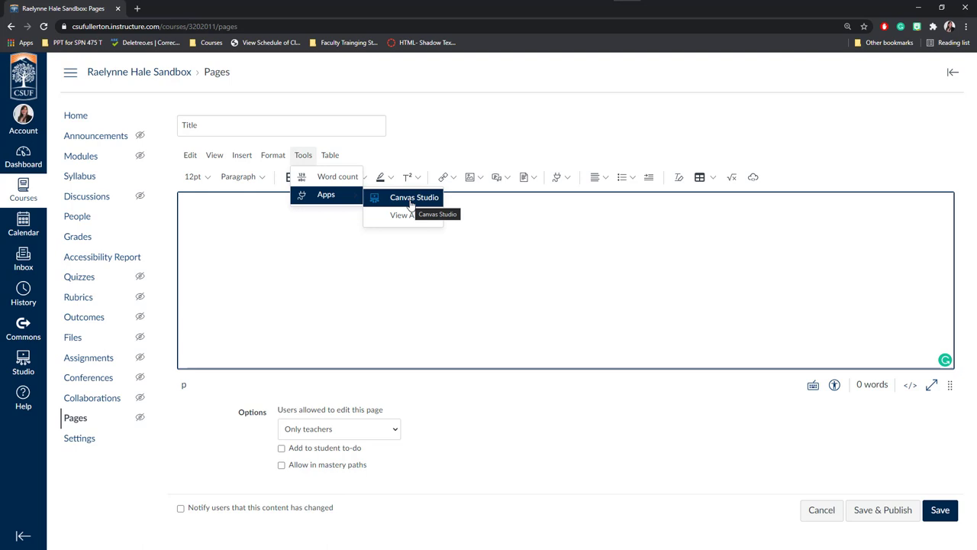
click(330, 155)
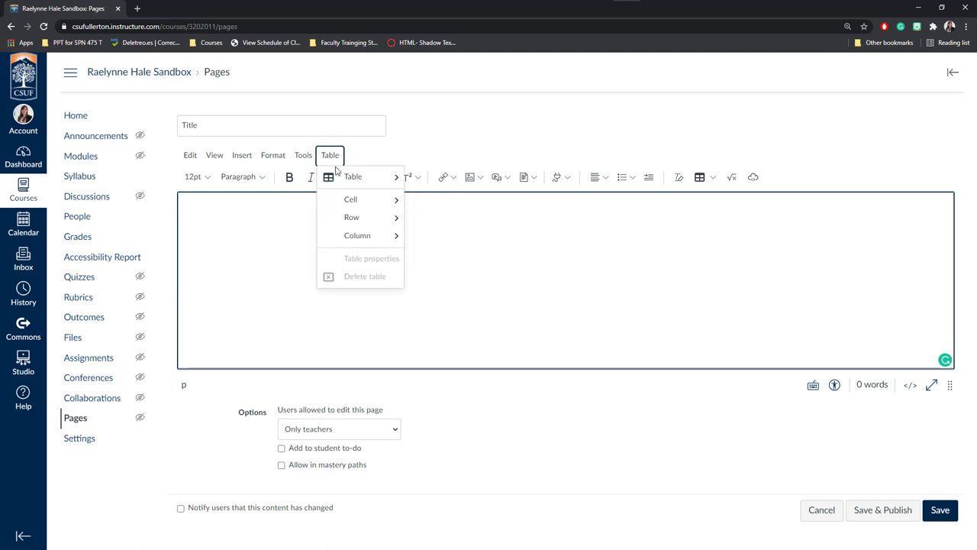
click(303, 155)
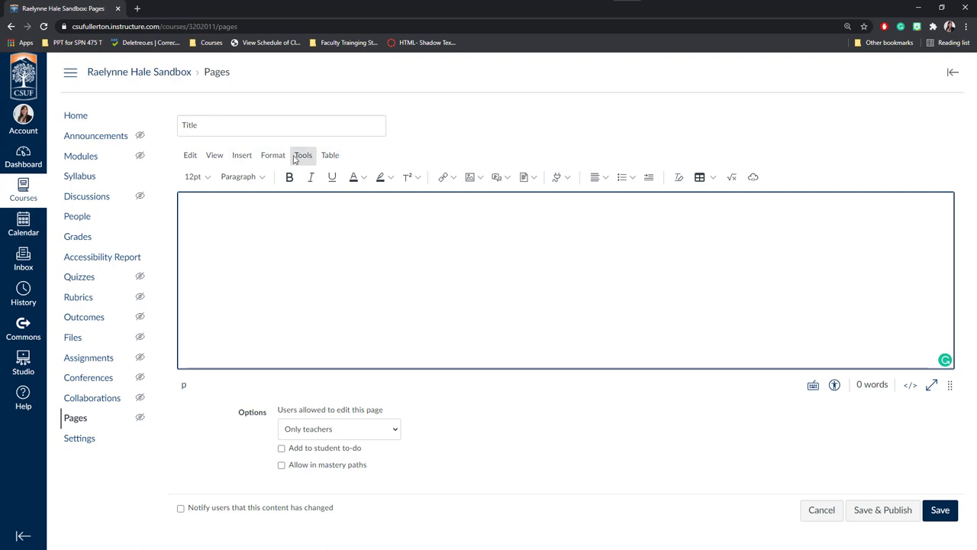
mouse_move(261, 185)
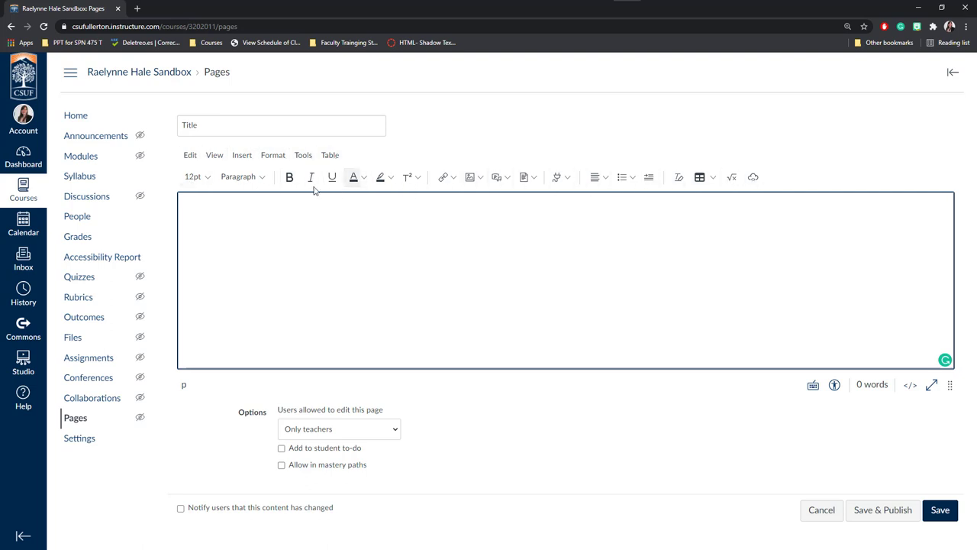
mouse_move(778, 181)
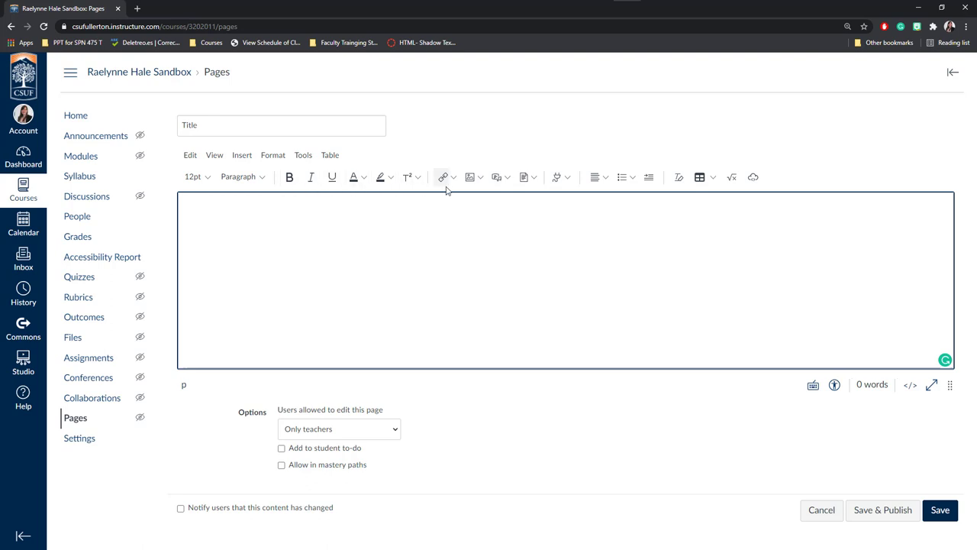
mouse_move(542, 191)
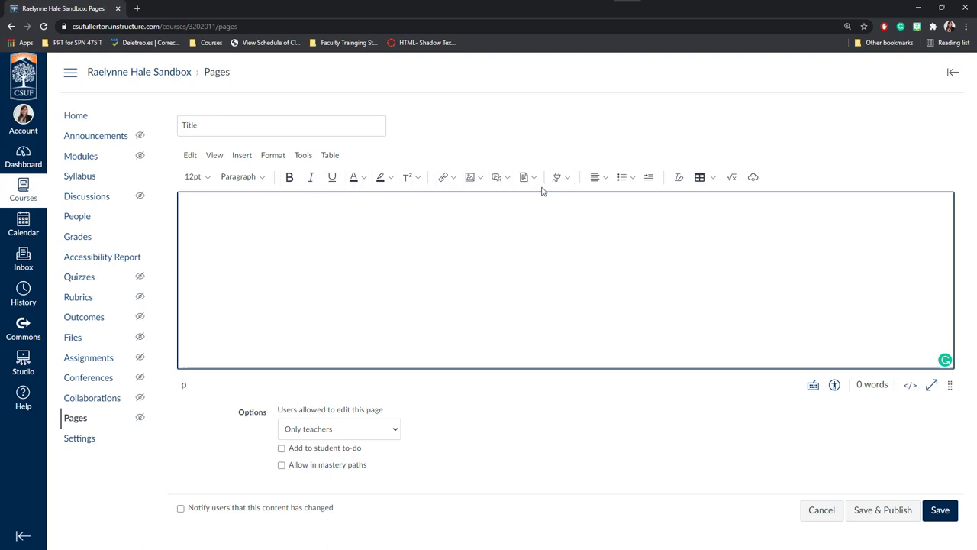
mouse_move(594, 186)
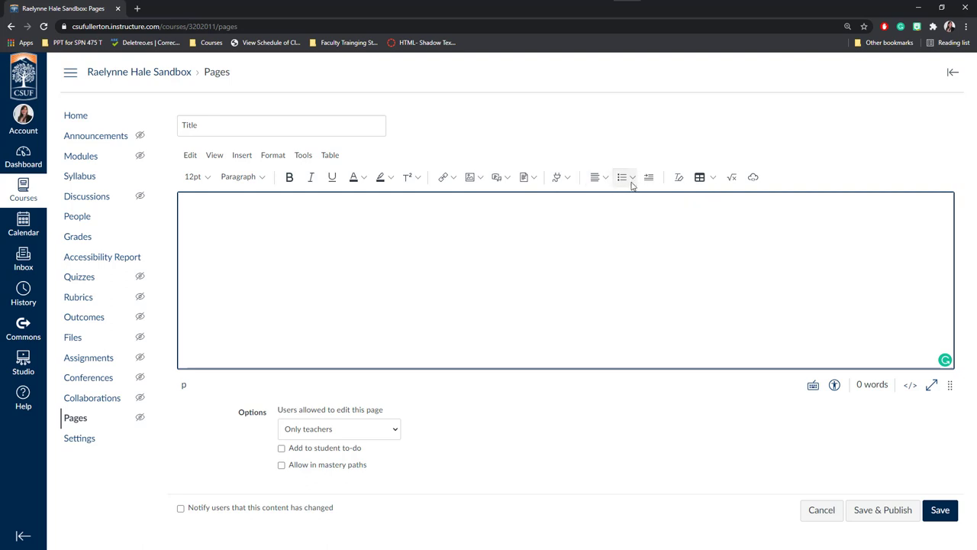
click(631, 176)
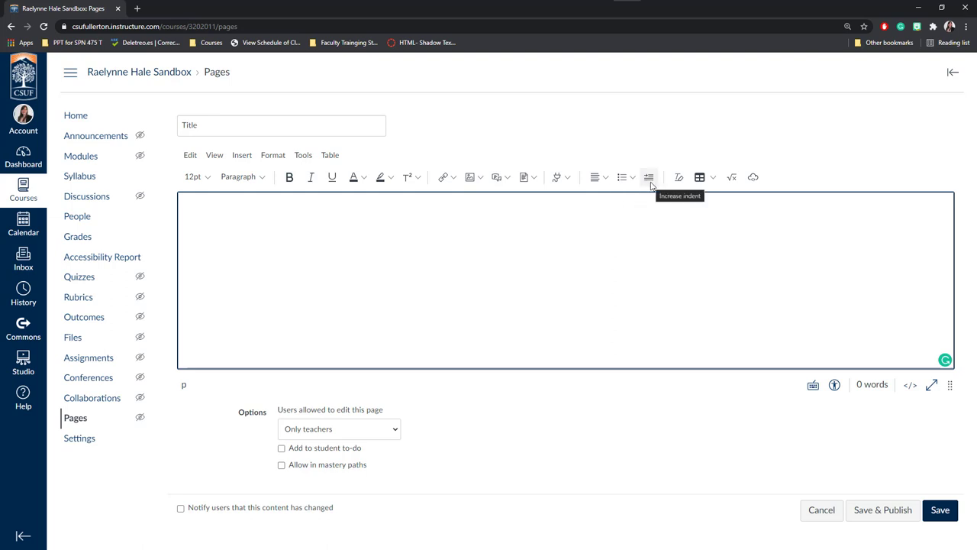
mouse_move(698, 177)
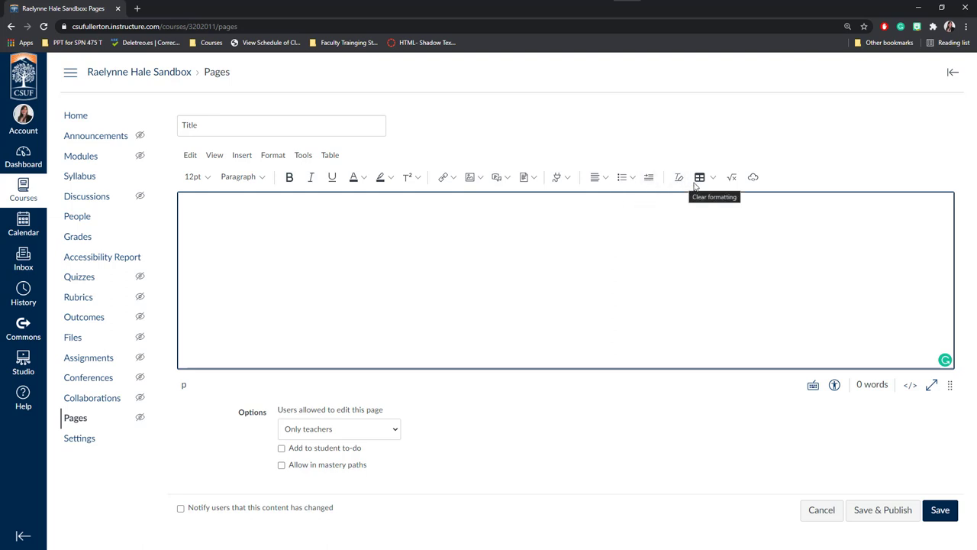
mouse_move(761, 183)
text(Header - Title)
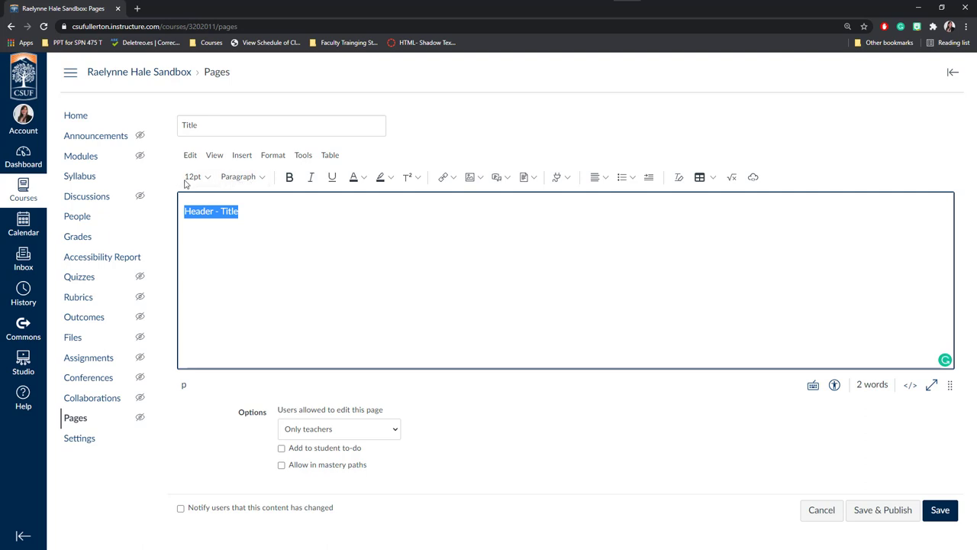
mouse_move(256, 182)
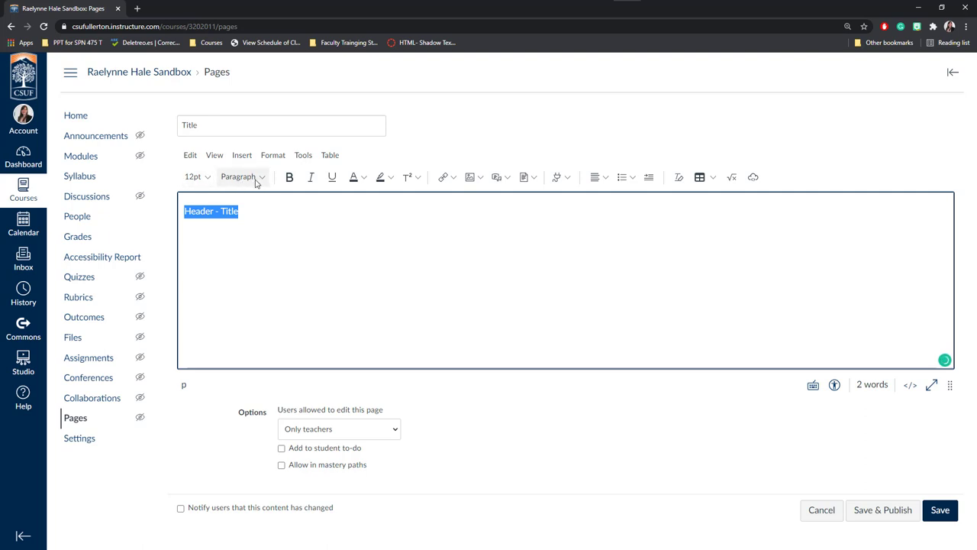
- Make 'Header - Title' a Heading 2 and title the page 'Title'
click(243, 176)
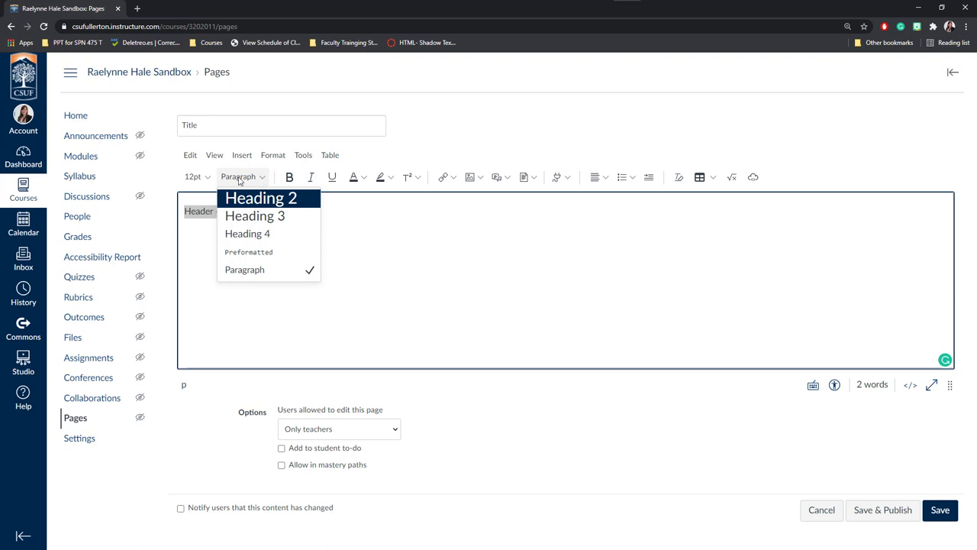
click(260, 198)
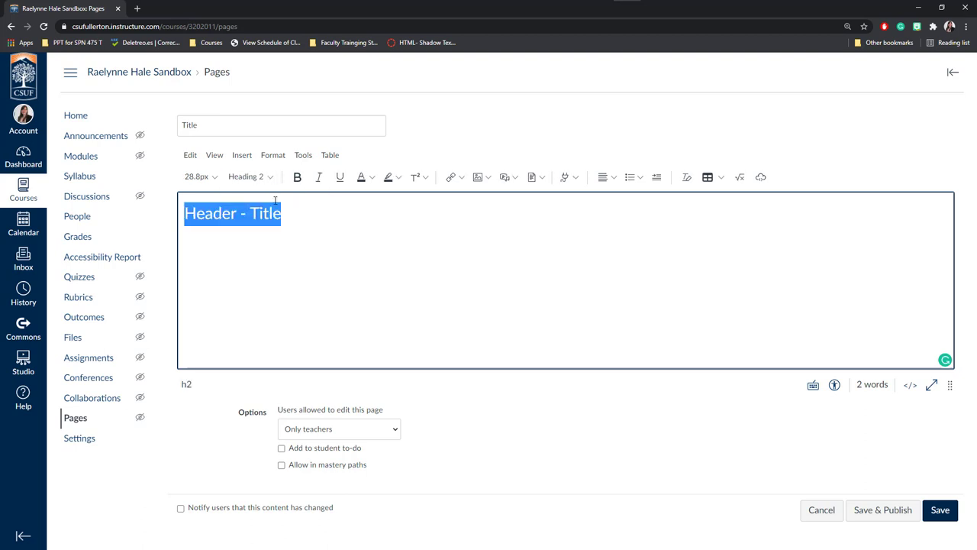
click(280, 125)
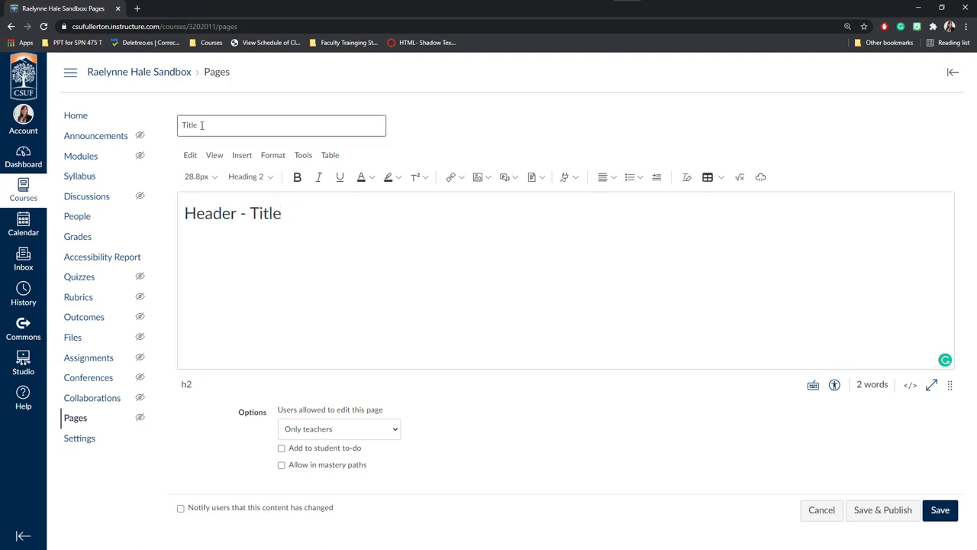
text(Title)
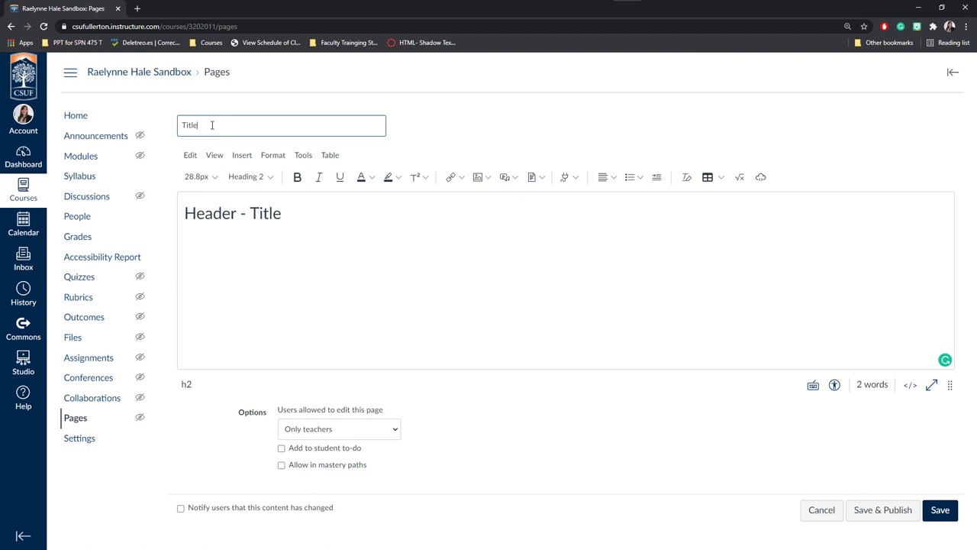
- Add a 'subheading' line beneath the Heading 2 line
click(308, 218)
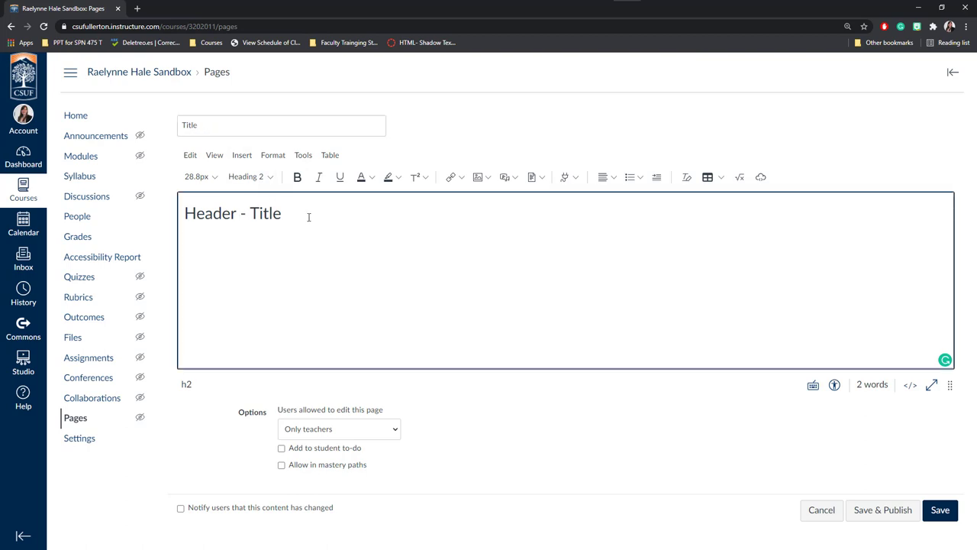
text(s)
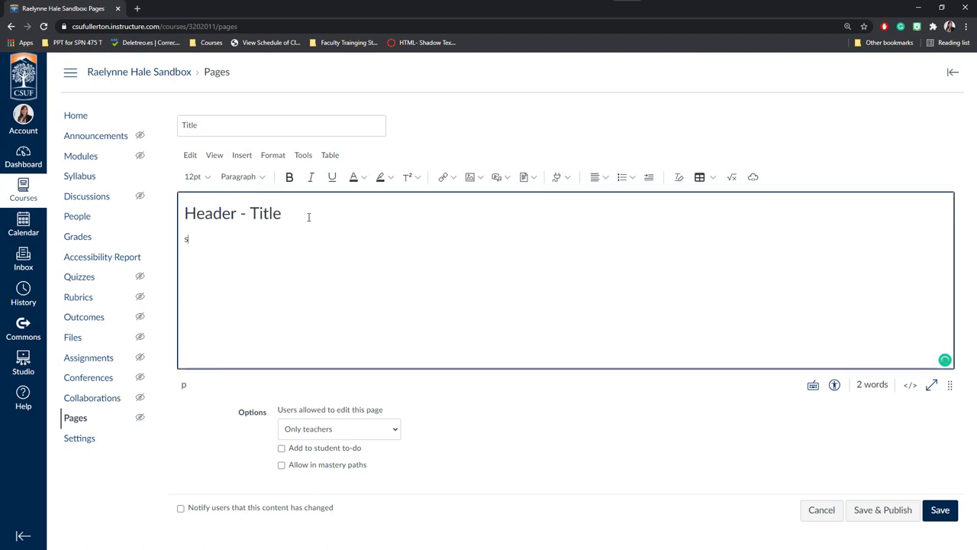
text(ubheading)
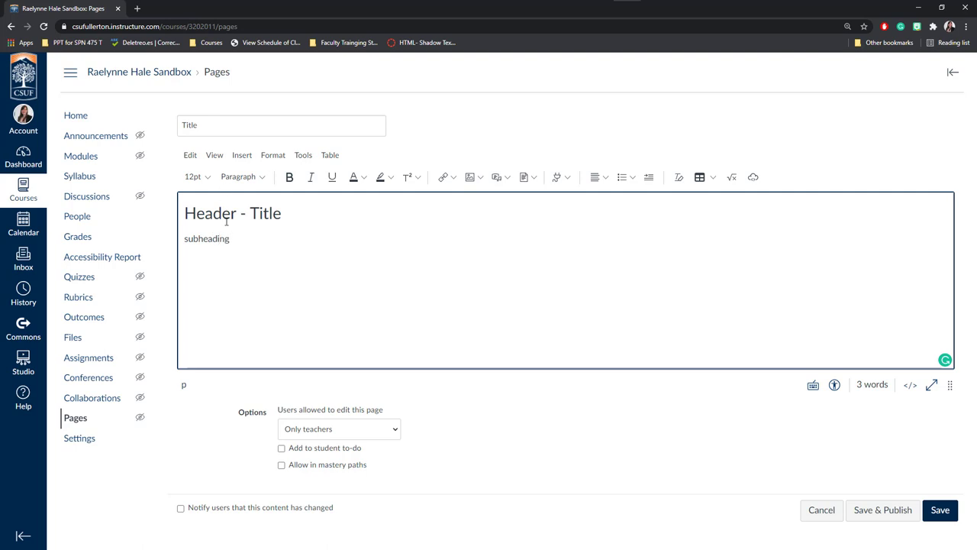
click(242, 176)
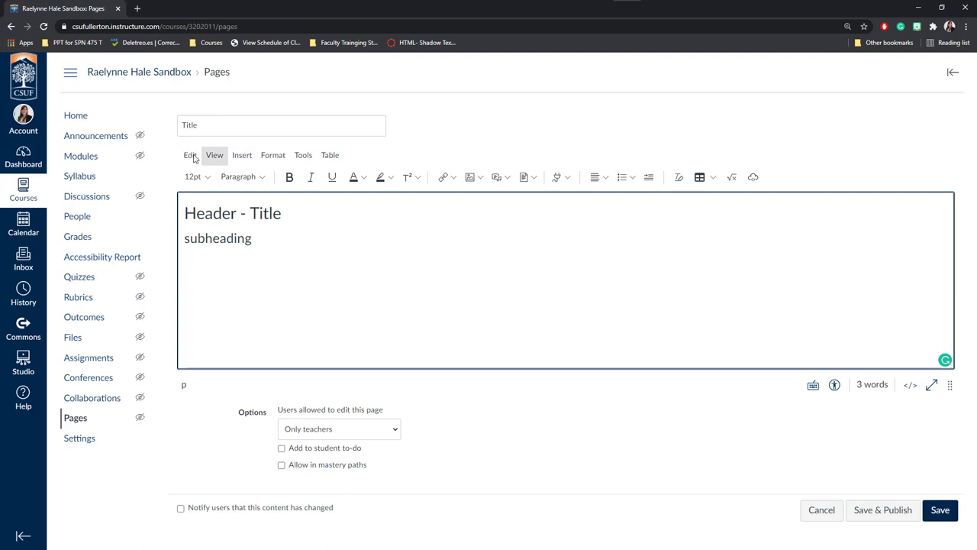
- Insert a horizontal divider line below 'subheading' from the Insert menu
click(278, 312)
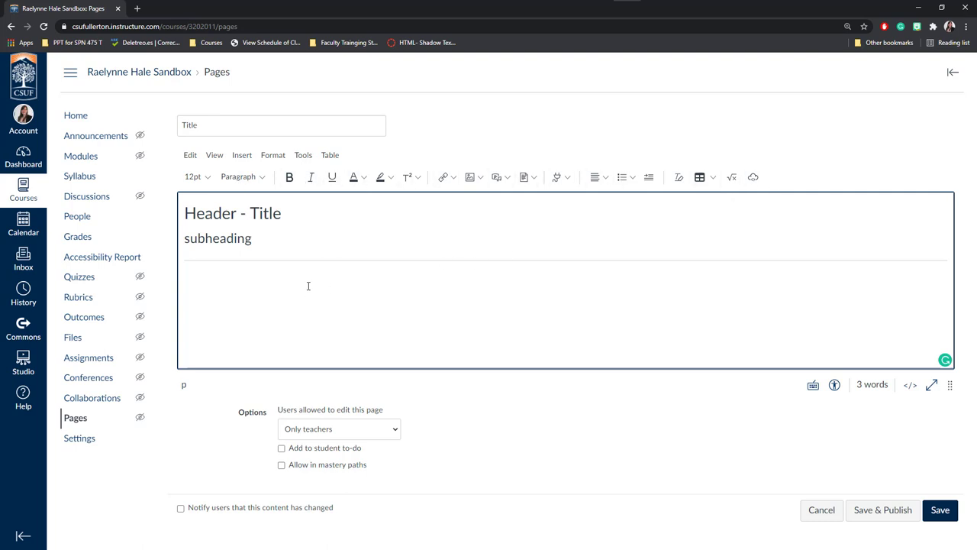
mouse_move(440, 282)
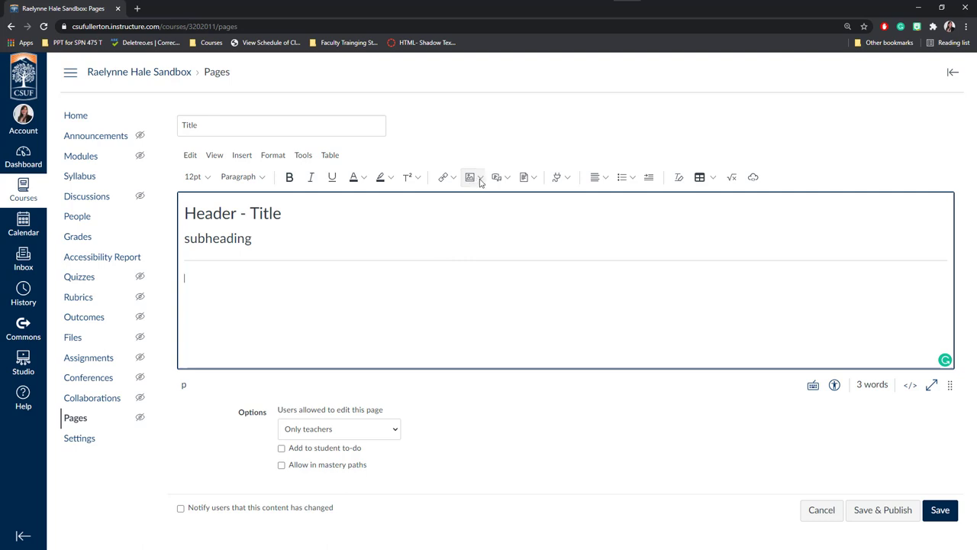
- Insert profile.jpg from User Images below the divider and place the cursor beneath it
click(477, 177)
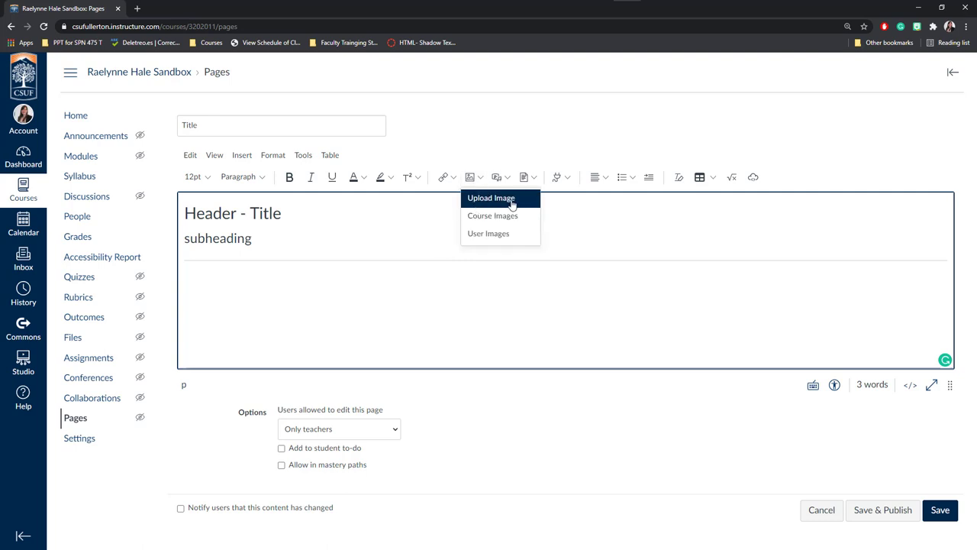
mouse_move(501, 234)
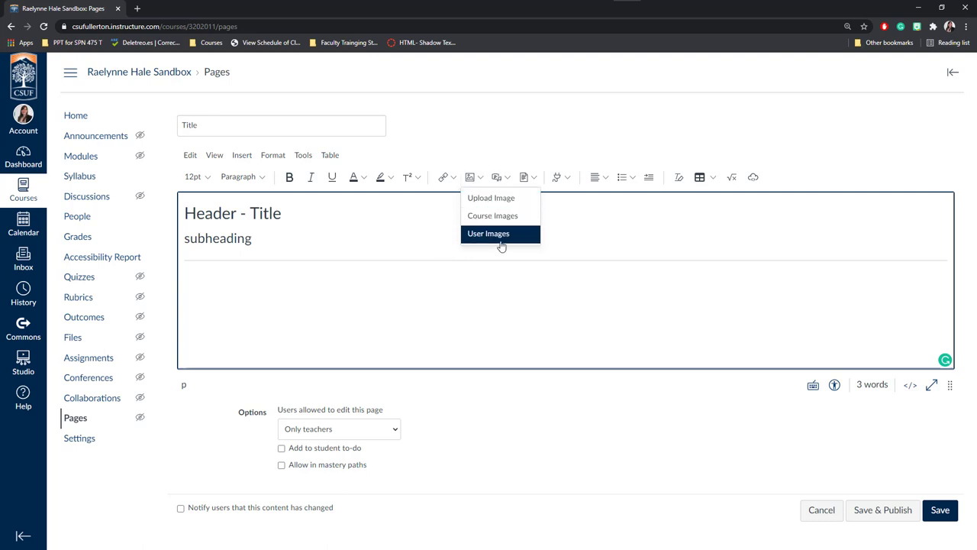
mouse_move(489, 236)
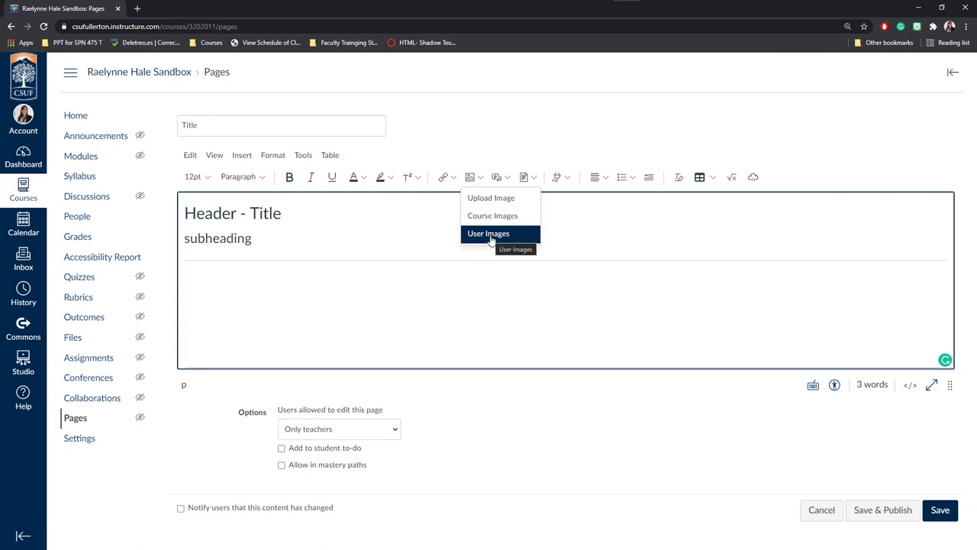
click(489, 233)
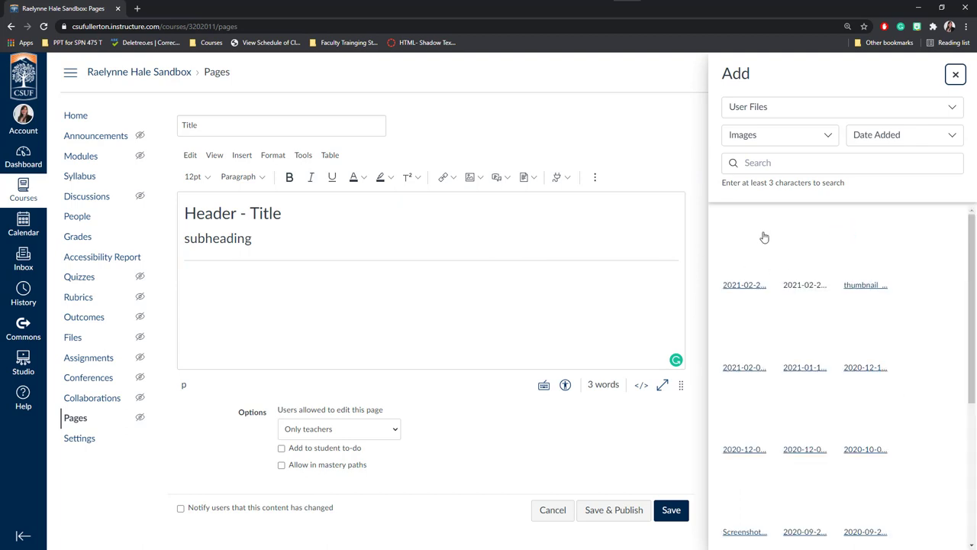
scroll(down, 3)
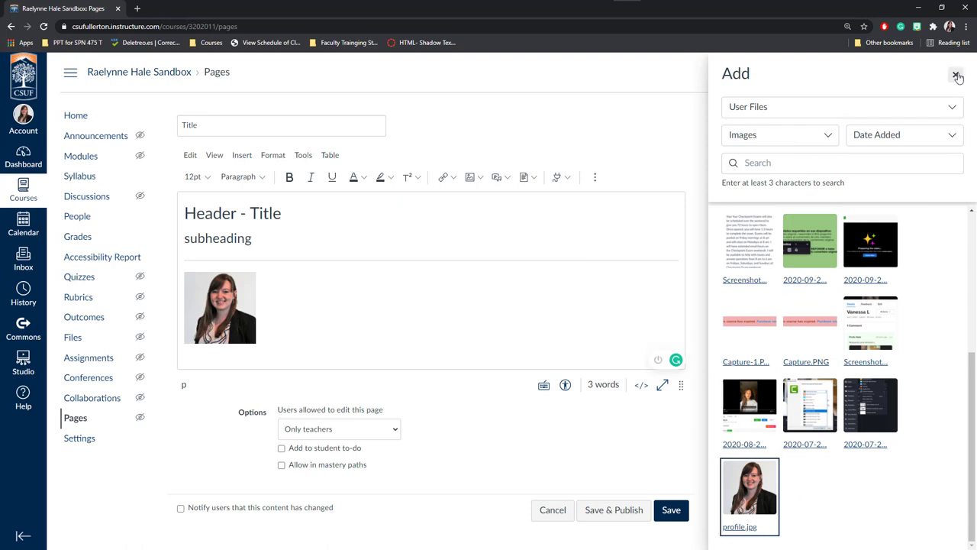
click(937, 75)
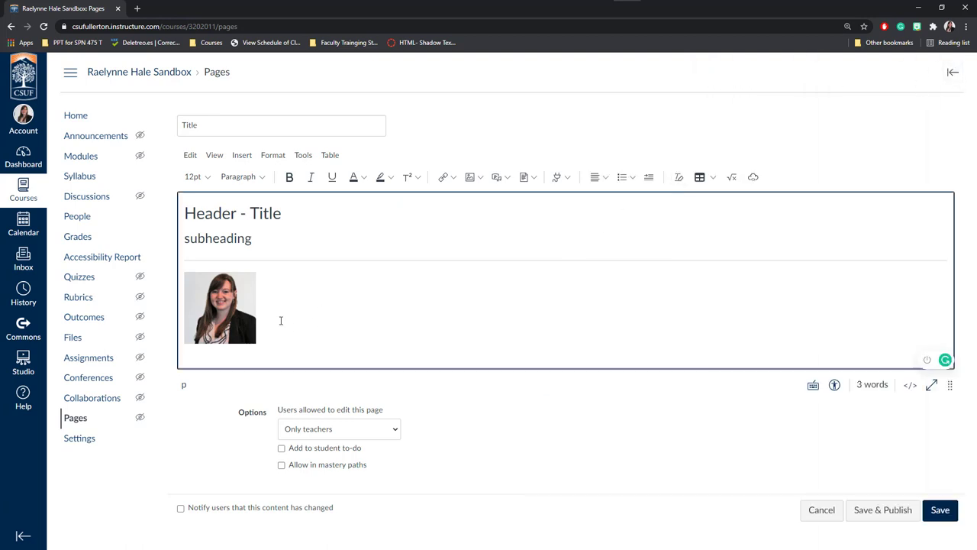
click(263, 307)
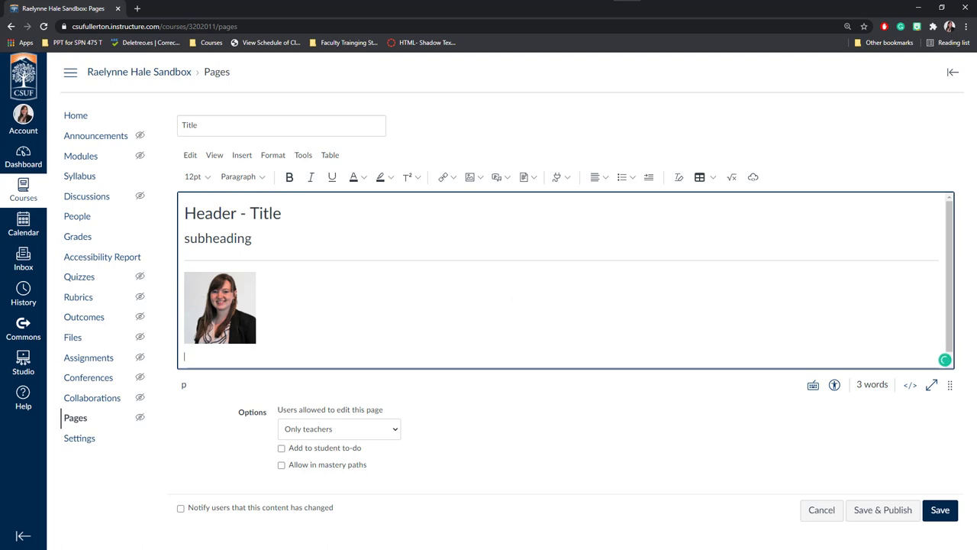
mouse_move(666, 294)
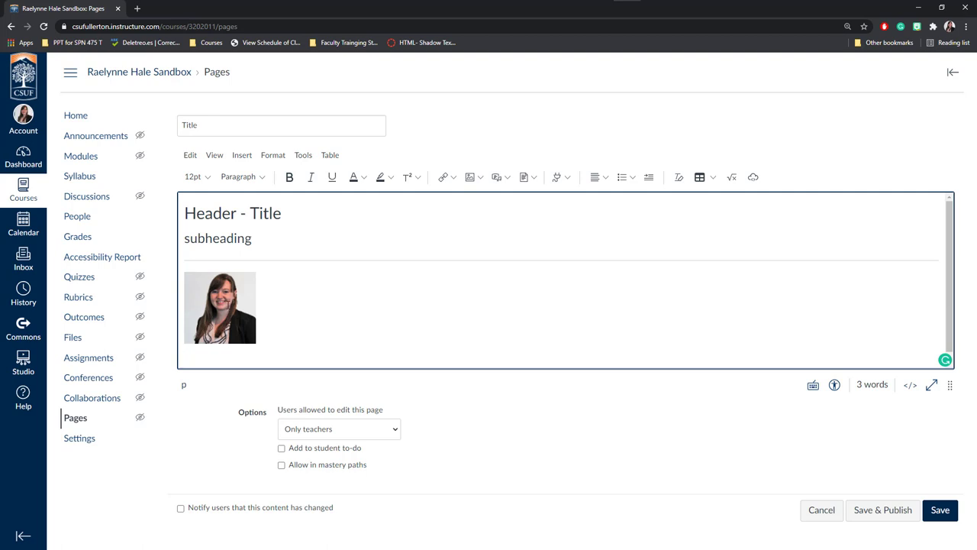
- Give the portrait photo the alt text 'Portrait of Profe Hale'
click(219, 307)
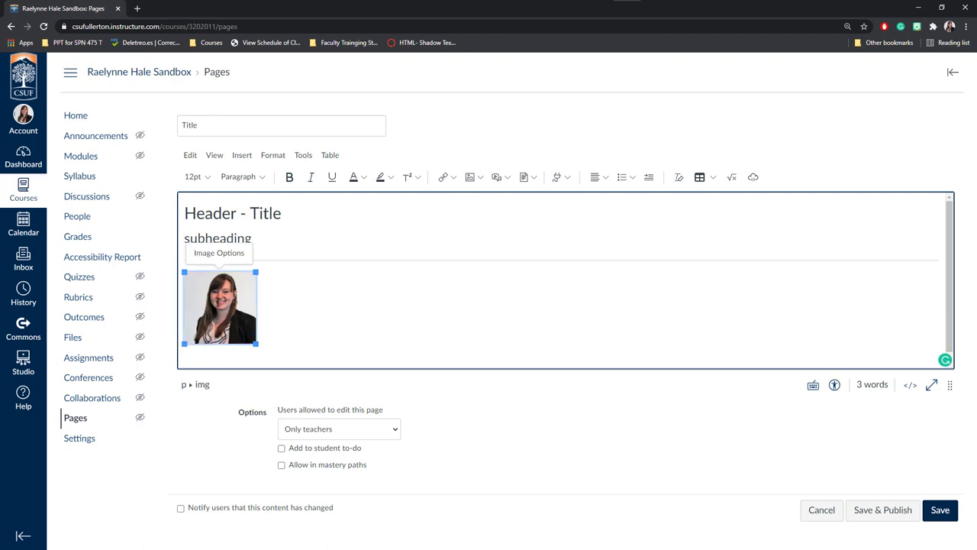
mouse_move(221, 262)
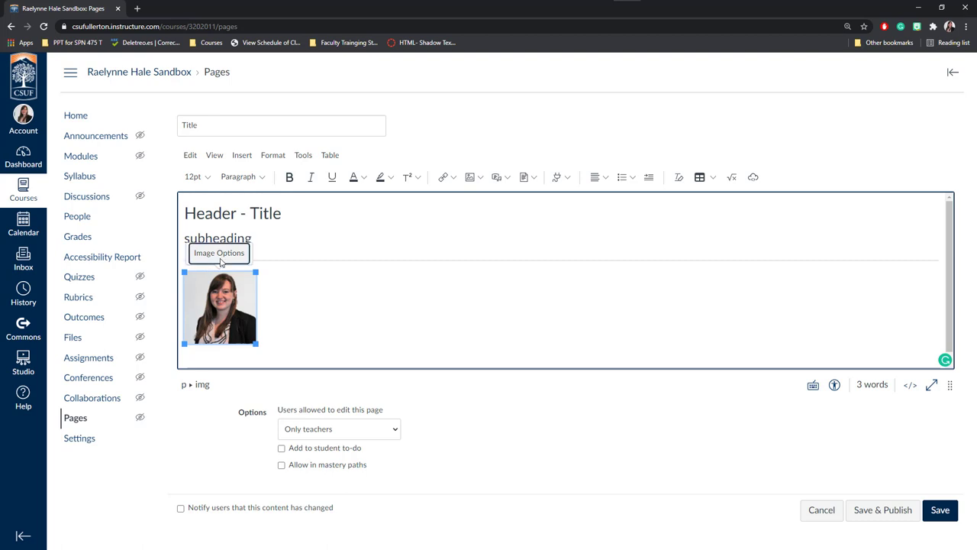
click(219, 253)
text(P)
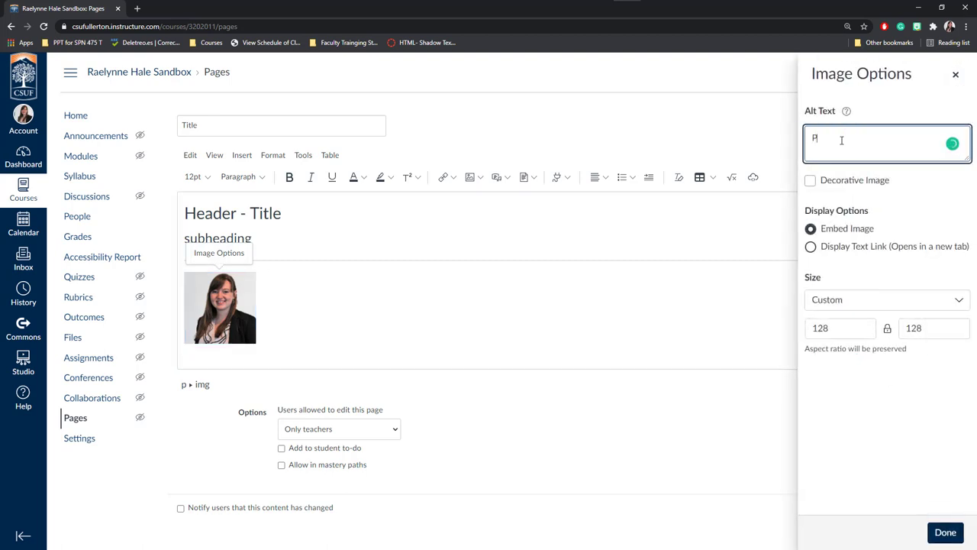
text(ortrait of Profe Hale)
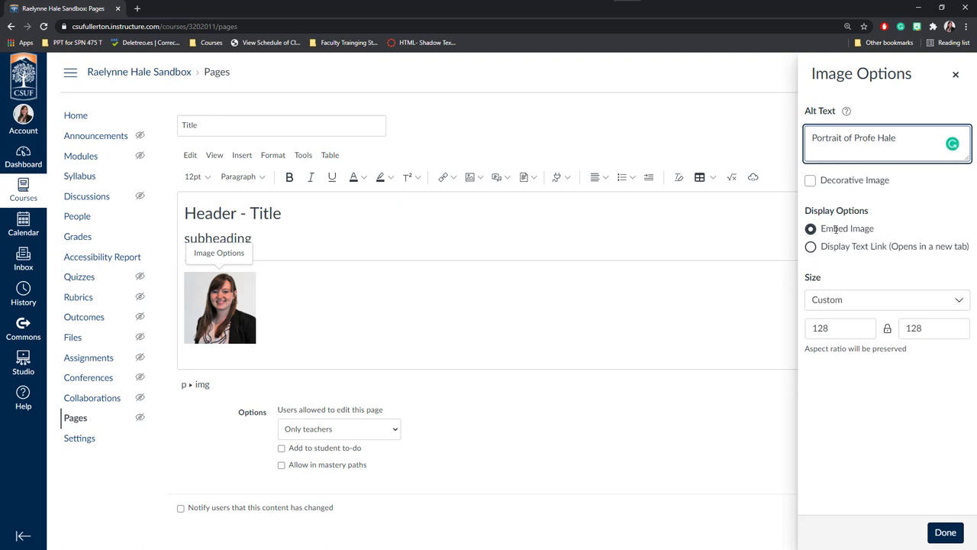
mouse_move(866, 239)
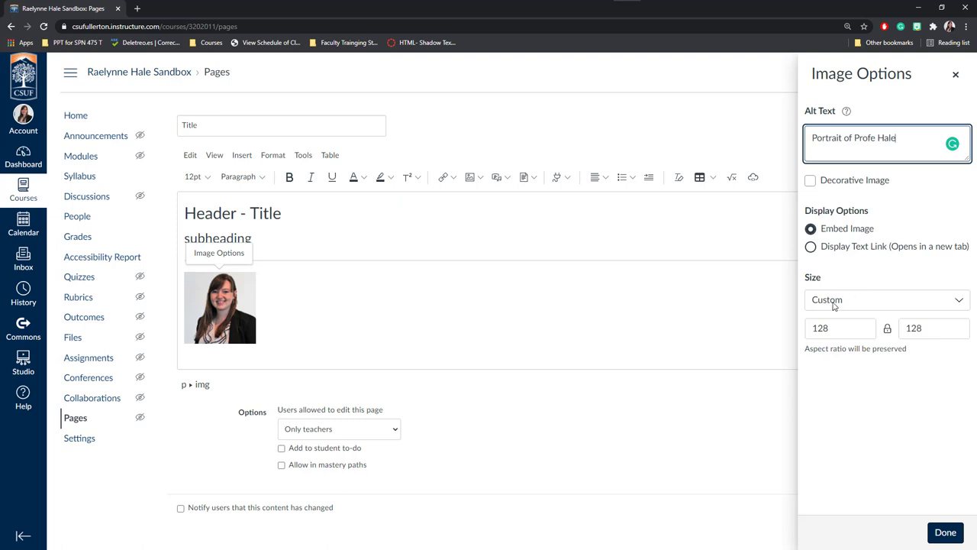
click(887, 300)
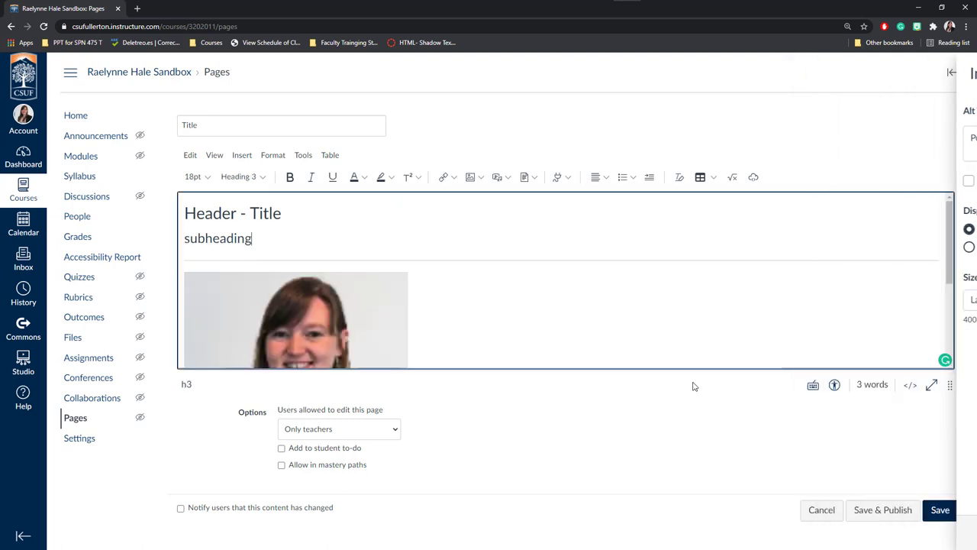
- Resize the portrait photo to the Small size preset, after briefly trying Medium
click(296, 319)
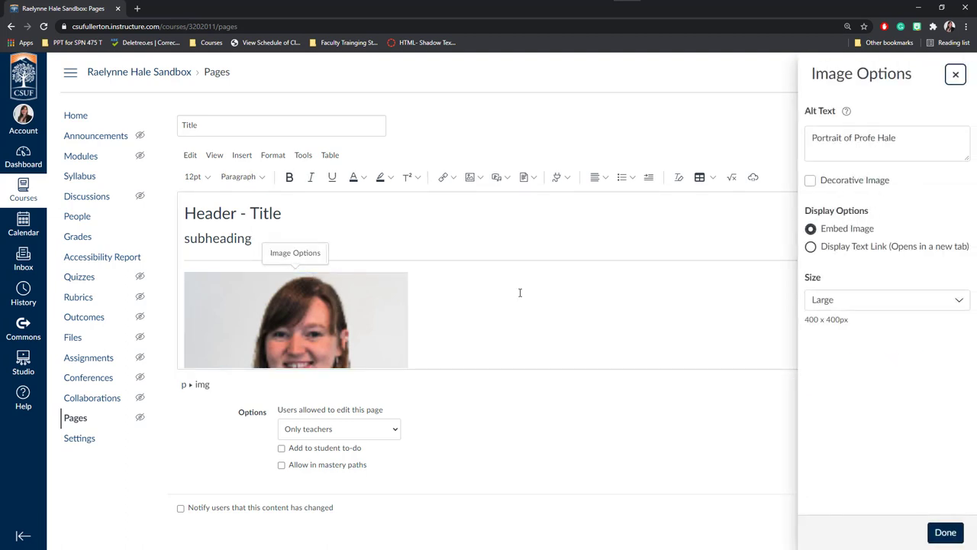
click(886, 300)
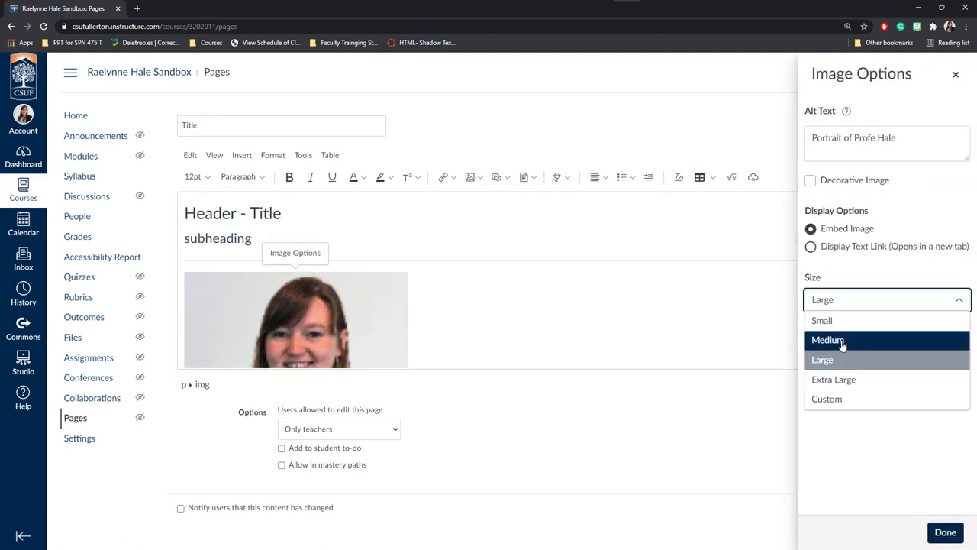
click(828, 340)
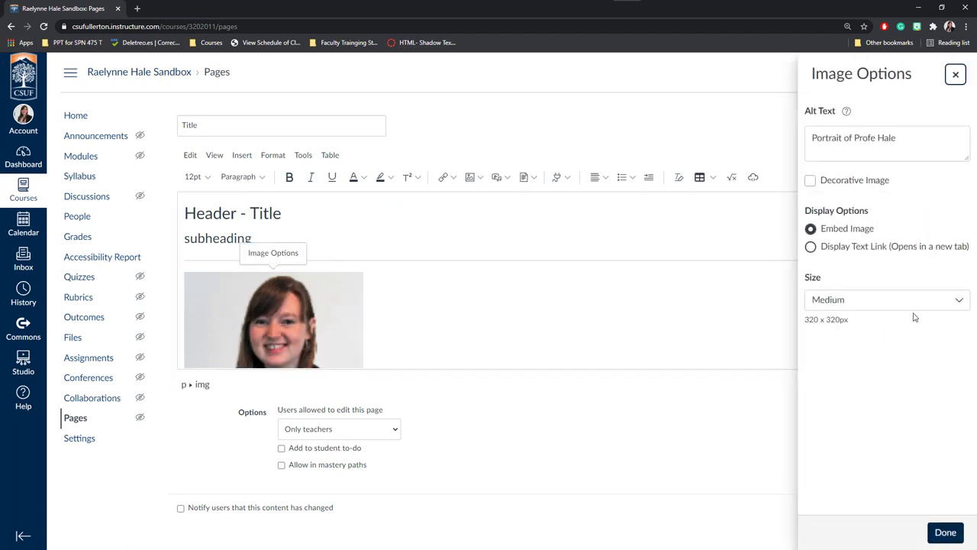
click(887, 300)
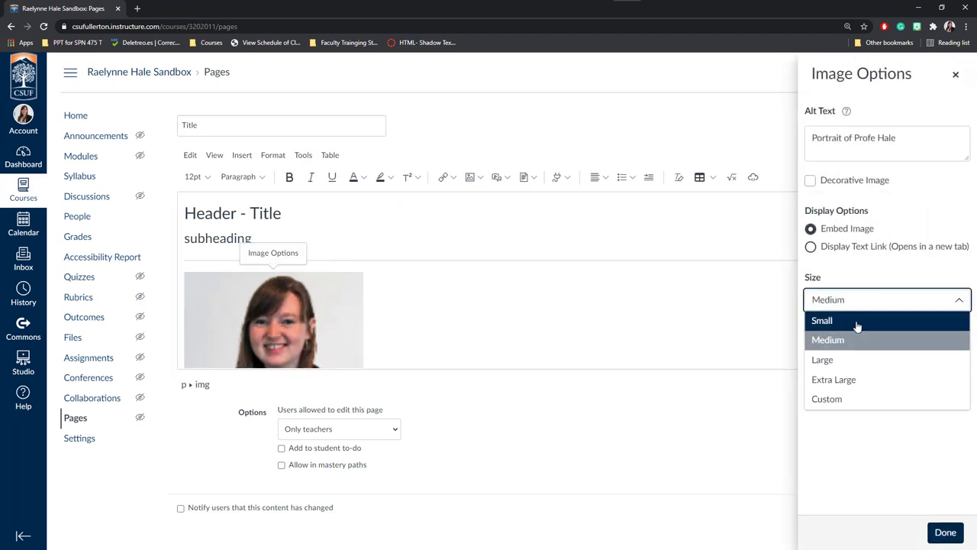
click(821, 321)
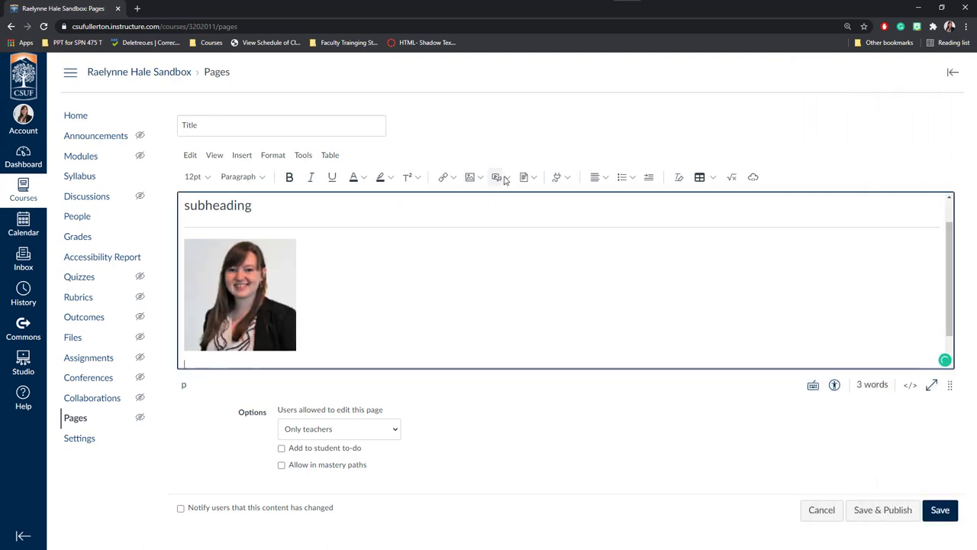
- Upload 'Adding Alt Text to Images in Canvas.mp4' and insert it below the portrait
click(495, 177)
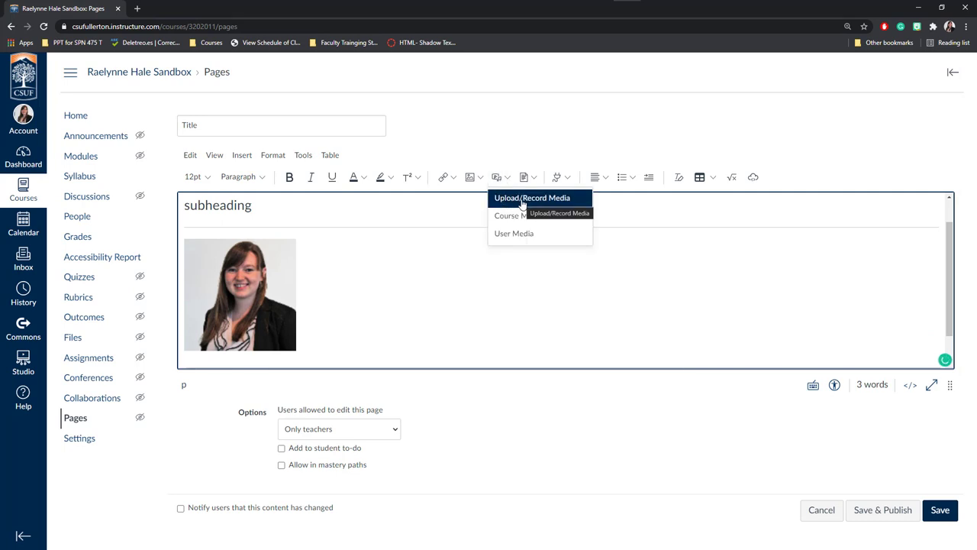
mouse_move(528, 215)
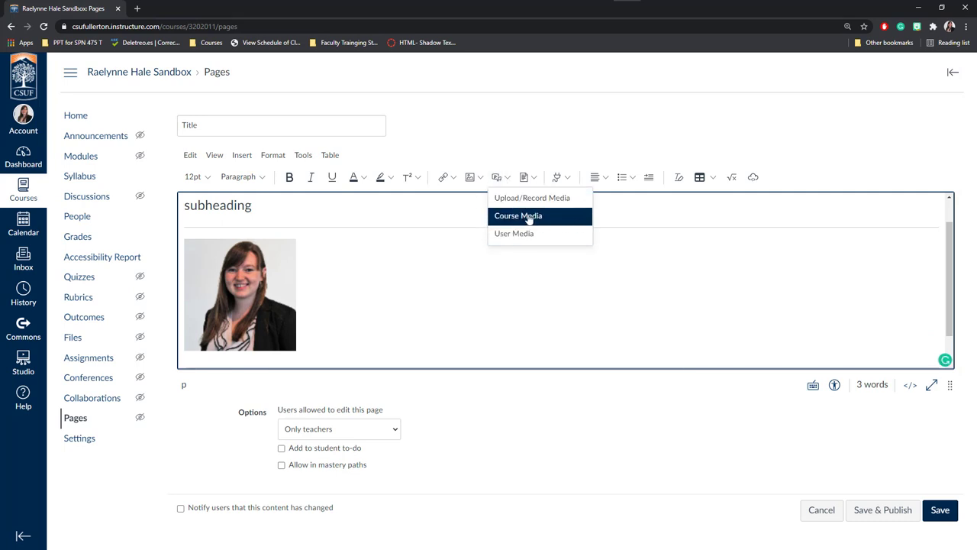
mouse_move(532, 197)
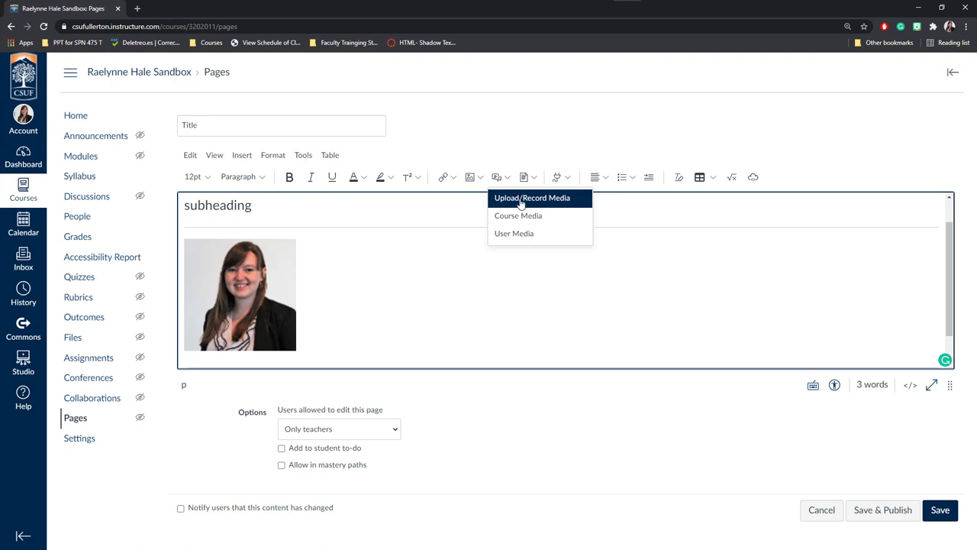
mouse_move(536, 201)
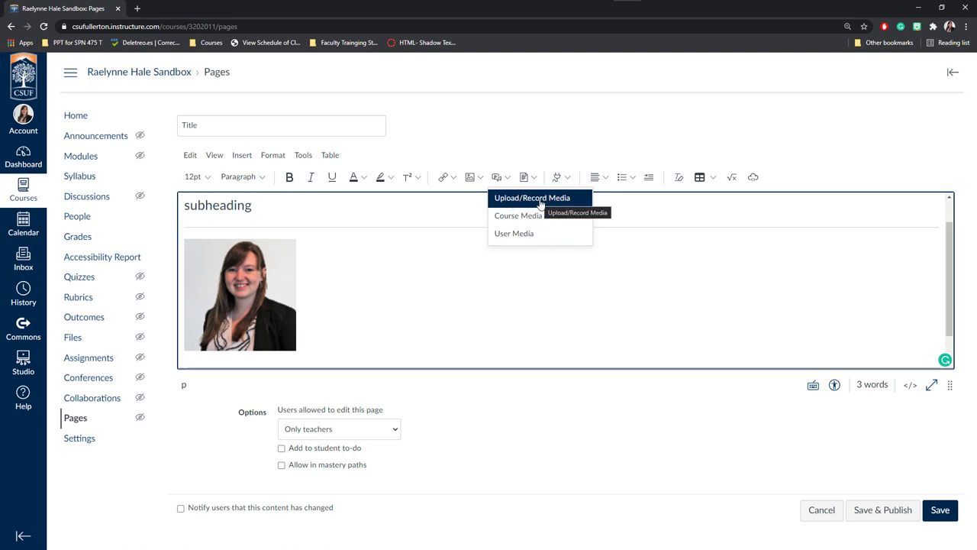
click(539, 197)
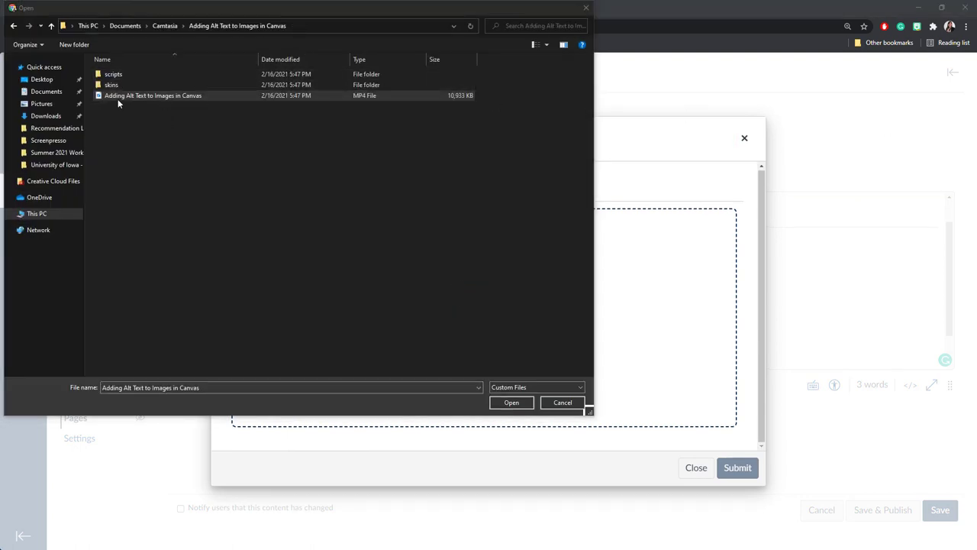
click(153, 95)
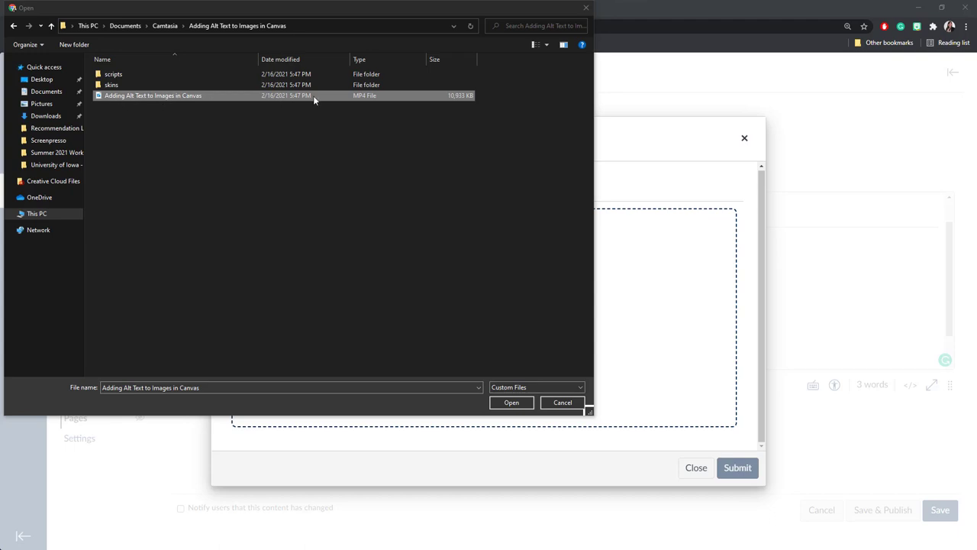
mouse_move(207, 100)
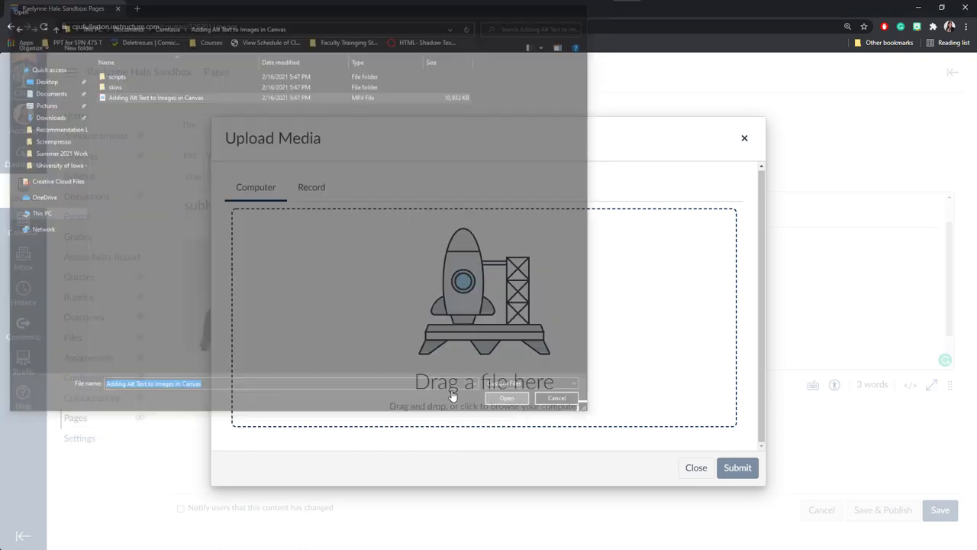
click(506, 397)
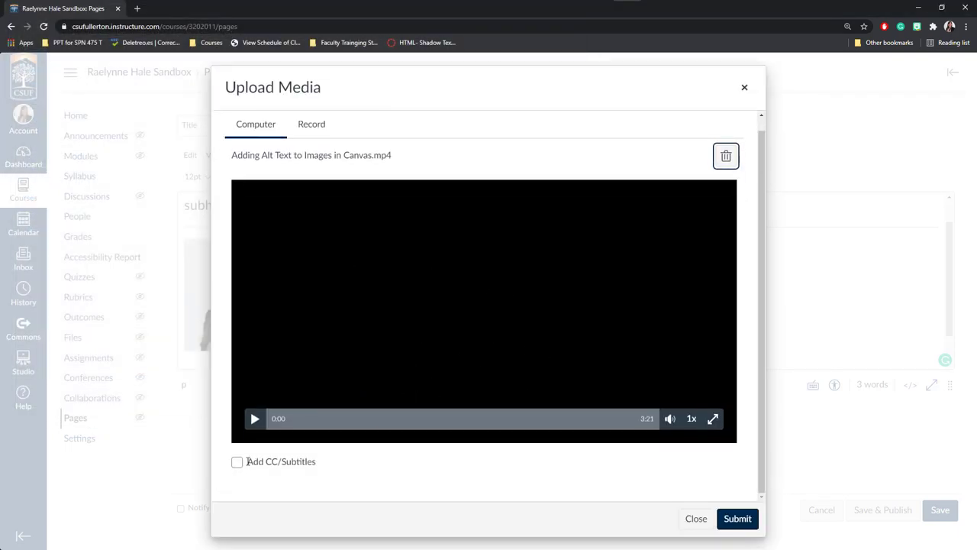
mouse_move(578, 480)
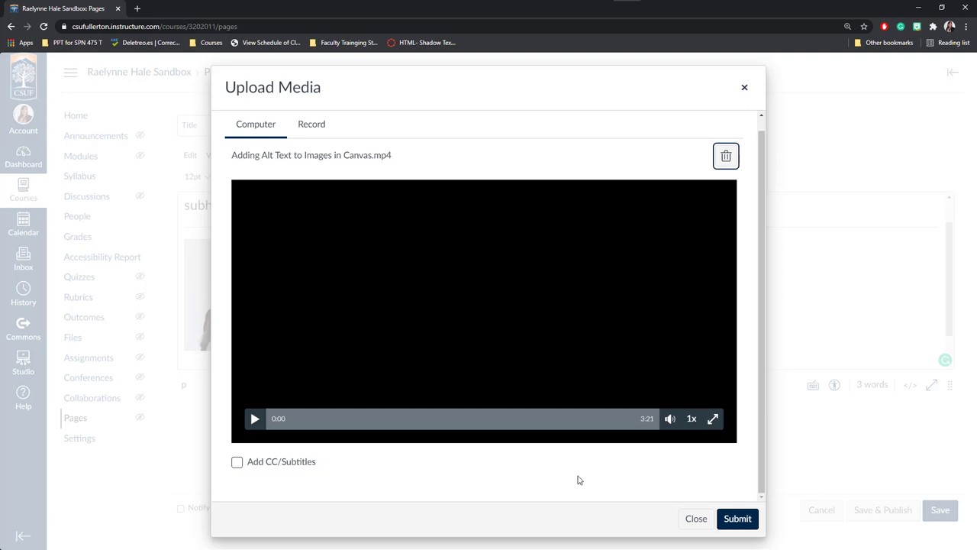
click(737, 518)
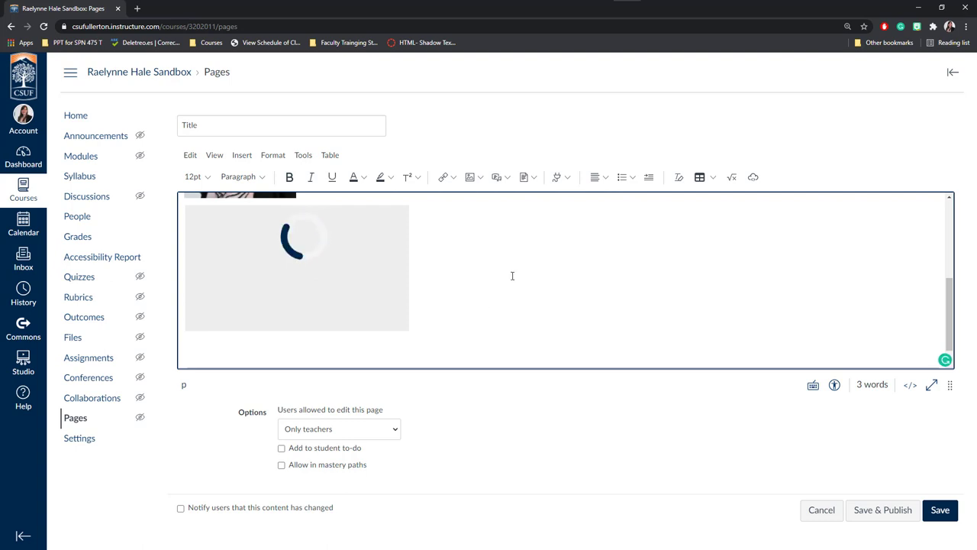
- Record an audio-only clip with Webcam set to No Video, then title it
click(503, 177)
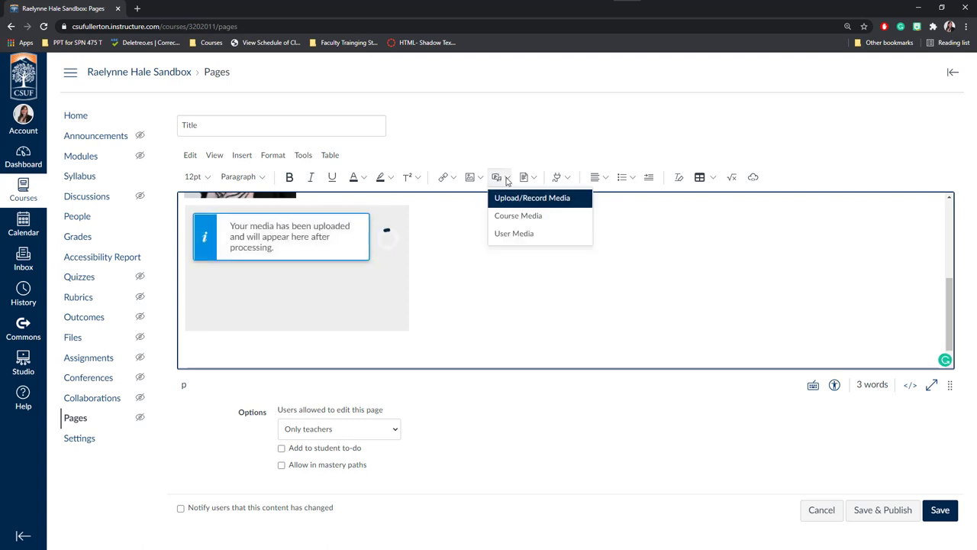
click(532, 198)
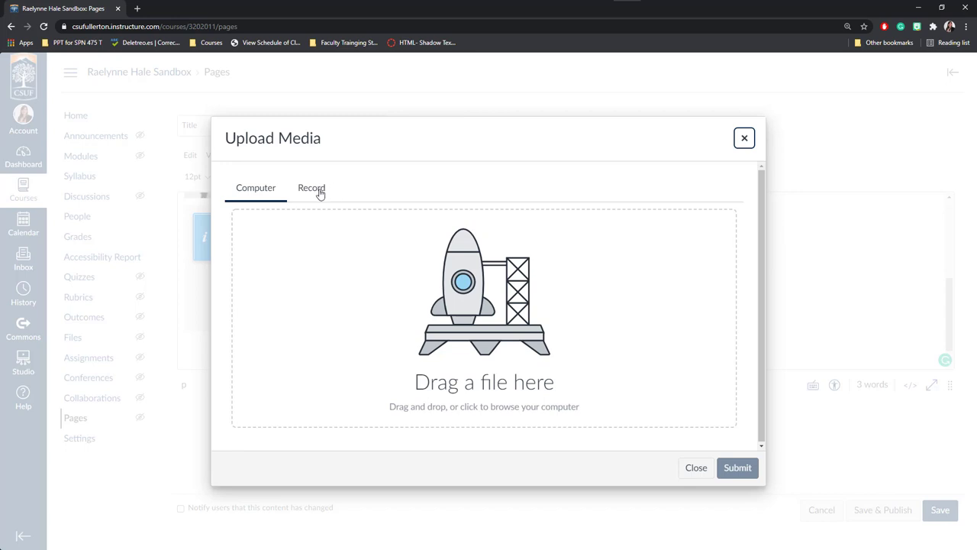
click(312, 188)
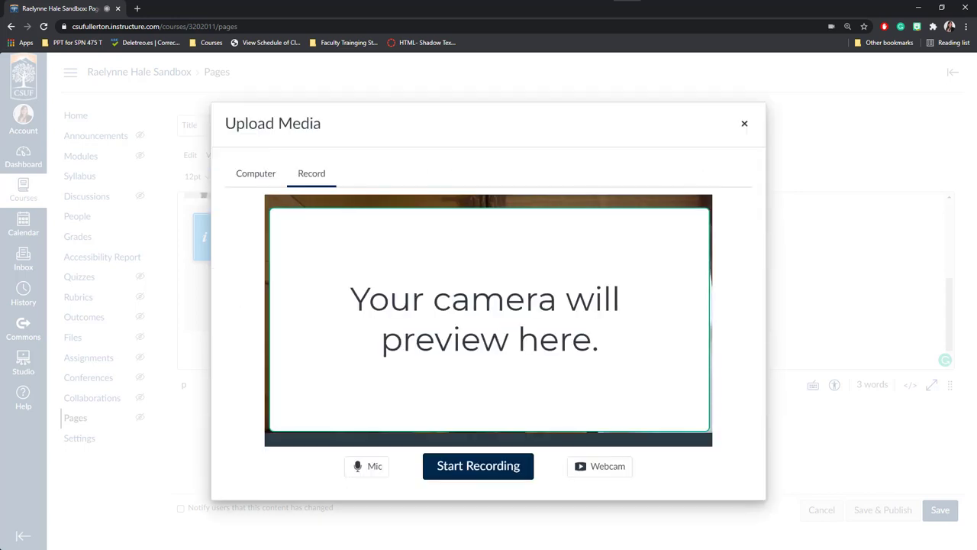
click(599, 465)
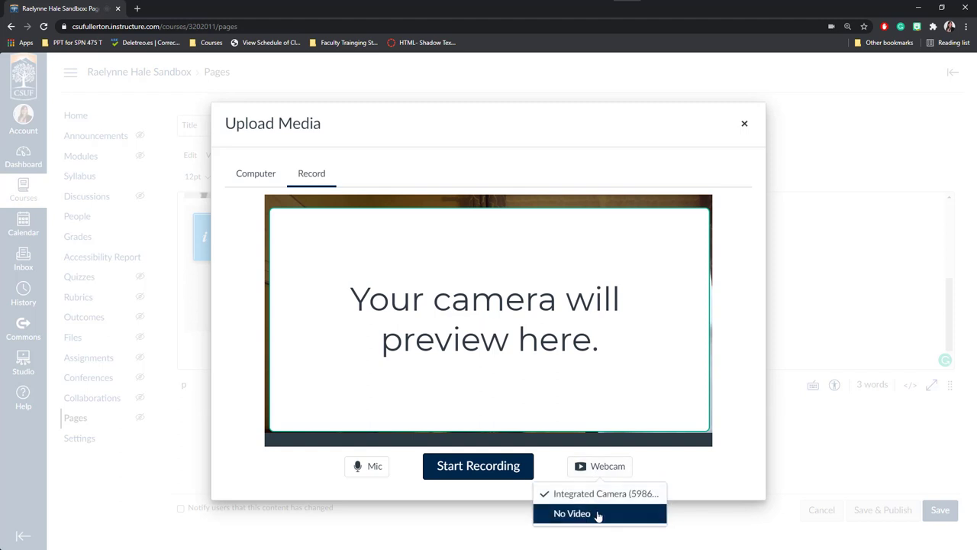
click(572, 514)
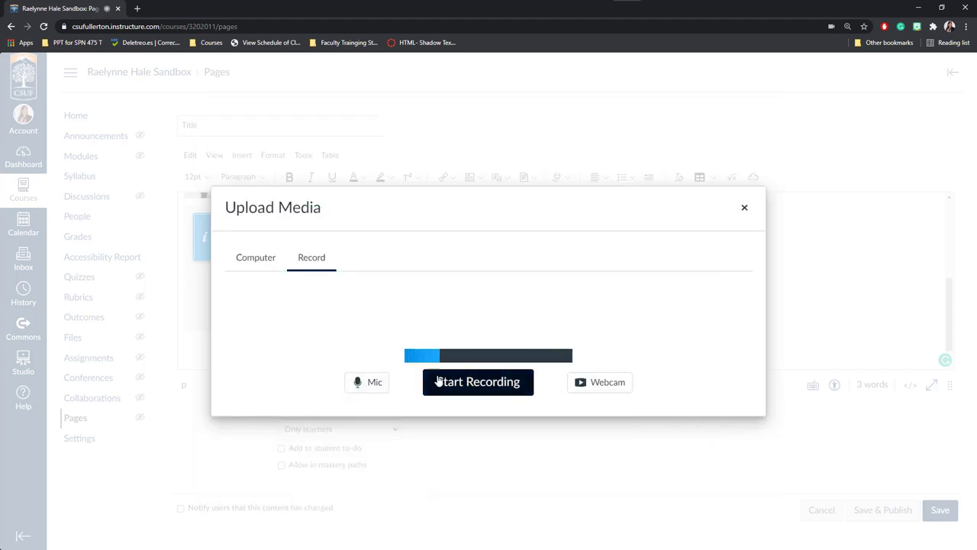
click(477, 382)
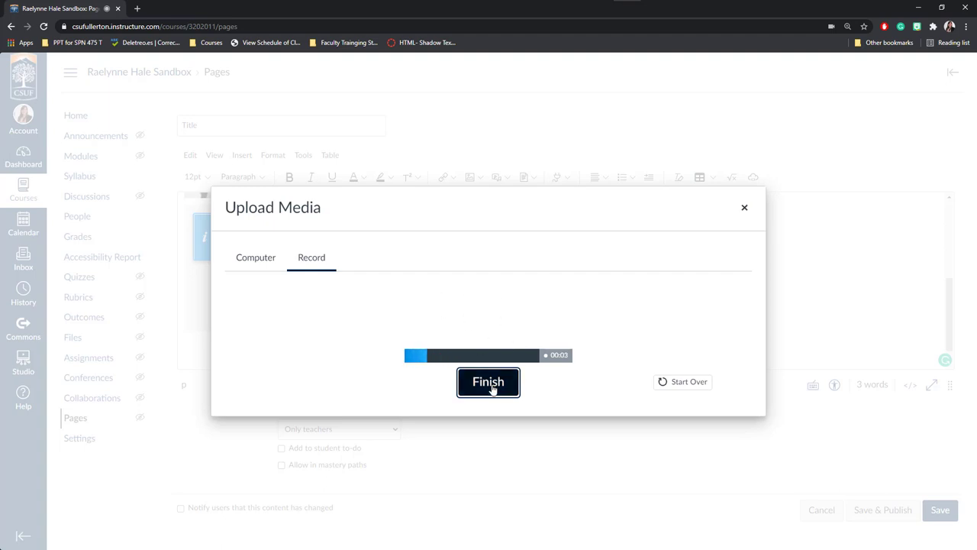
click(487, 381)
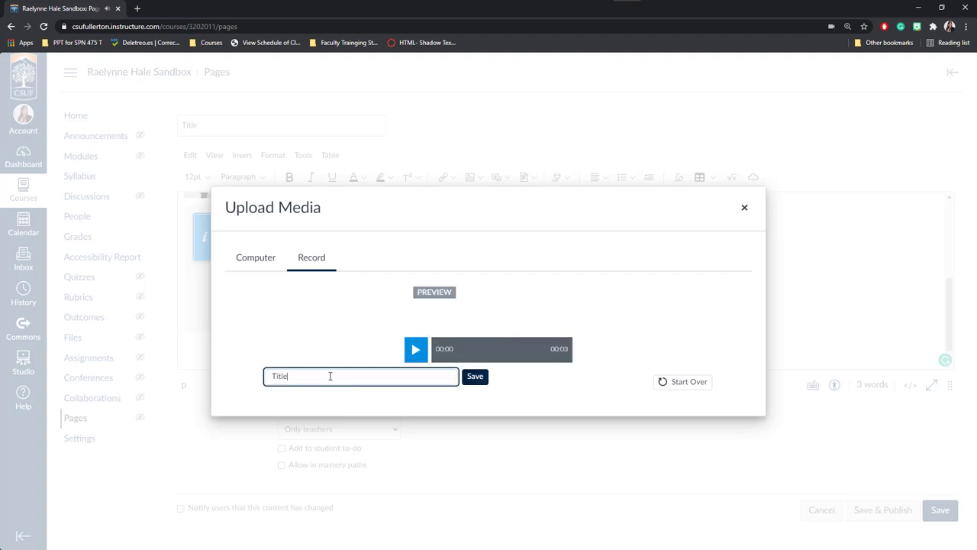
click(474, 376)
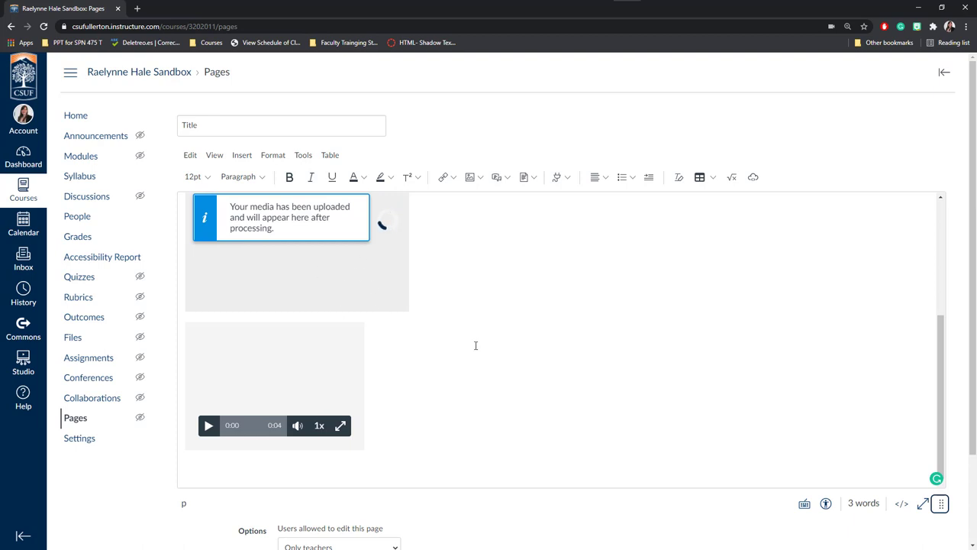
mouse_move(498, 352)
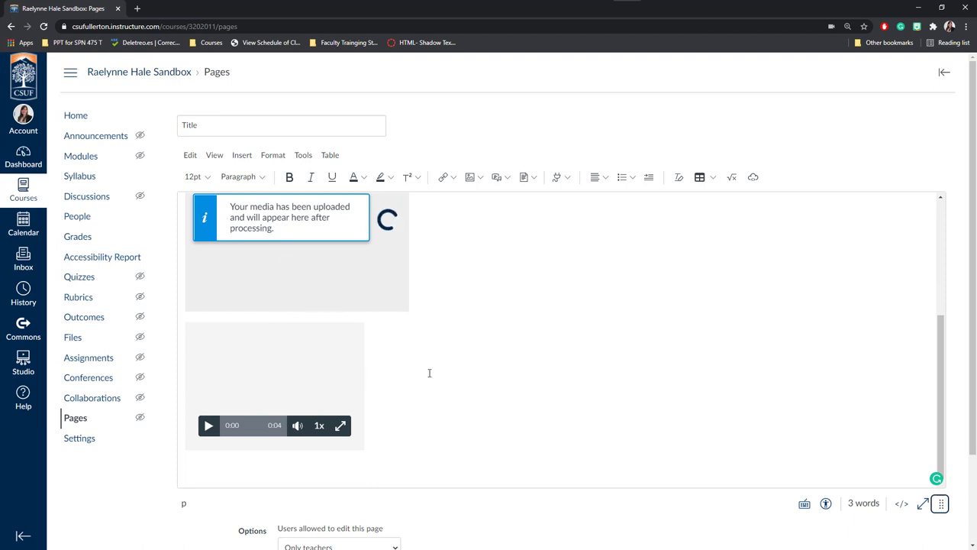
mouse_move(407, 312)
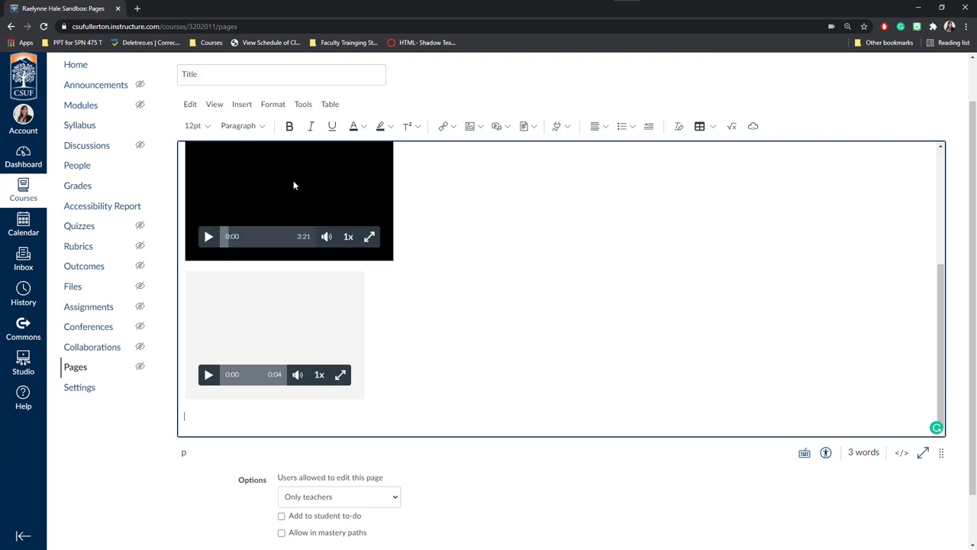
mouse_move(266, 331)
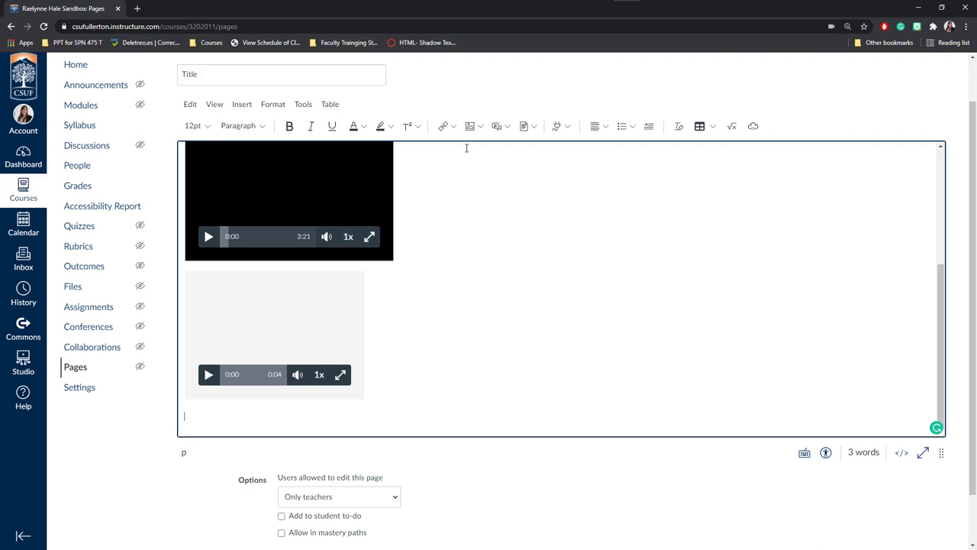
click(452, 126)
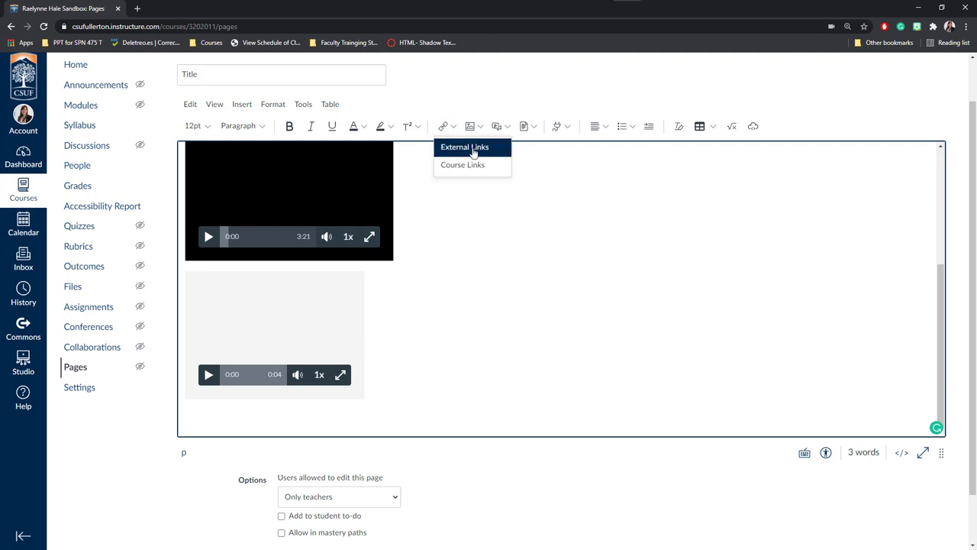
mouse_move(468, 150)
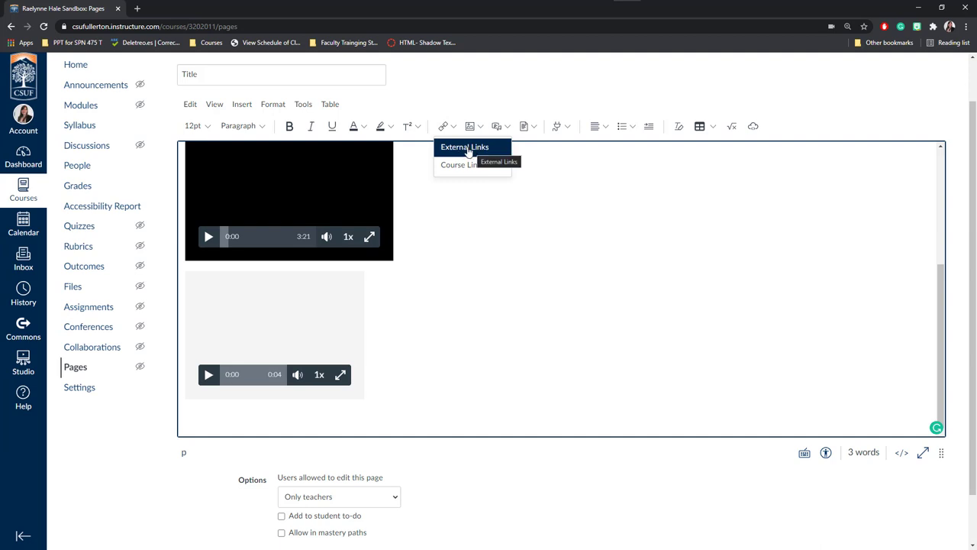
mouse_move(476, 168)
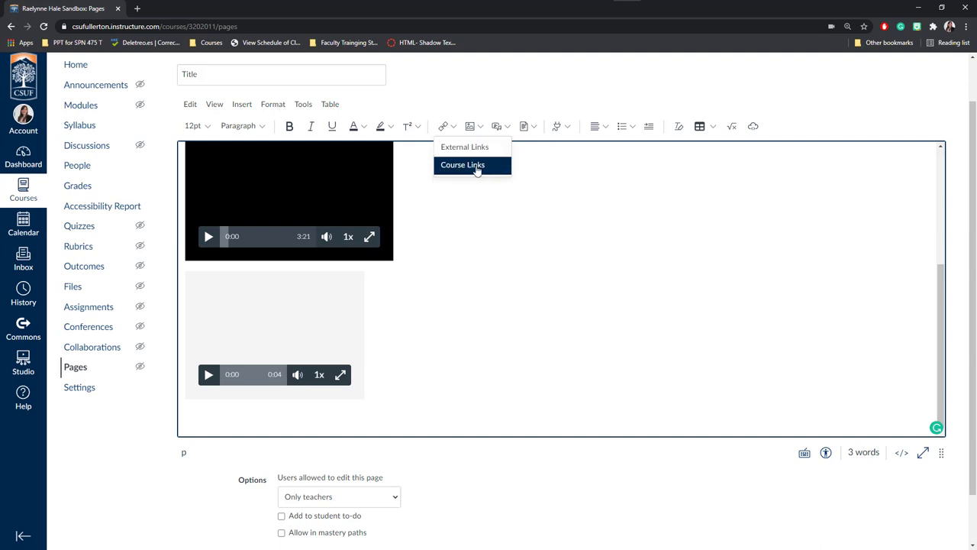
mouse_move(464, 147)
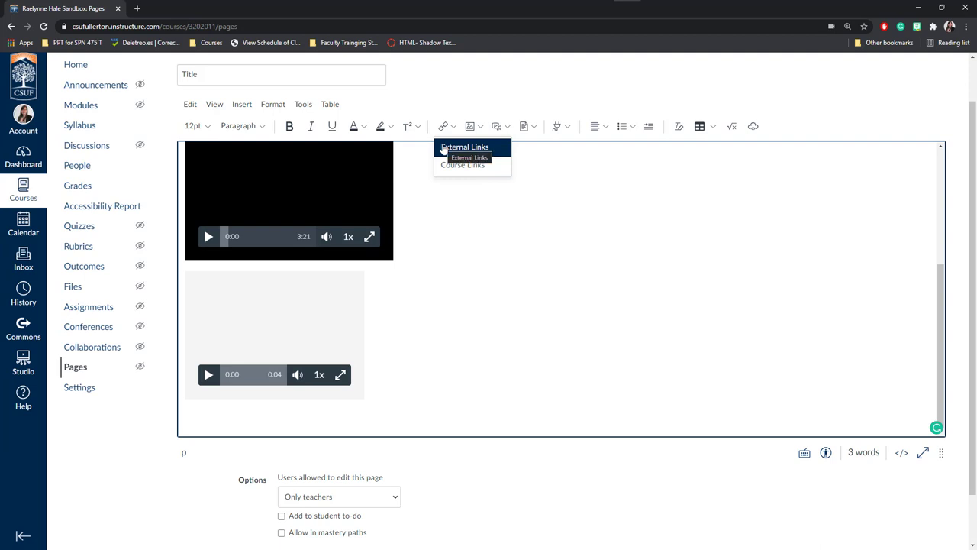
mouse_move(456, 186)
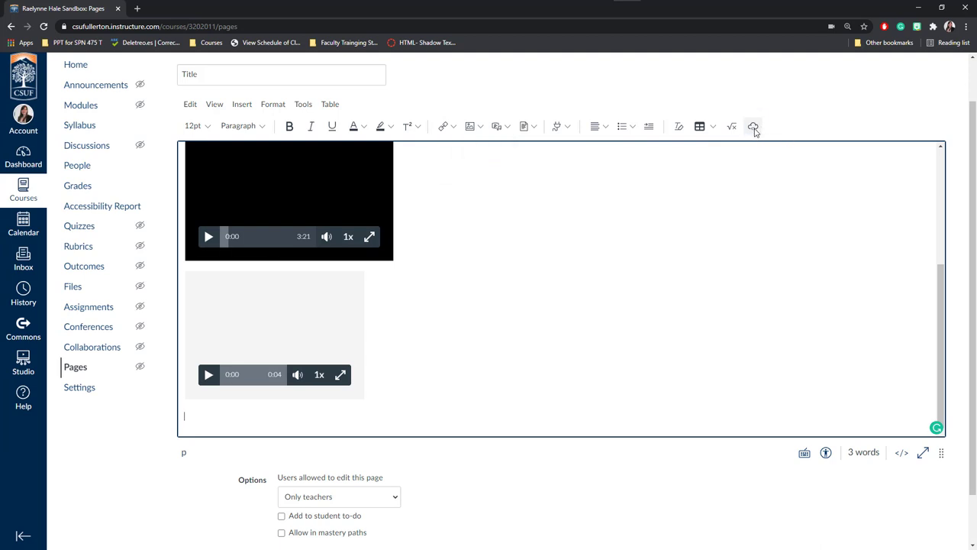
- Open the Embed dialog and focus its empty Embed Code field
click(752, 126)
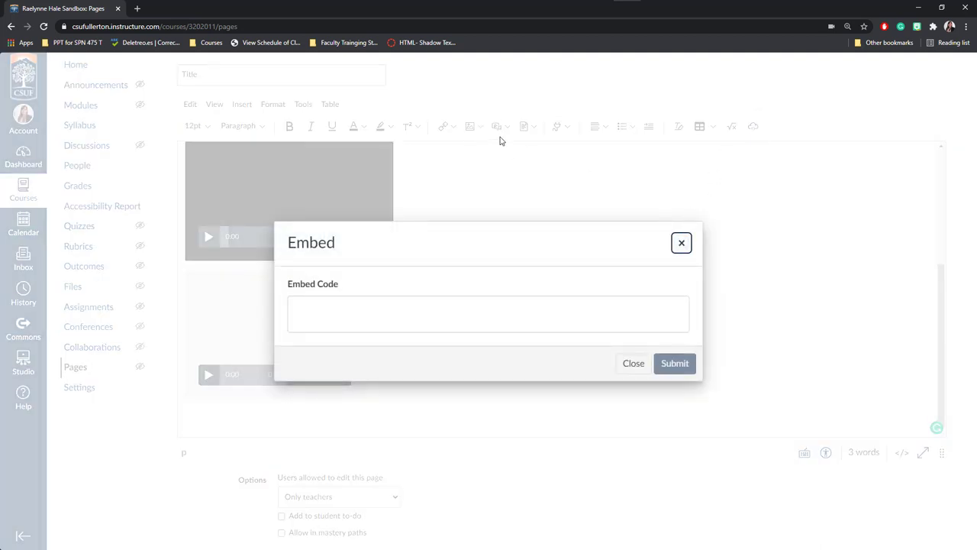
mouse_move(628, 238)
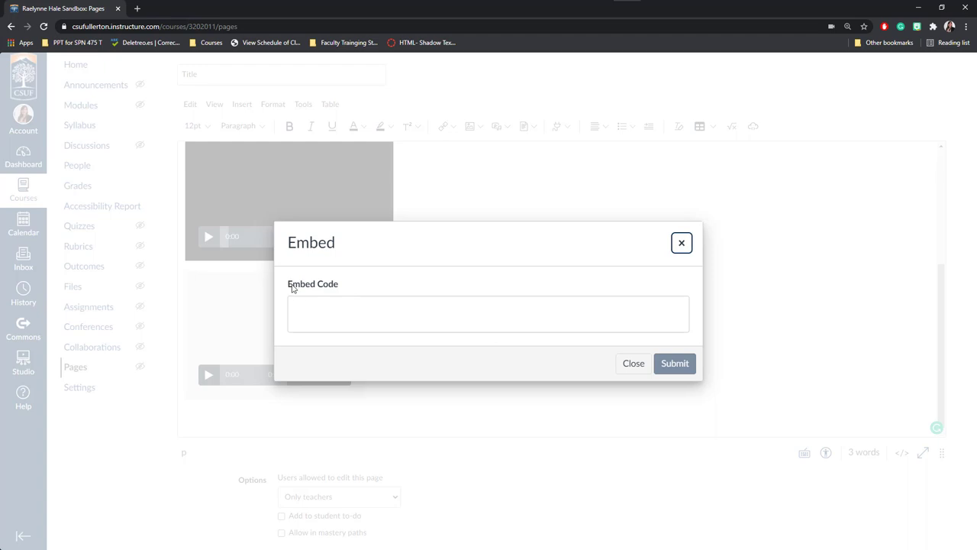
click(487, 314)
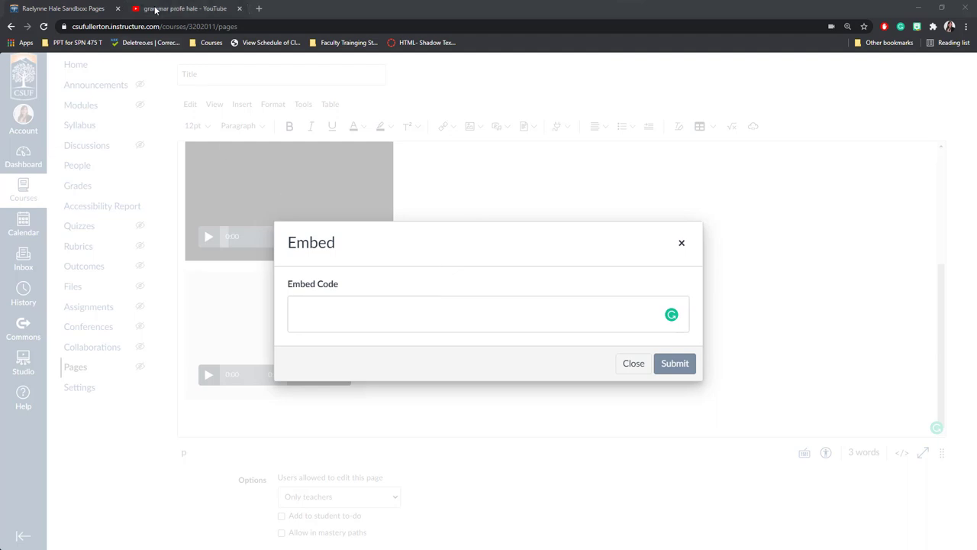
- Open 'Learn Grammar with Profe Hale - Futuro' on YouTube and show its Share > Embed iframe code
click(182, 9)
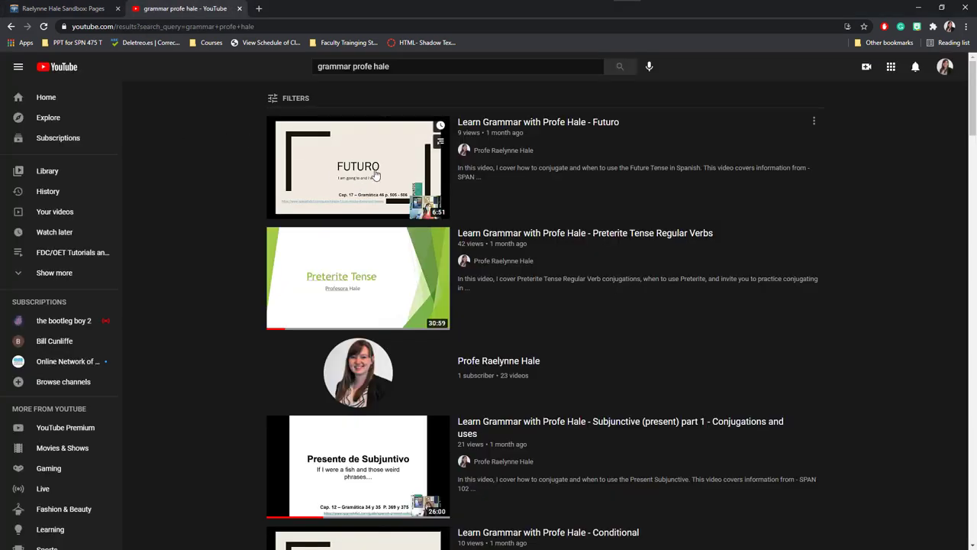
mouse_move(191, 153)
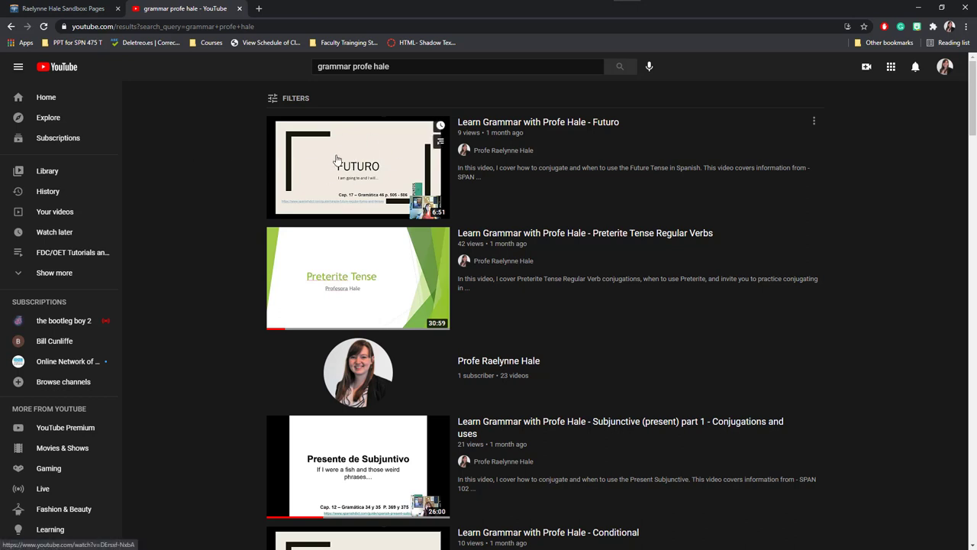
click(357, 160)
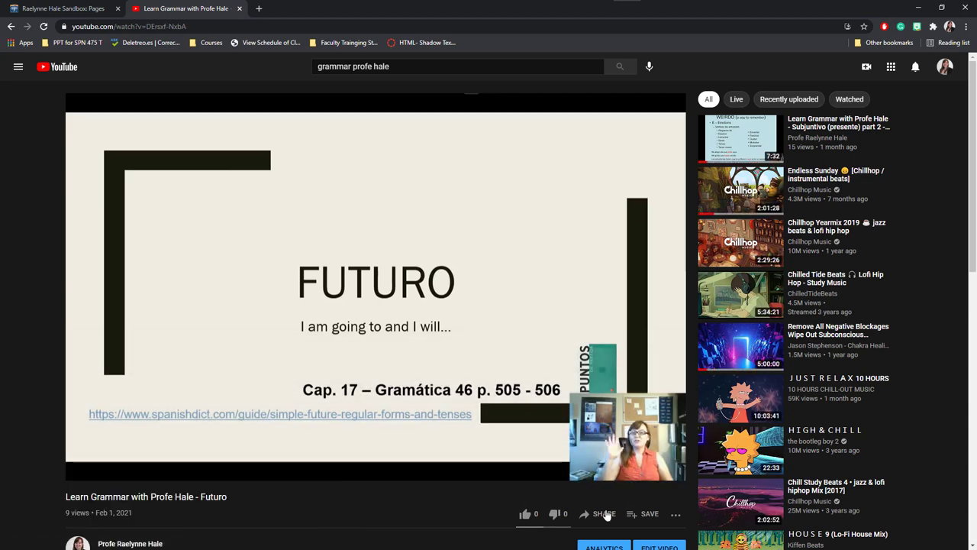
click(604, 513)
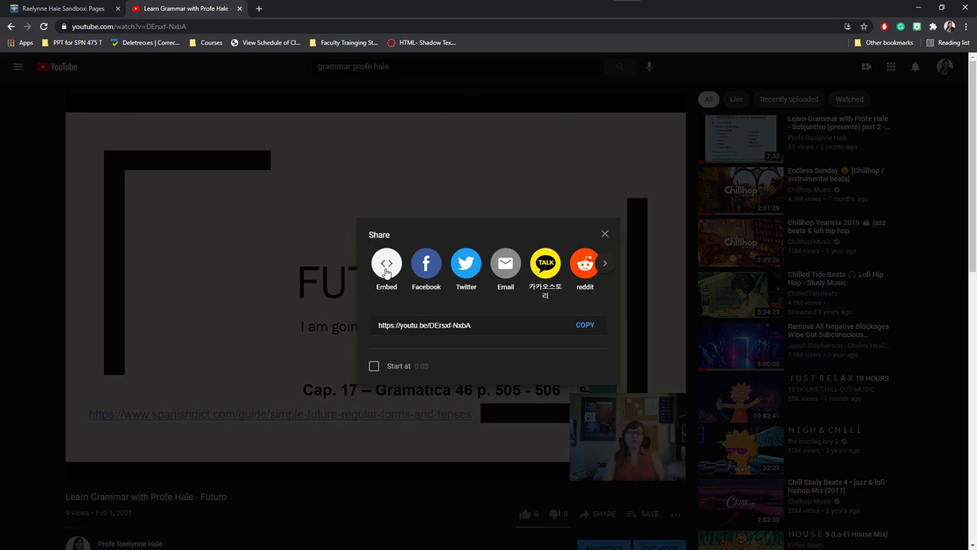
click(604, 234)
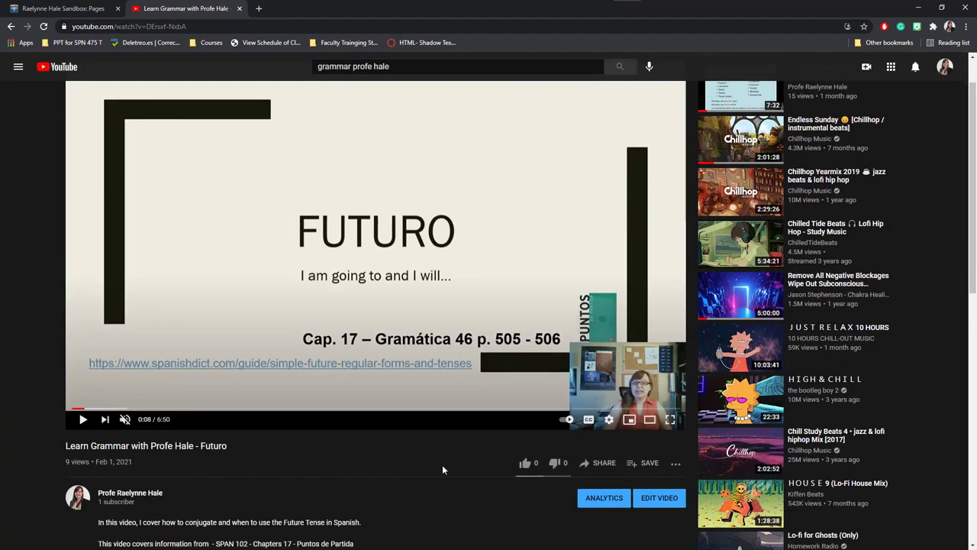
mouse_move(603, 462)
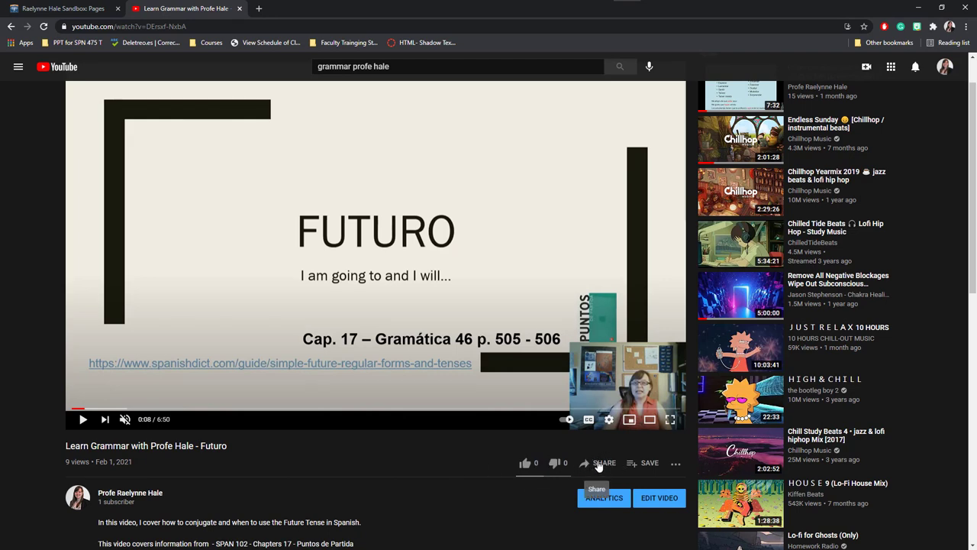
click(601, 463)
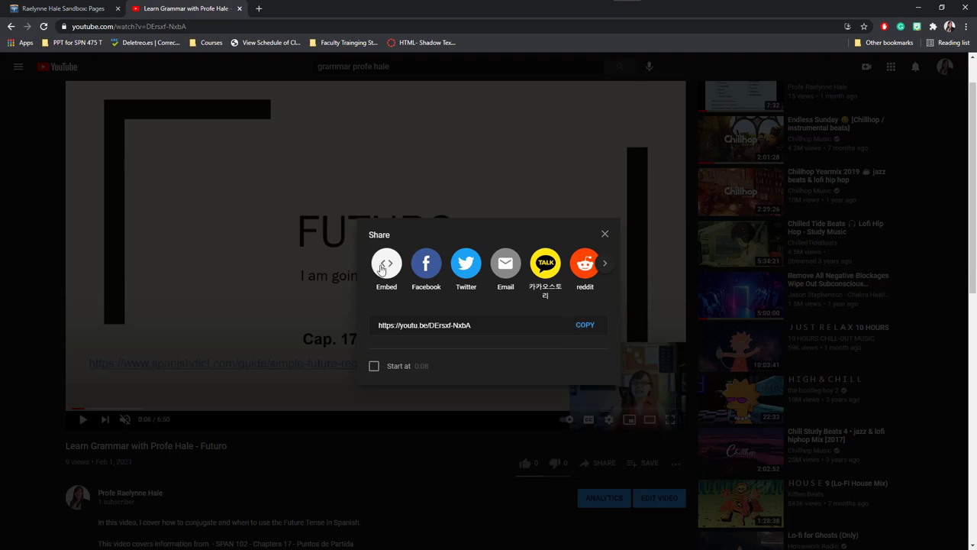
click(387, 264)
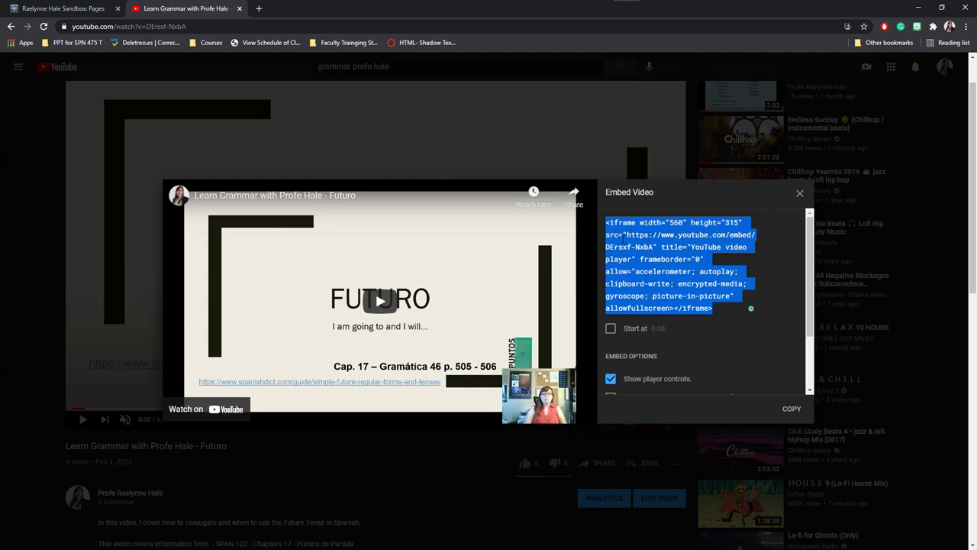
mouse_move(243, 99)
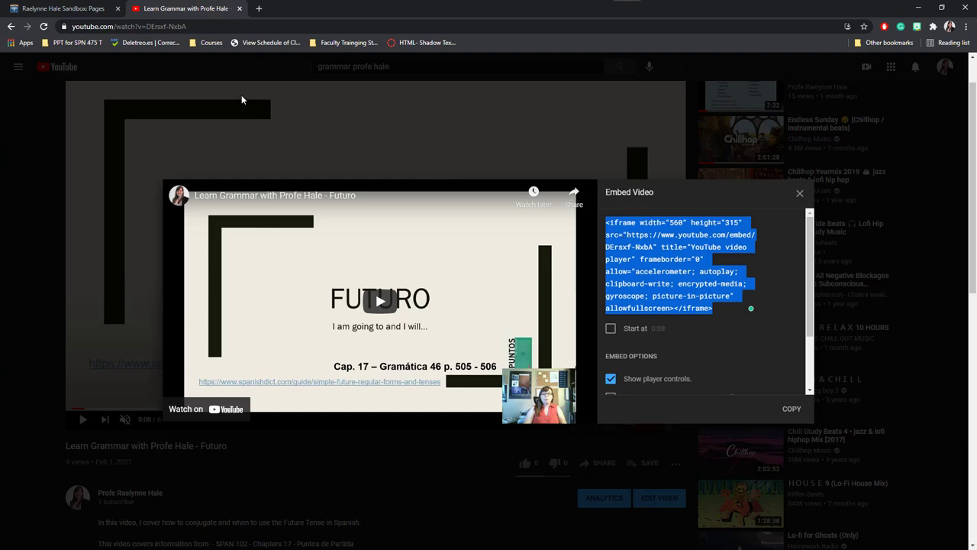
mouse_move(488, 232)
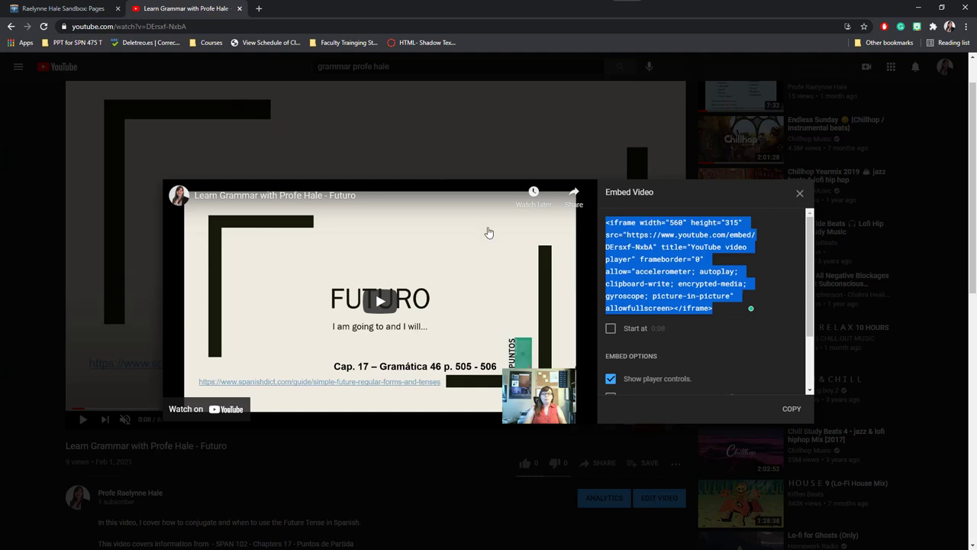
- Paste the Futuro video's YouTube embed code into Canvas and submit it
click(65, 10)
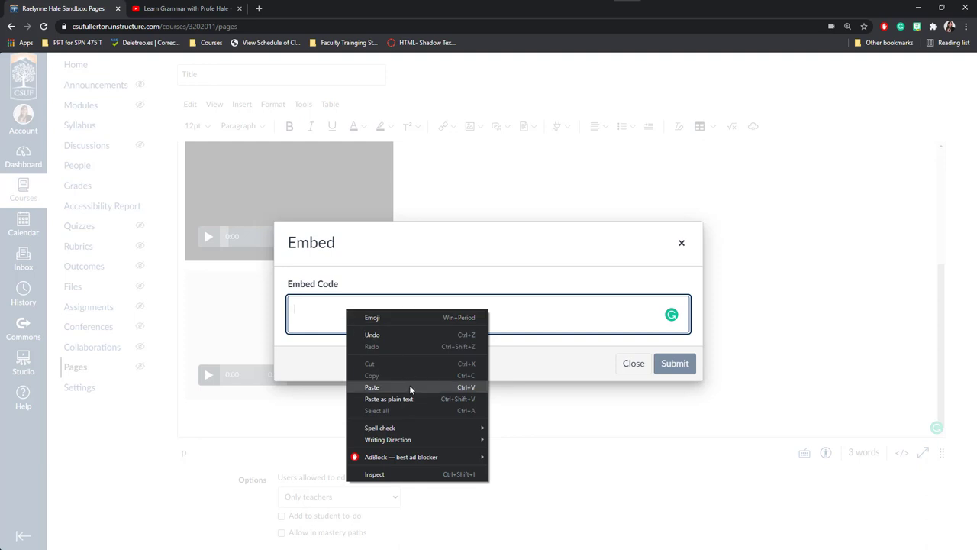
click(371, 387)
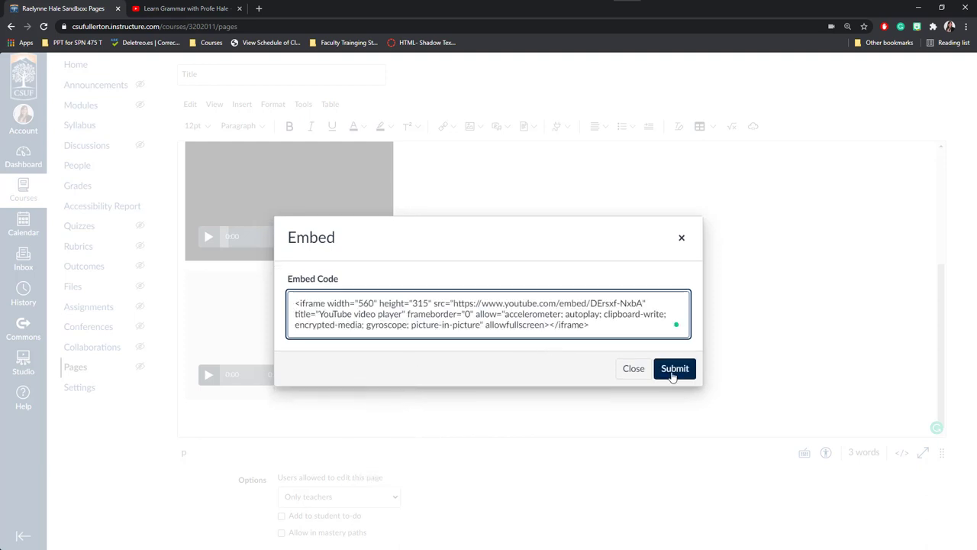
click(674, 368)
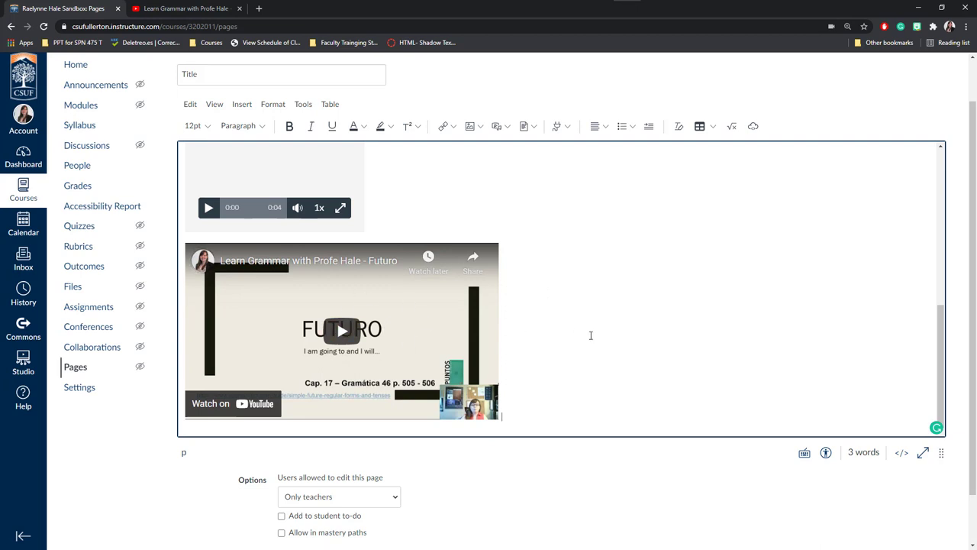
mouse_move(525, 343)
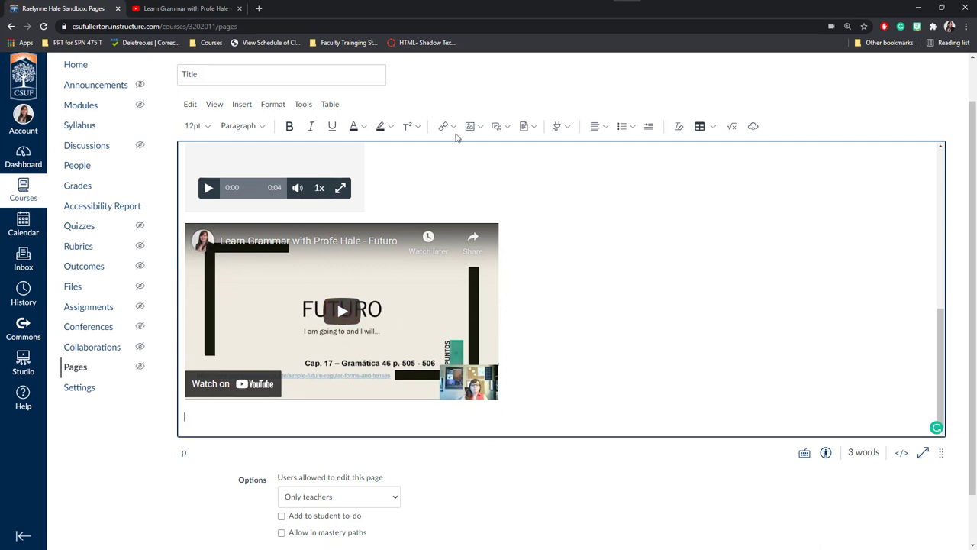
mouse_move(504, 189)
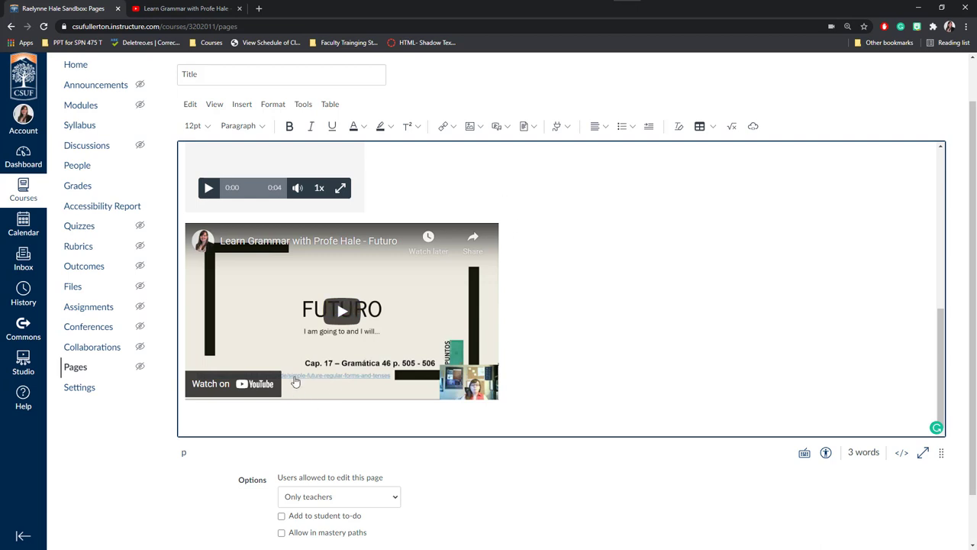
- Type 'Complete an assignment -' and link it to the NAME assignment from course Assignments
text(Complete an assignment)
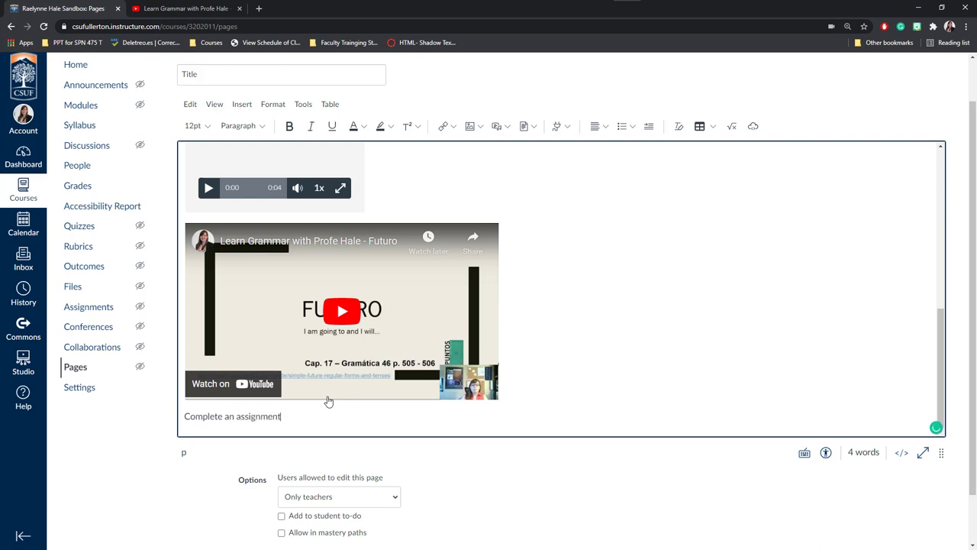
text(-)
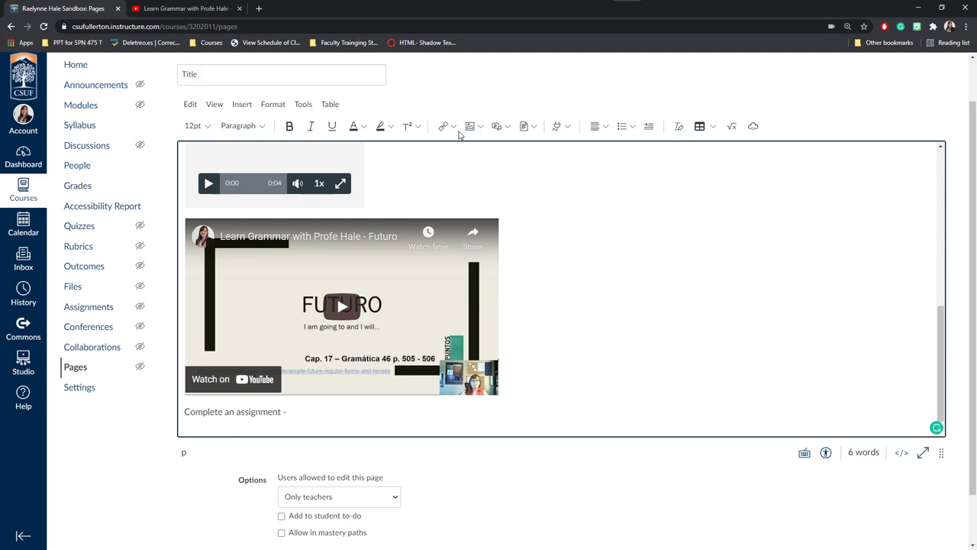
click(443, 126)
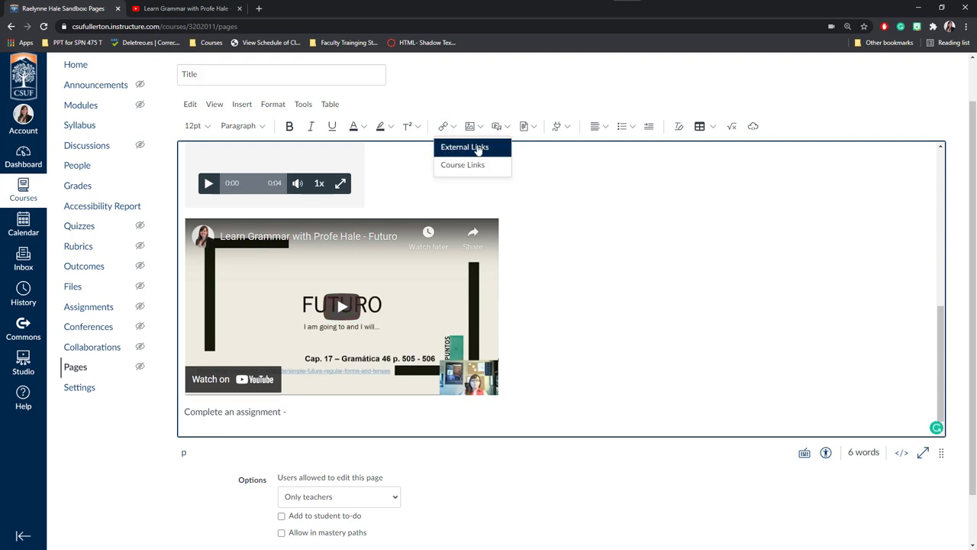
mouse_move(449, 153)
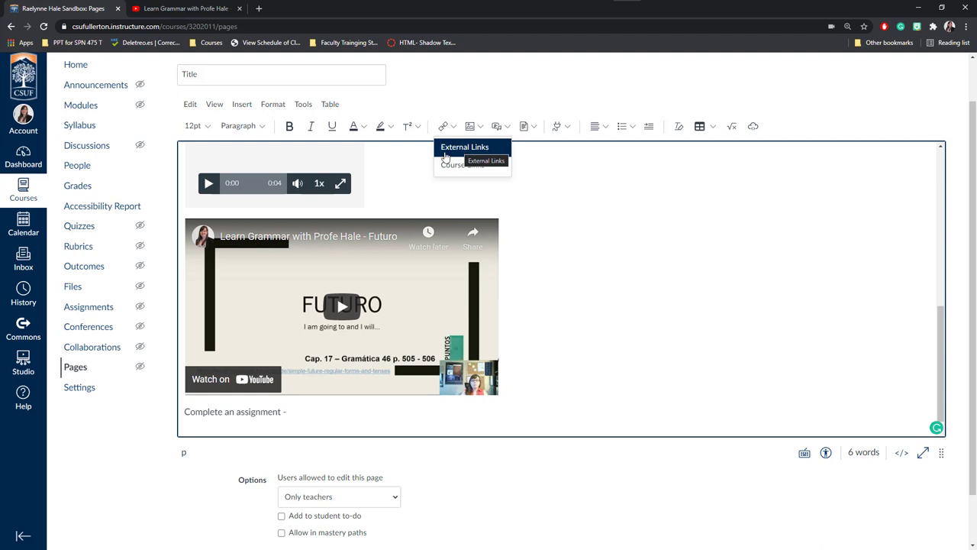
mouse_move(460, 165)
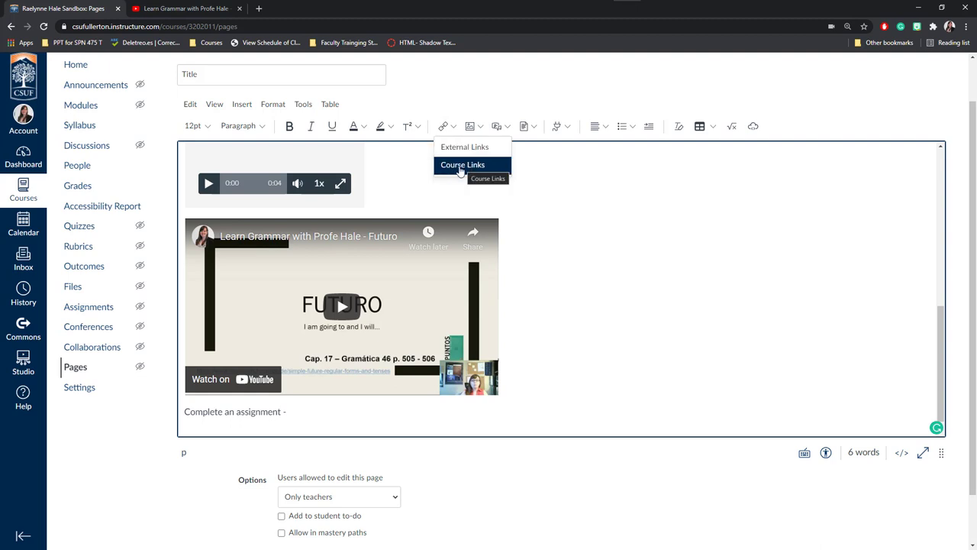
click(467, 168)
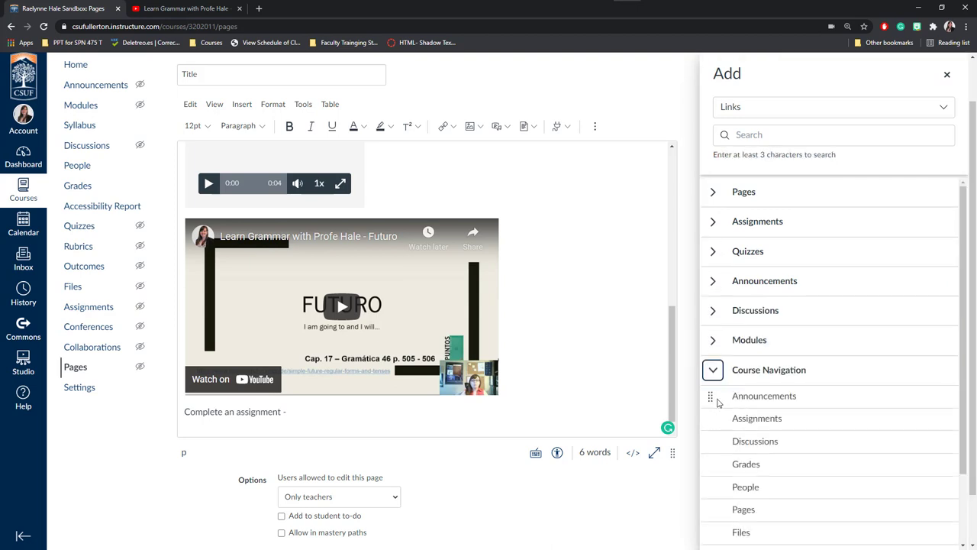
scroll(down, 3)
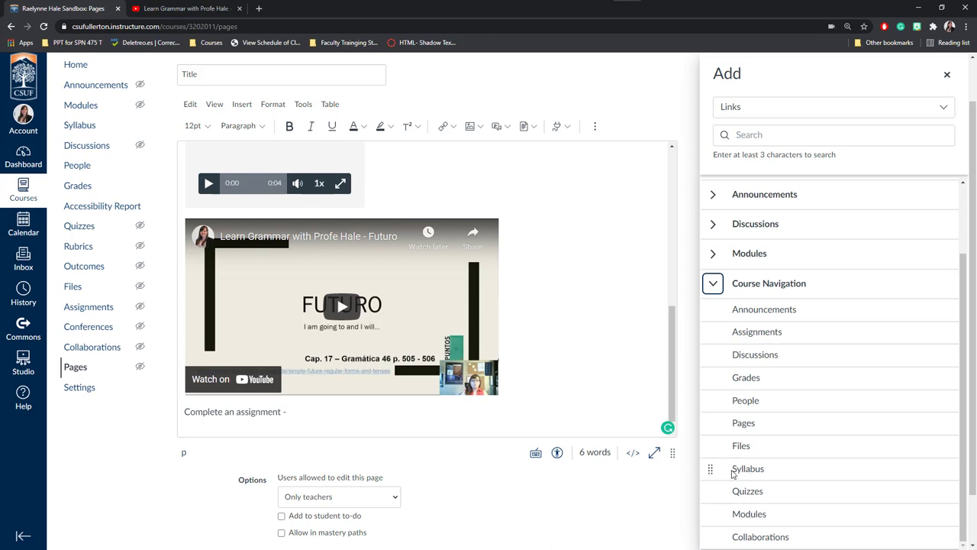
mouse_move(739, 473)
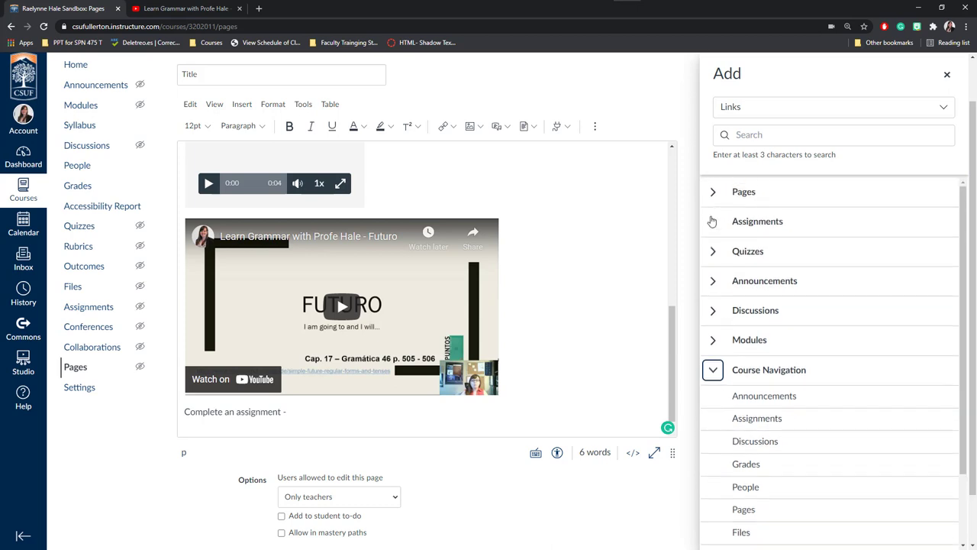
click(712, 221)
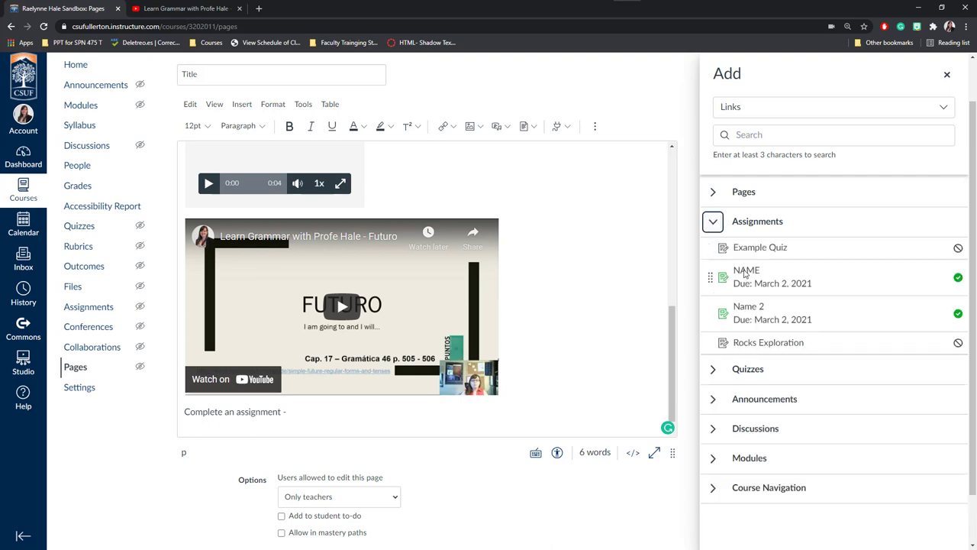
click(747, 271)
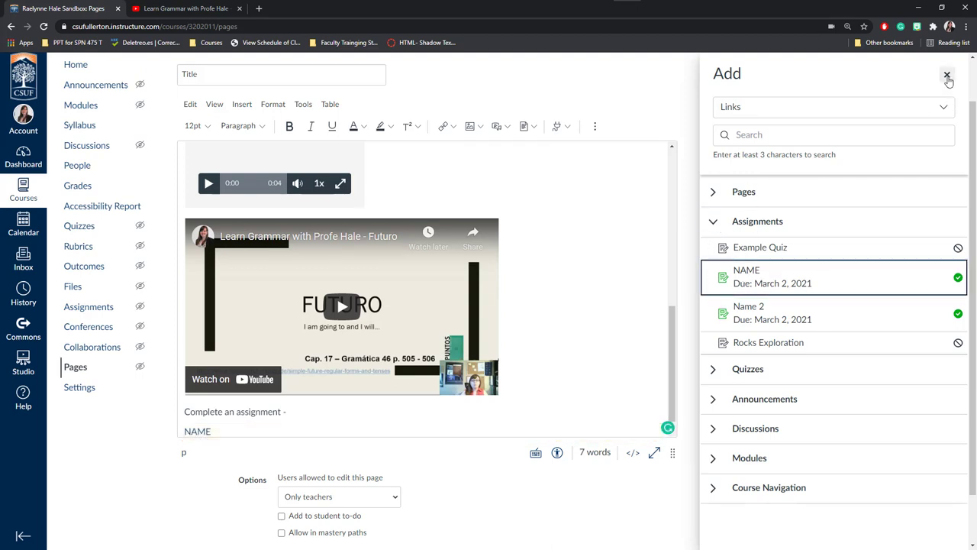
click(946, 76)
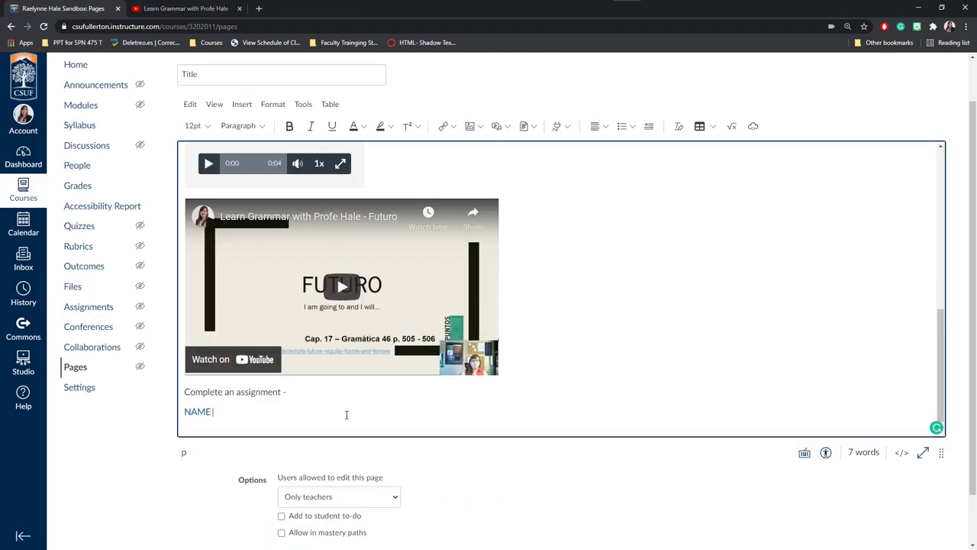
key(Enter)
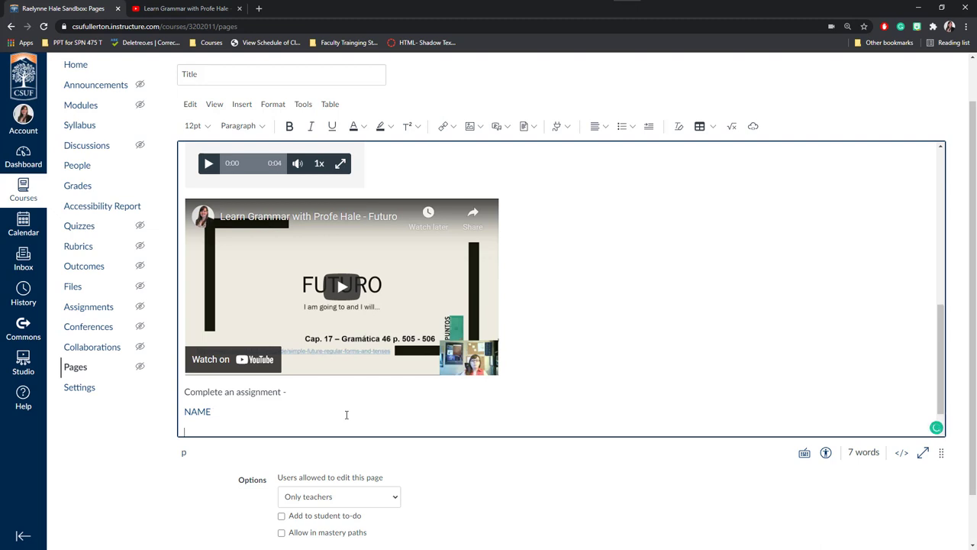
mouse_move(569, 168)
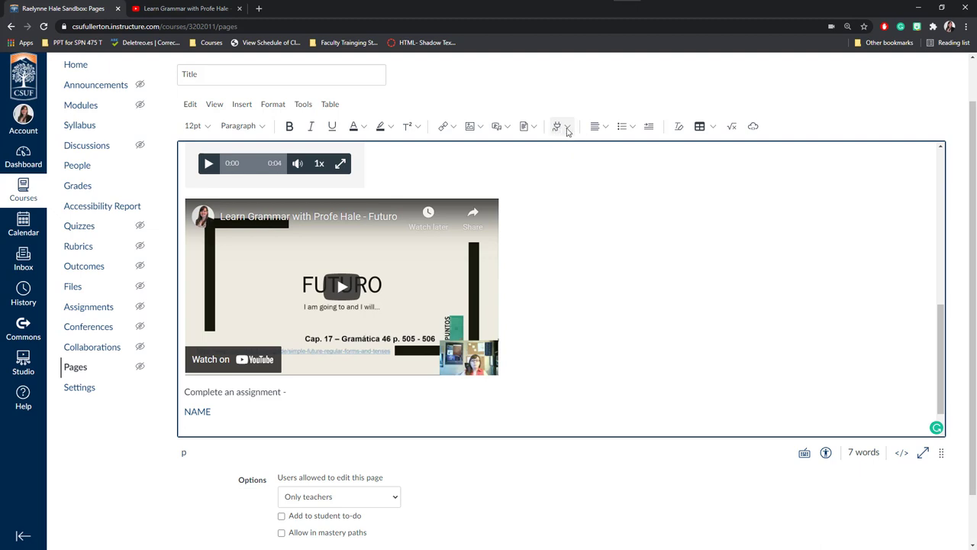
click(569, 126)
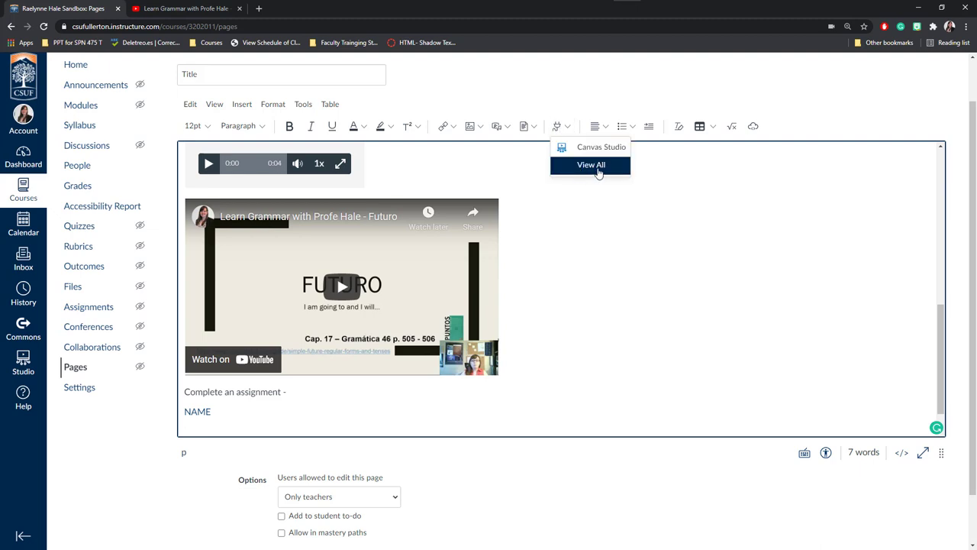
click(590, 164)
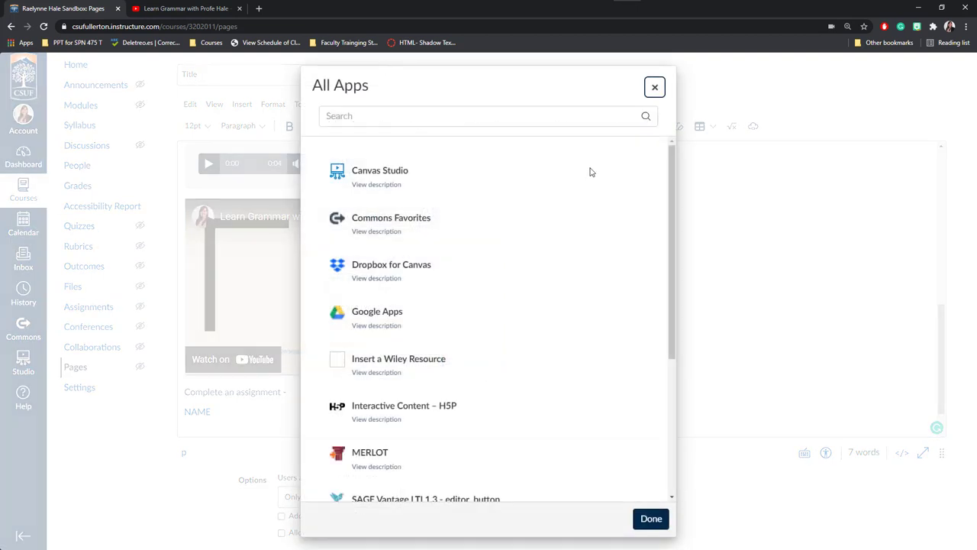
mouse_move(380, 268)
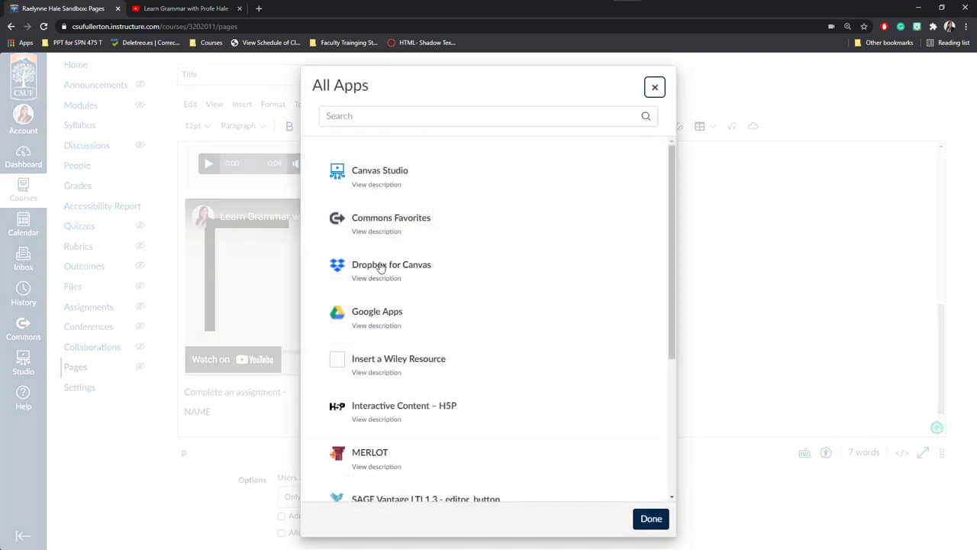
mouse_move(396, 229)
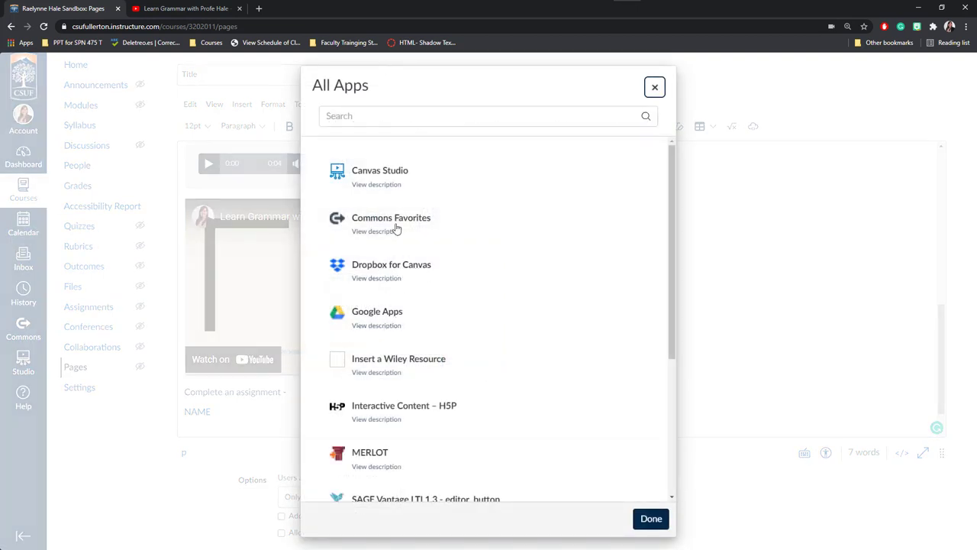
mouse_move(372, 189)
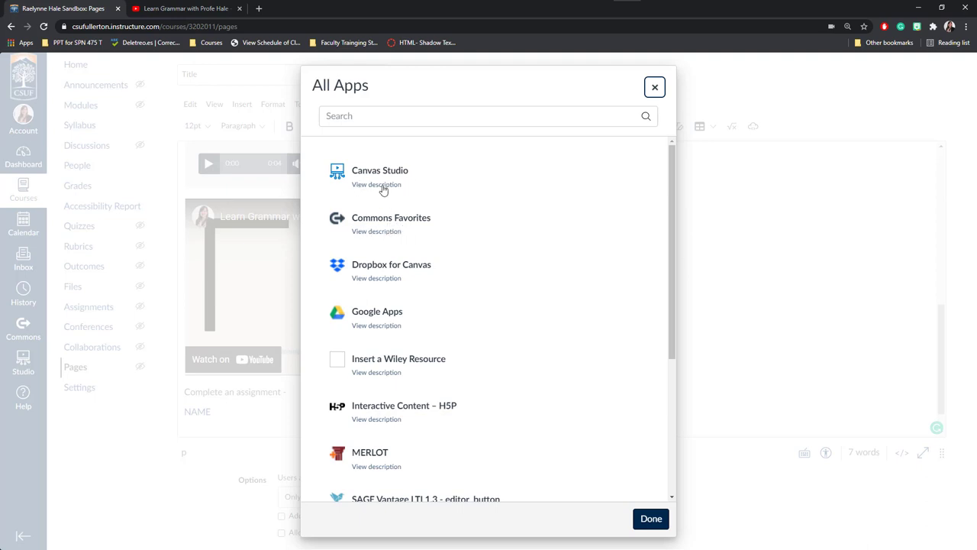
scroll(down, 3)
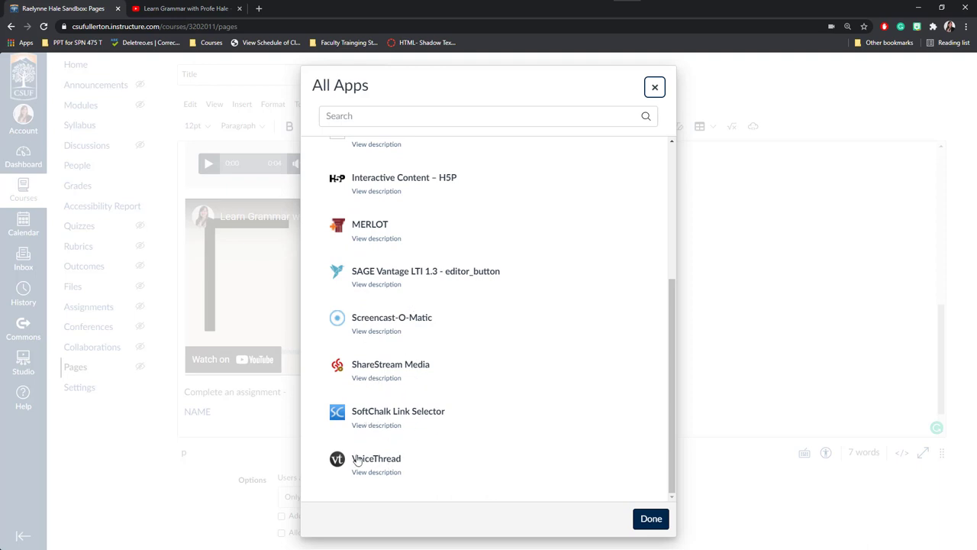
mouse_move(479, 447)
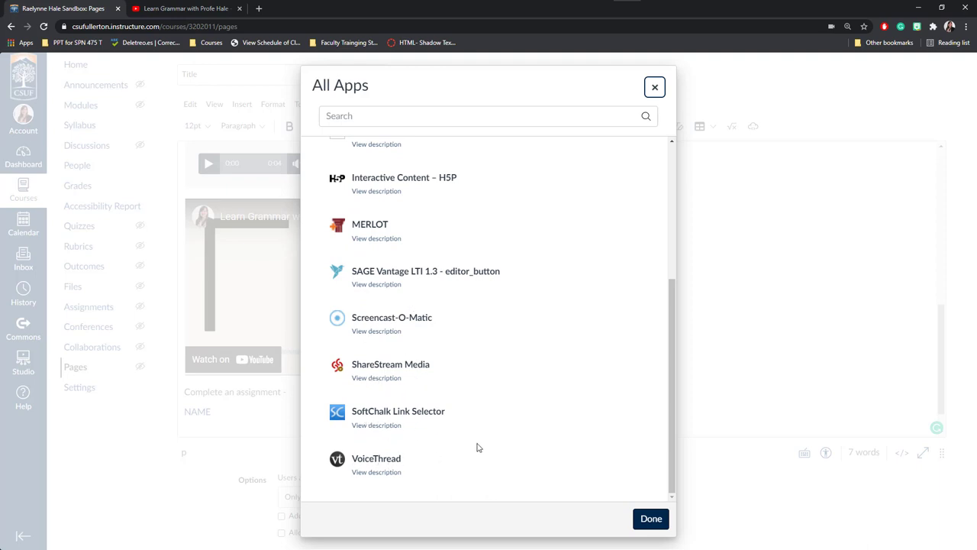
mouse_move(417, 380)
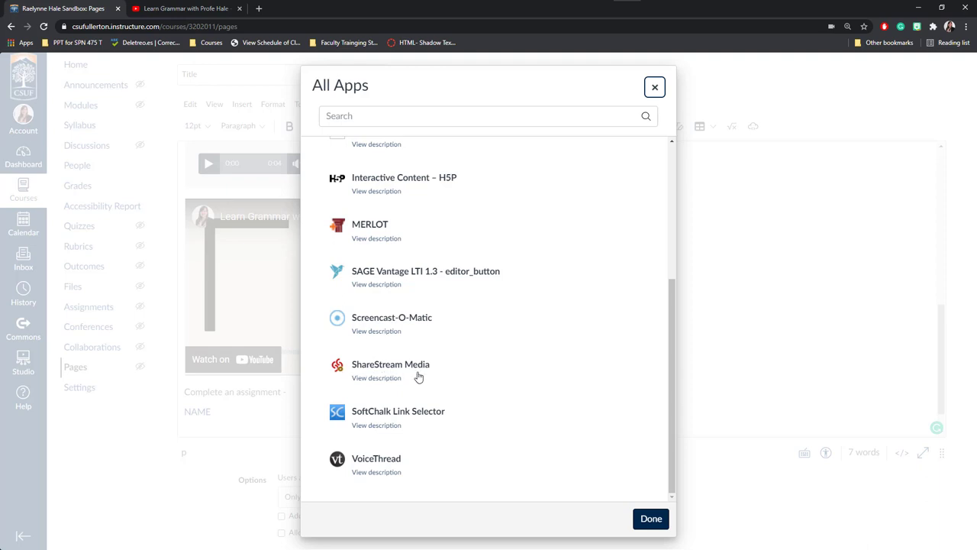
mouse_move(347, 380)
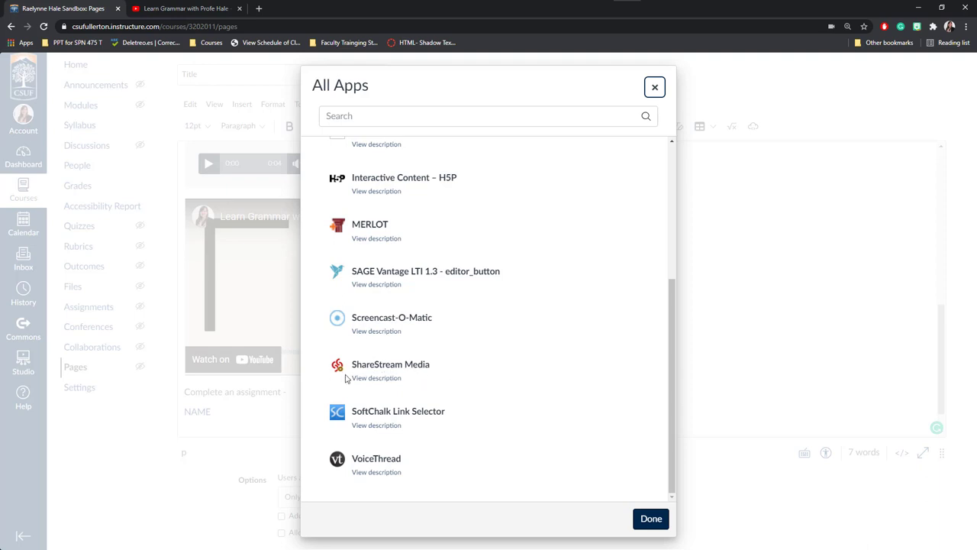
mouse_move(389, 379)
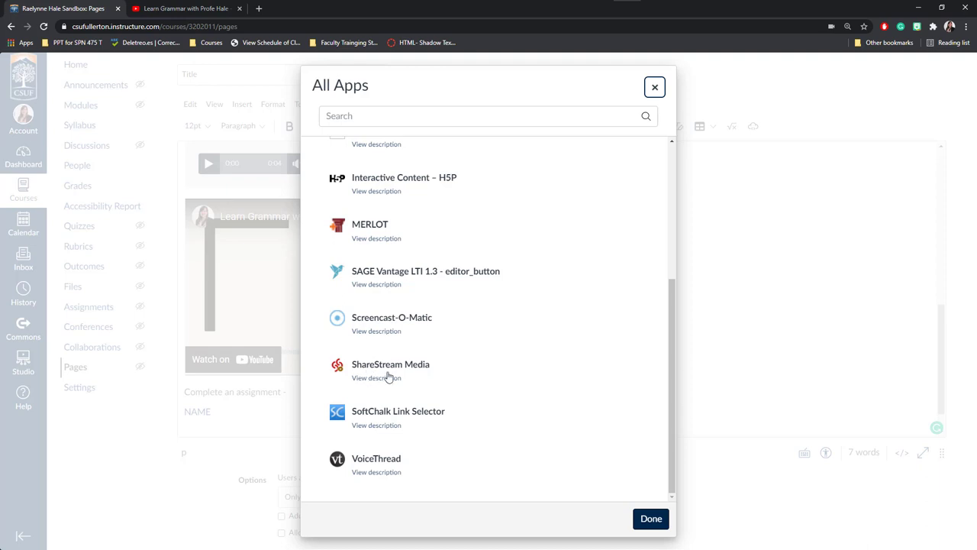
mouse_move(368, 374)
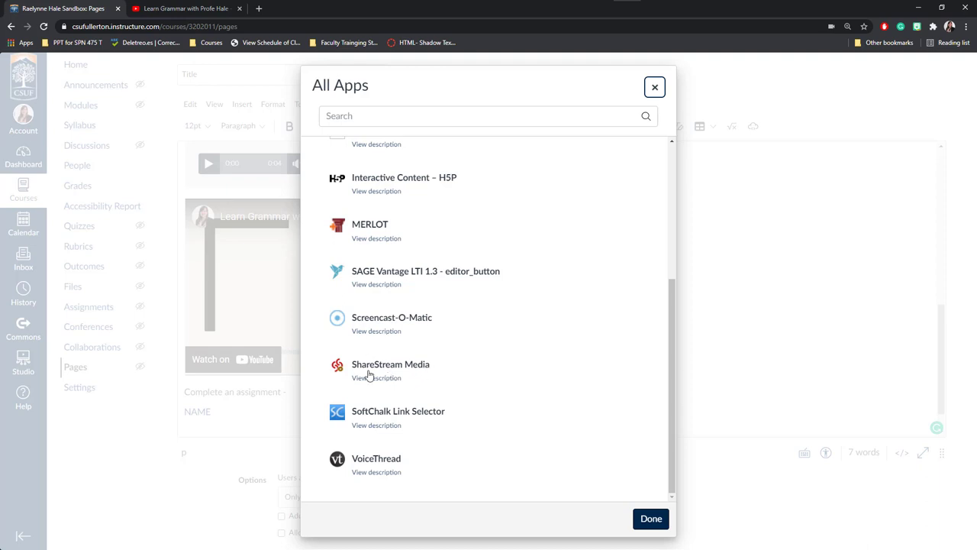
mouse_move(393, 378)
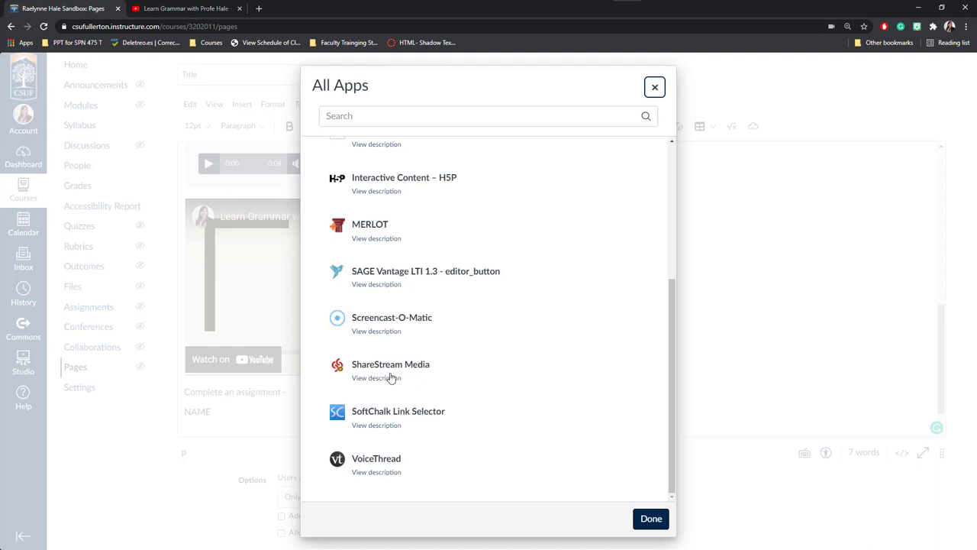
mouse_move(402, 381)
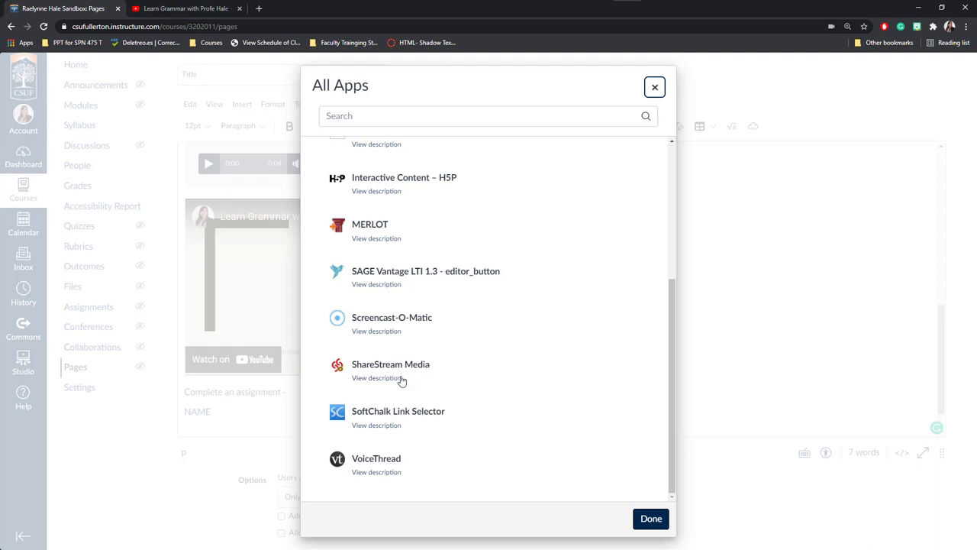
mouse_move(412, 383)
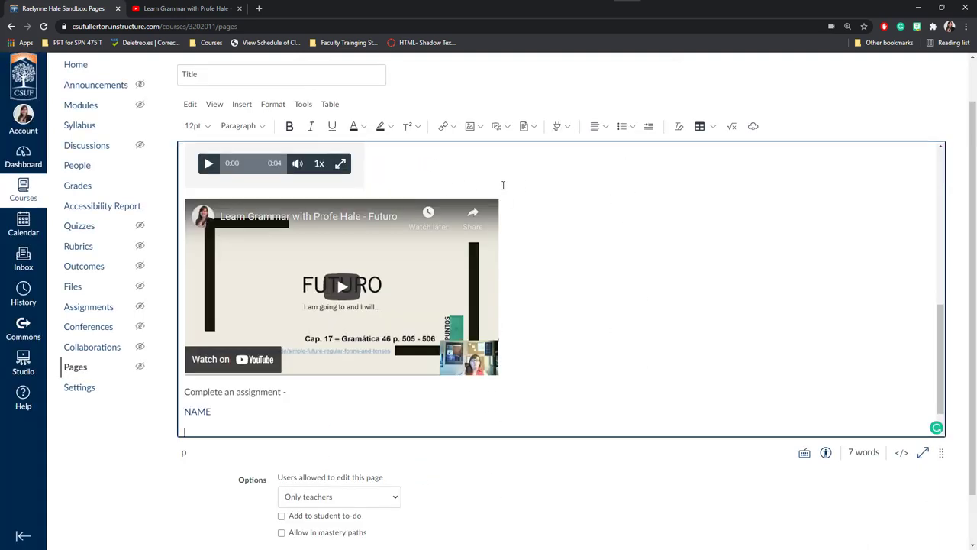
mouse_move(497, 229)
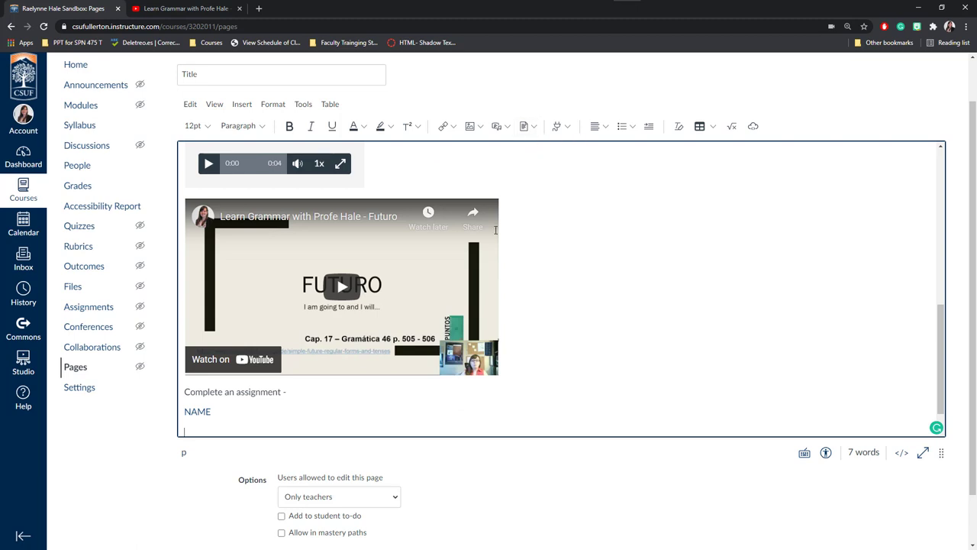
mouse_move(288, 241)
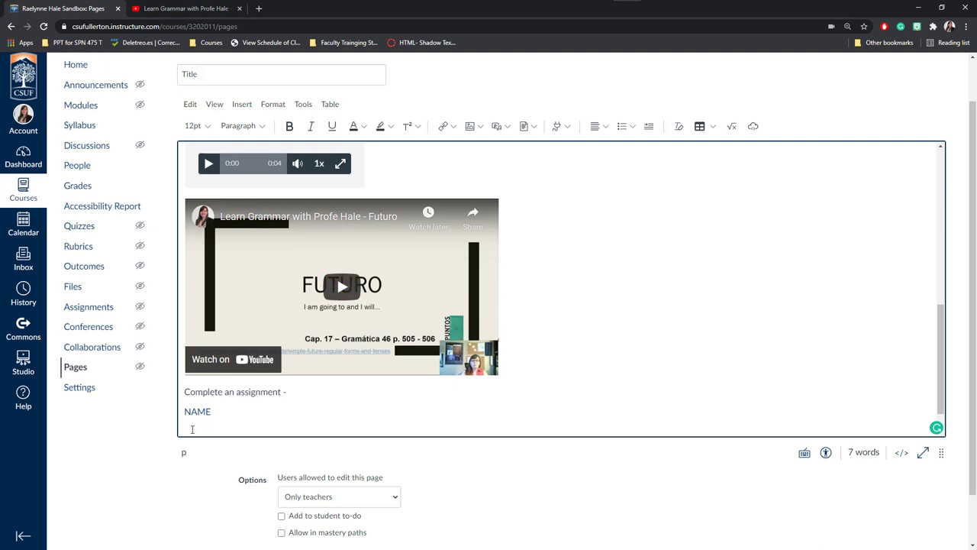
- Type 'Access the powerpoint below:' and upload Futuro - SPAN 102.pptx as a document link
text(Access)
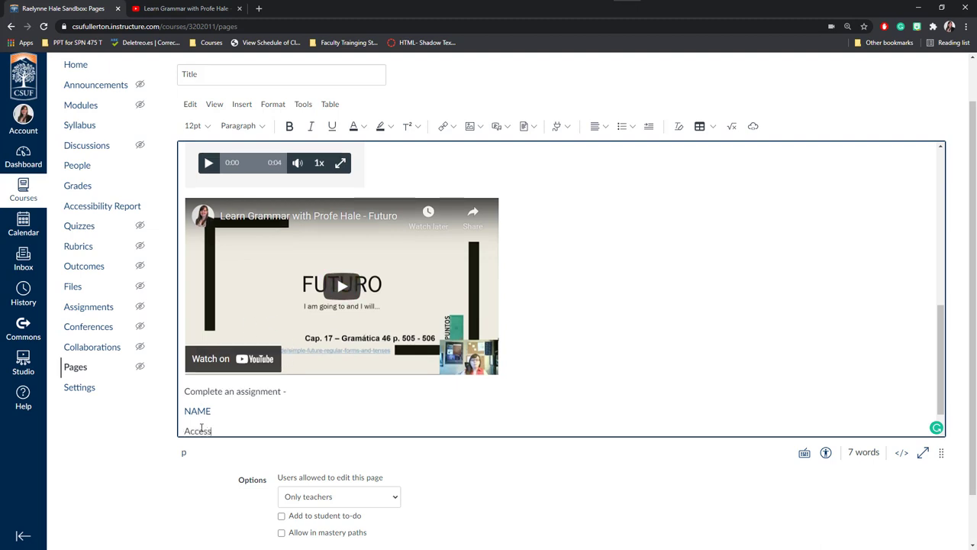
text(the powerpoint below:)
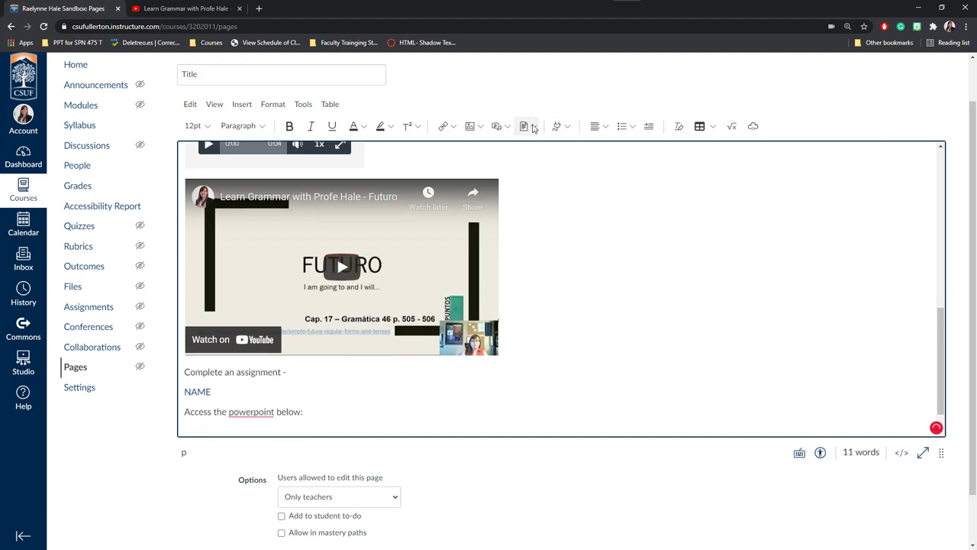
click(527, 126)
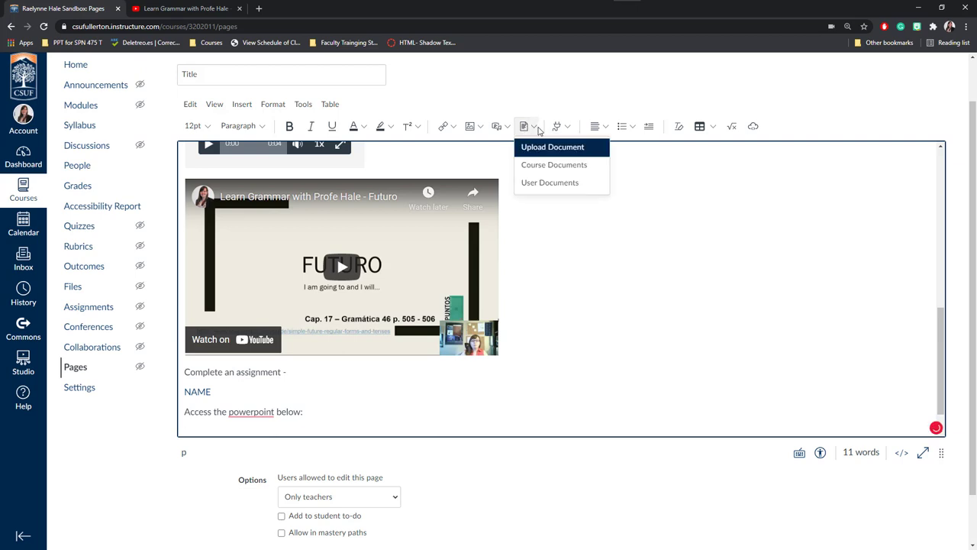
mouse_move(557, 157)
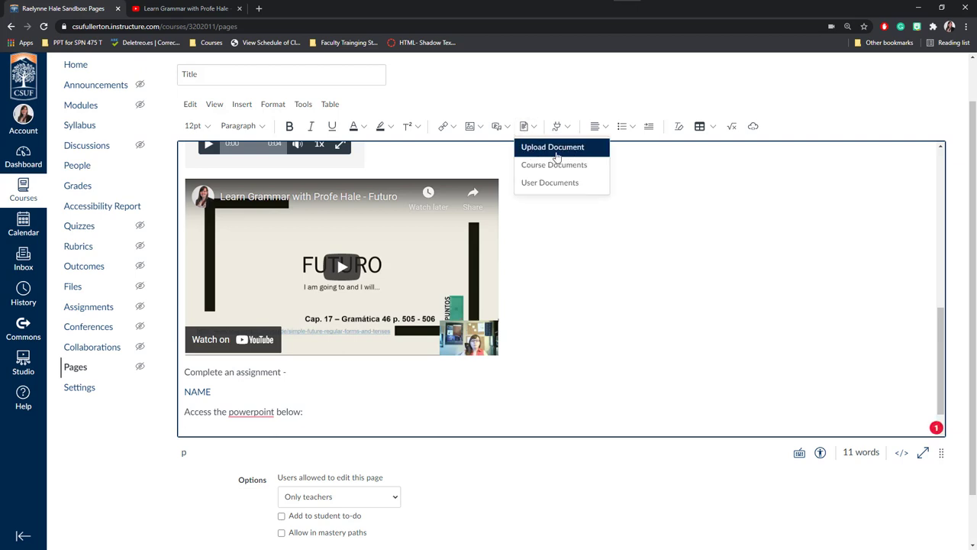
click(552, 147)
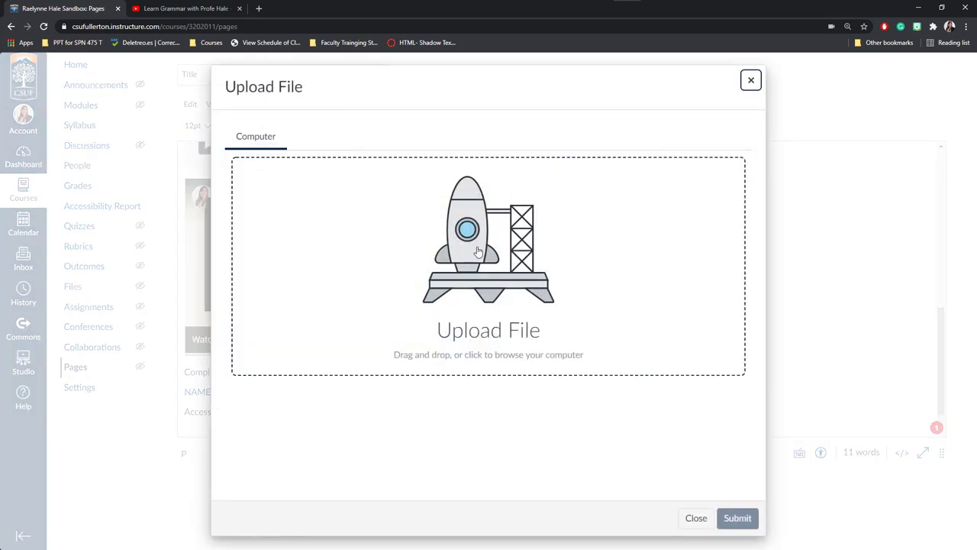
click(487, 263)
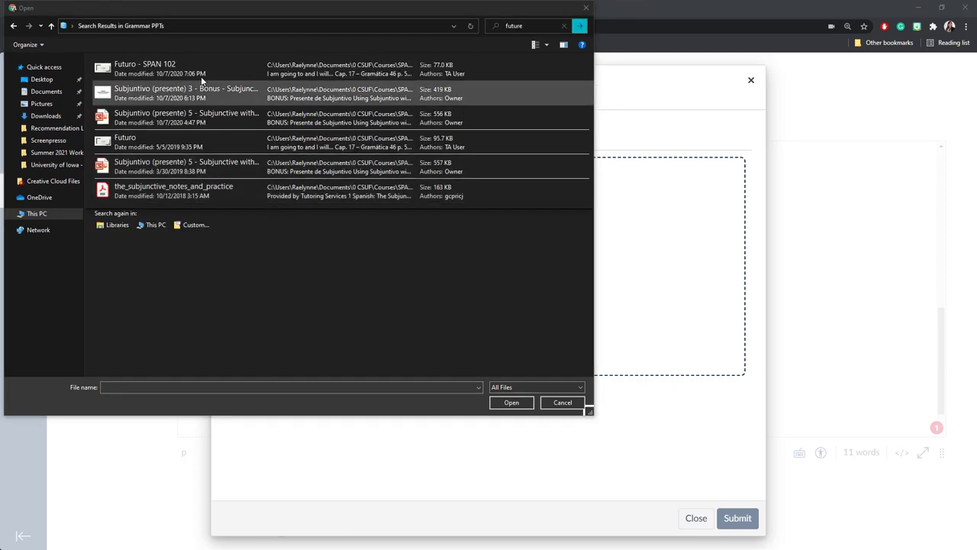
click(153, 68)
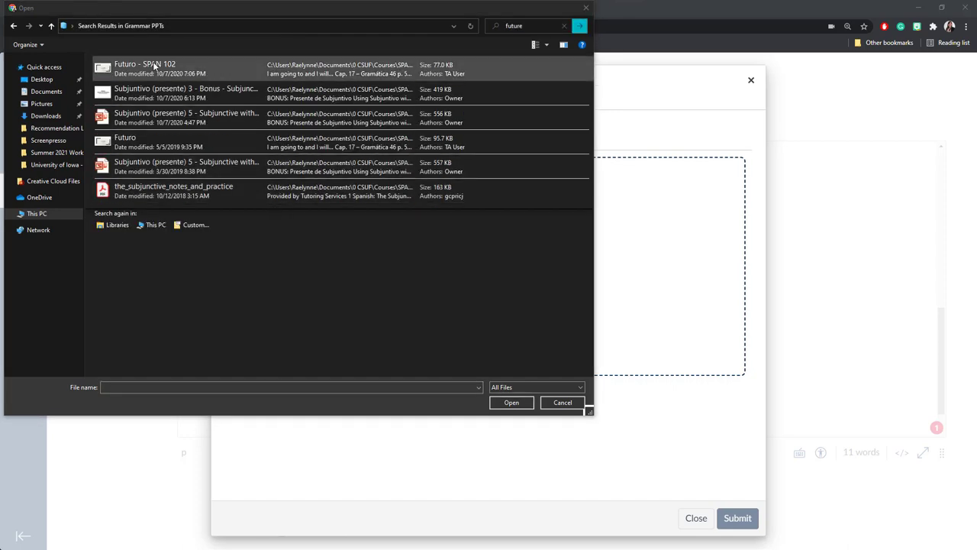
click(511, 402)
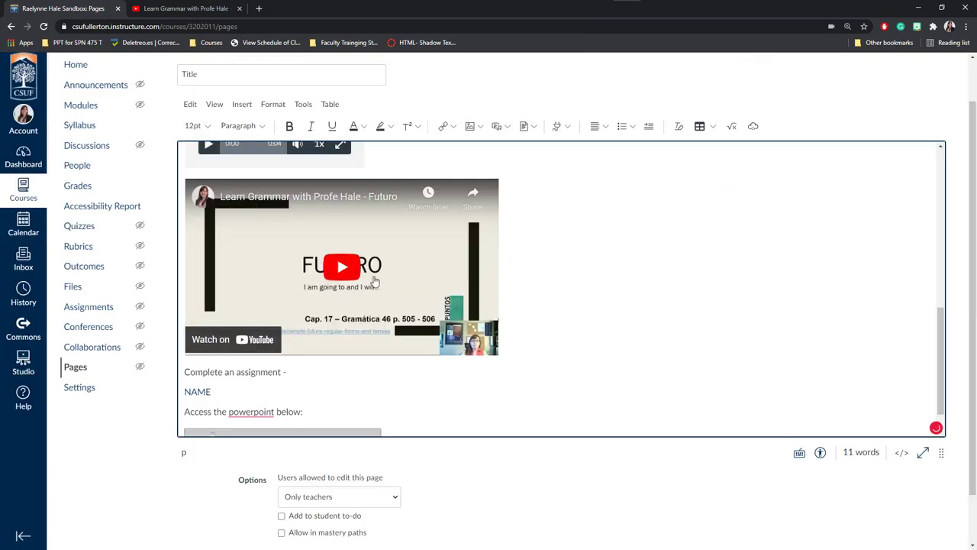
text(Futuro - SPAN 102.pptx)
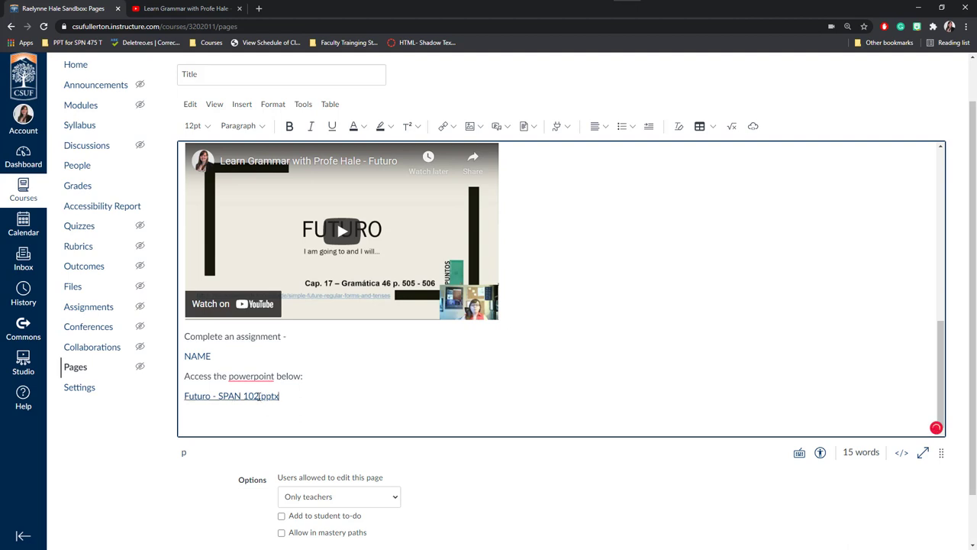
click(231, 395)
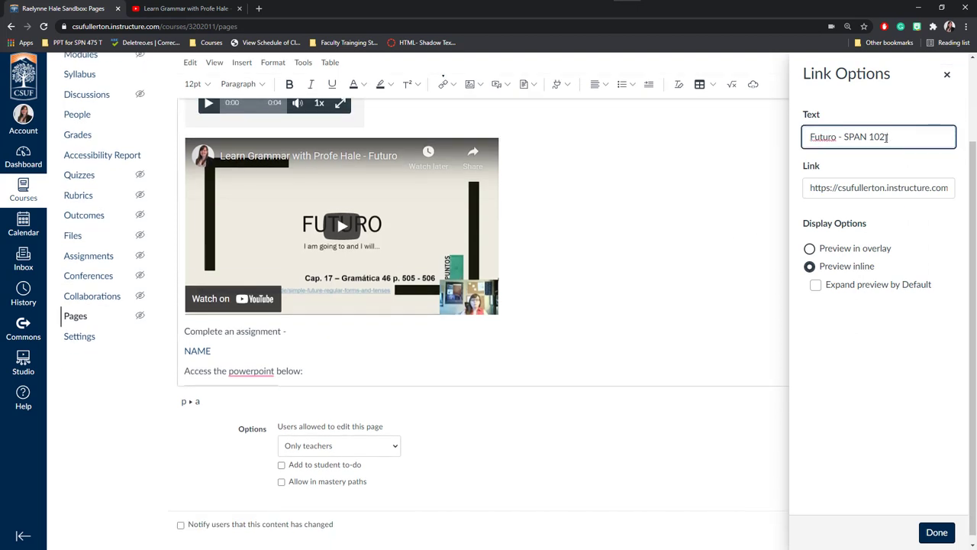
- Append 'PowerPoint' to the link text, keeping Preview inline with Expand preview off
text(PowerPoint)
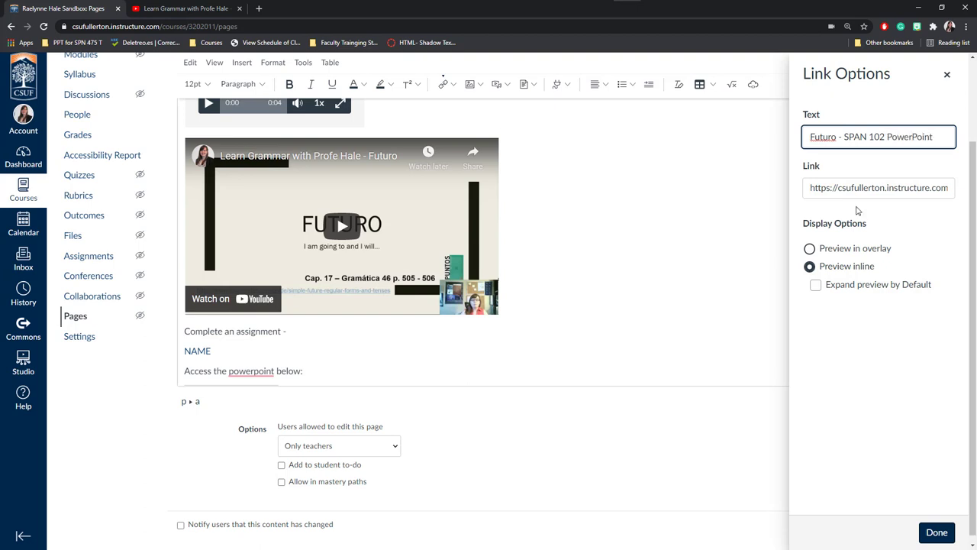
click(878, 187)
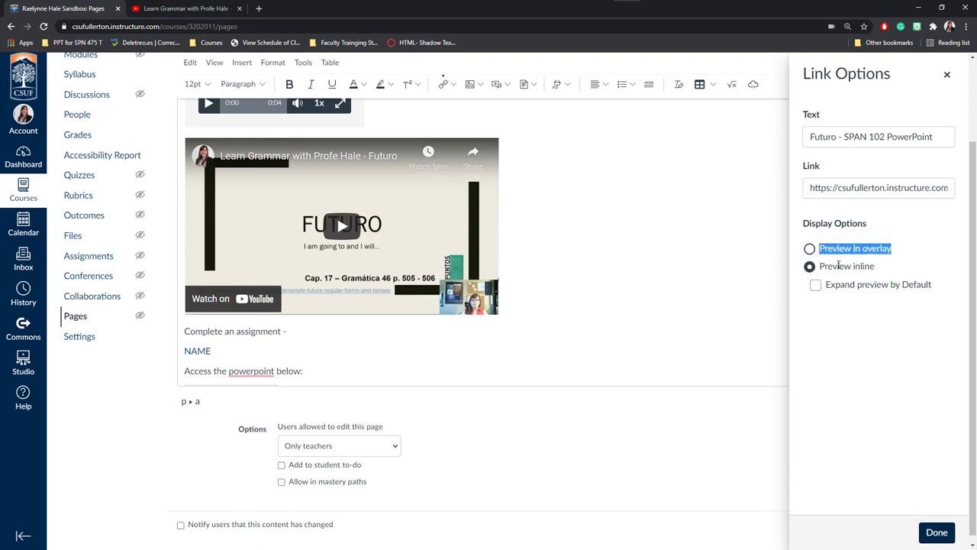
mouse_move(891, 294)
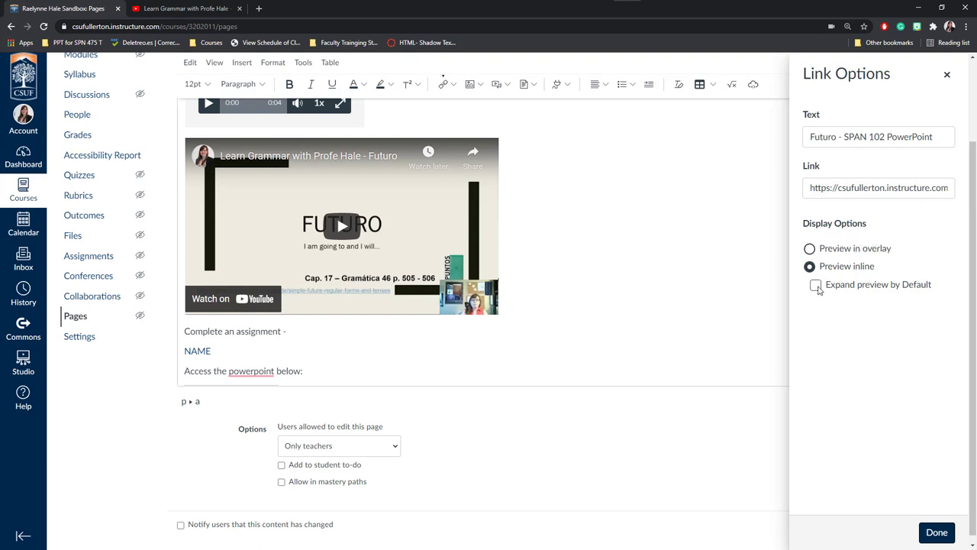
click(812, 284)
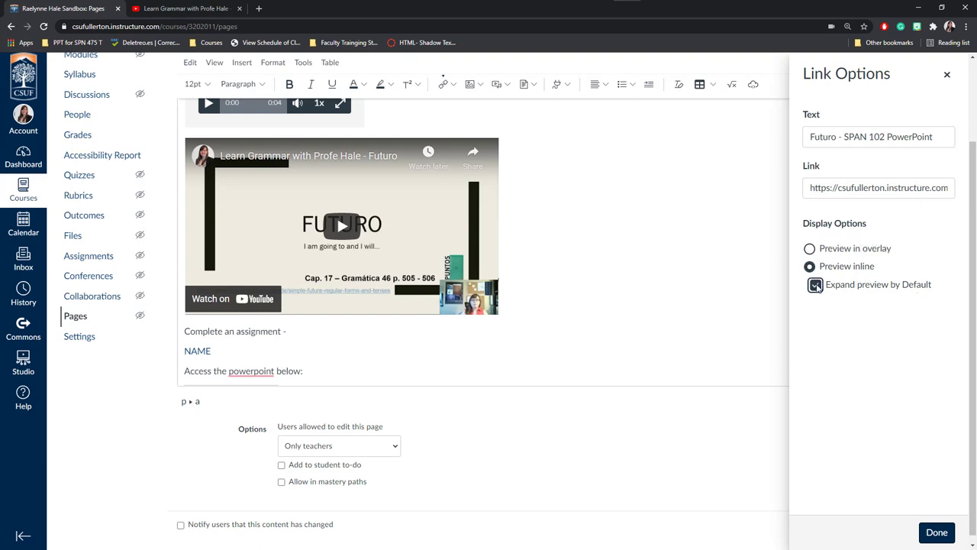
click(814, 285)
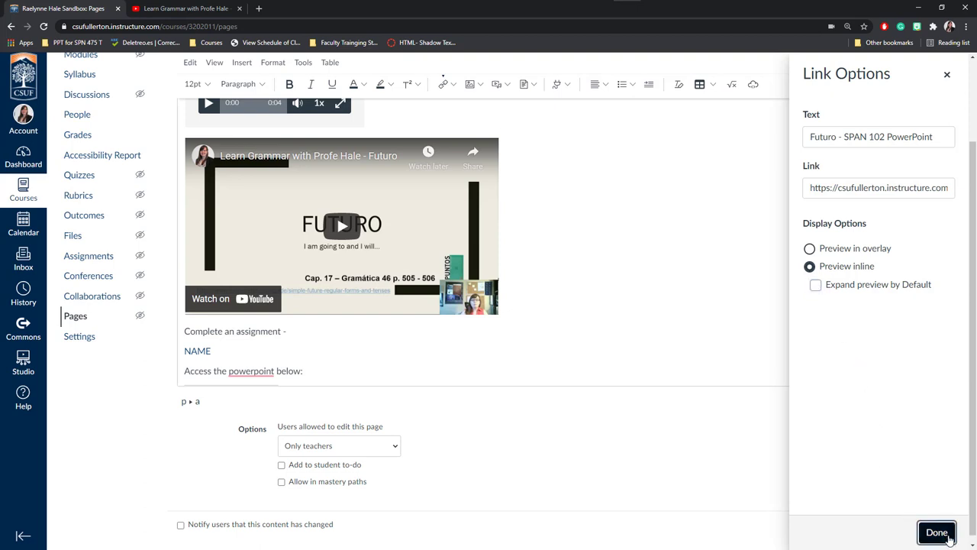
click(939, 530)
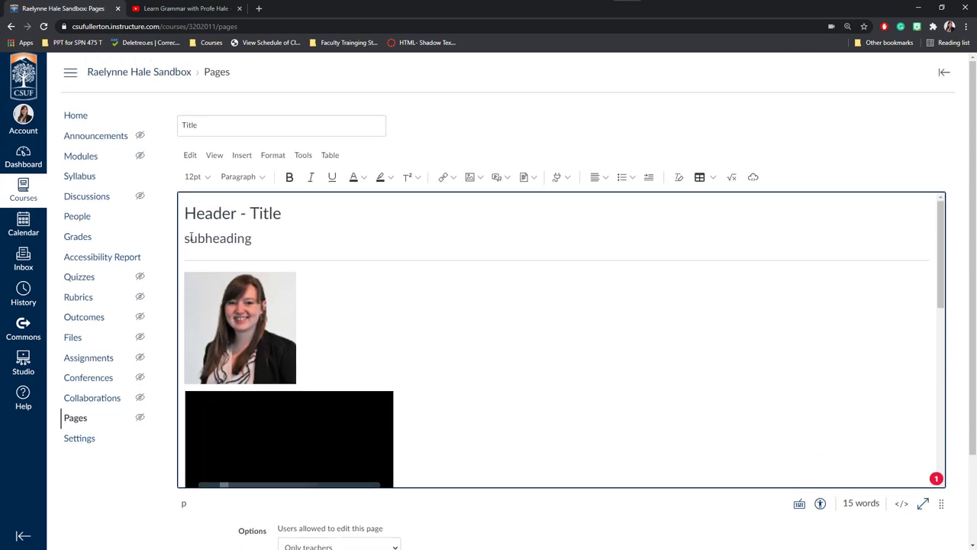
- Add an ordered list of step 1, step 2 and step 3 under the subheading
click(218, 237)
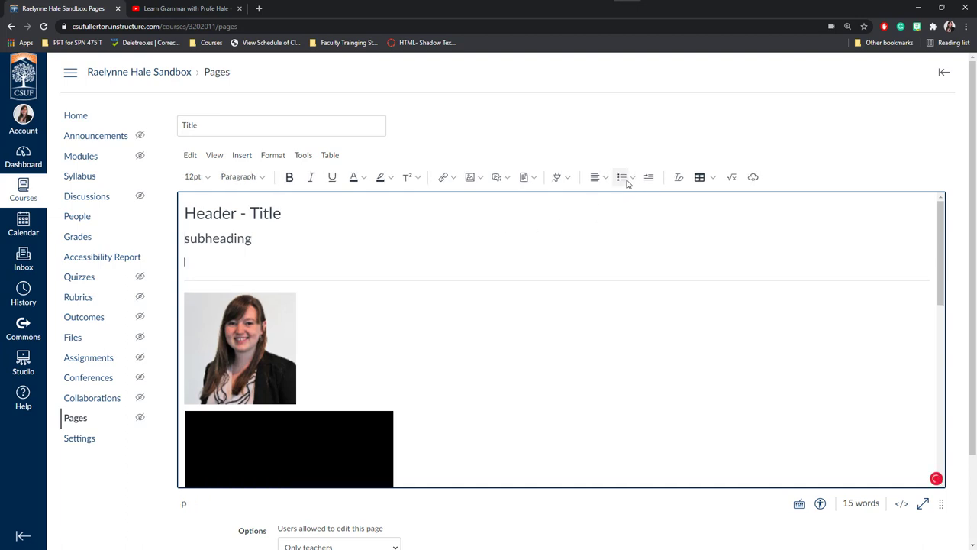
mouse_move(624, 177)
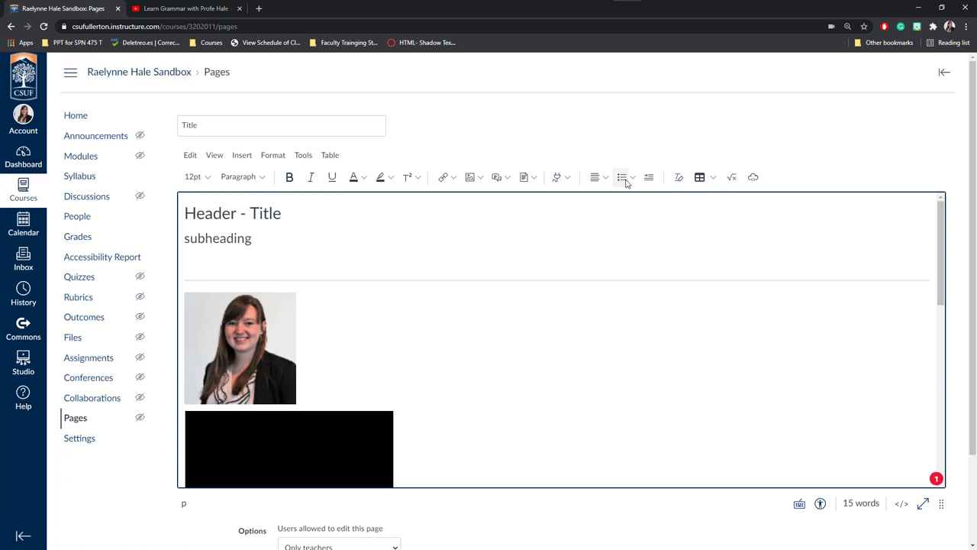
mouse_move(644, 174)
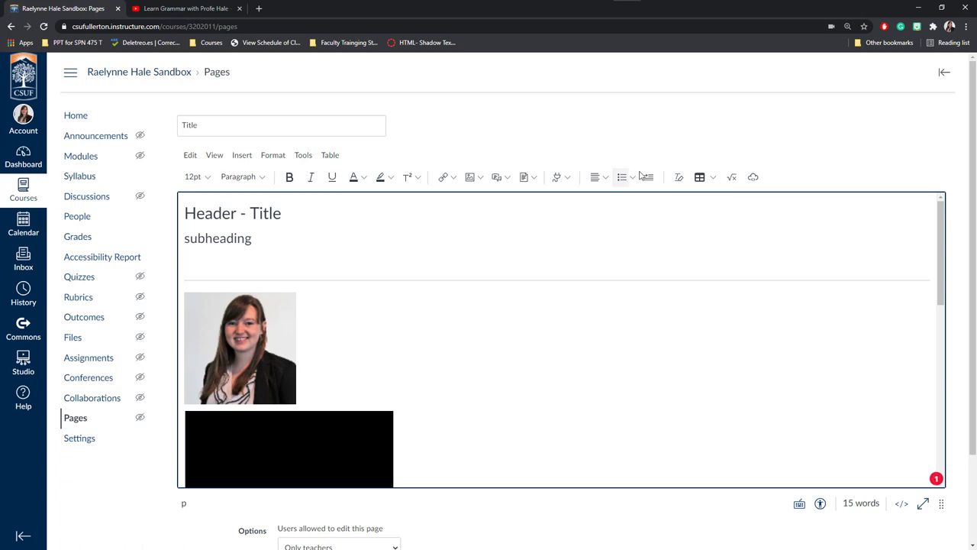
mouse_move(623, 178)
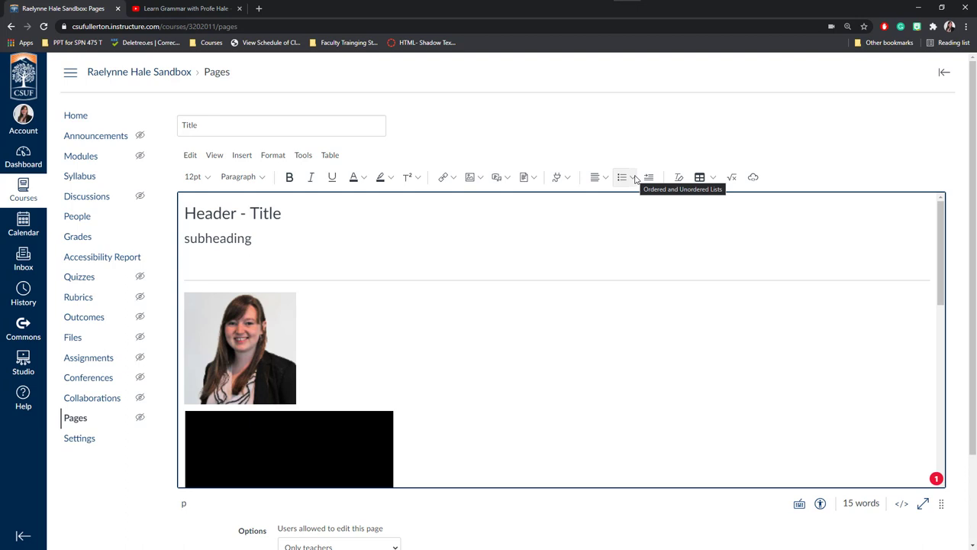
click(634, 177)
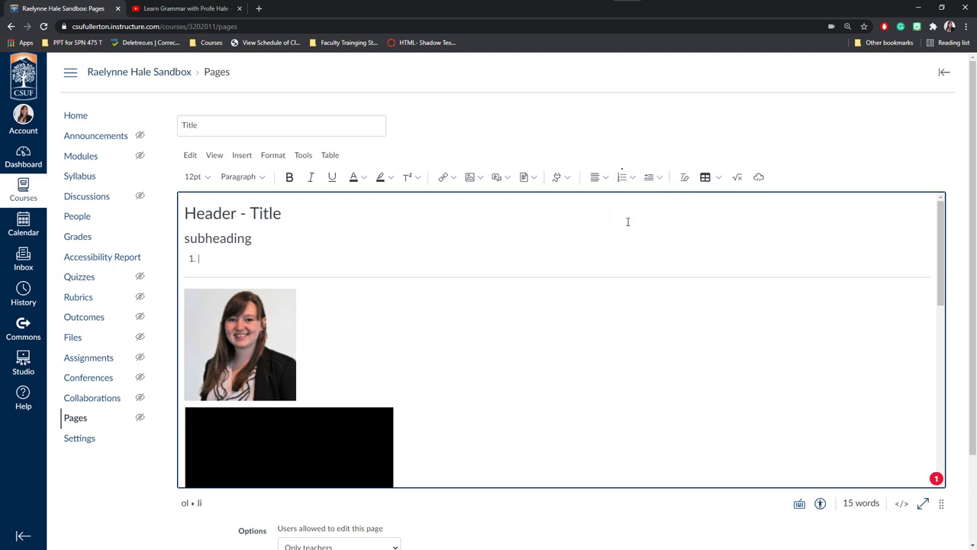
text(step 1)
text(step 3)
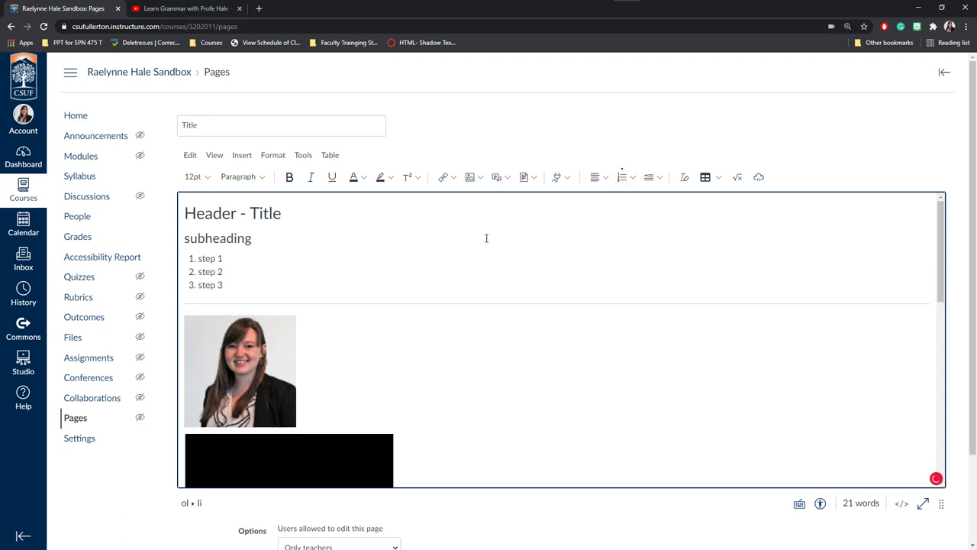
key(Enter)
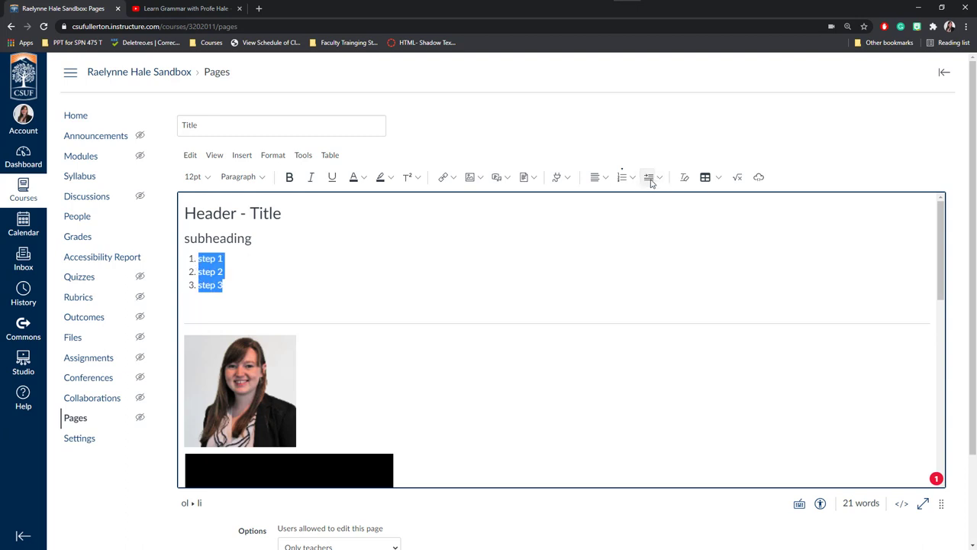
click(648, 177)
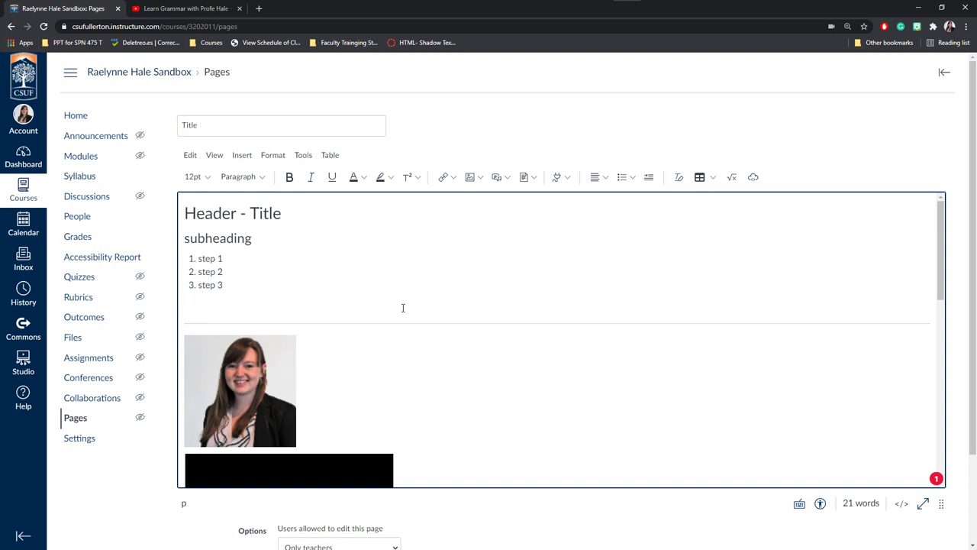
scroll(down, 3)
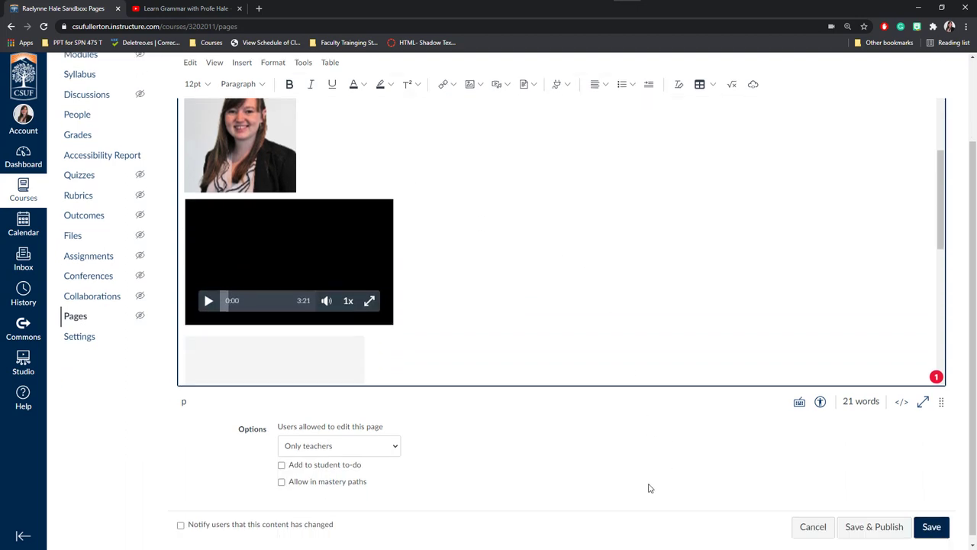
mouse_move(912, 407)
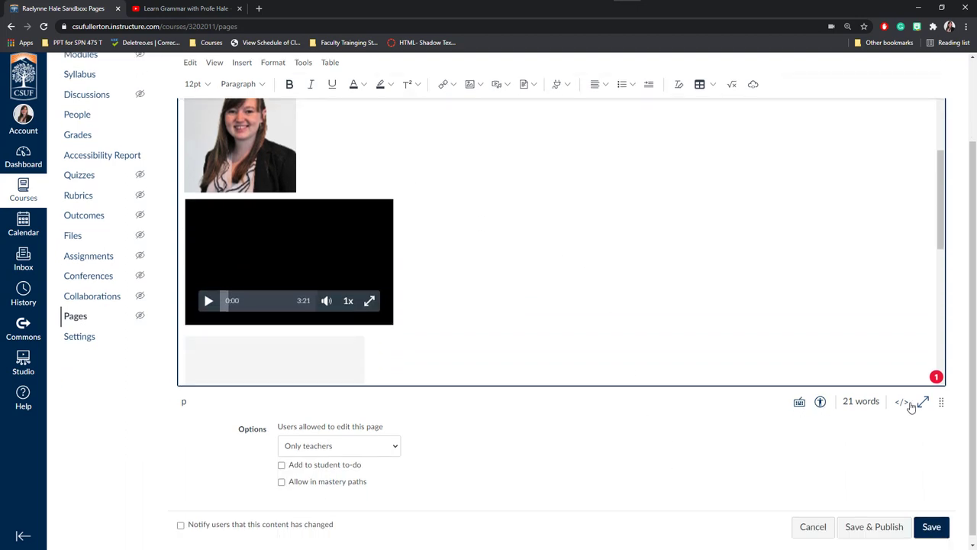
click(800, 402)
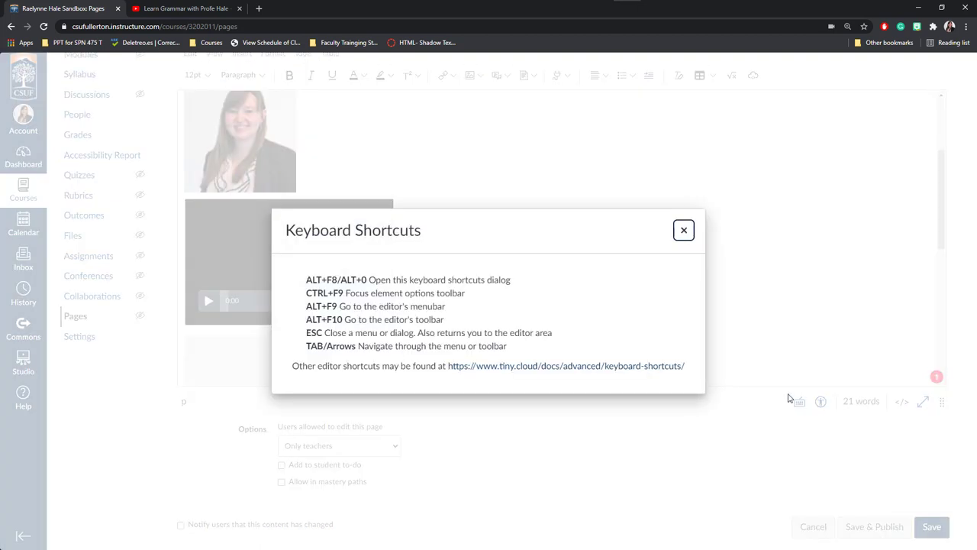
mouse_move(684, 229)
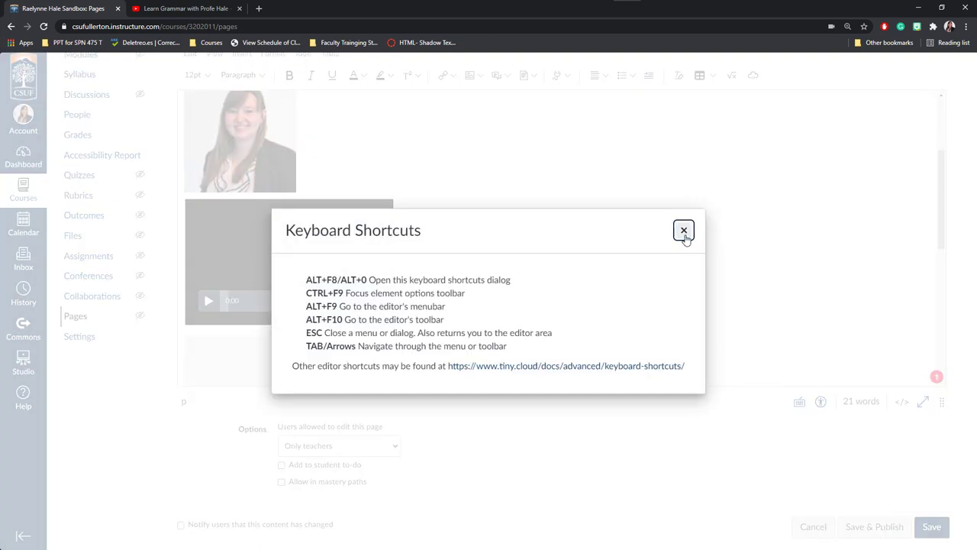
click(683, 230)
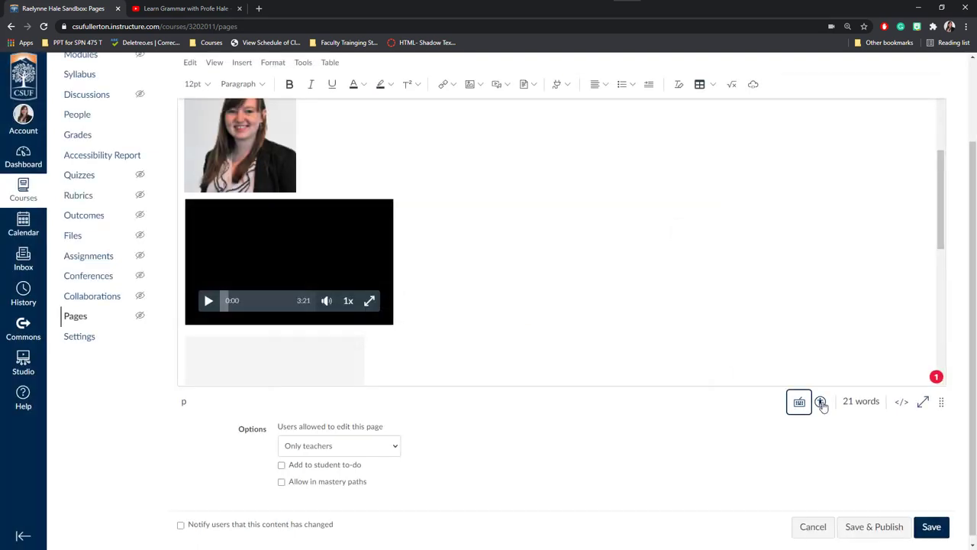
click(820, 401)
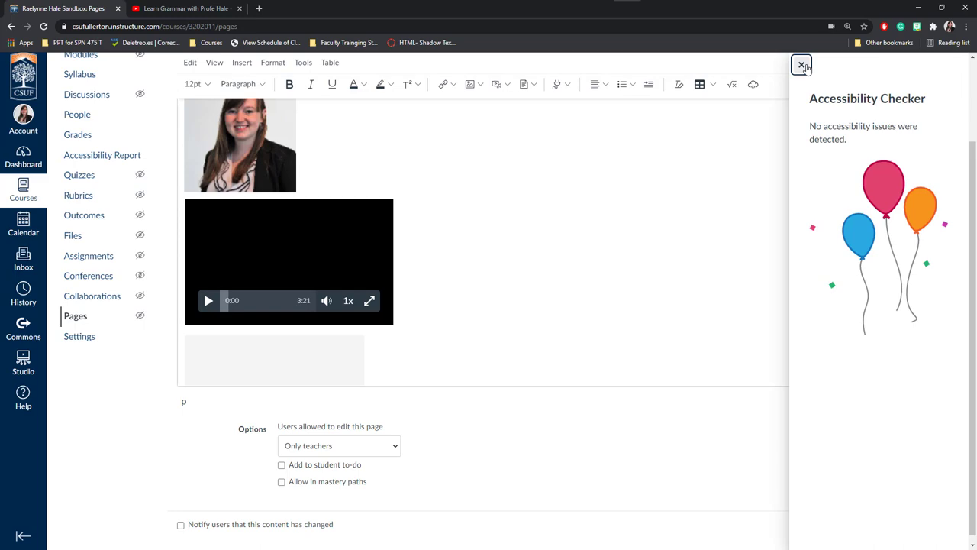
click(801, 64)
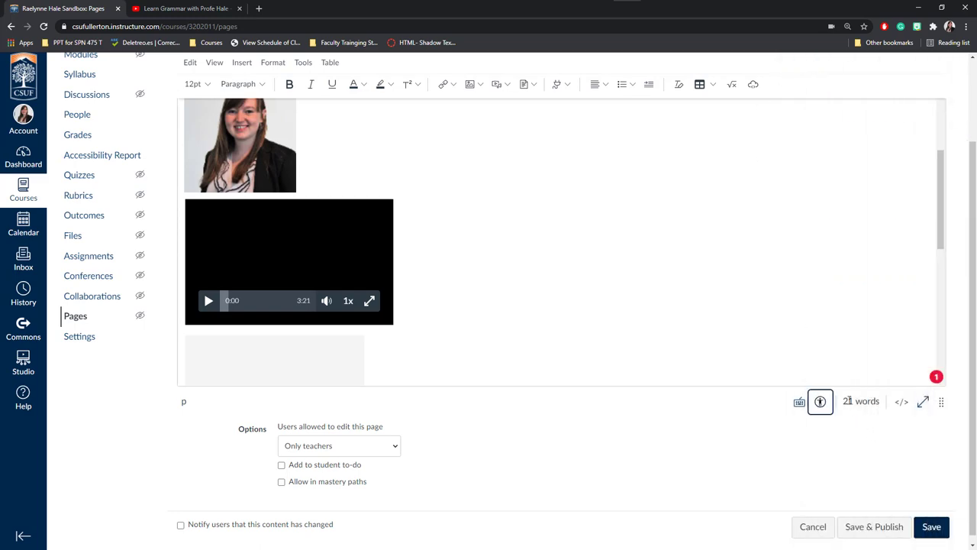
click(901, 401)
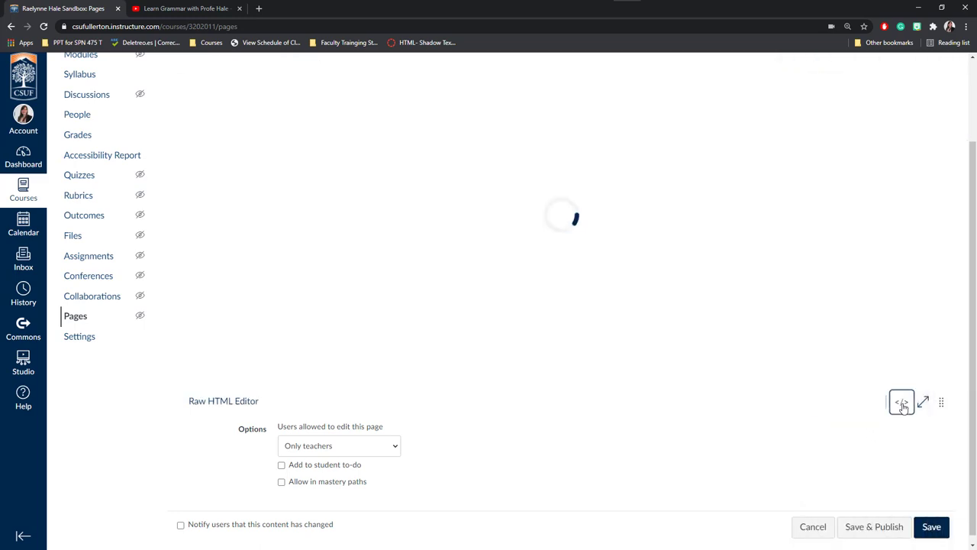
click(901, 402)
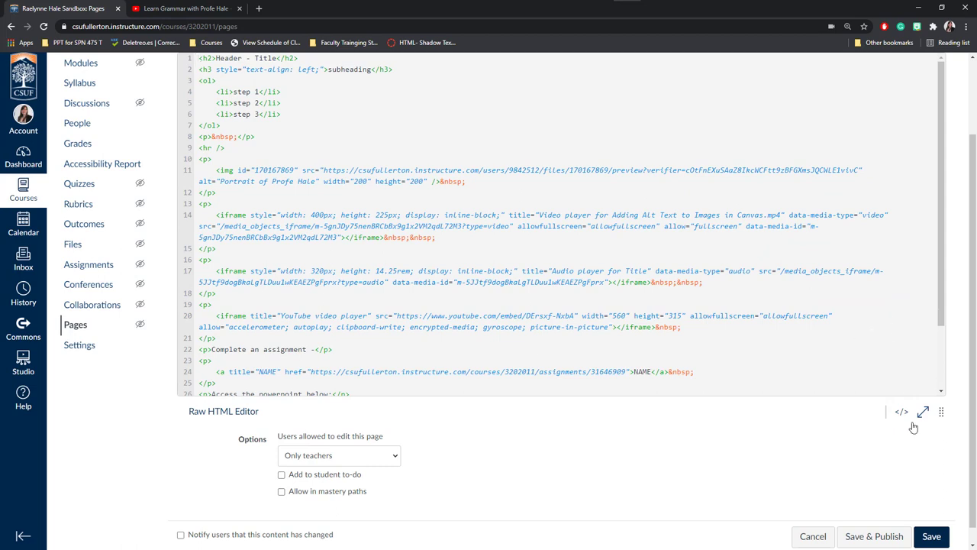
click(901, 410)
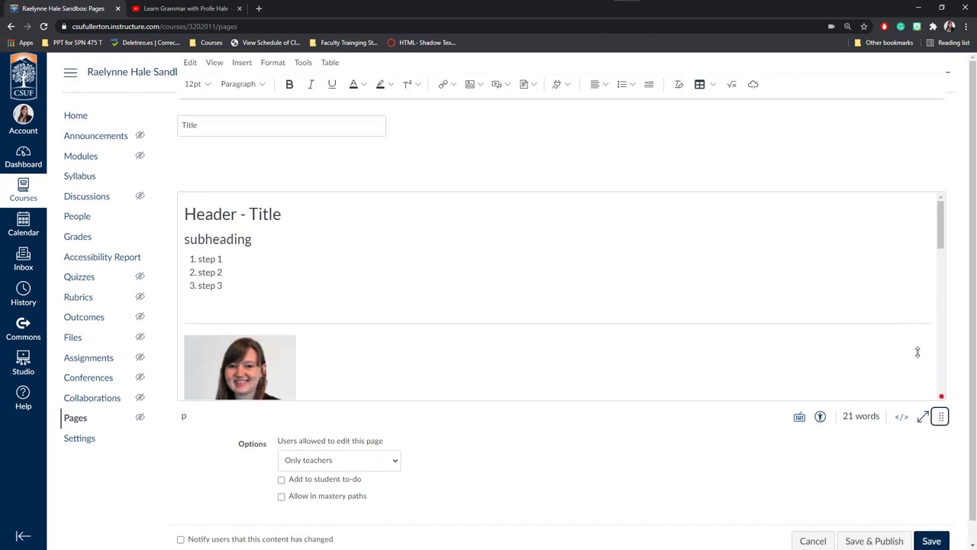
scroll(down, 3)
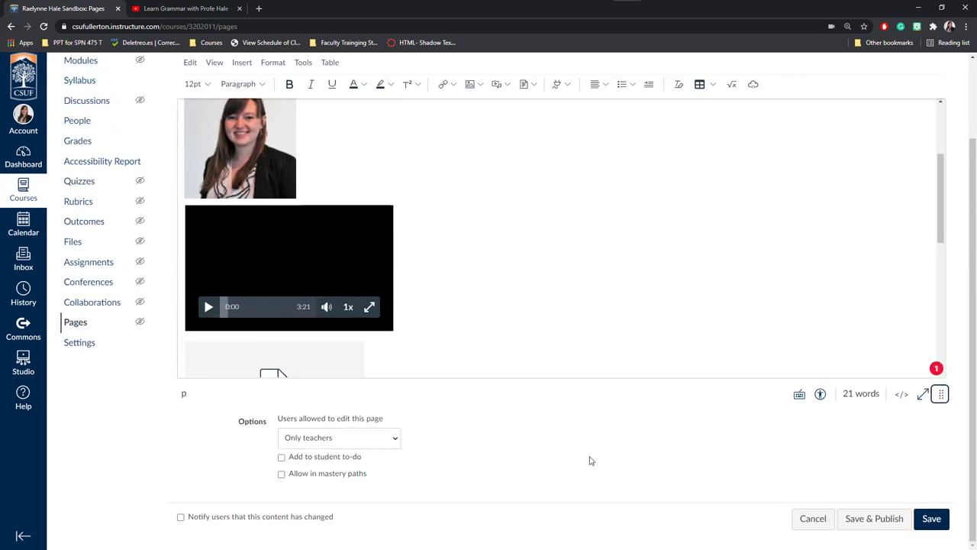
mouse_move(411, 464)
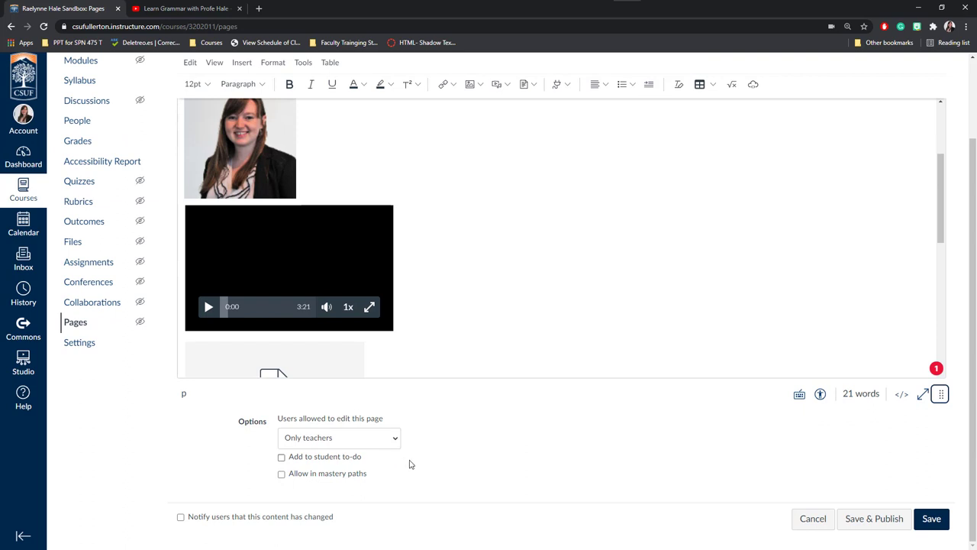
mouse_move(254, 465)
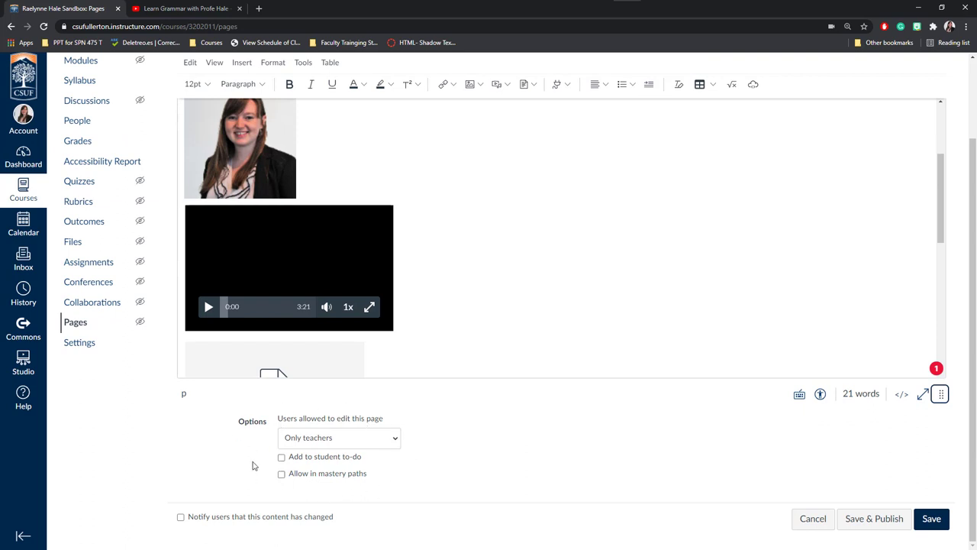
click(338, 437)
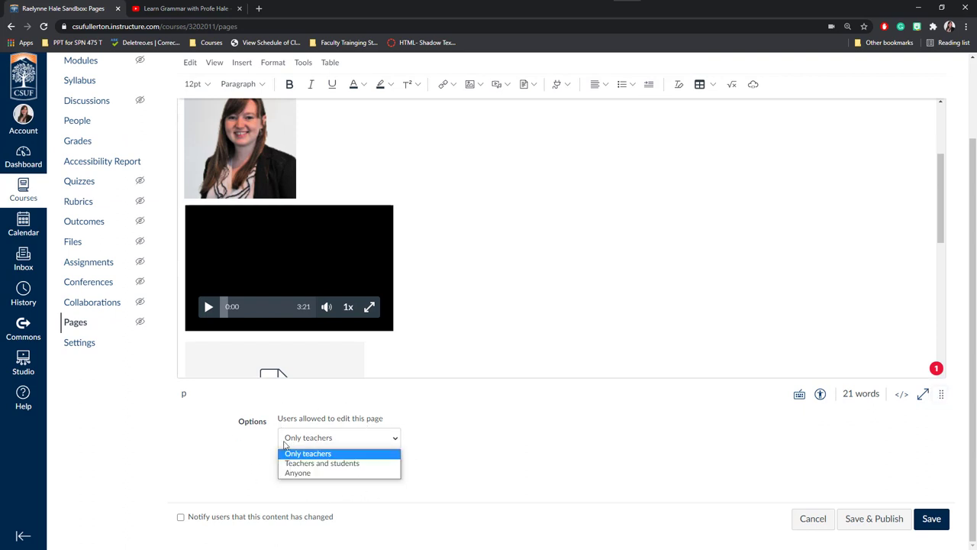
mouse_move(325, 438)
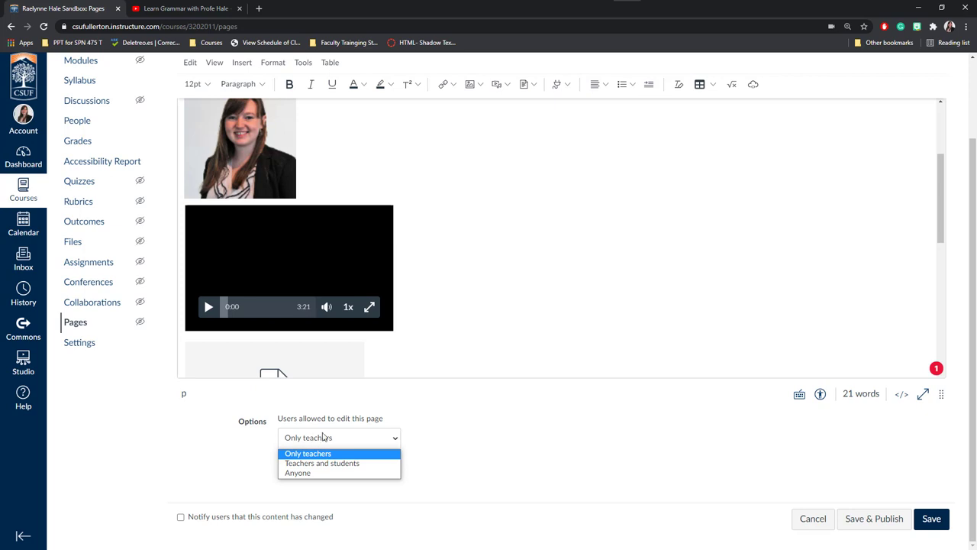
click(307, 453)
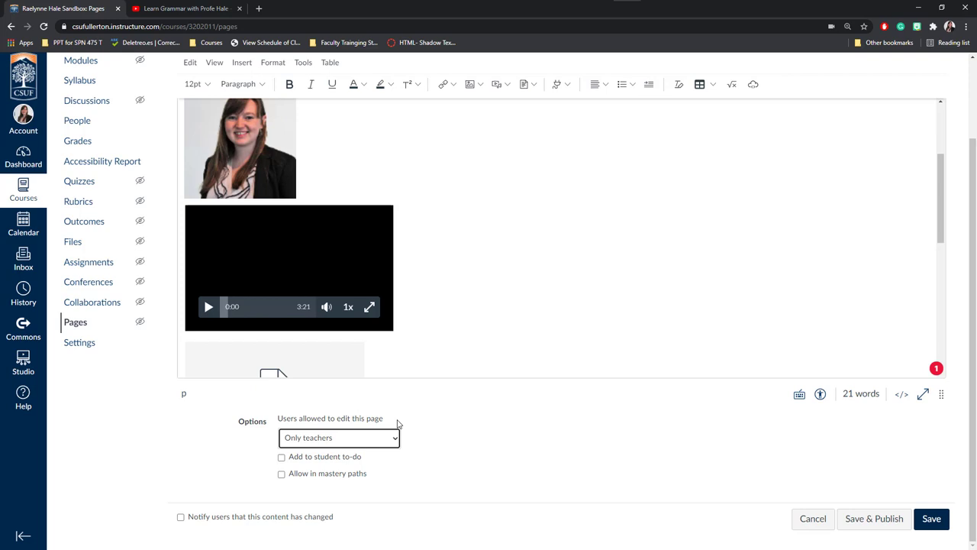
click(338, 437)
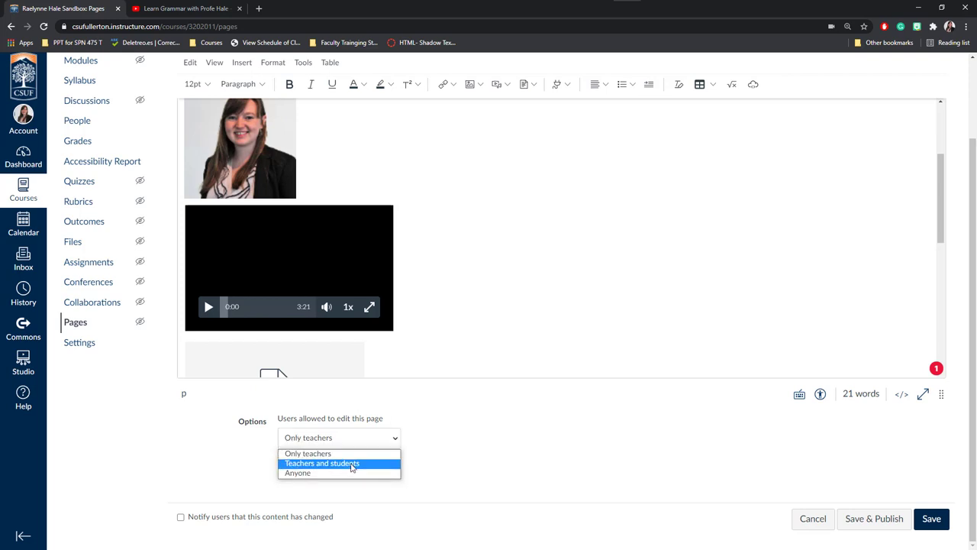
mouse_move(345, 428)
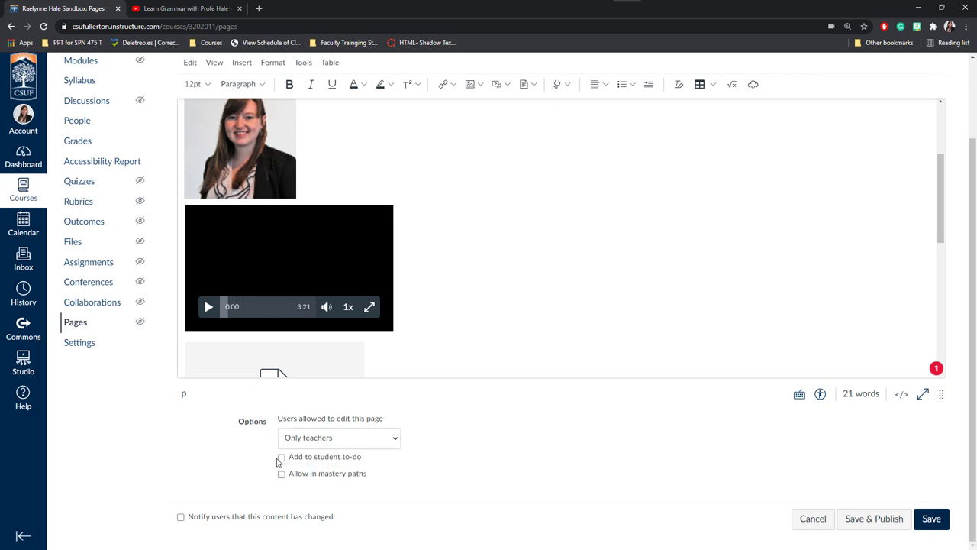
- Add the page to the student to-do list for March 31 and check 'Notify users that this content has changed'
click(280, 456)
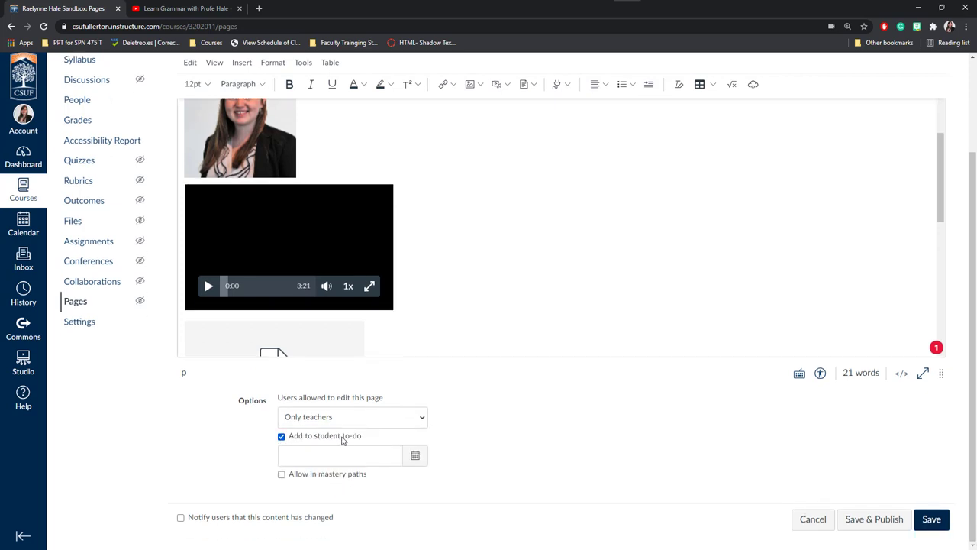
mouse_move(414, 470)
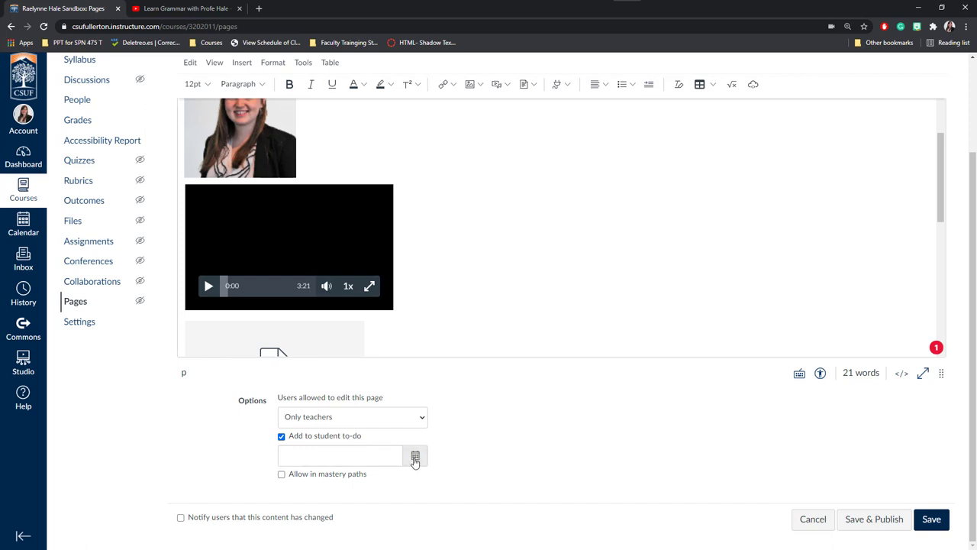
click(414, 456)
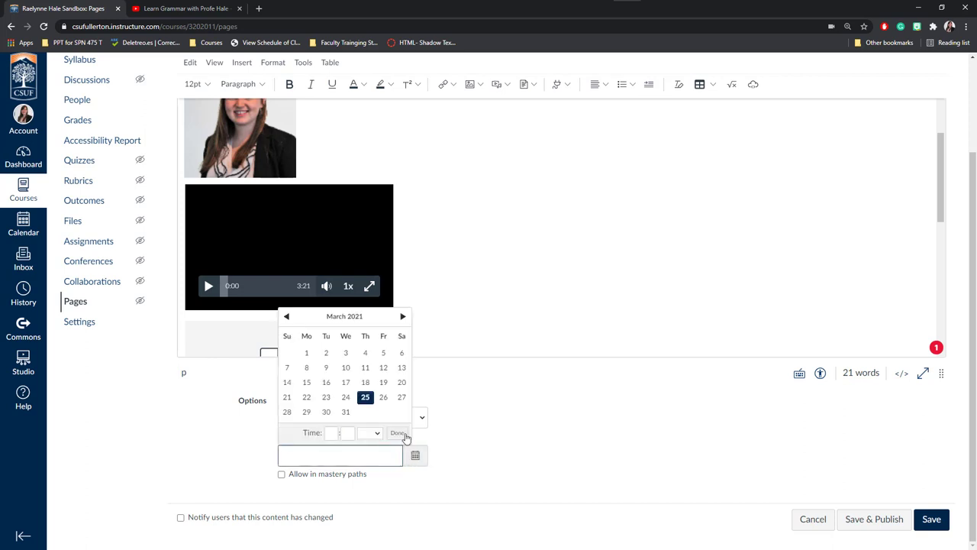
click(346, 412)
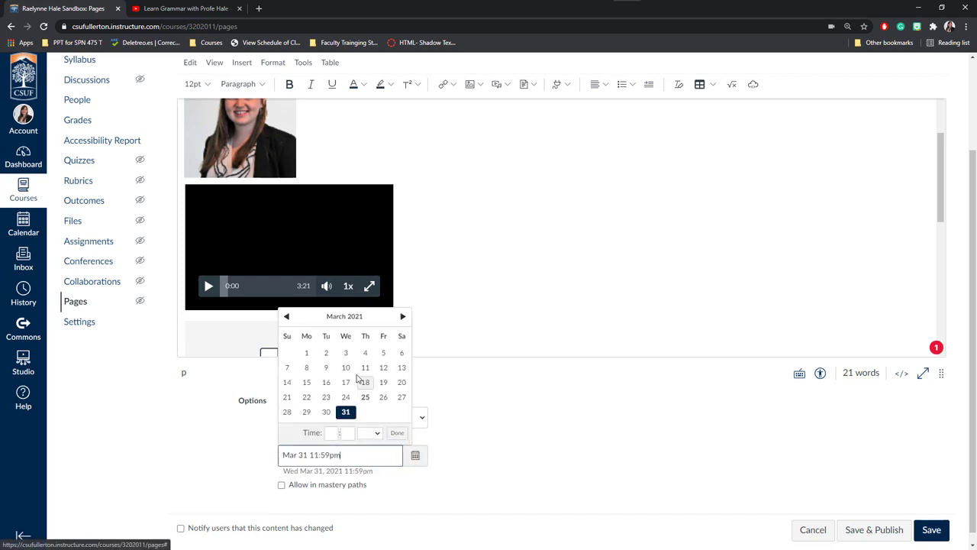
click(397, 432)
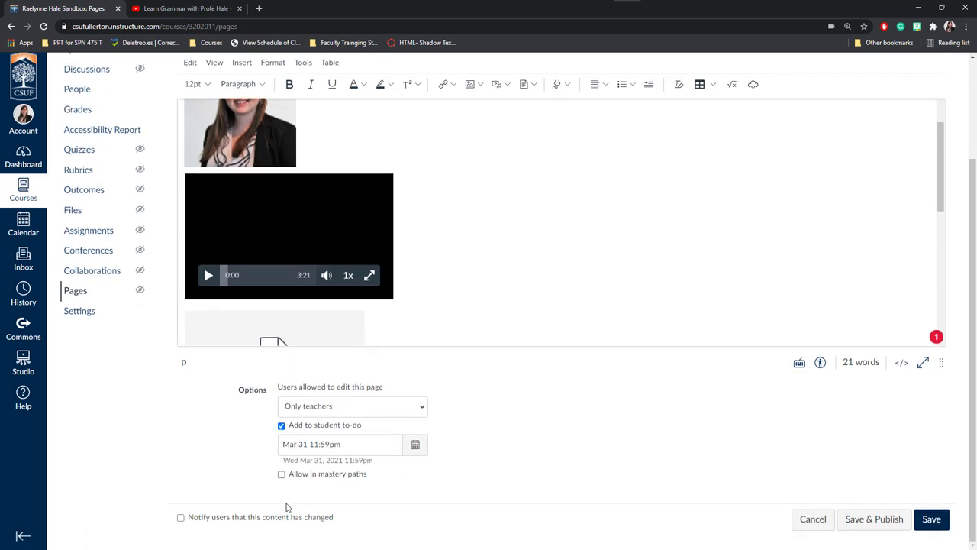
mouse_move(371, 483)
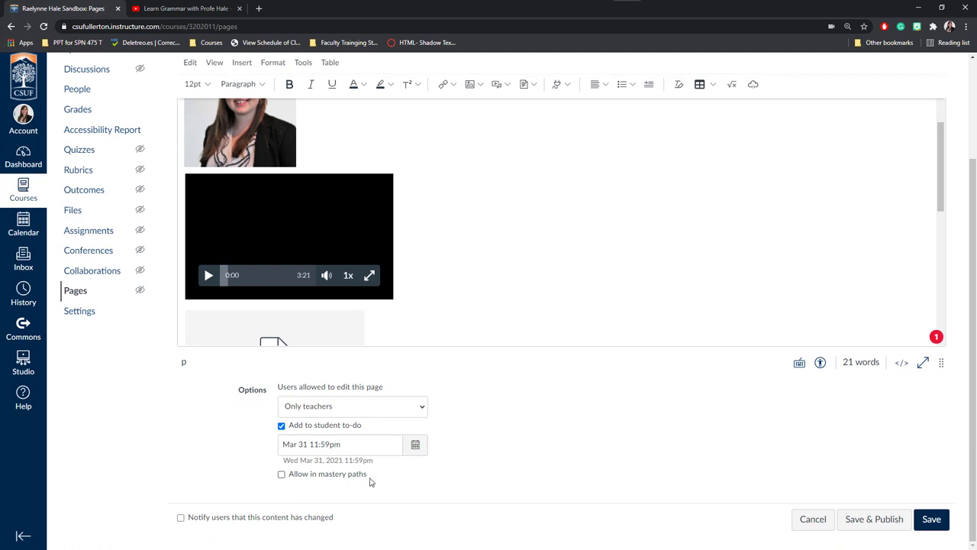
mouse_move(345, 486)
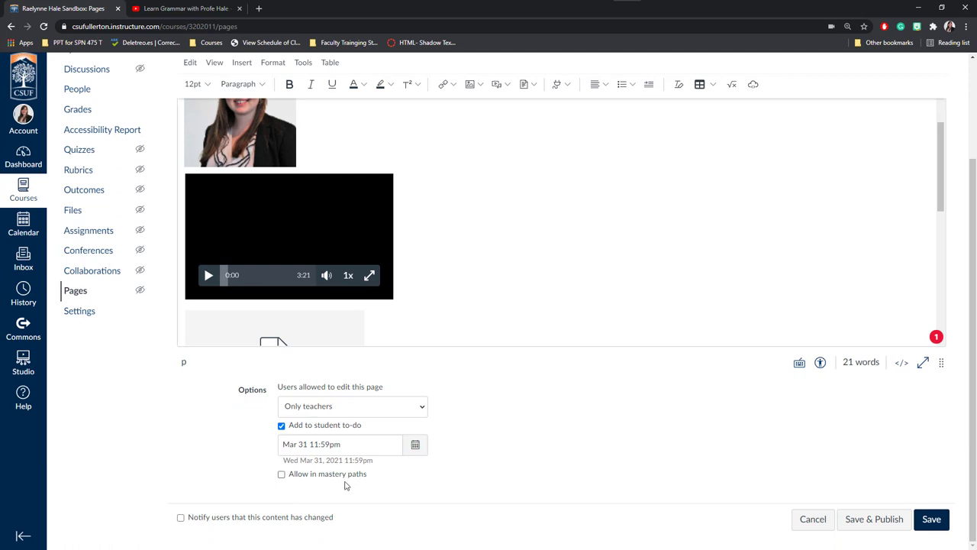
mouse_move(333, 481)
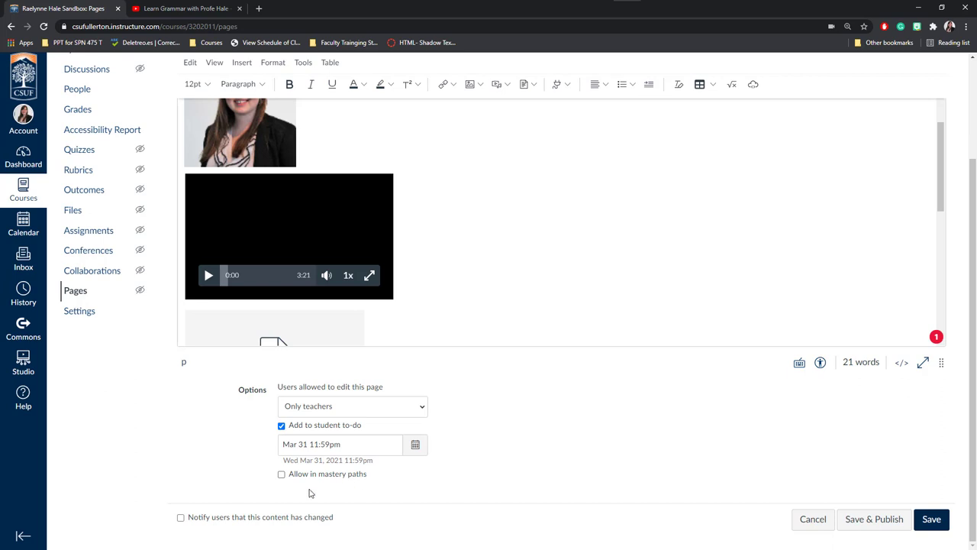
mouse_move(328, 501)
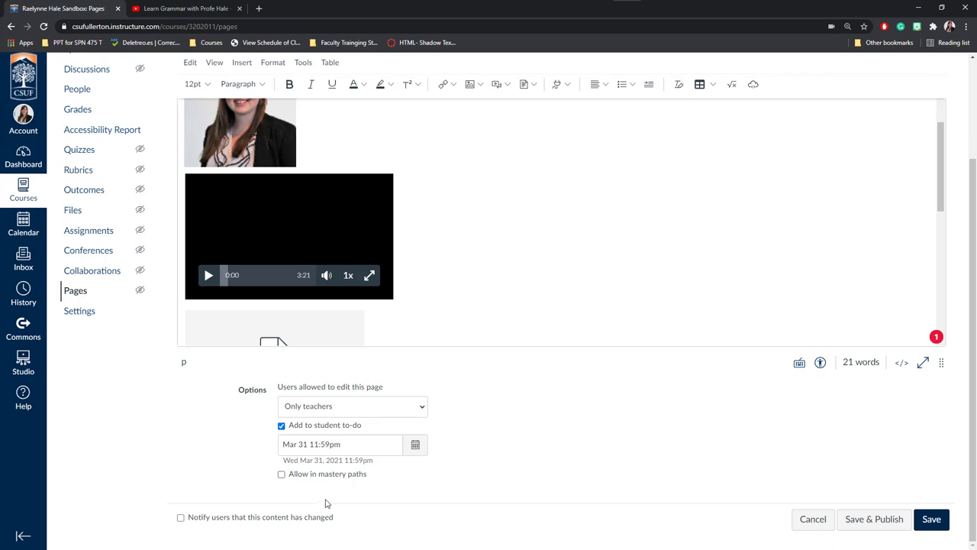
mouse_move(441, 361)
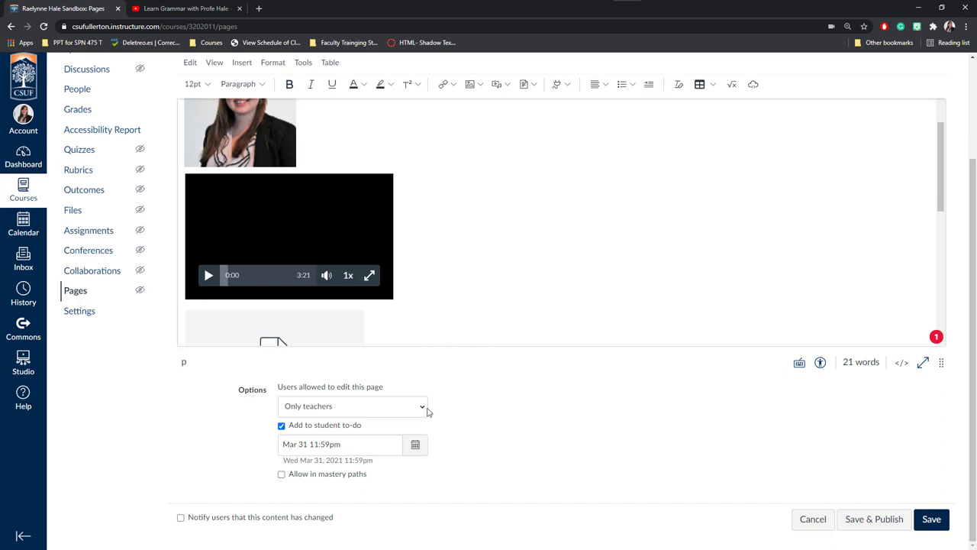
click(179, 517)
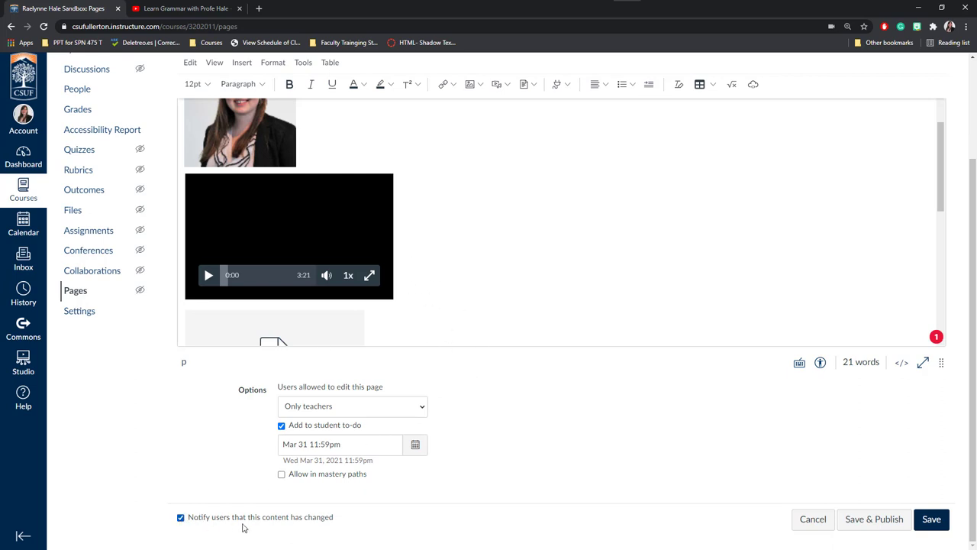
mouse_move(488, 485)
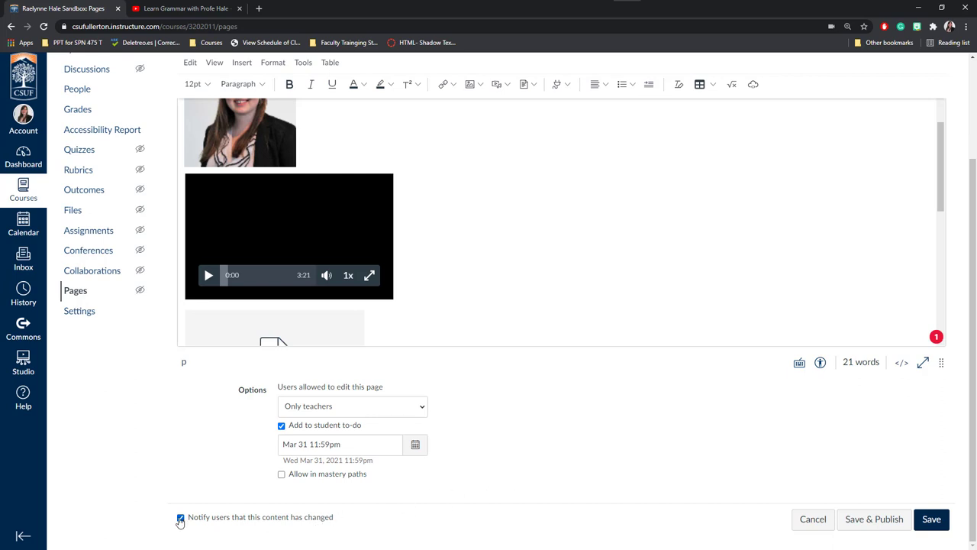
- Uncheck the change notification, then Save & Publish the page and enter Student View
click(180, 517)
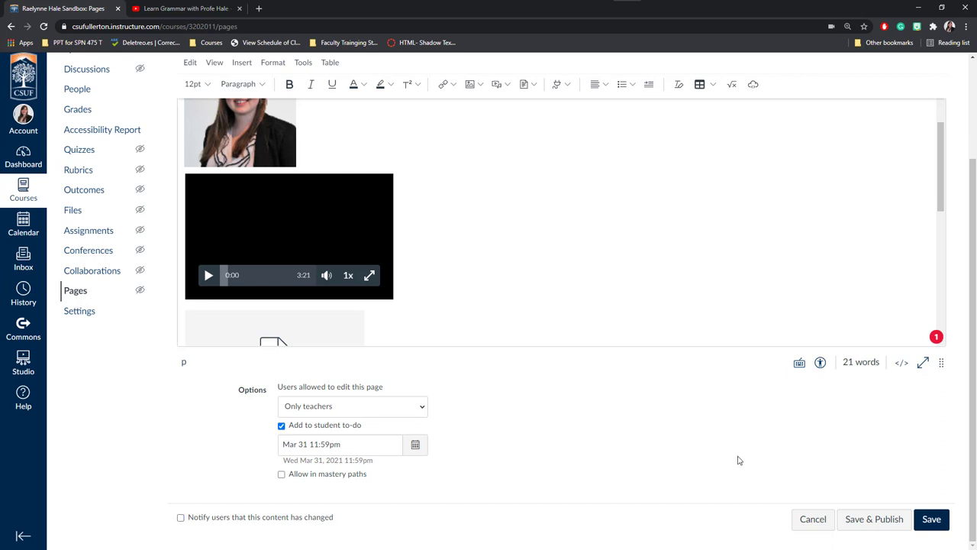
mouse_move(873, 518)
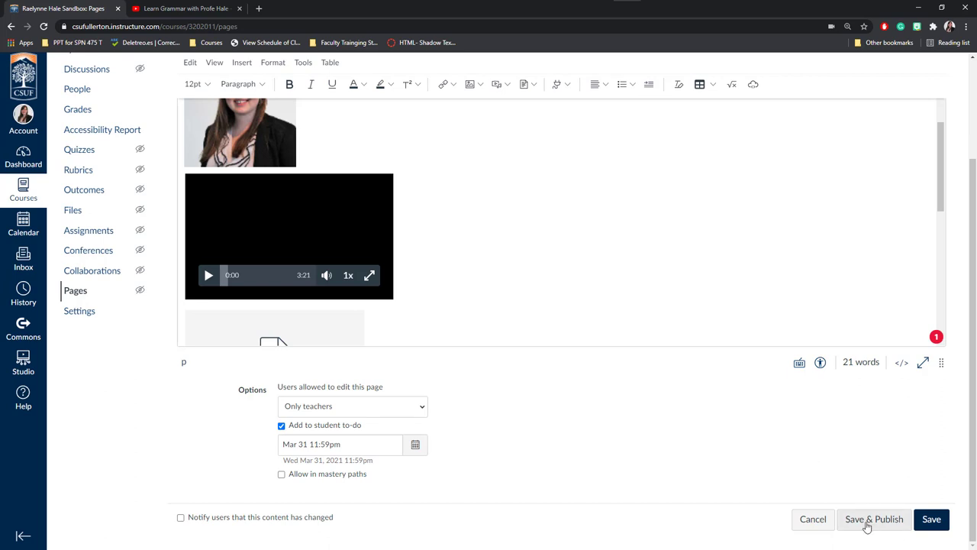
mouse_move(879, 524)
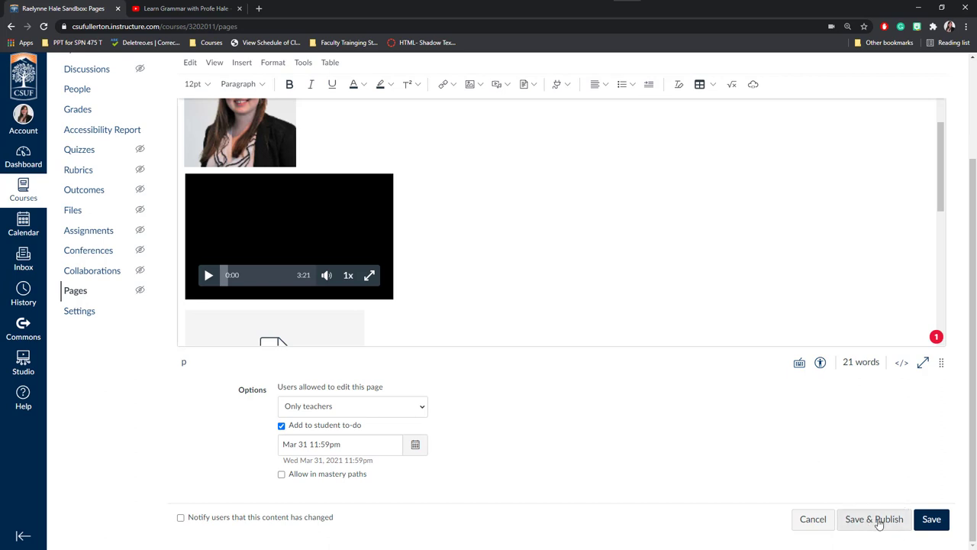
mouse_move(932, 519)
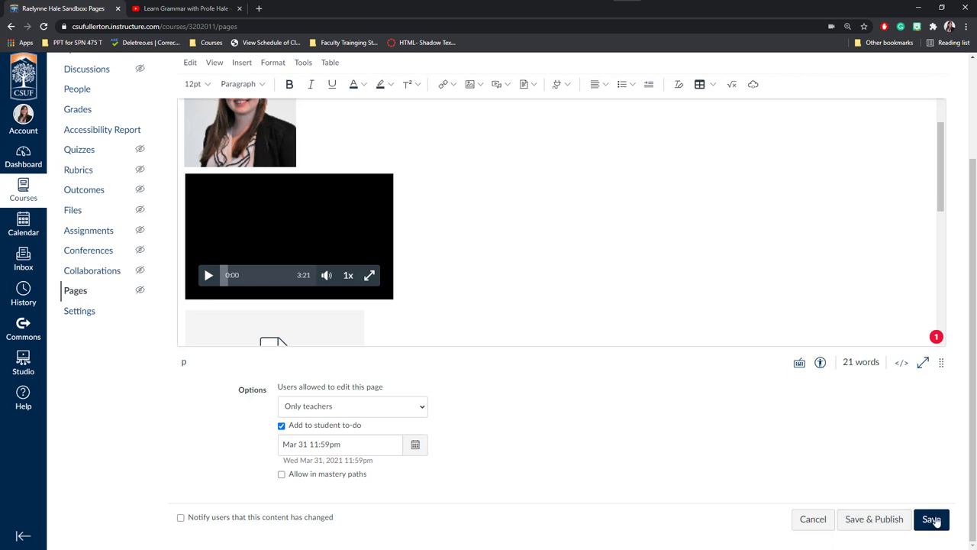
mouse_move(896, 488)
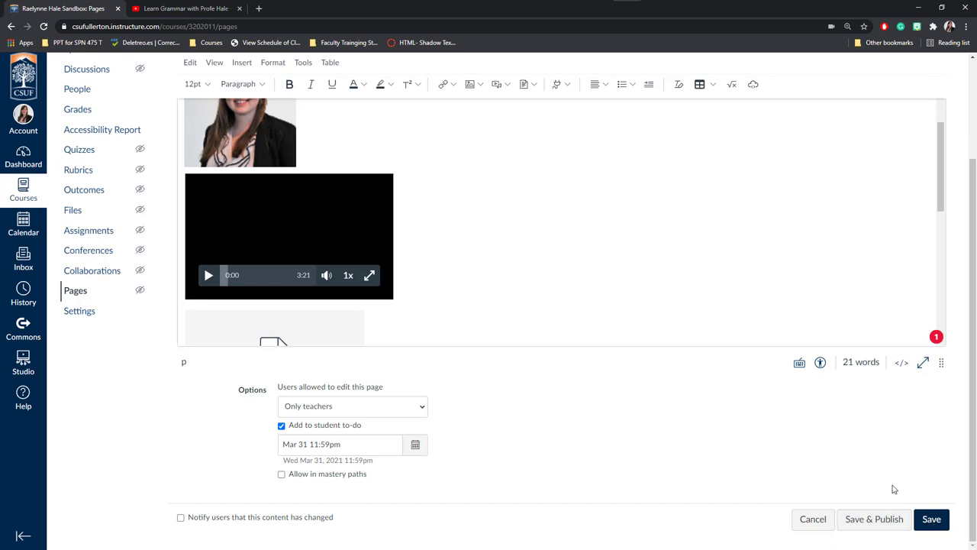
click(932, 519)
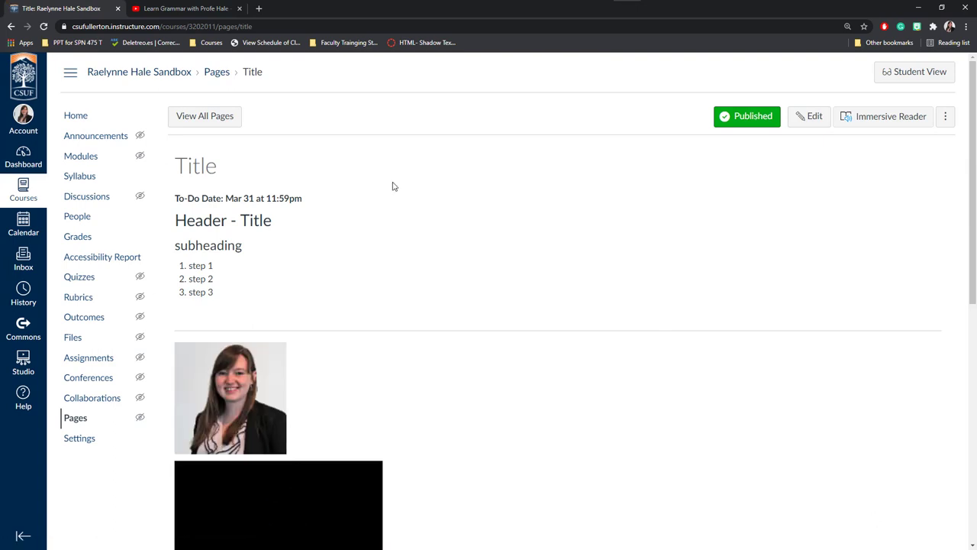
mouse_move(462, 243)
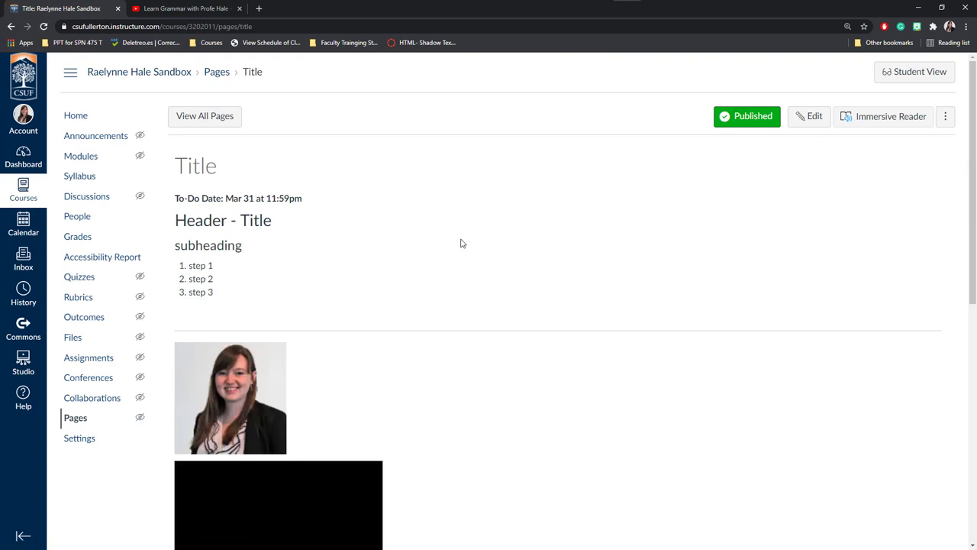
click(916, 72)
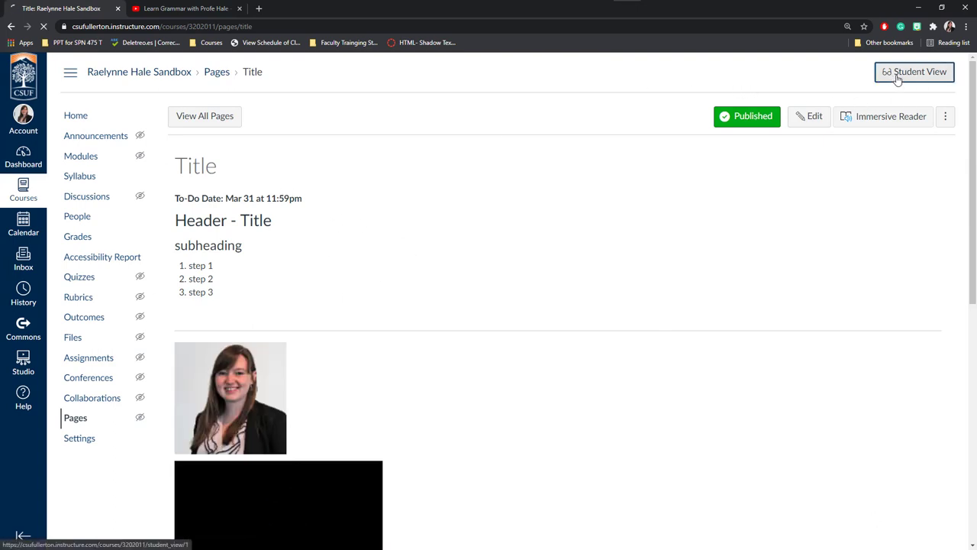
- Play the YouTube embed, open the NAME assignment link, and preview then collapse the PowerPoint file
click(915, 72)
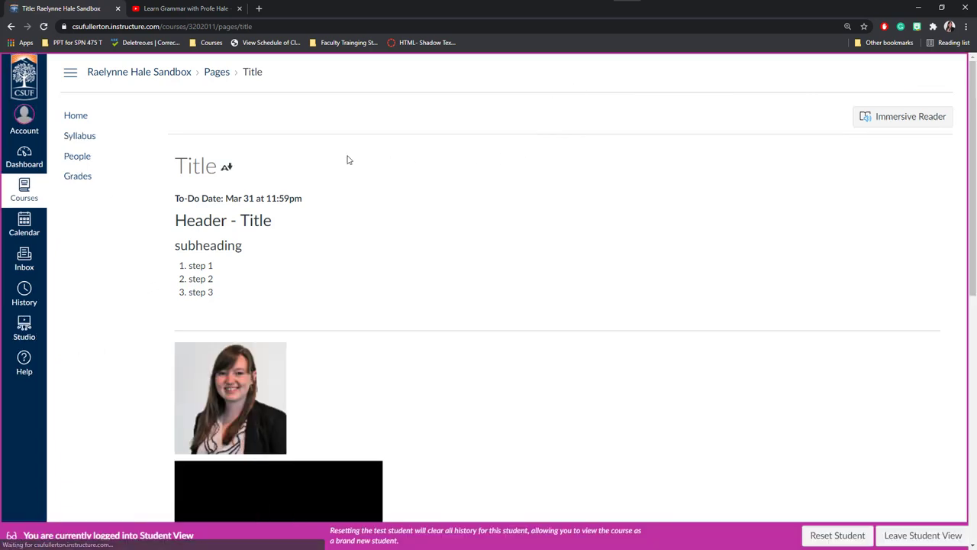
mouse_move(356, 245)
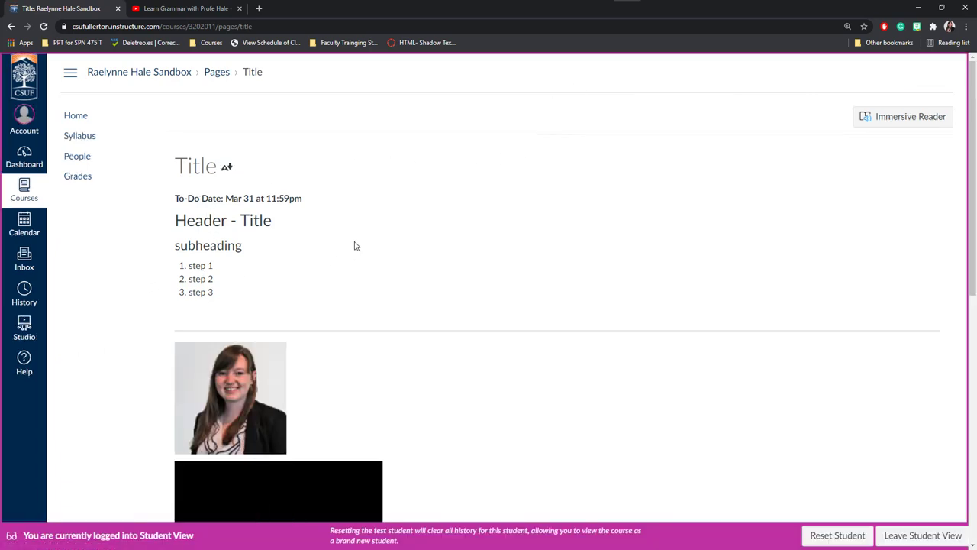
scroll(down, 3)
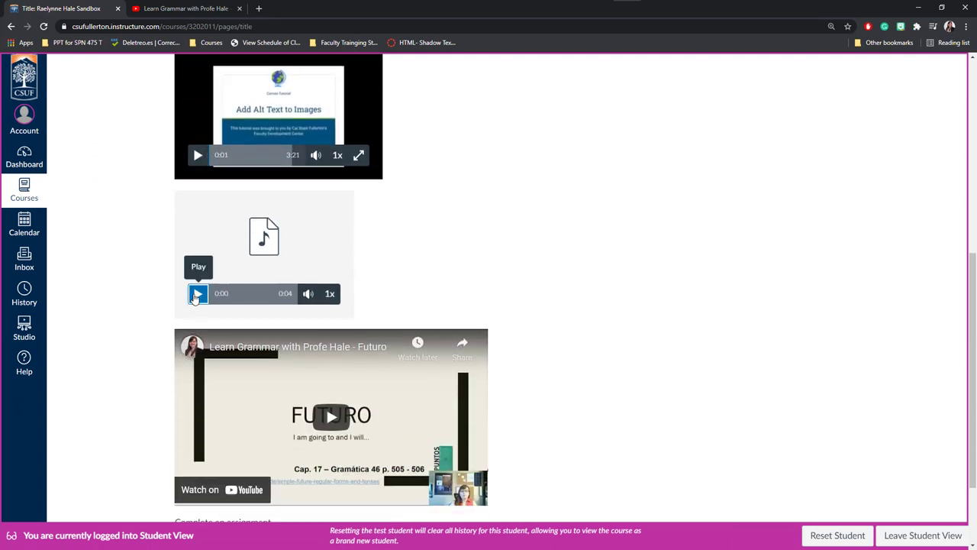
scroll(down, 3)
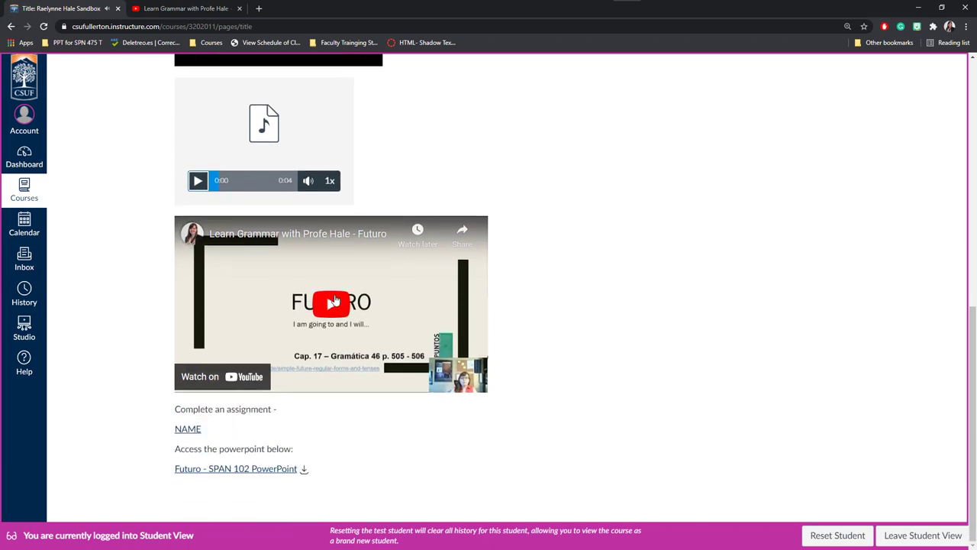
click(331, 302)
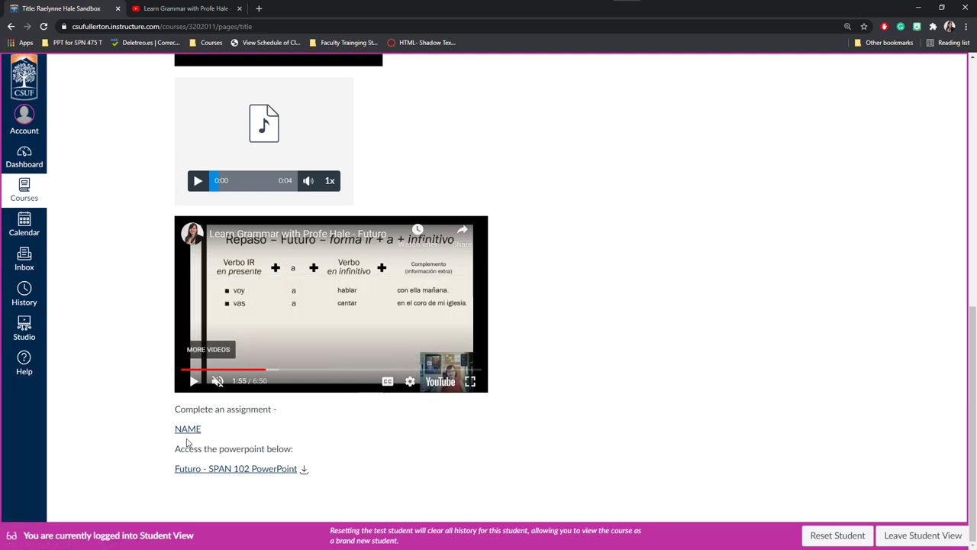
click(187, 428)
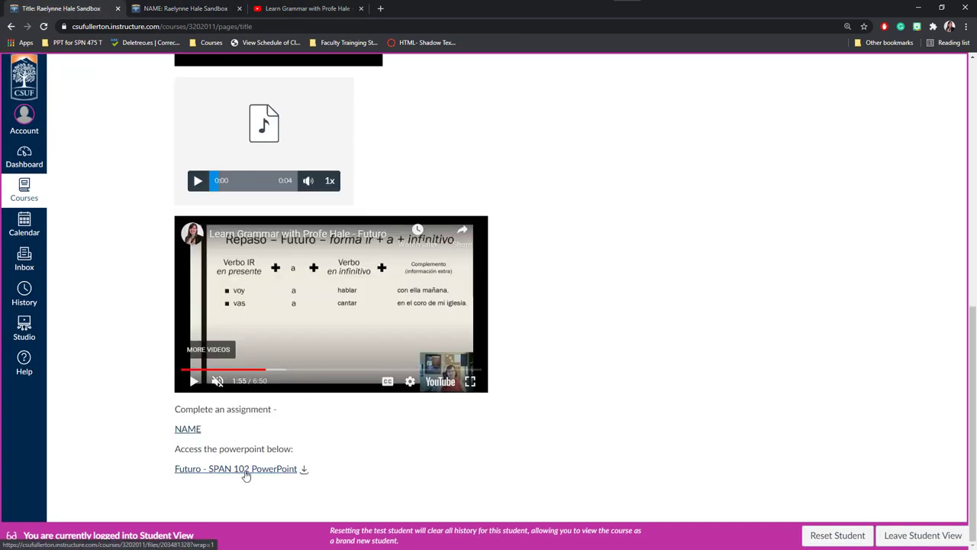
click(235, 468)
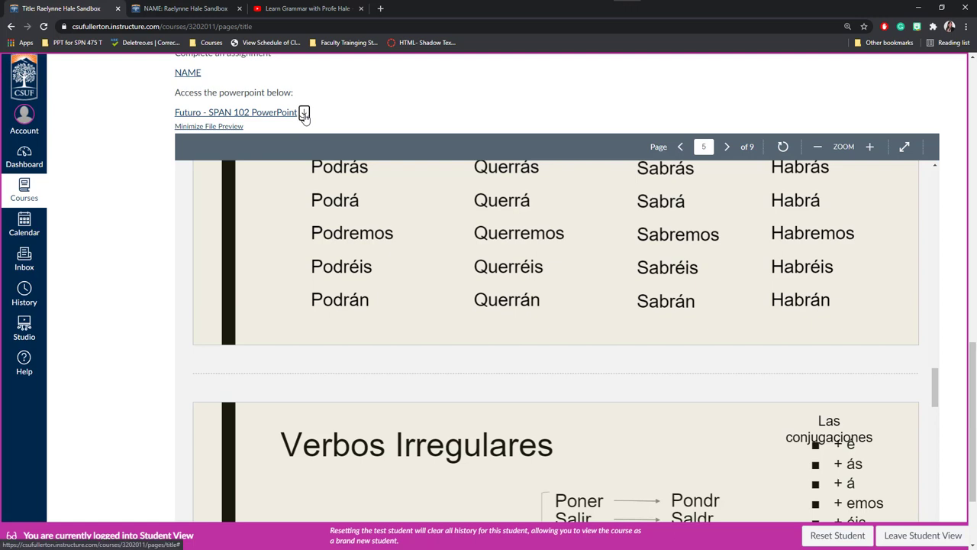
click(303, 113)
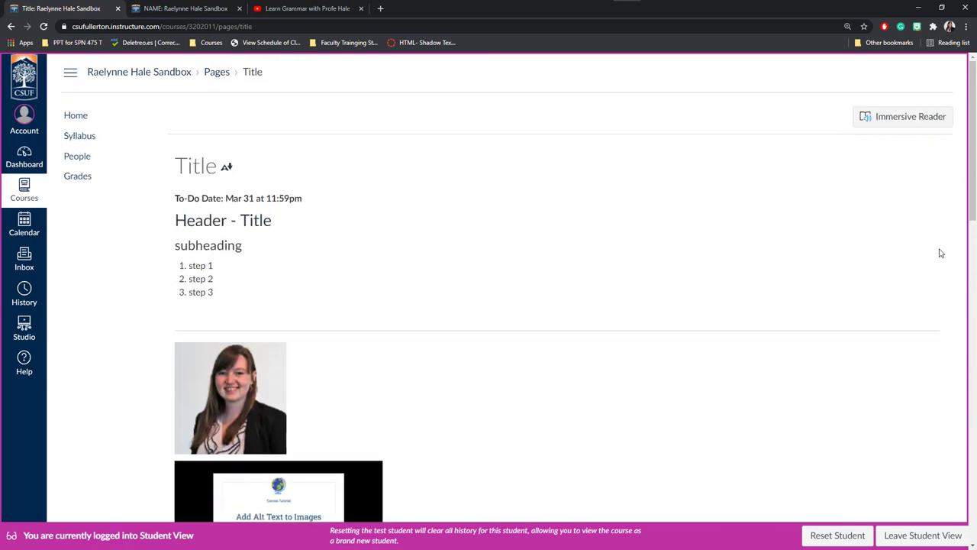
mouse_move(367, 231)
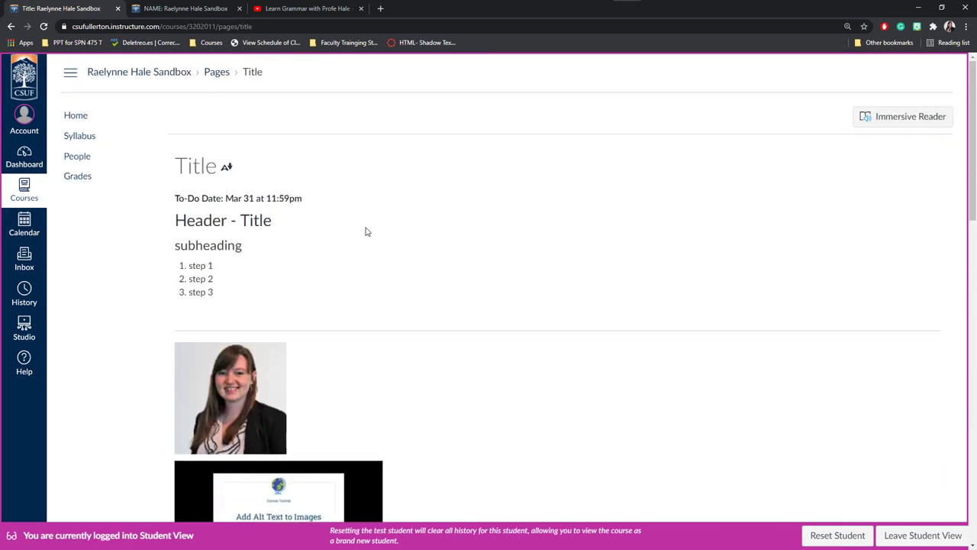
mouse_move(894, 124)
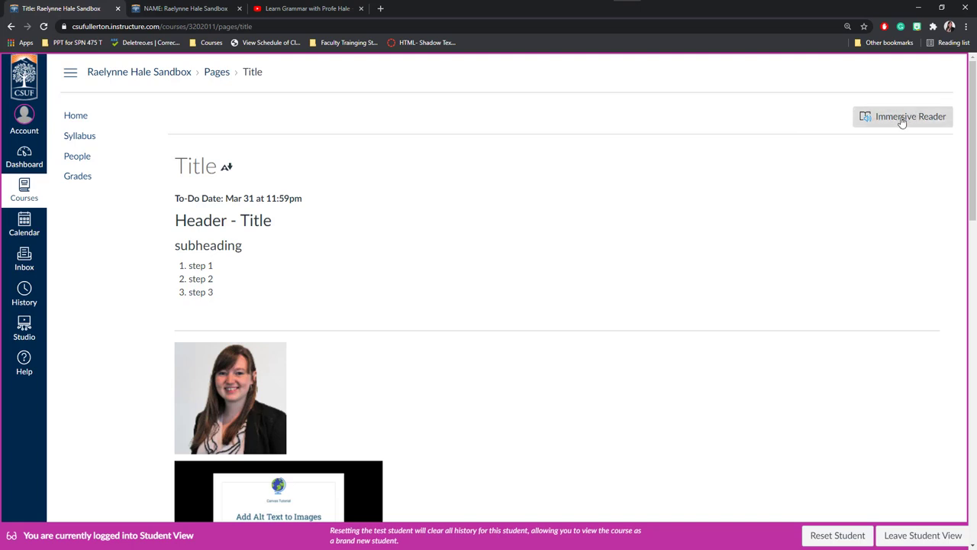
mouse_move(912, 124)
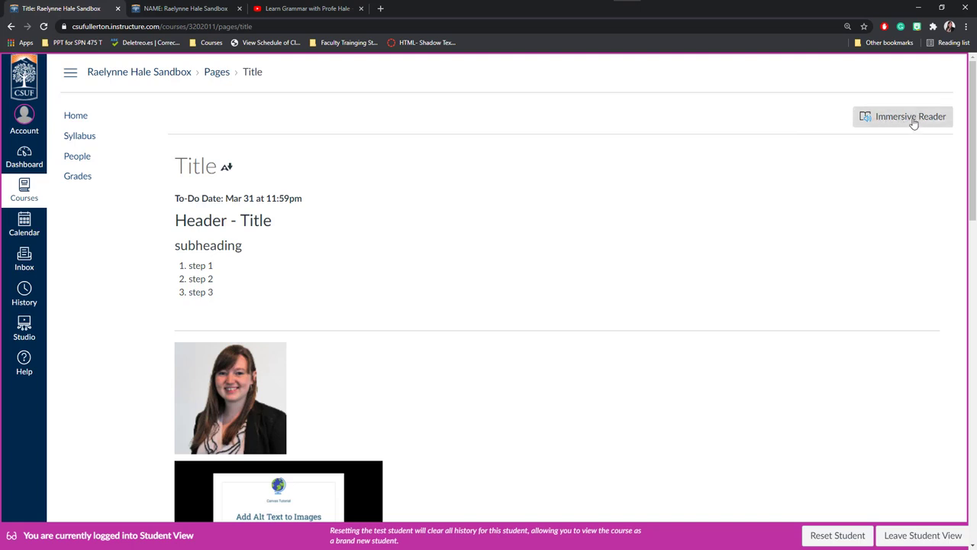
- Launch Immersive Reader on the Title page from Student View
click(904, 116)
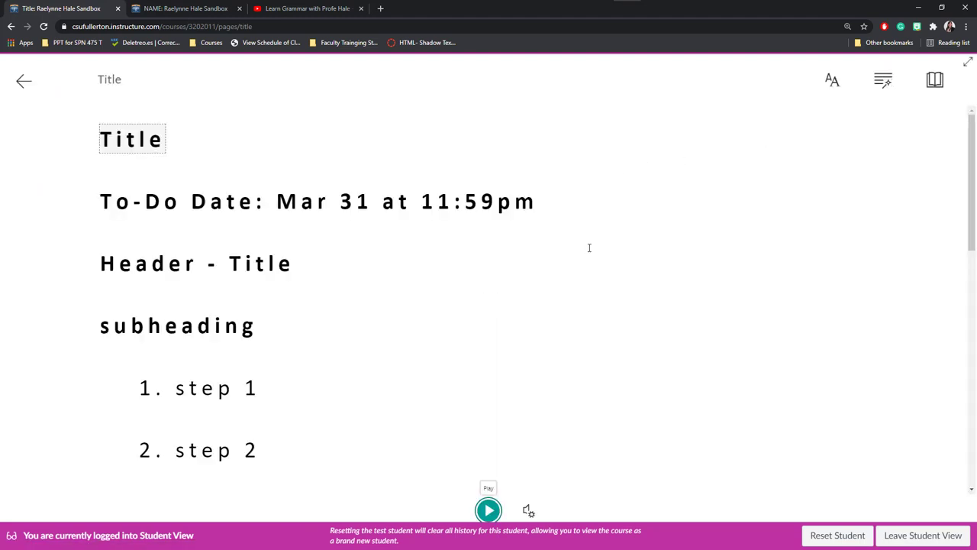
mouse_move(534, 512)
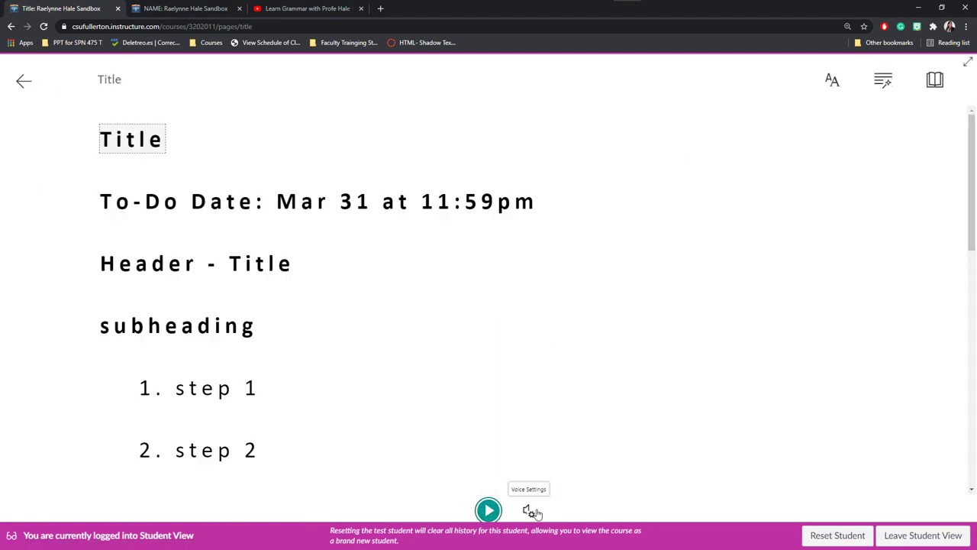
- Turn on parts-of-speech colouring in Grammar Options and three-line Line Focus in Reading Preferences
click(530, 512)
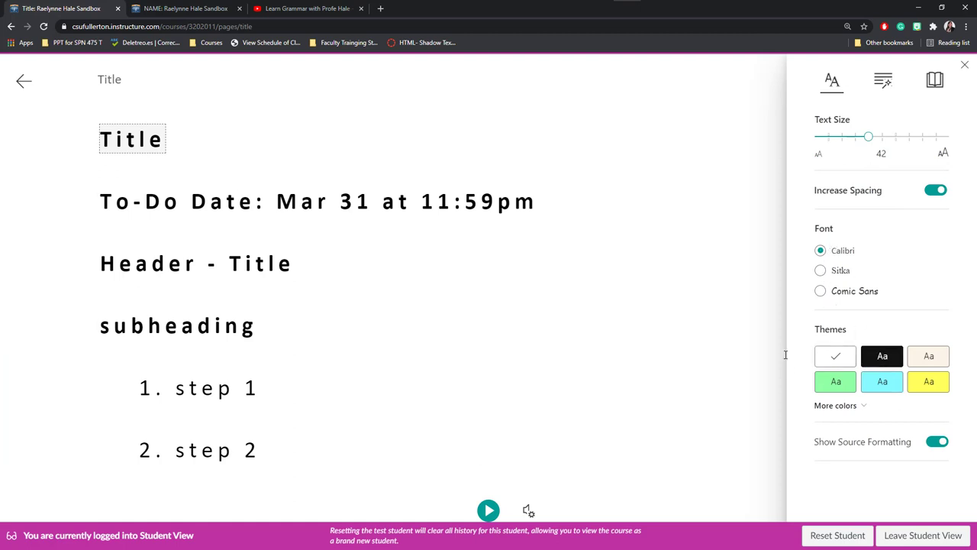
mouse_move(820, 79)
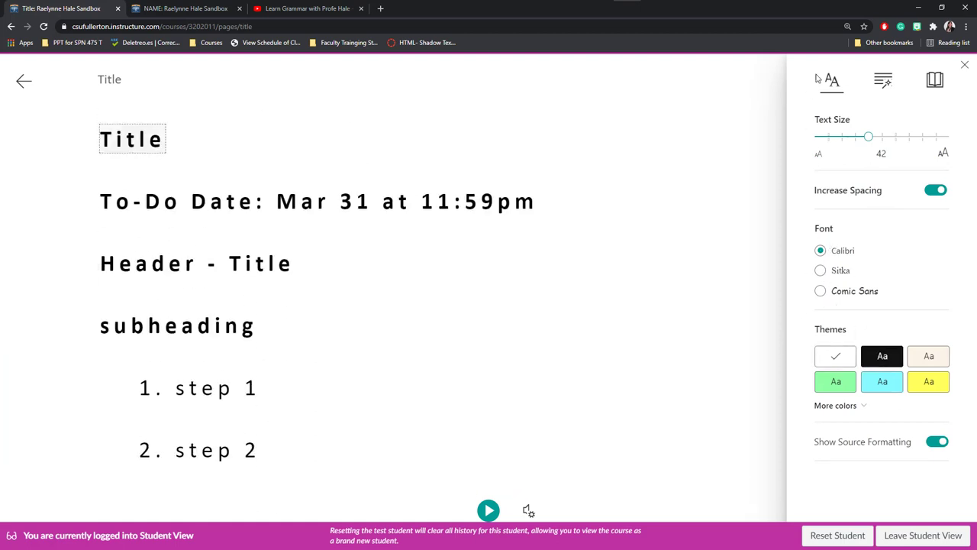
click(883, 82)
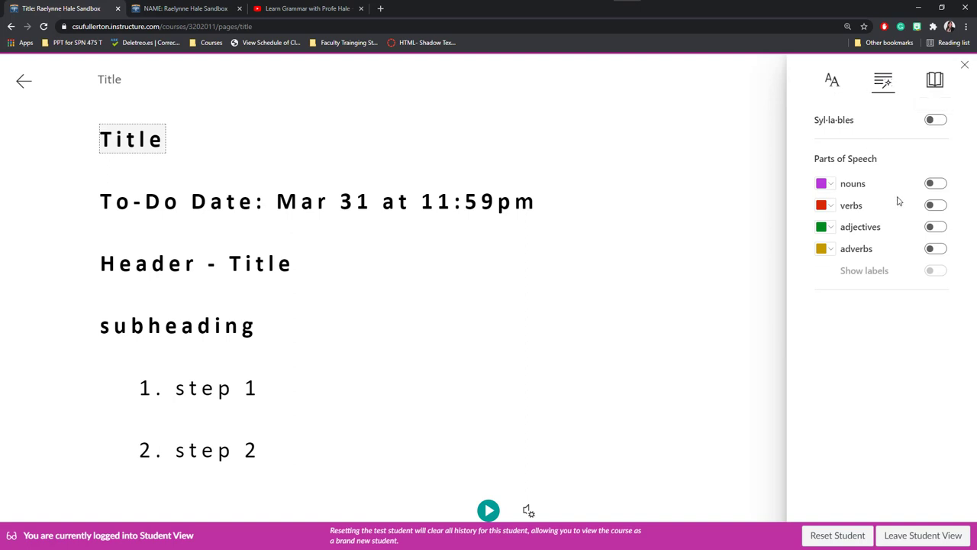
click(935, 183)
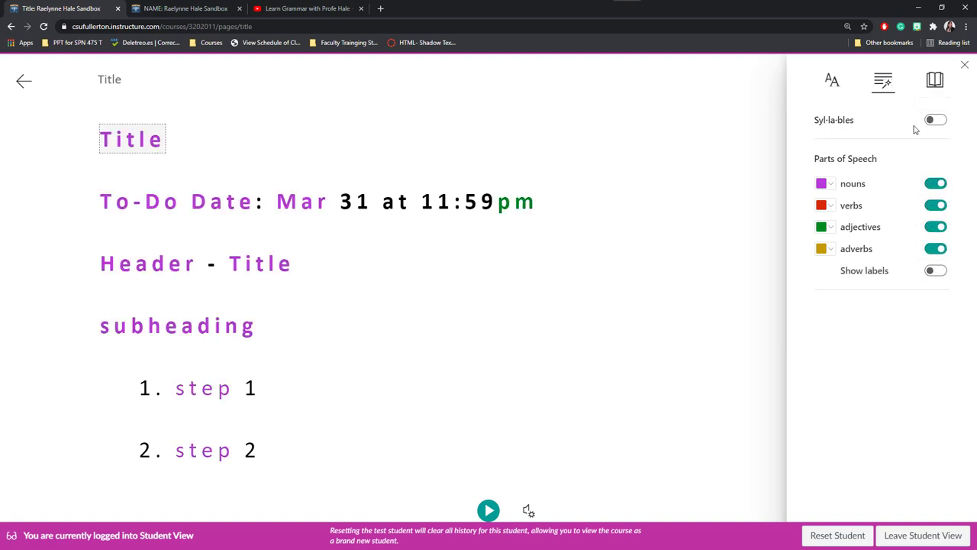
click(932, 82)
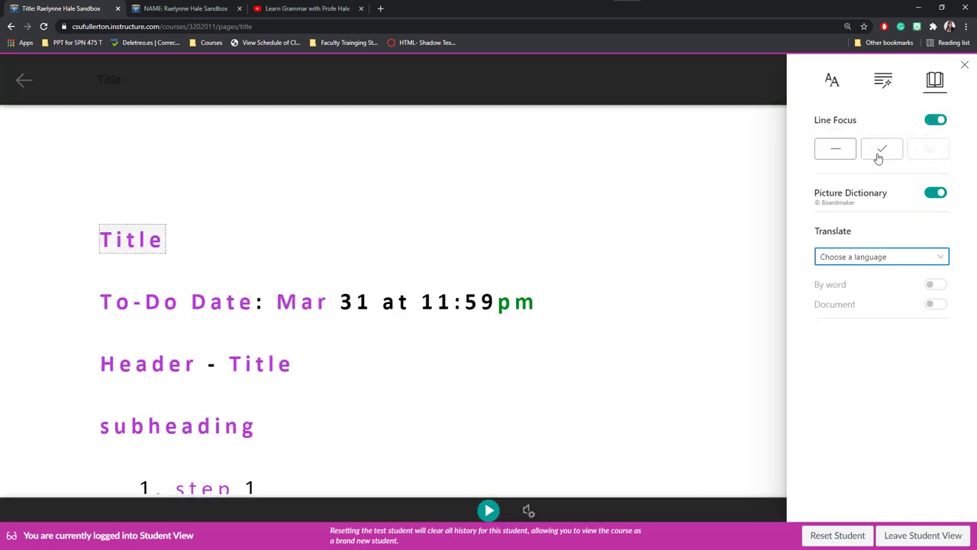
click(881, 148)
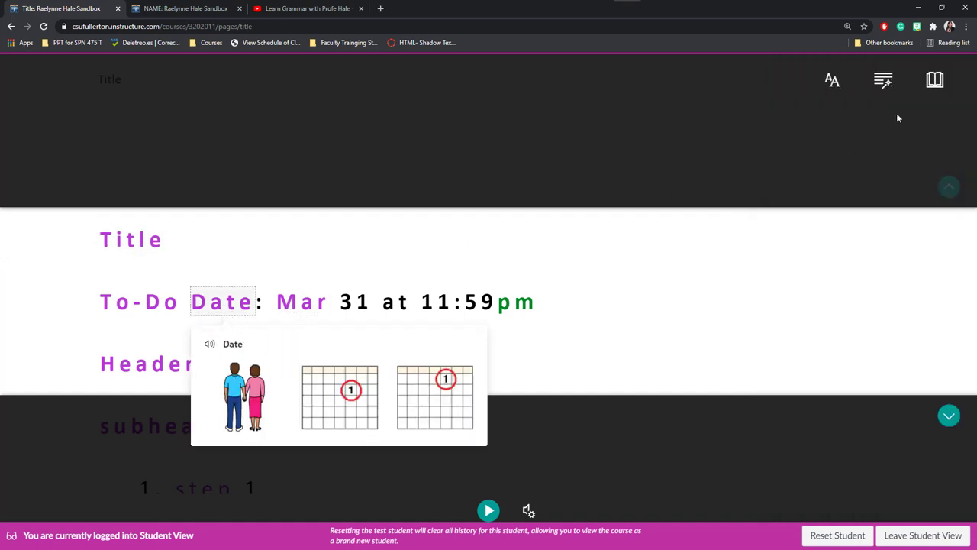
- Set Immersive Reader's translation language to Spanish (Spain)
click(883, 81)
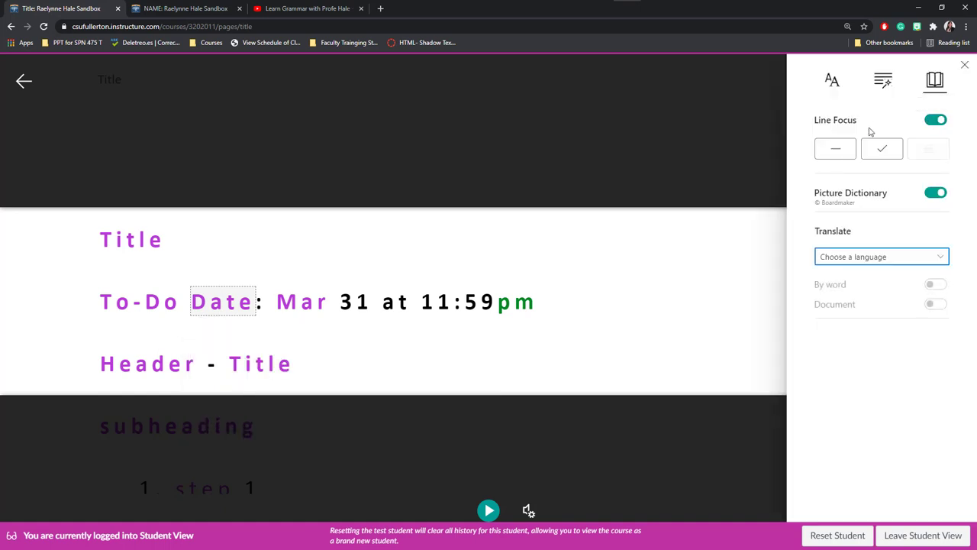
mouse_move(831, 174)
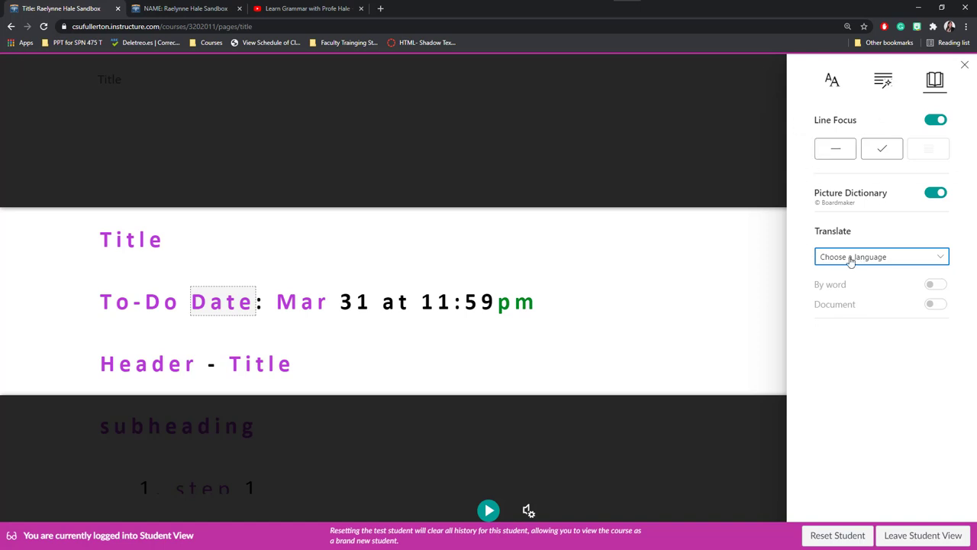
click(881, 256)
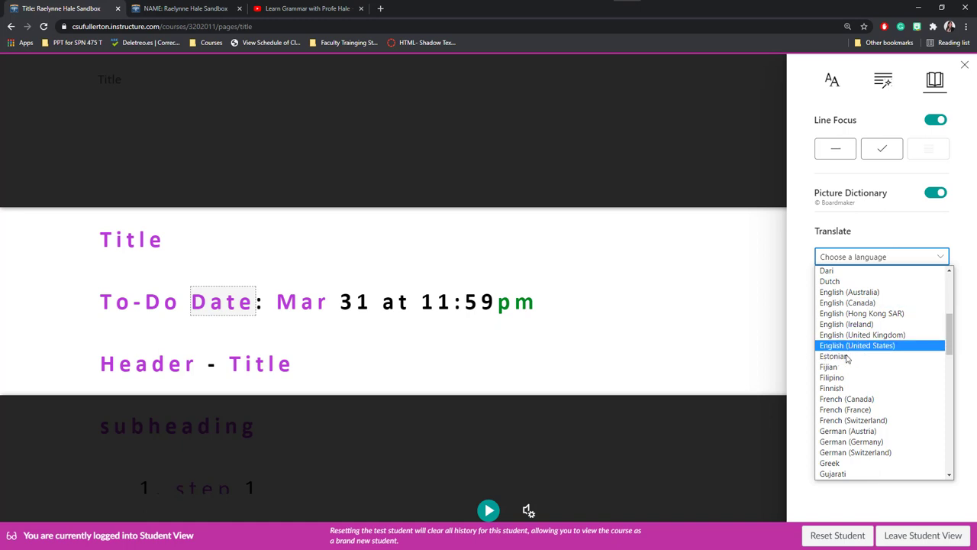
scroll(down, 3)
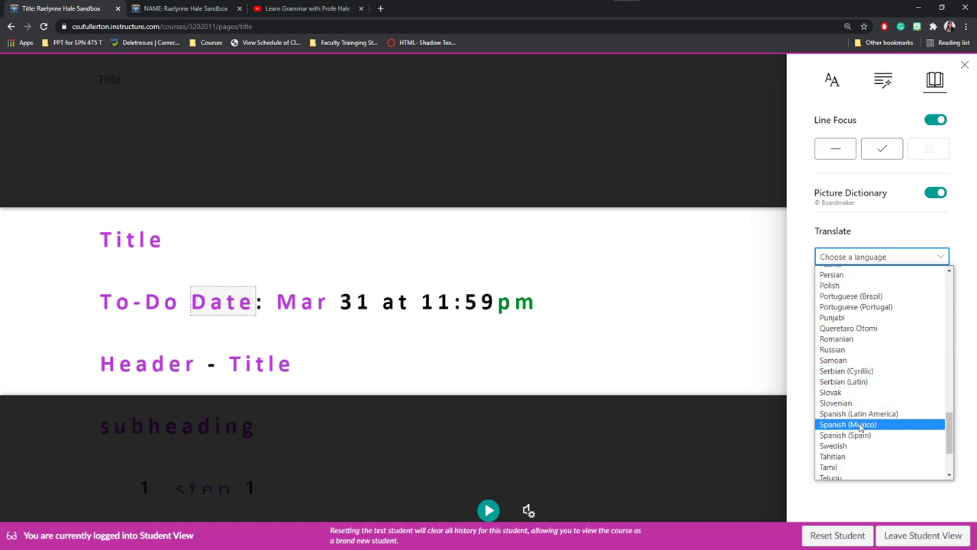
click(844, 438)
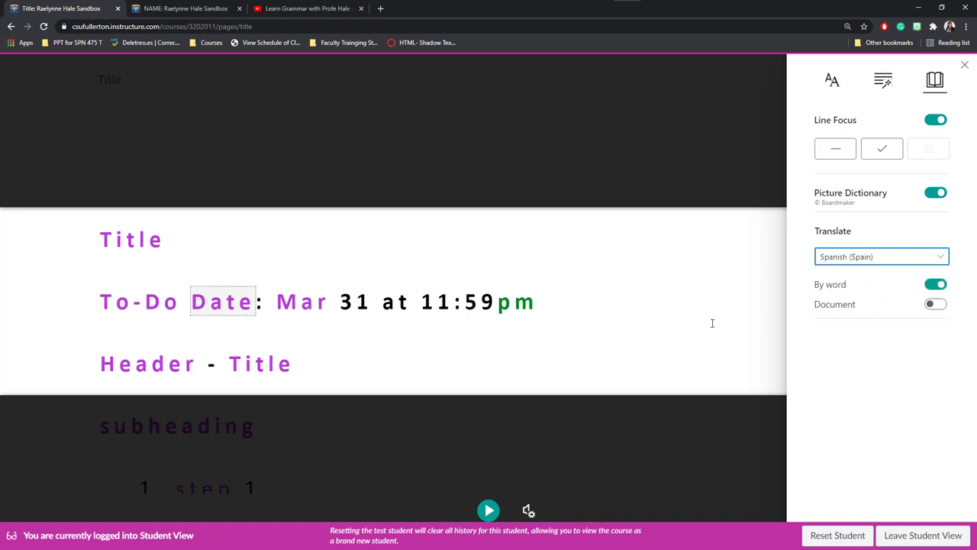
- View the Spanish translations of the words Date and Header
click(140, 302)
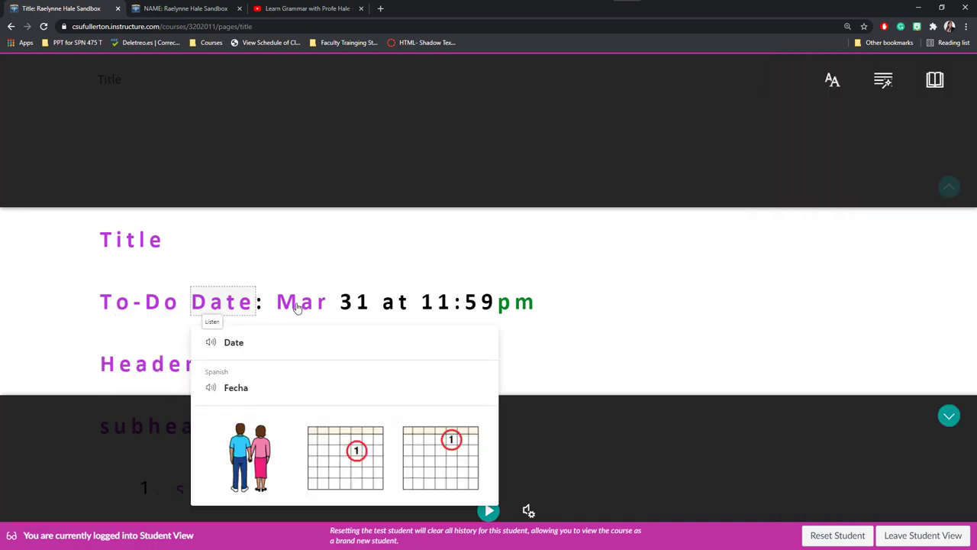
mouse_move(176, 355)
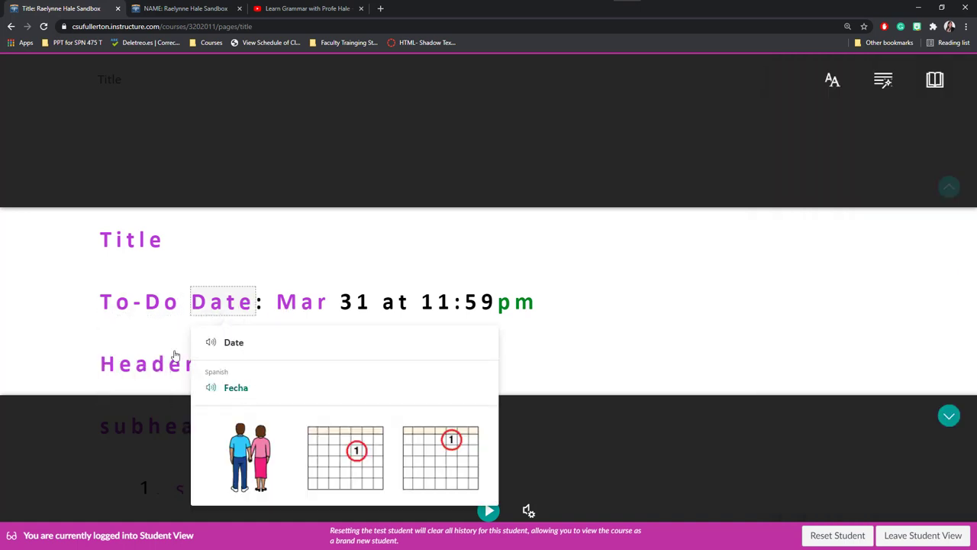
click(148, 363)
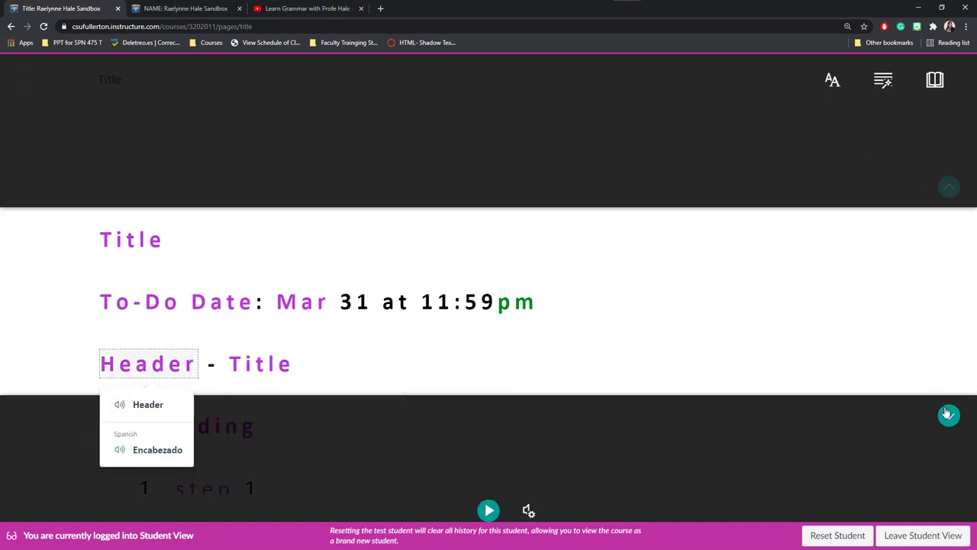
scroll(down, 3)
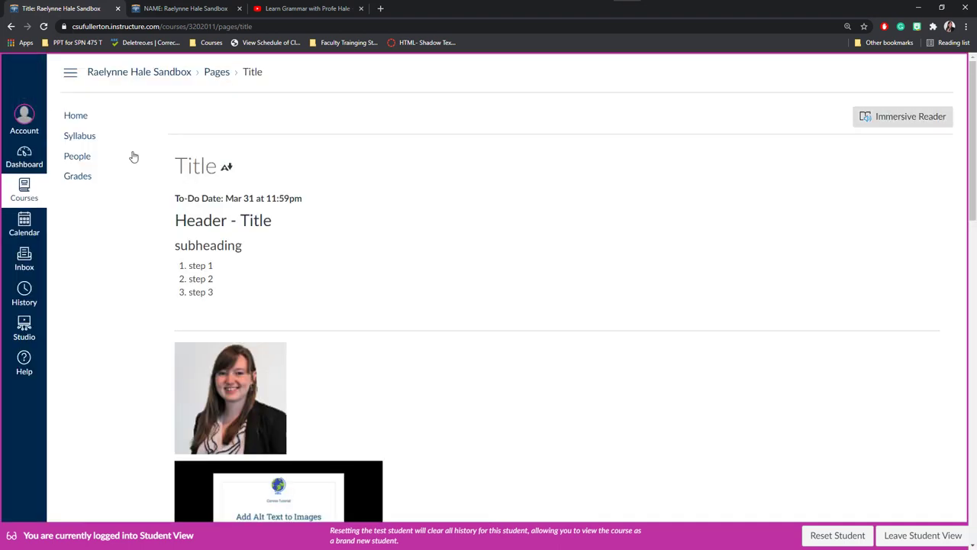
- Leave Student View from the bottom bar
scroll(down, 3)
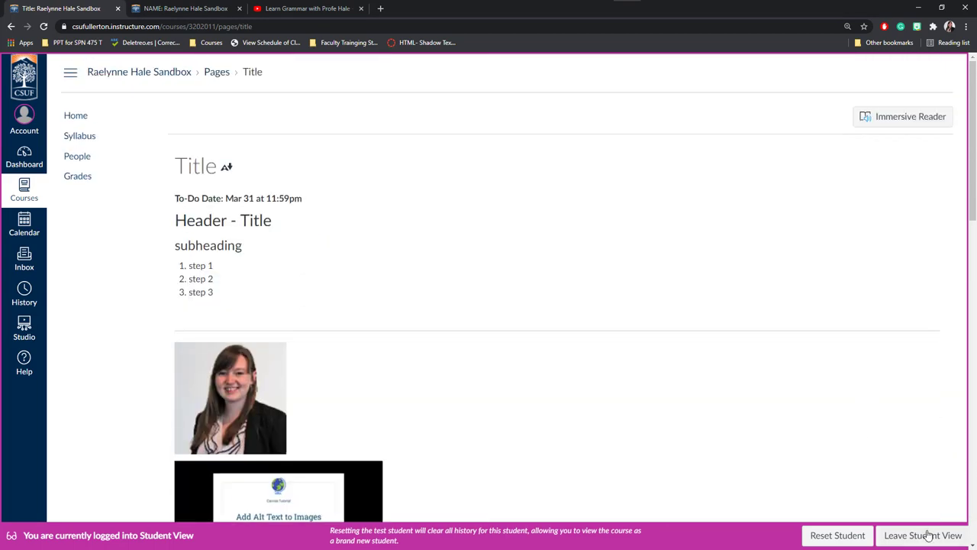
click(923, 534)
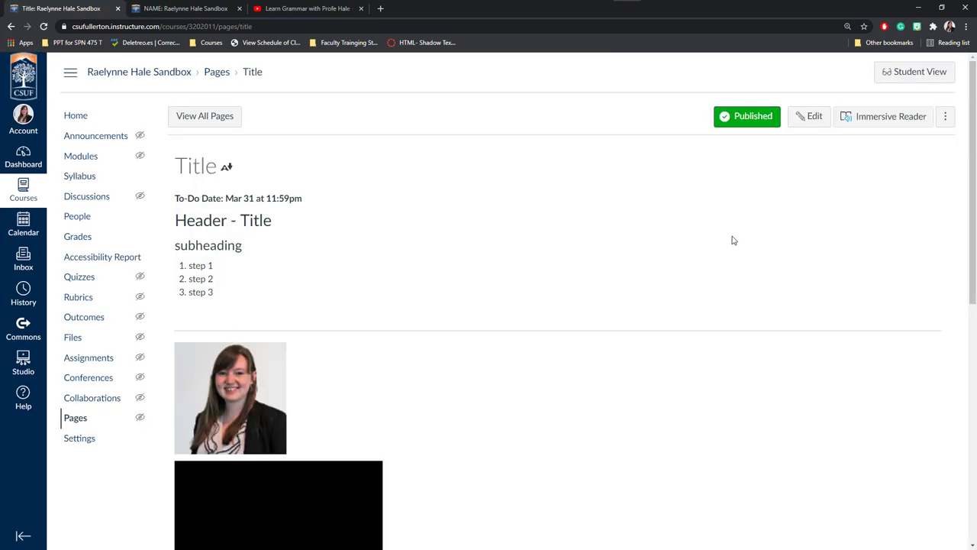
mouse_move(766, 243)
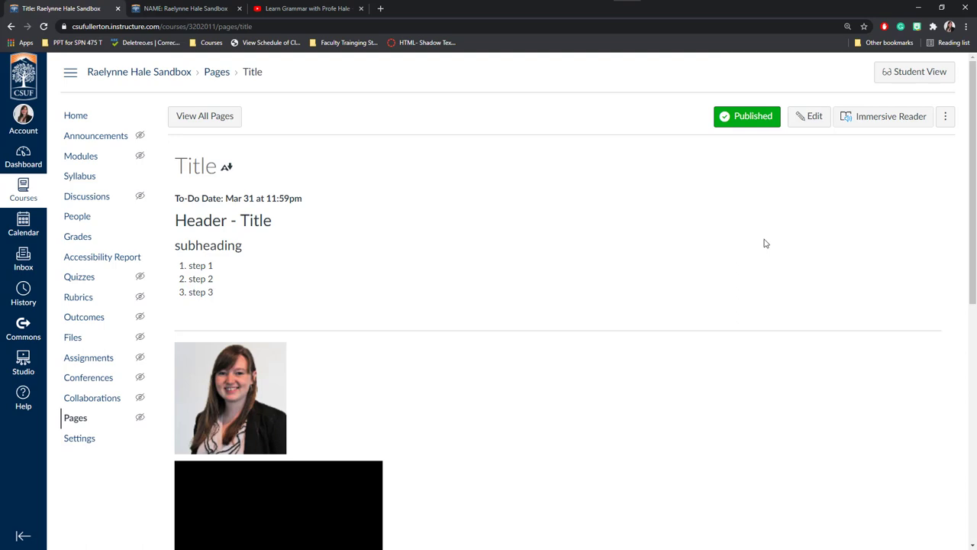
mouse_move(873, 228)
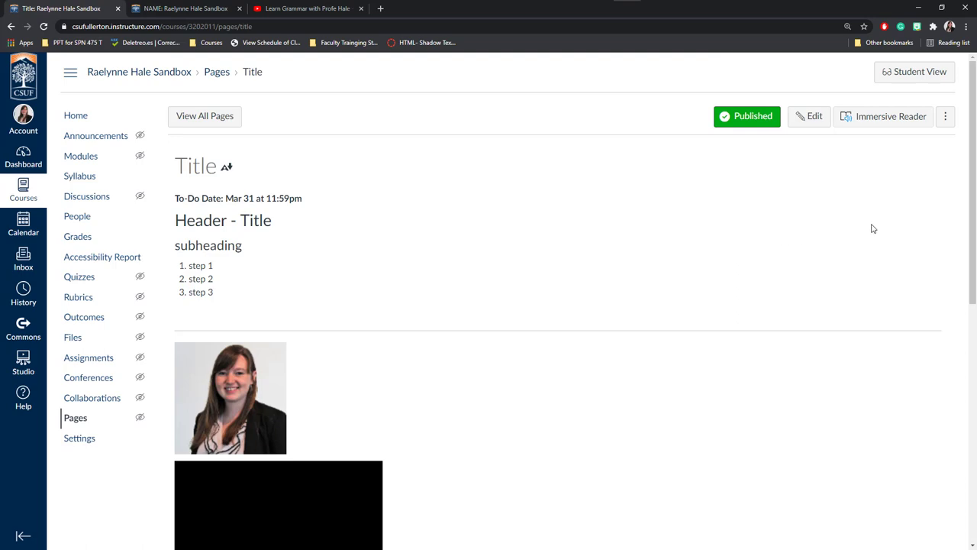